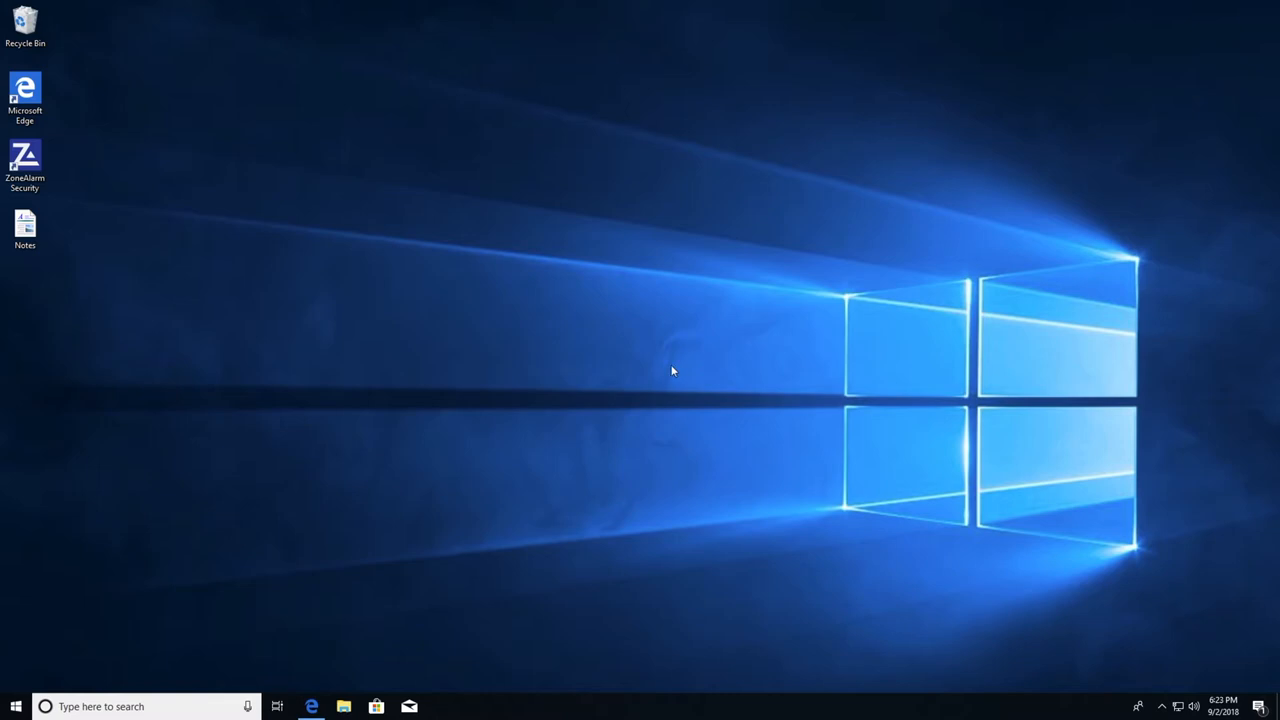
- Launch Edge and cycle through the Daedalus, GitHub releases and Gpg4win tabs, ending on Daedalus
left_click(312, 706)
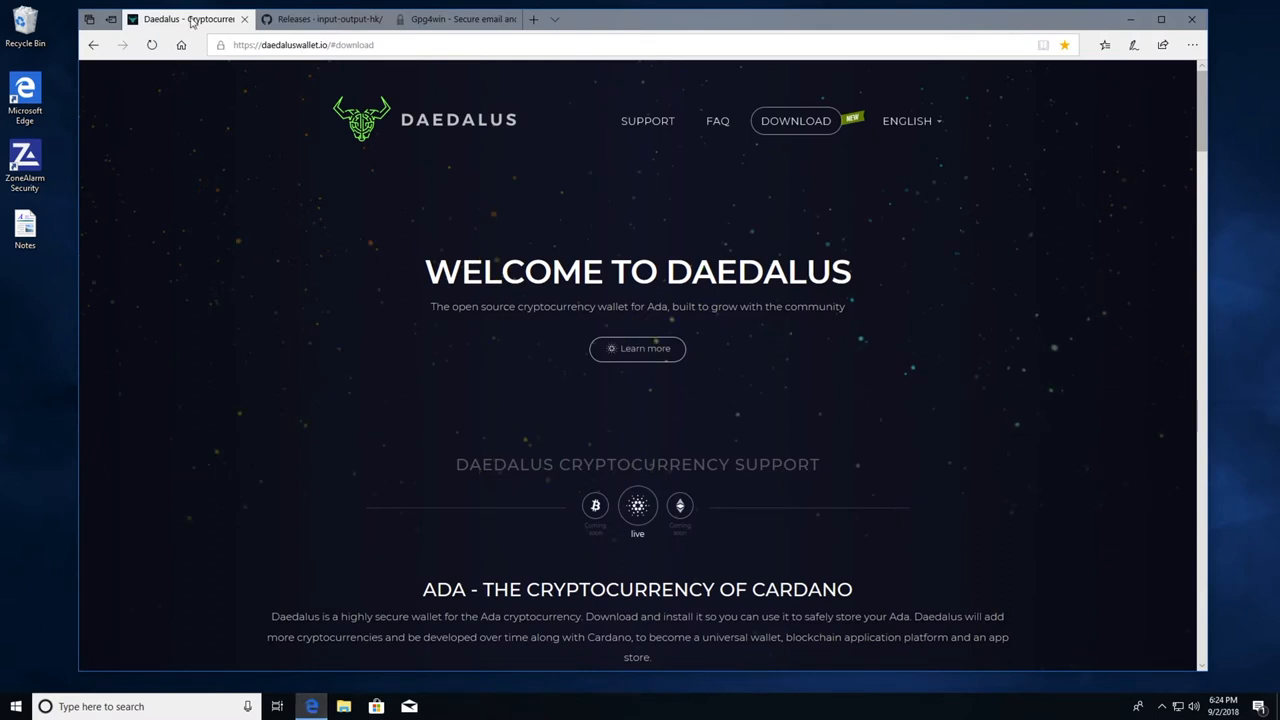
mouse_move(320, 82)
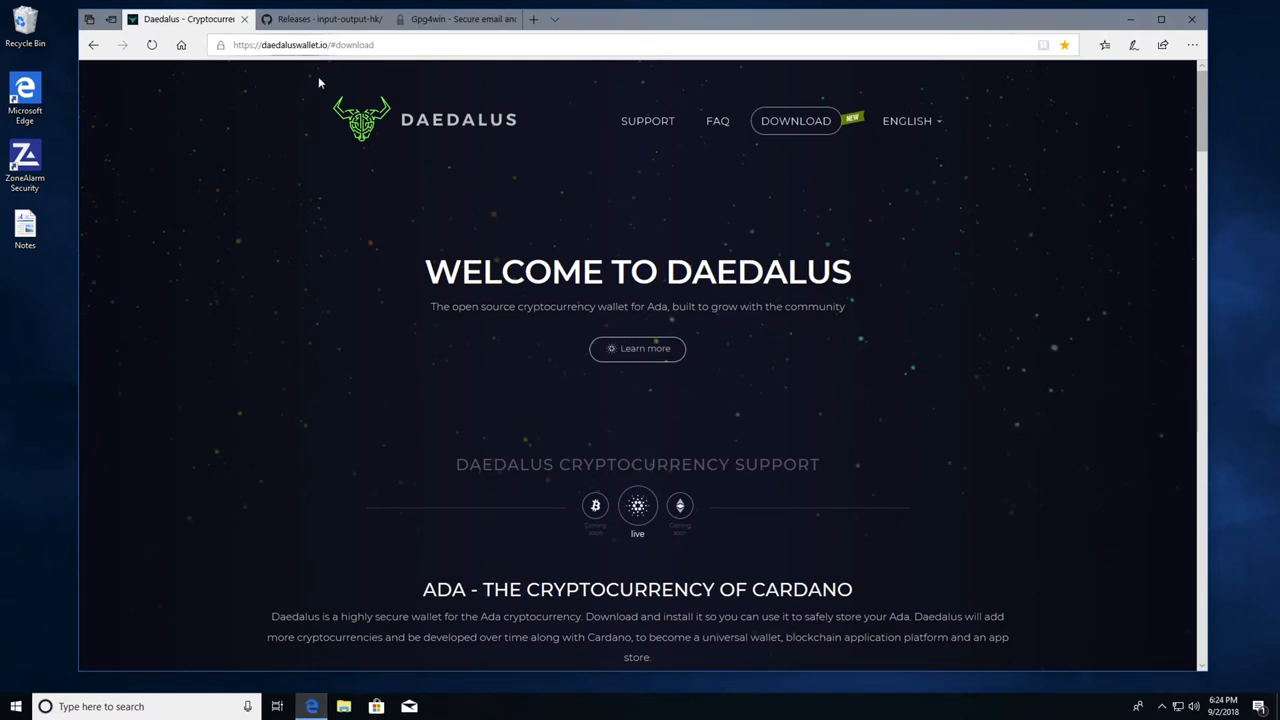
left_click(320, 18)
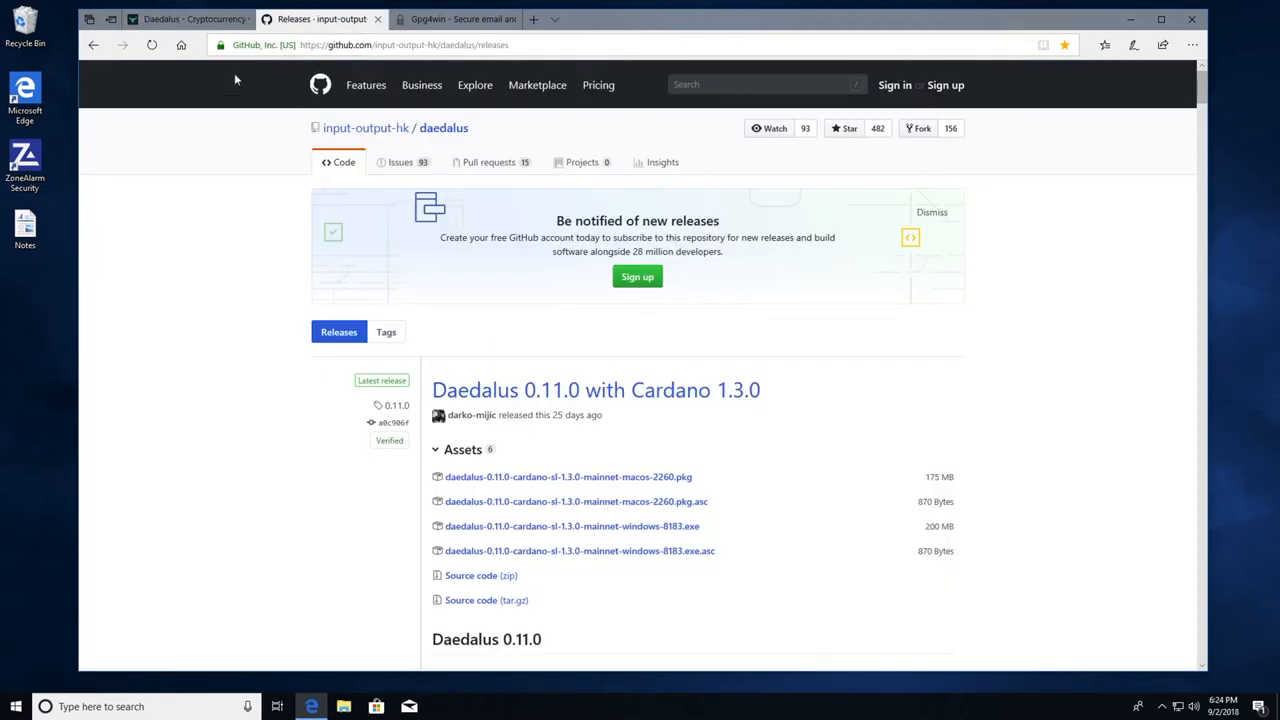
left_click(456, 18)
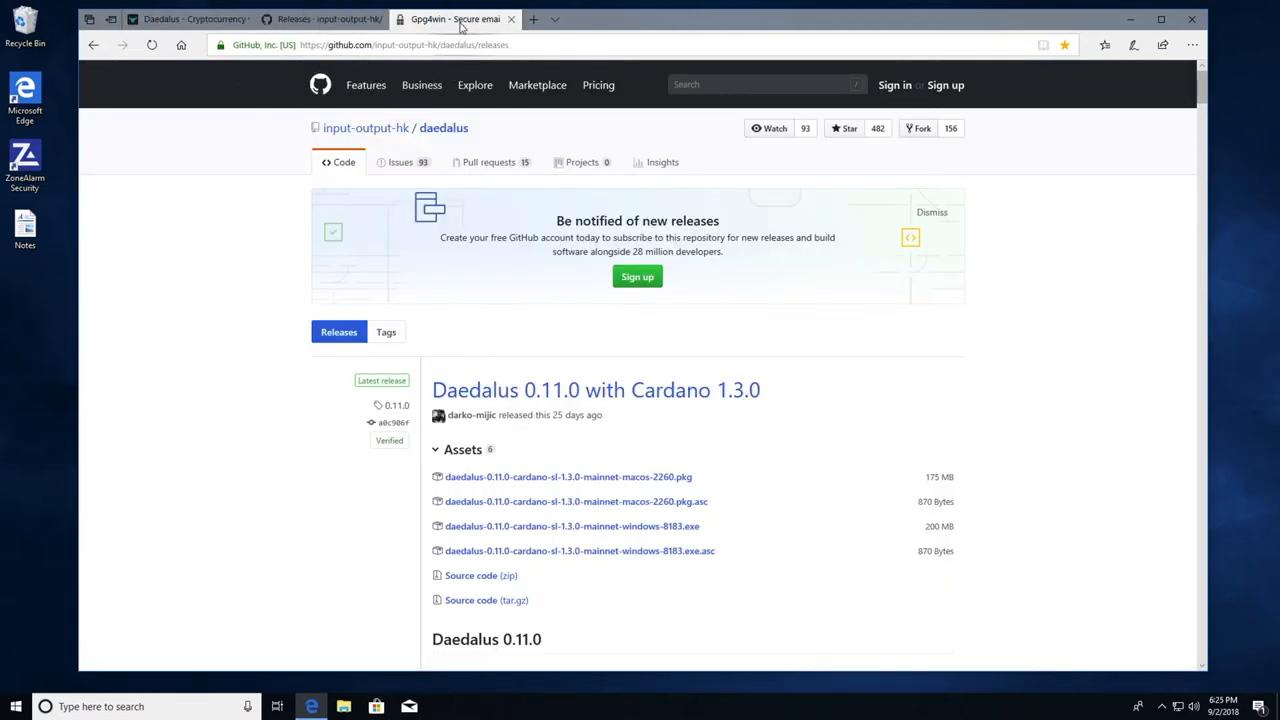
left_click(456, 18)
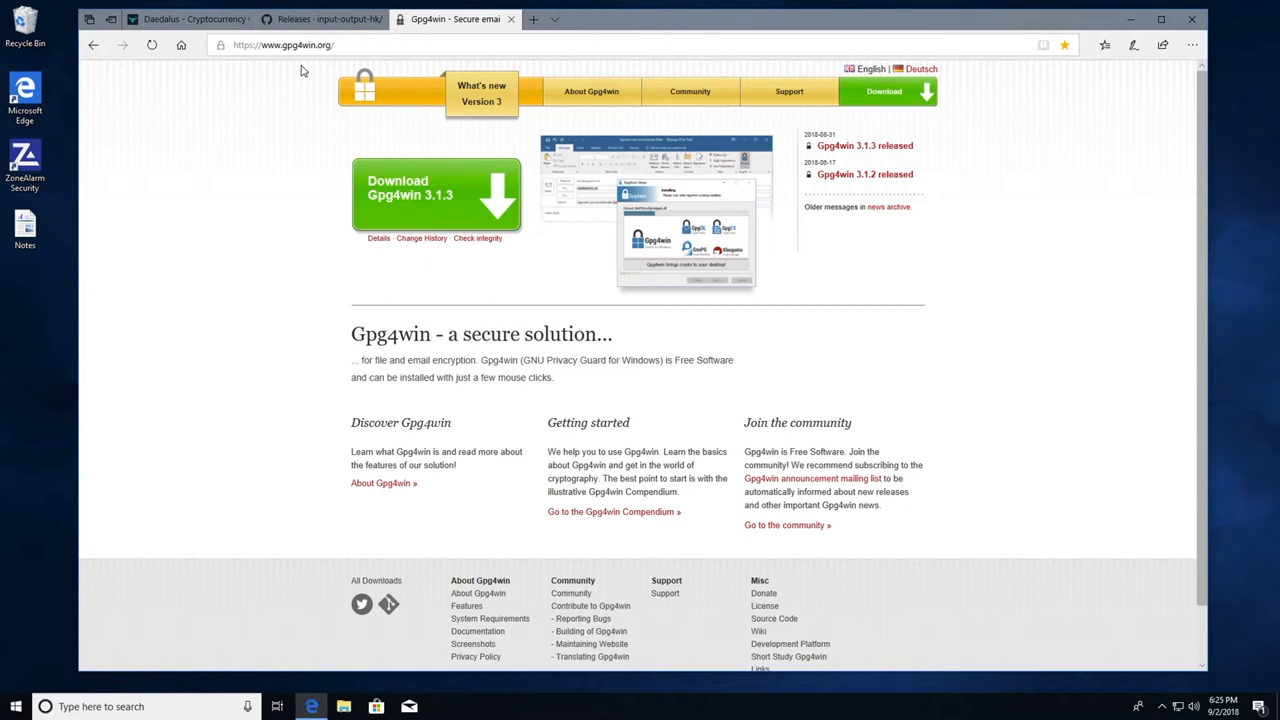
left_click(184, 18)
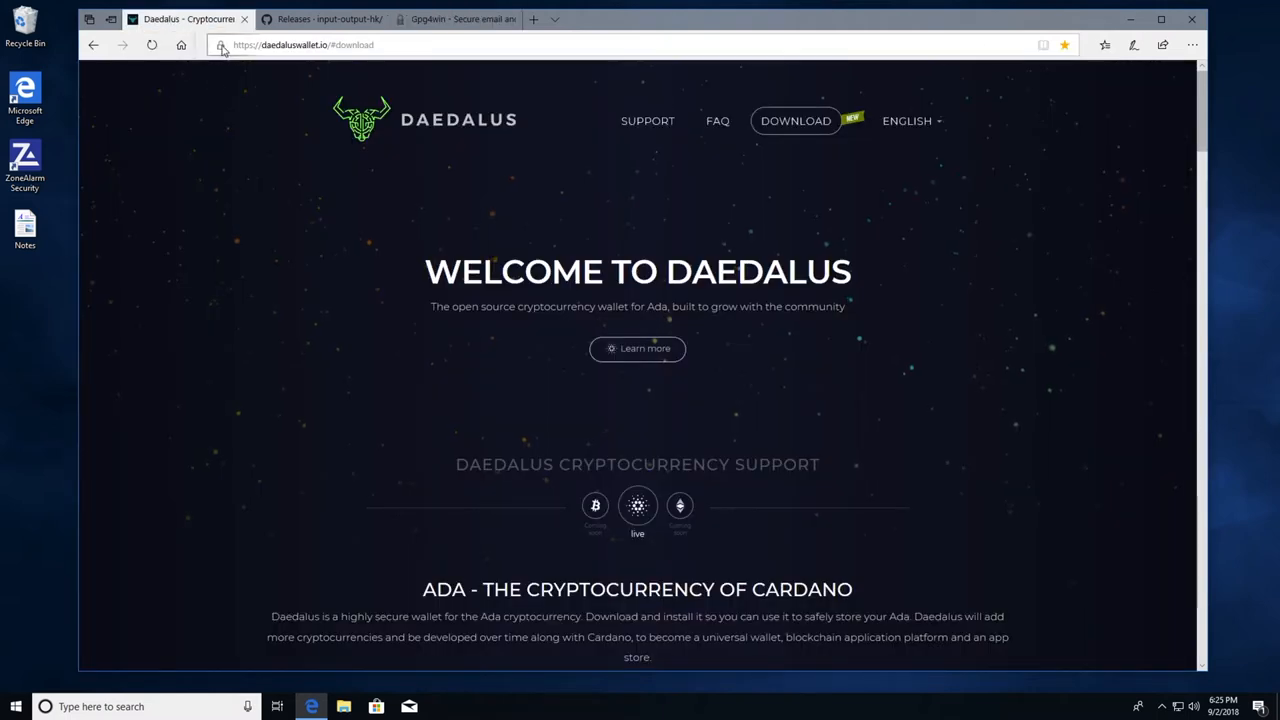
left_click(220, 44)
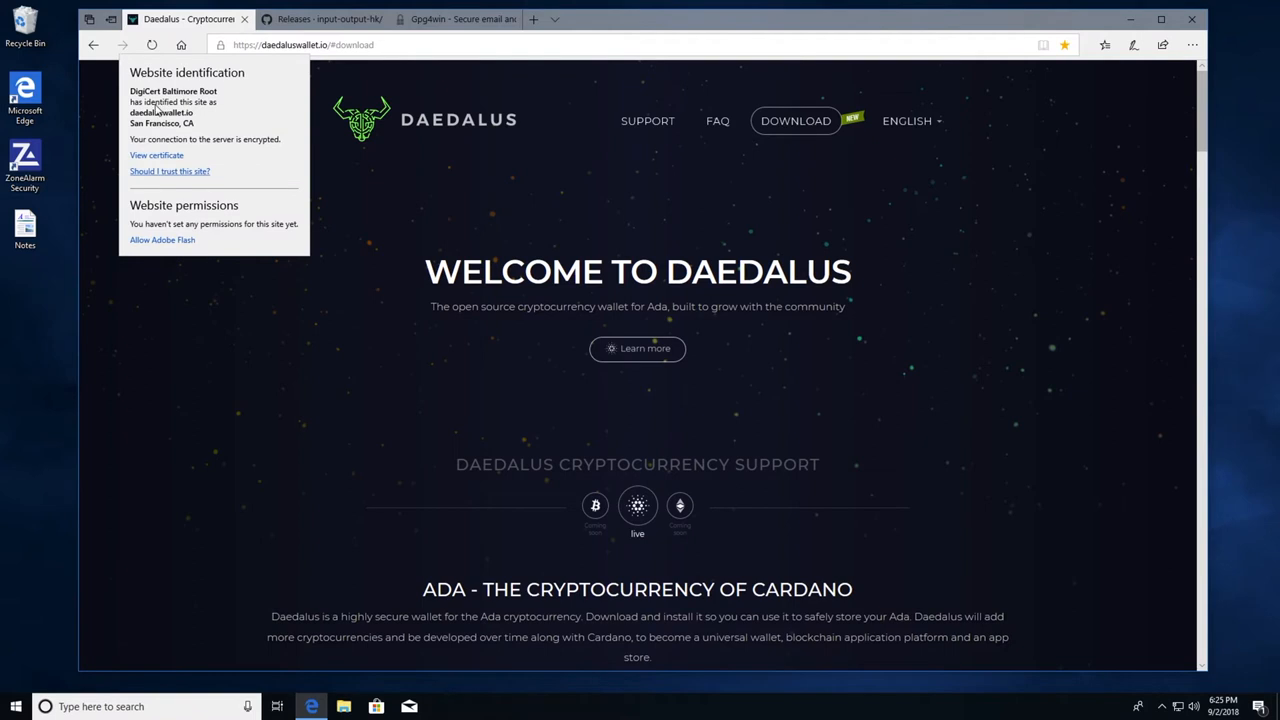
mouse_move(240, 52)
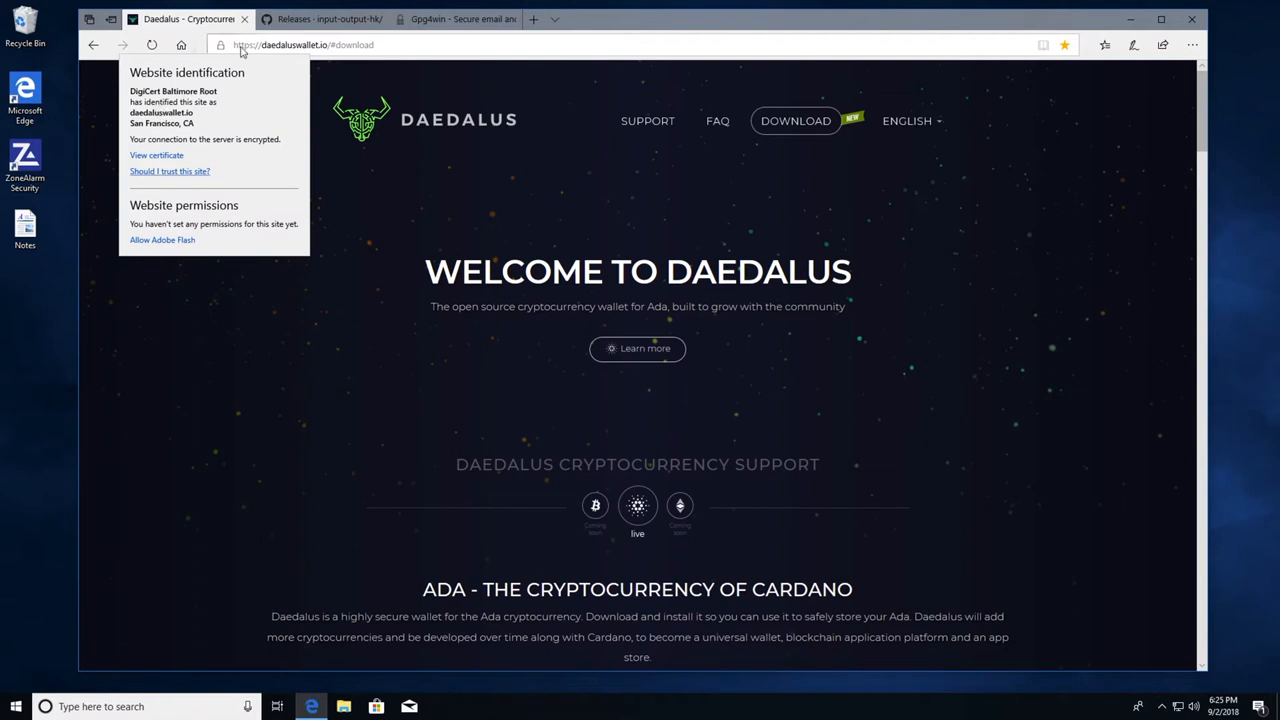
mouse_move(322, 20)
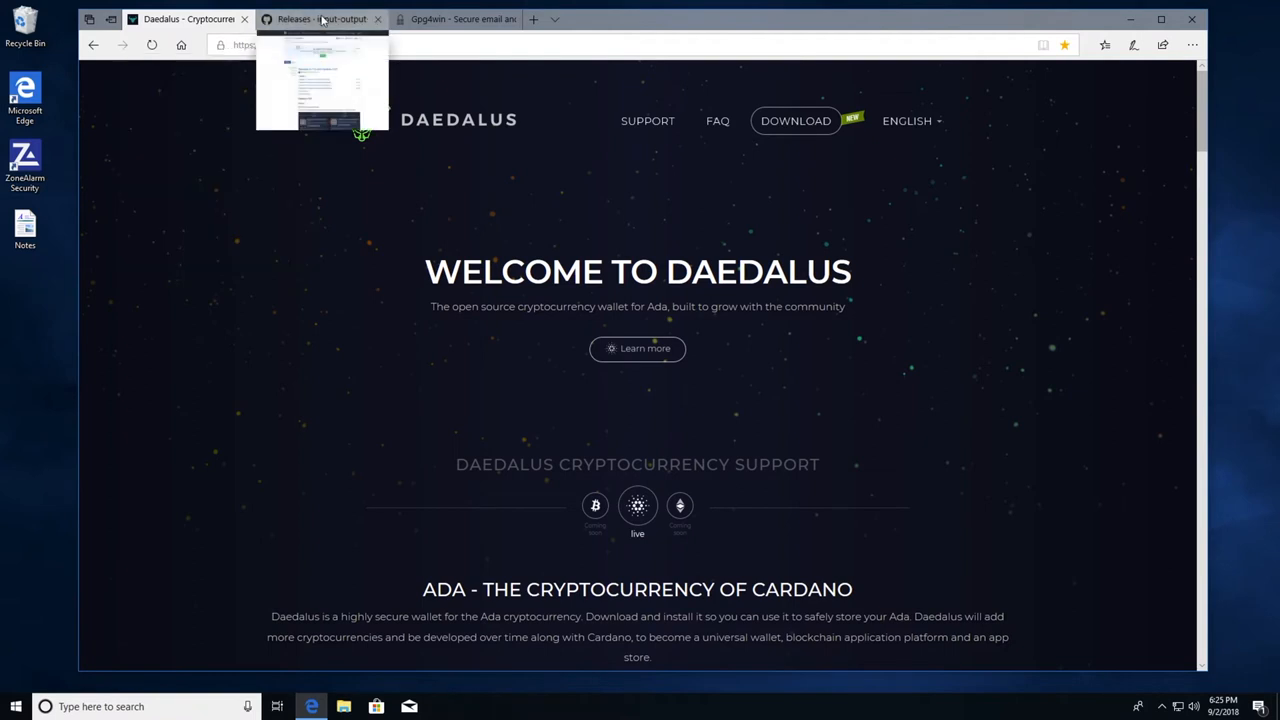
left_click(320, 20)
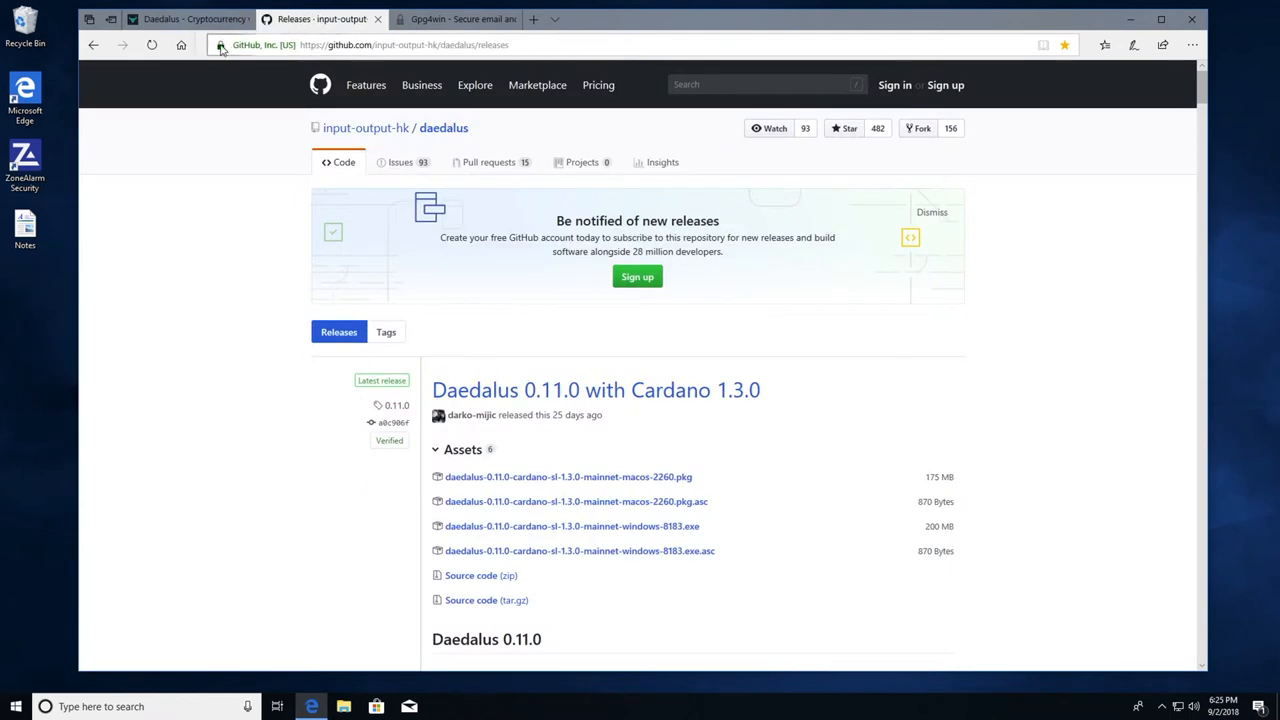
left_click(220, 44)
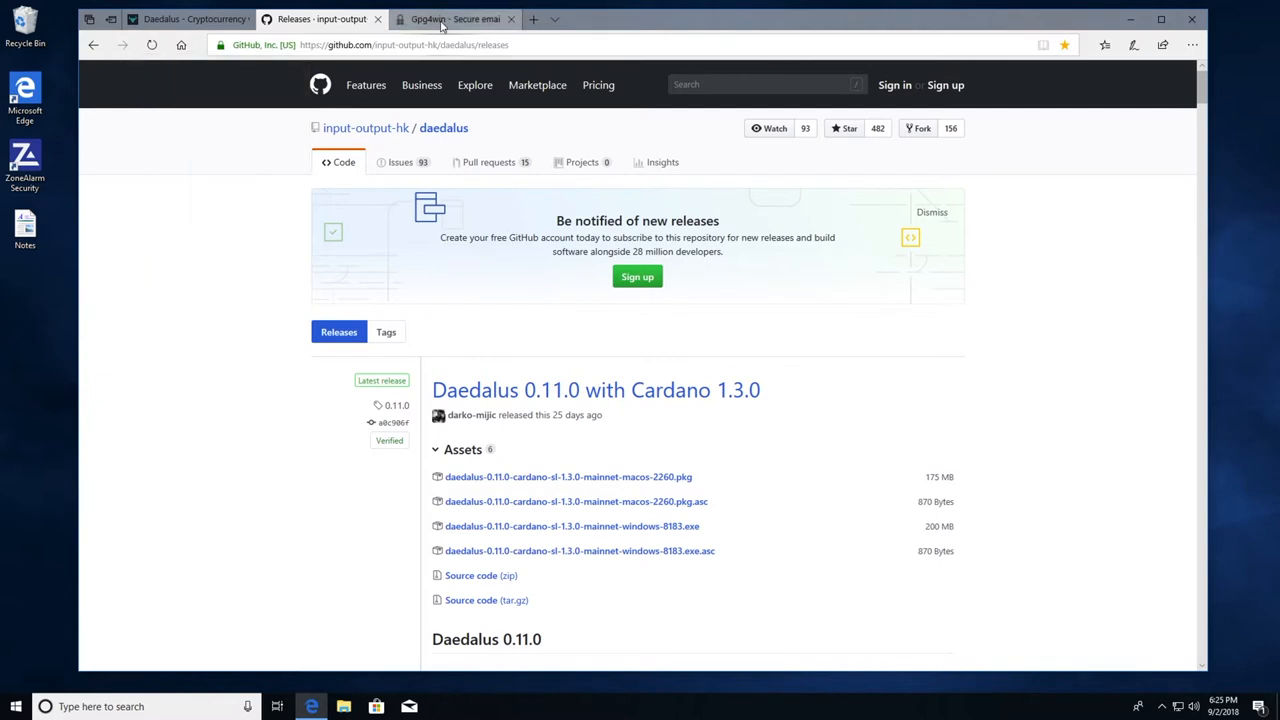
left_click(456, 18)
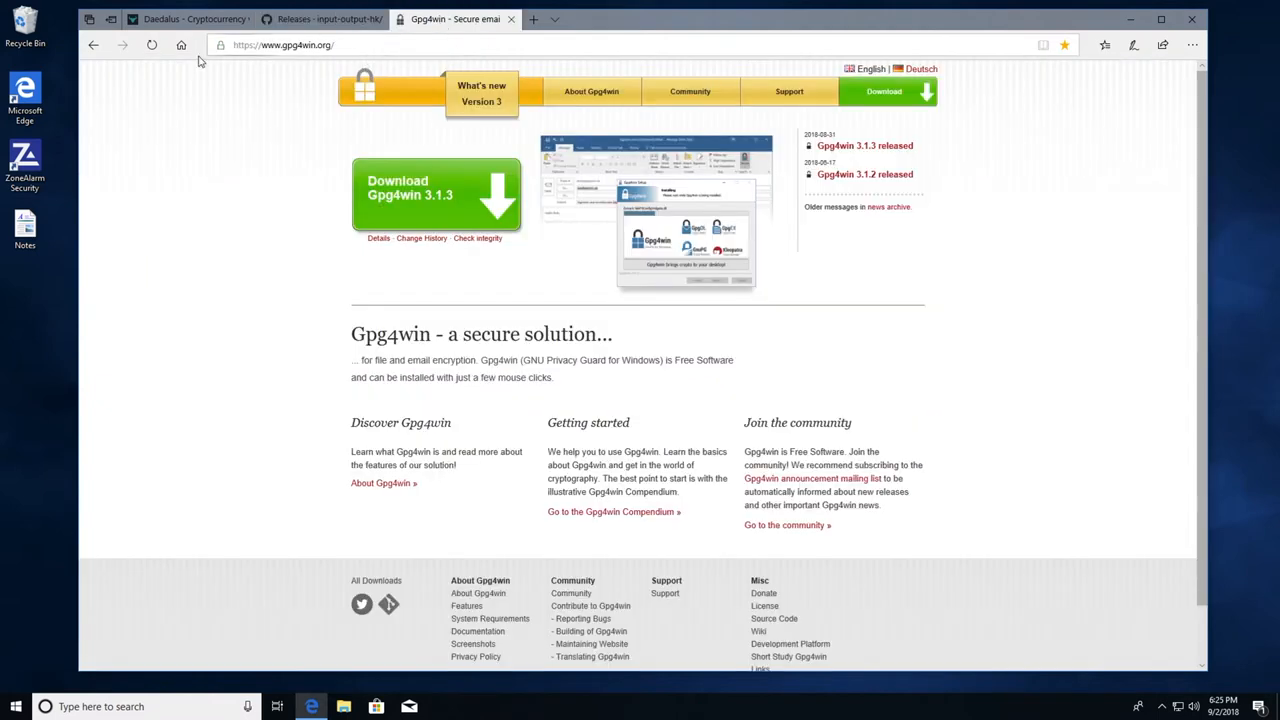
left_click(220, 44)
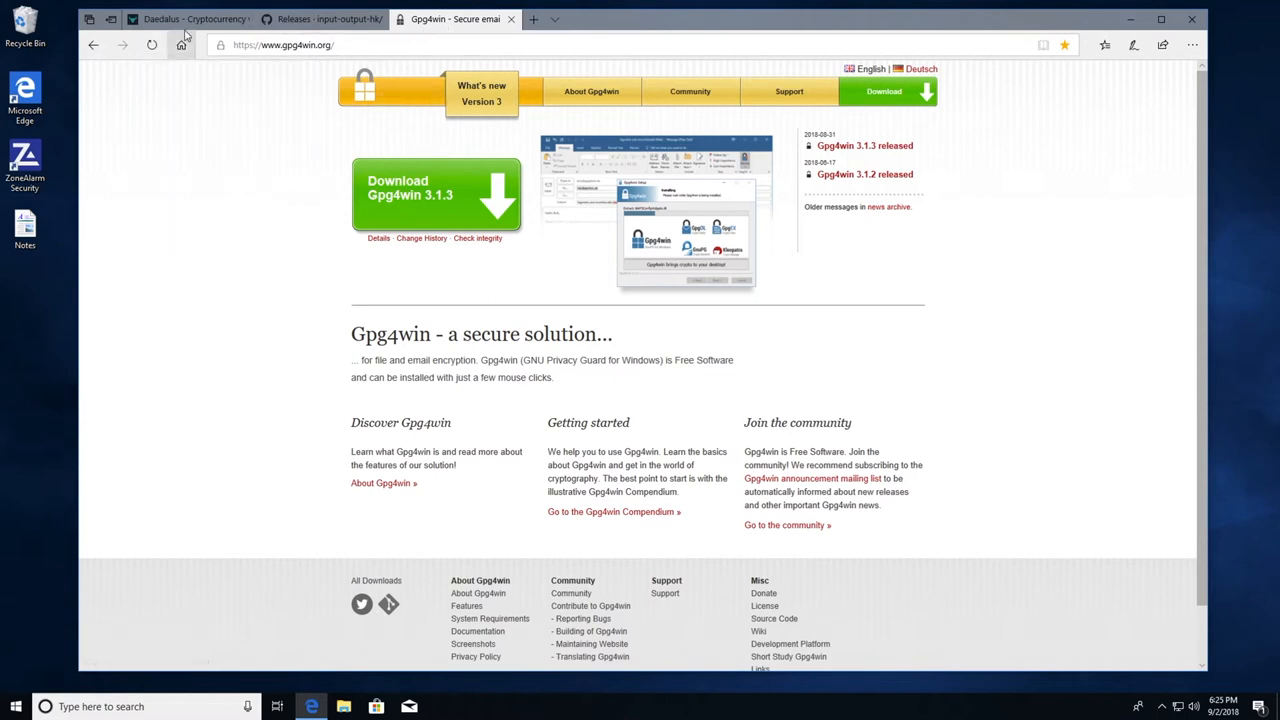
left_click(184, 20)
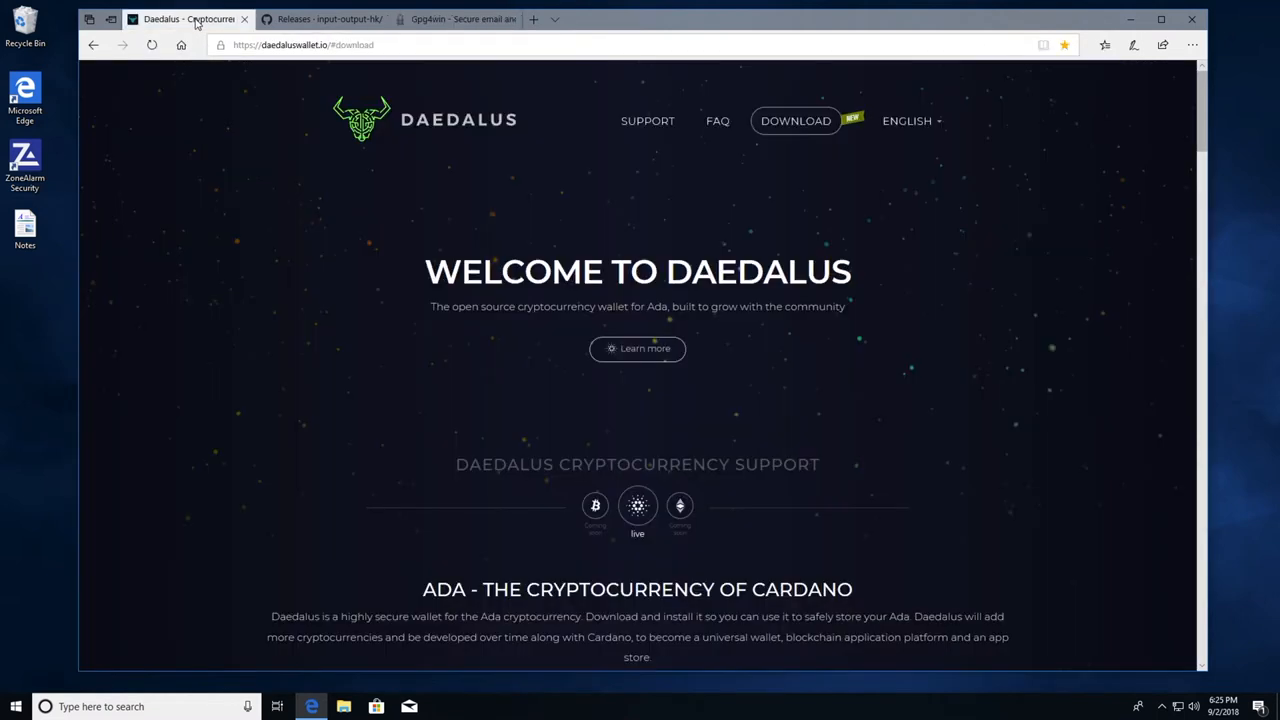
mouse_move(208, 84)
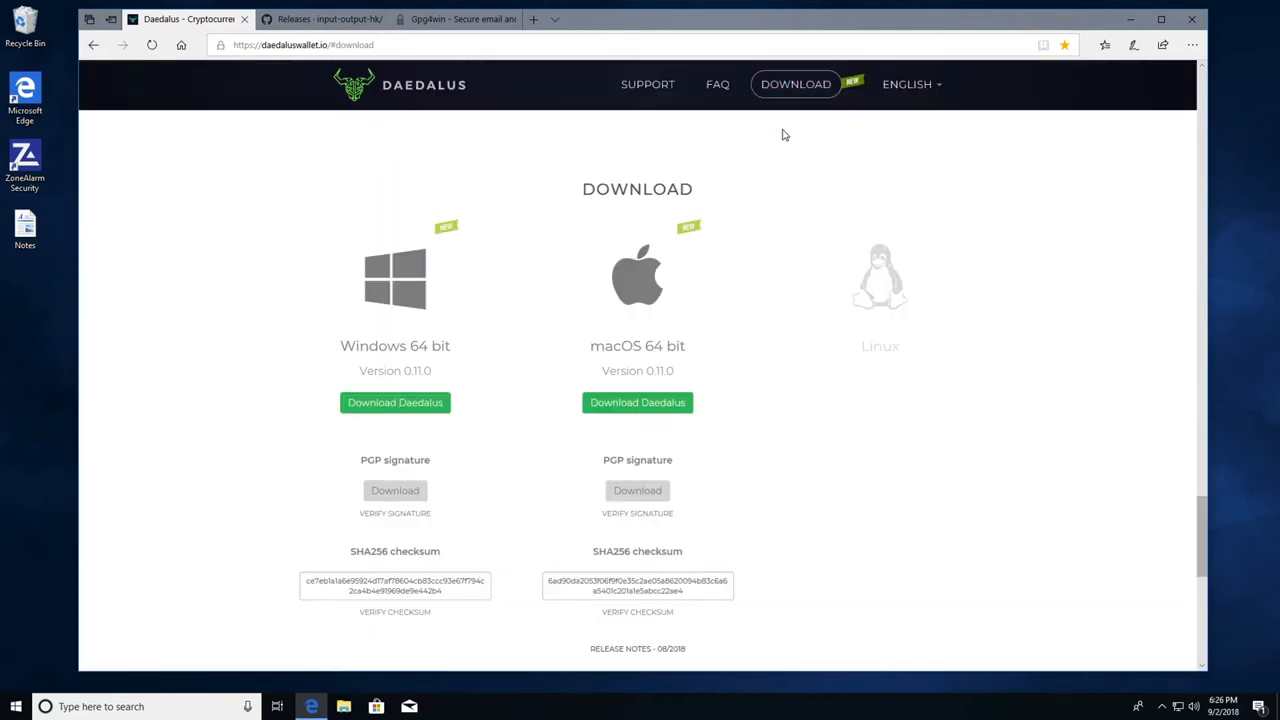
- Download and save daedalus-0.11.0-cardano-sl-1.3.0-mainnet-windows-8183.exe, checking it in the downloads list
left_click(394, 402)
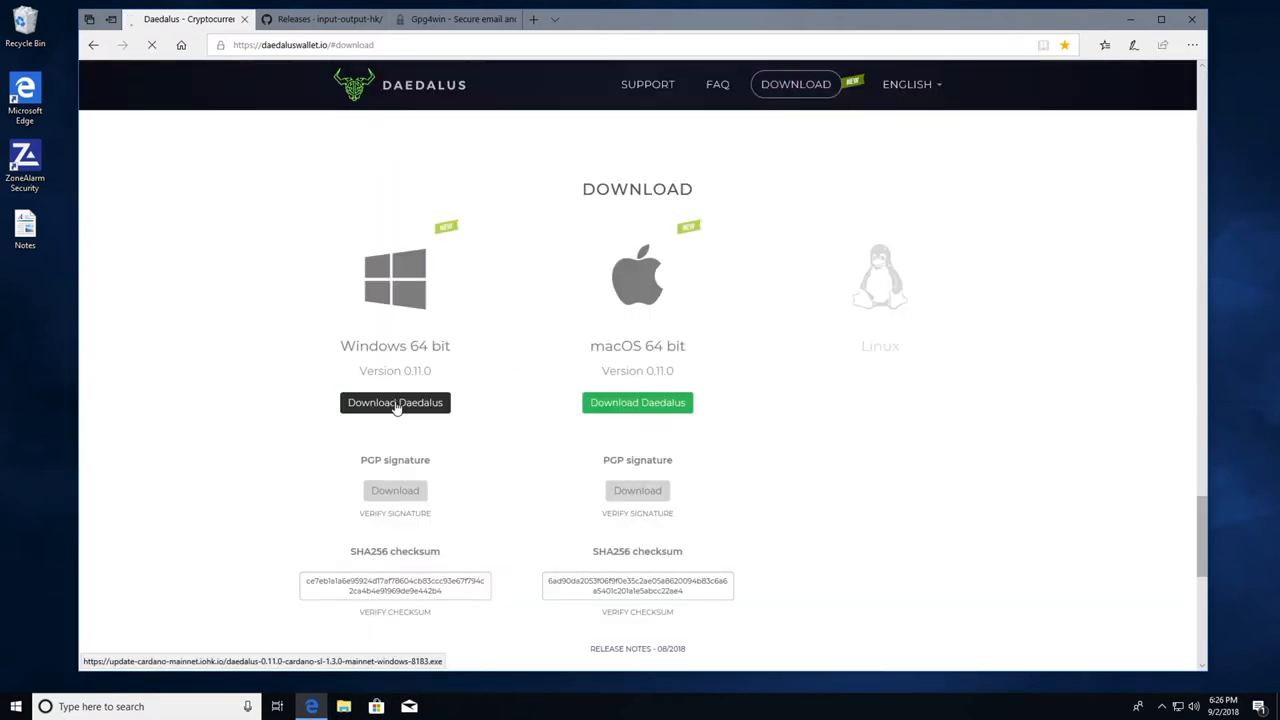
left_click(396, 402)
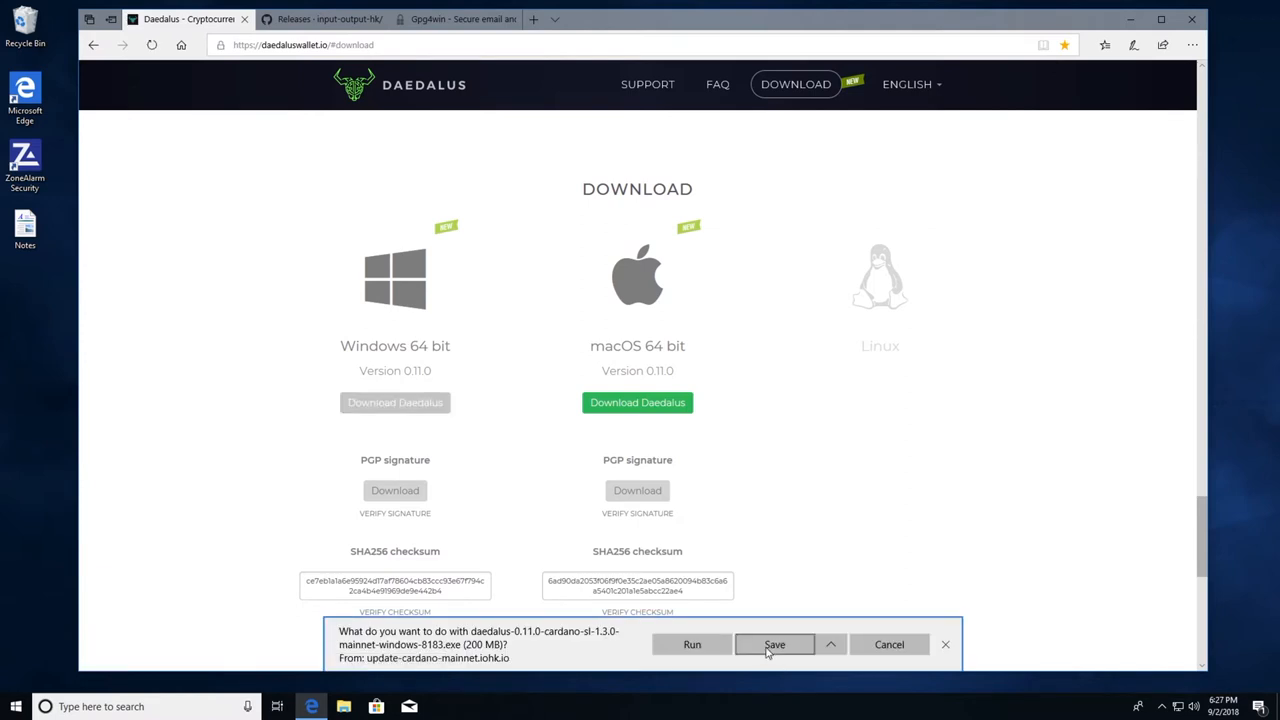
left_click(776, 644)
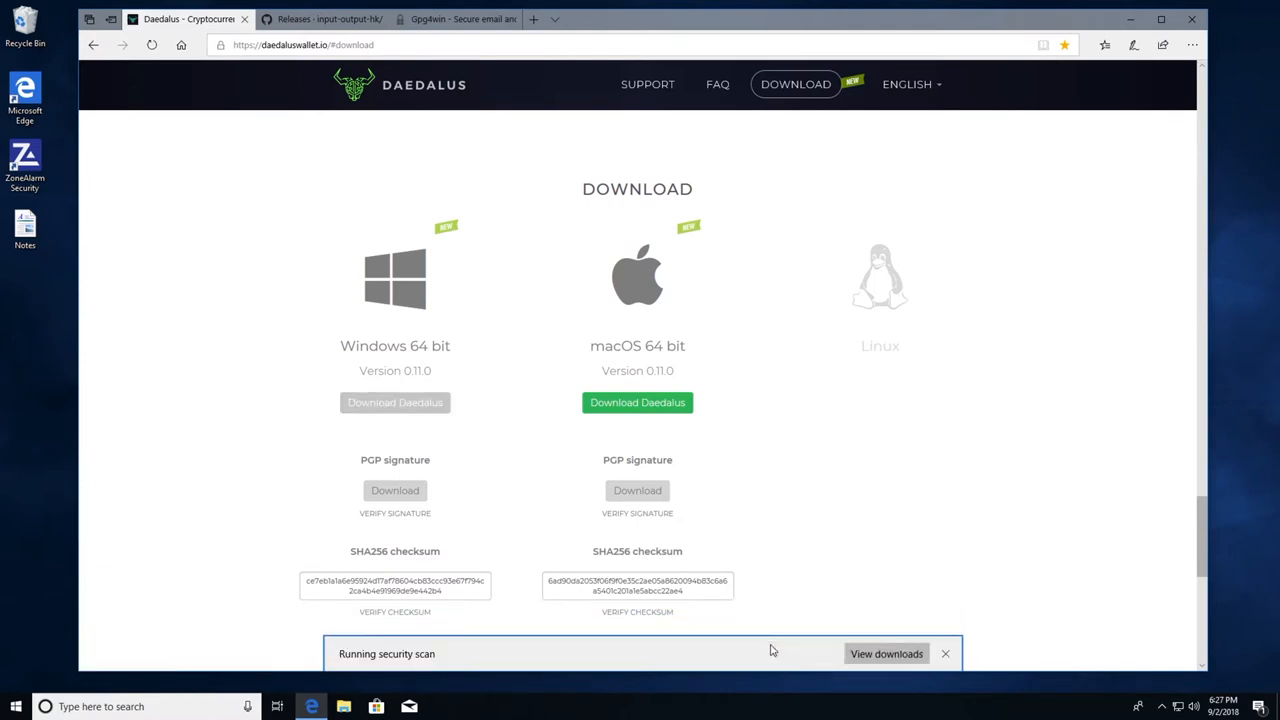
mouse_move(364, 676)
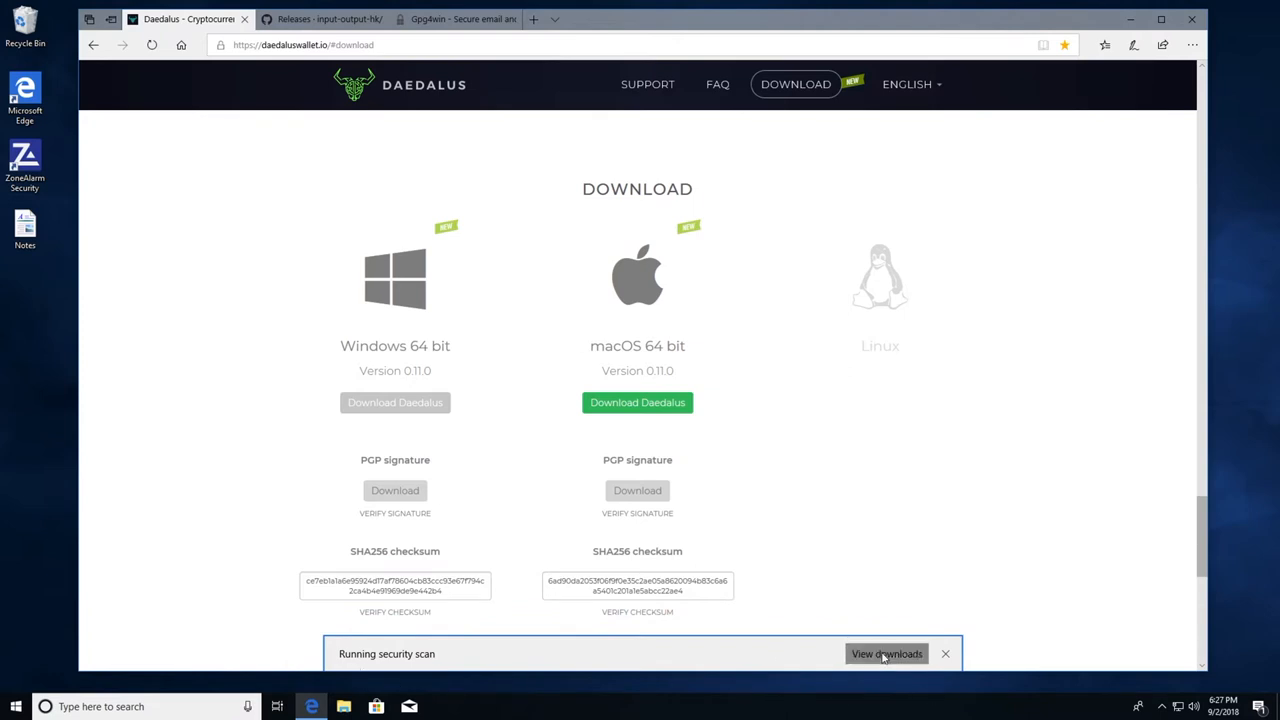
left_click(886, 652)
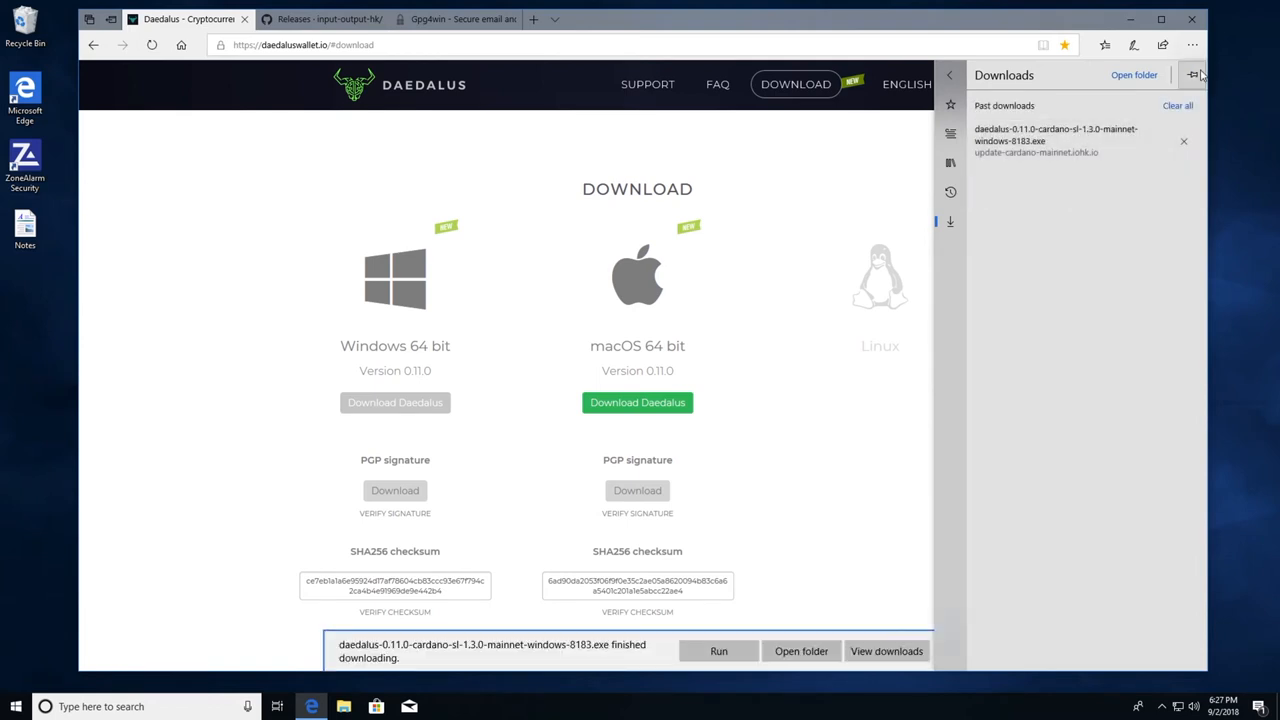
left_click(1192, 74)
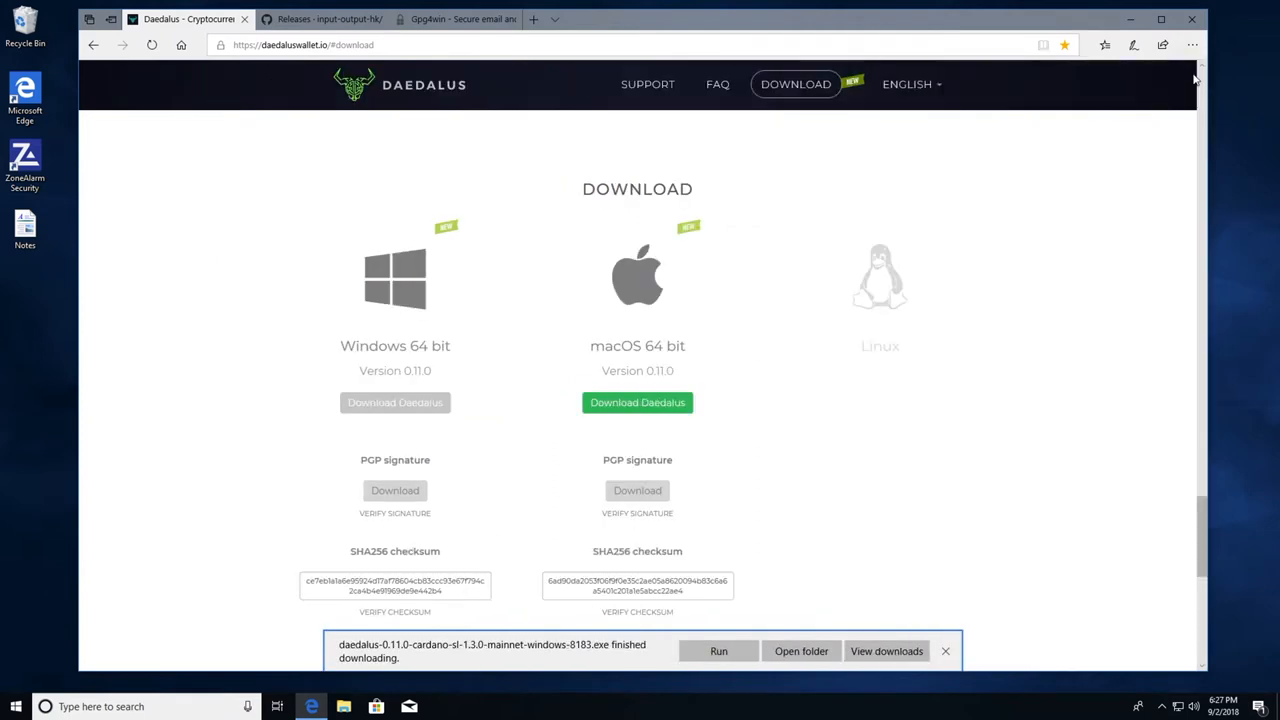
mouse_move(344, 576)
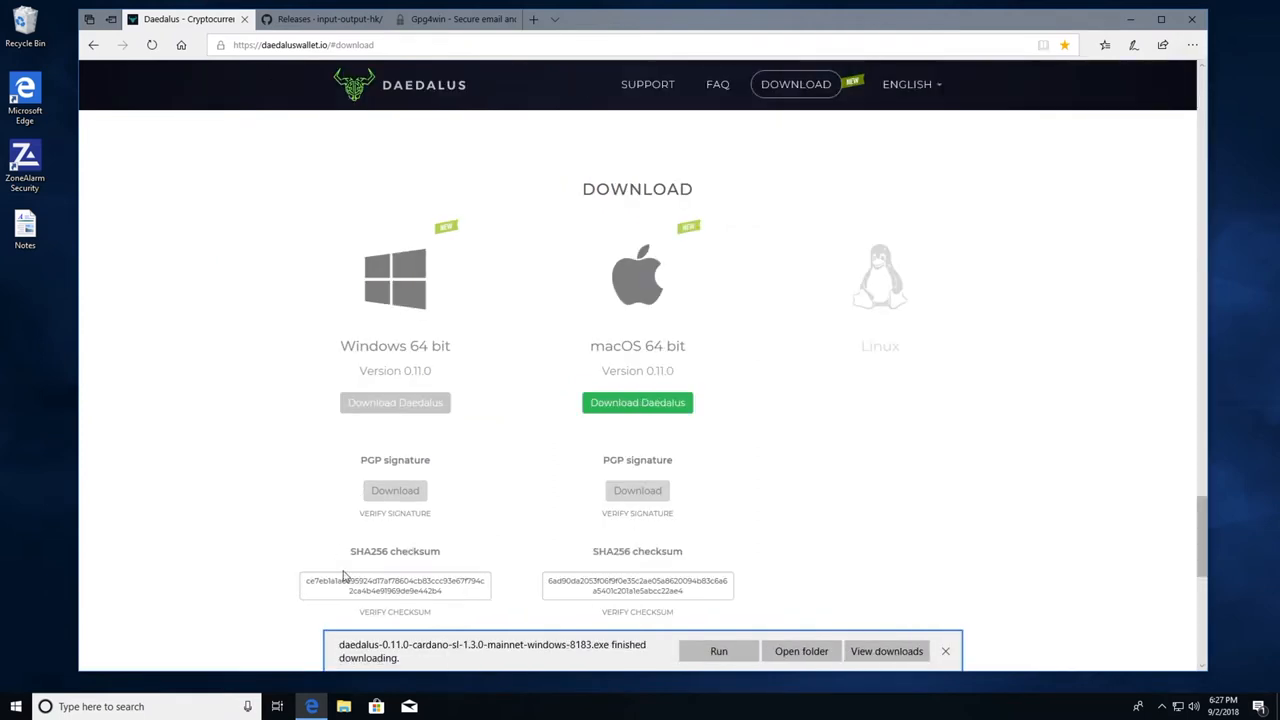
mouse_move(408, 620)
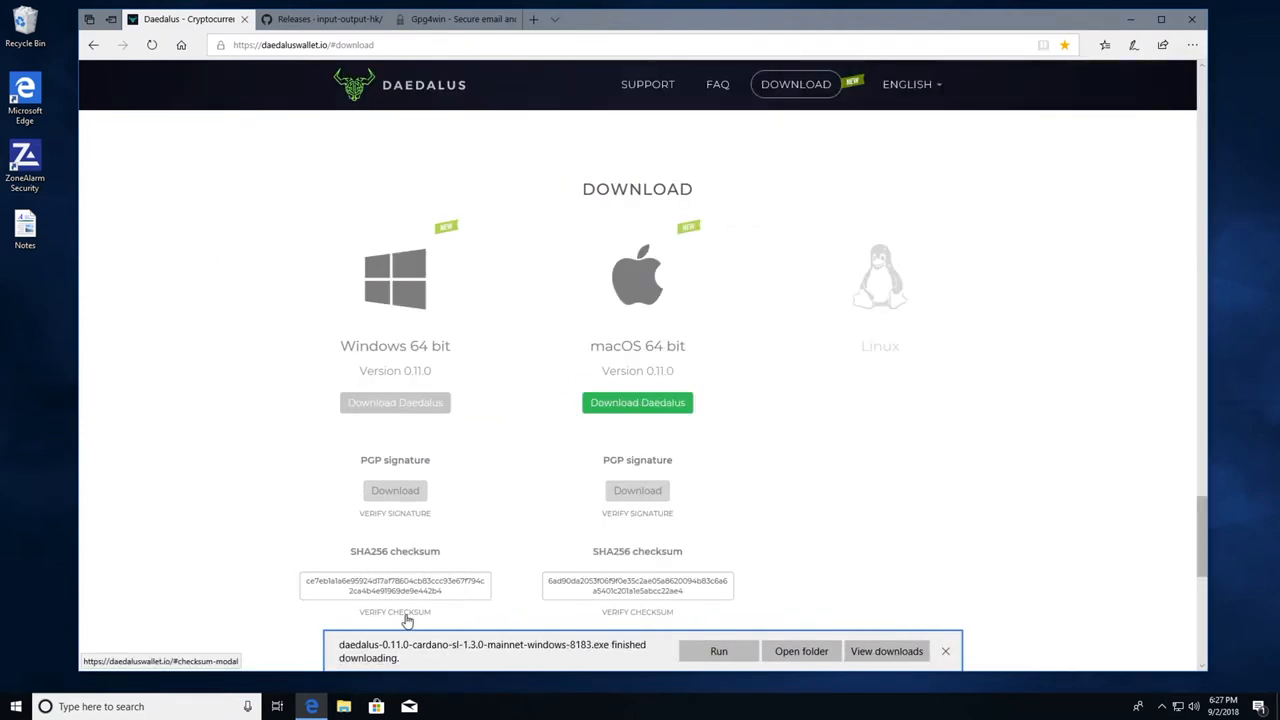
- Show the Windows SHA256 checksum instructions and launch a Command Prompt via the Run dialog
left_click(394, 612)
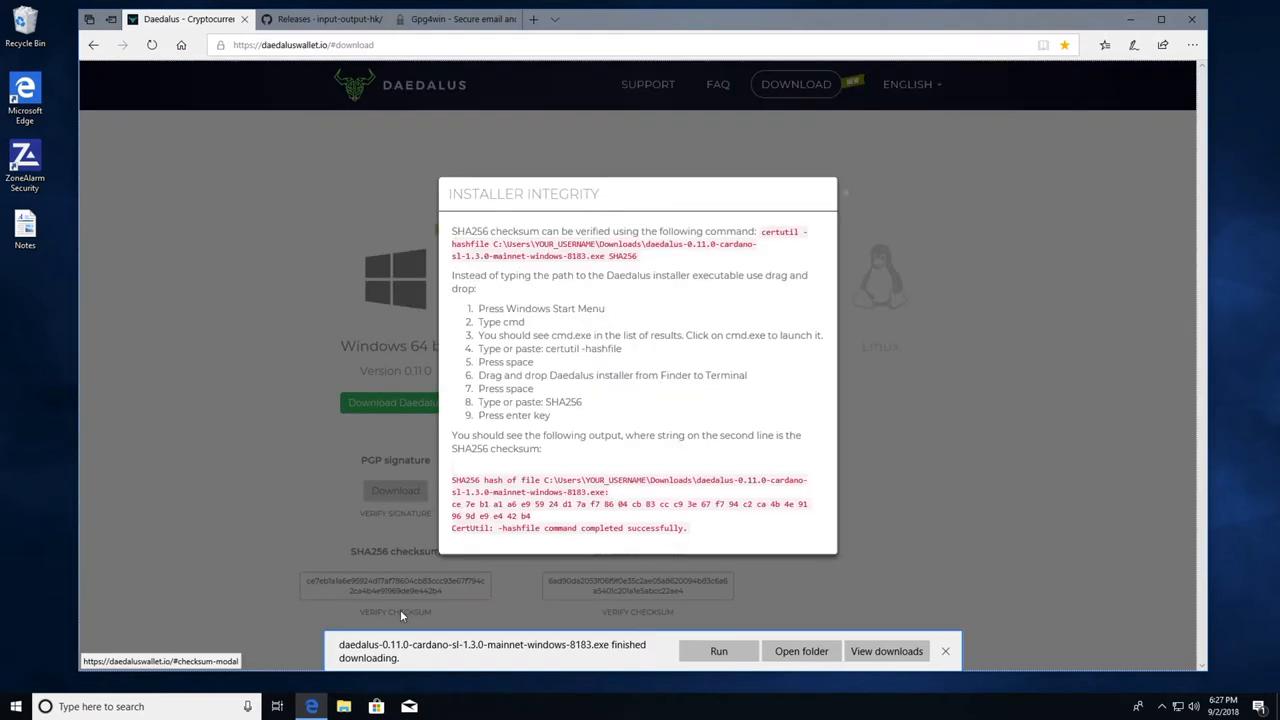
mouse_move(524, 320)
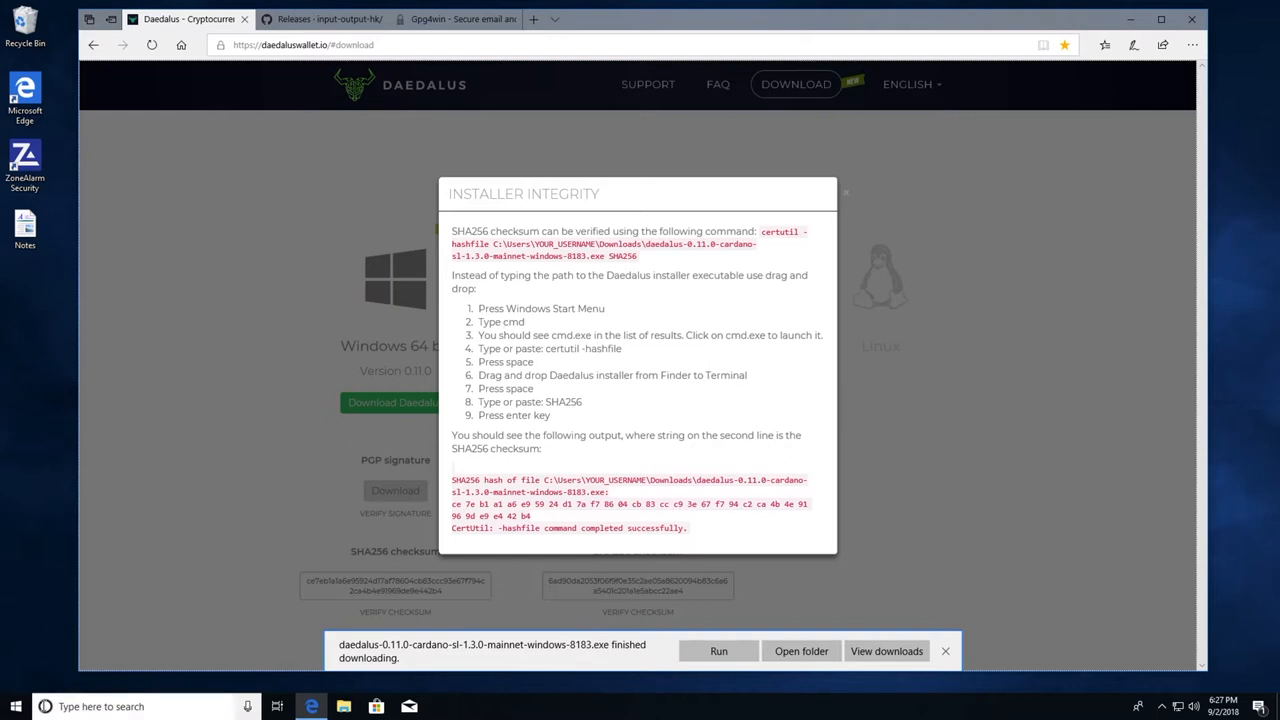
left_click(16, 706)
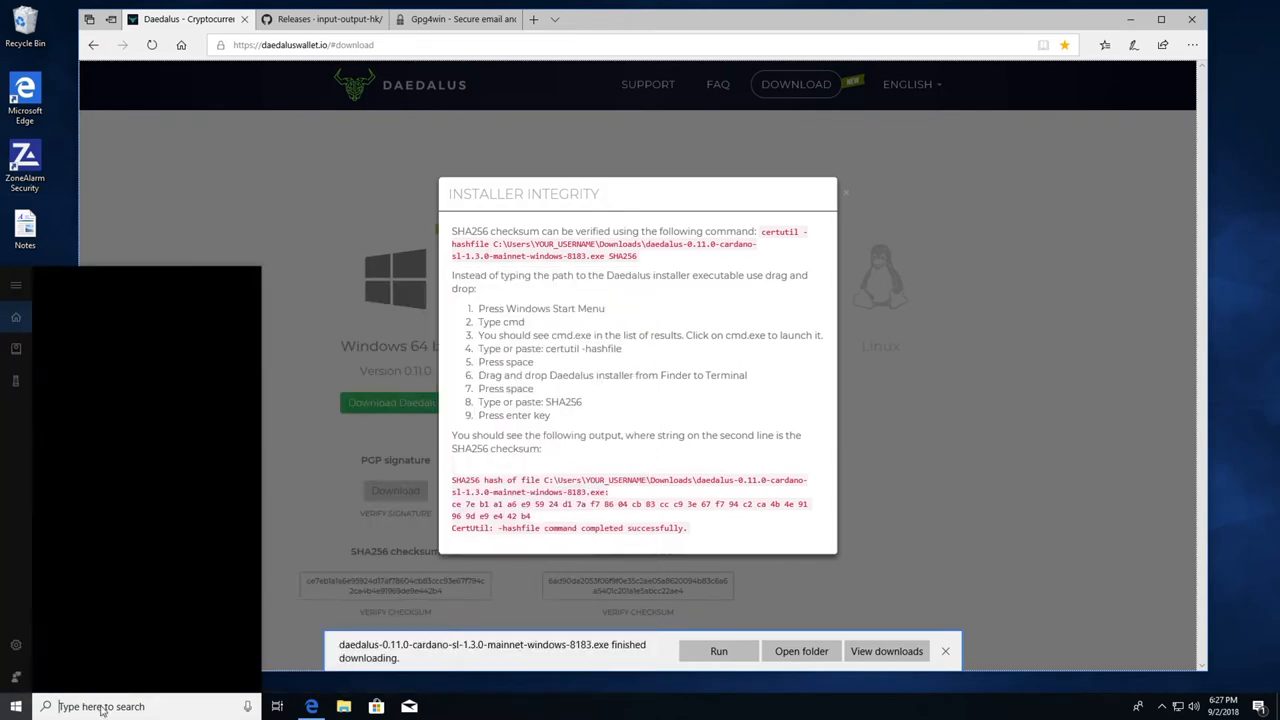
left_click(100, 706)
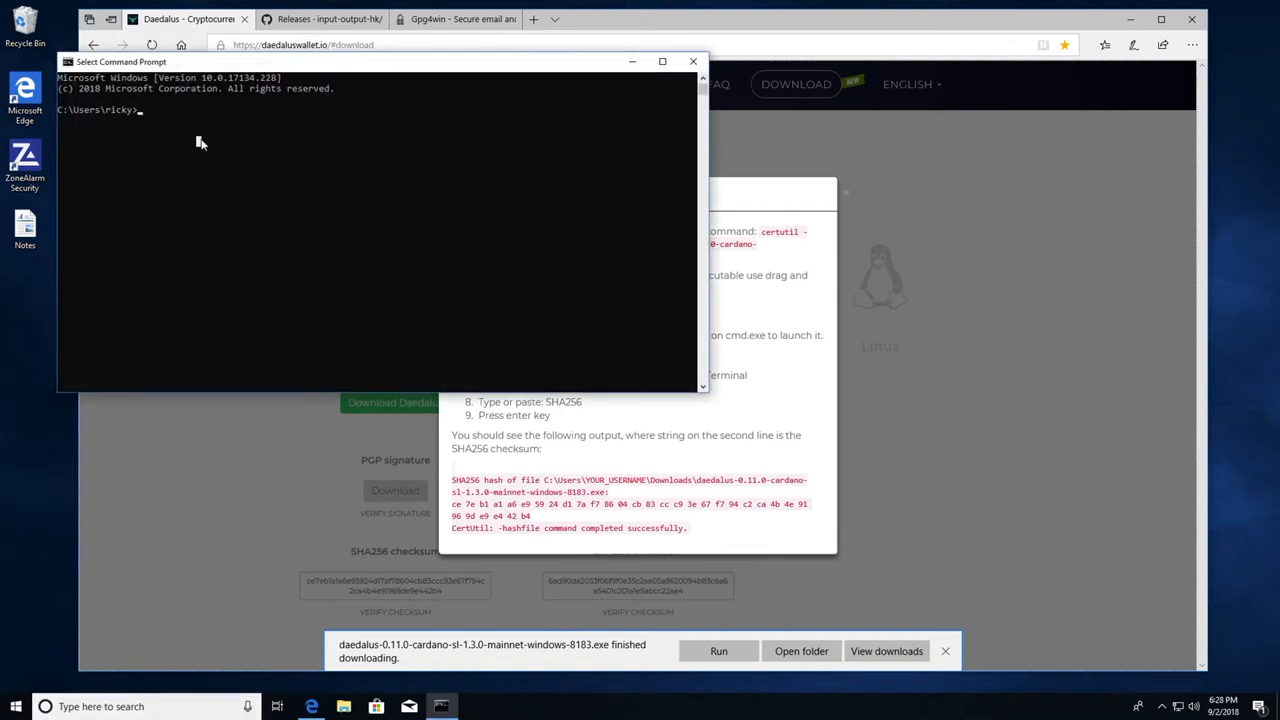
type("exit")
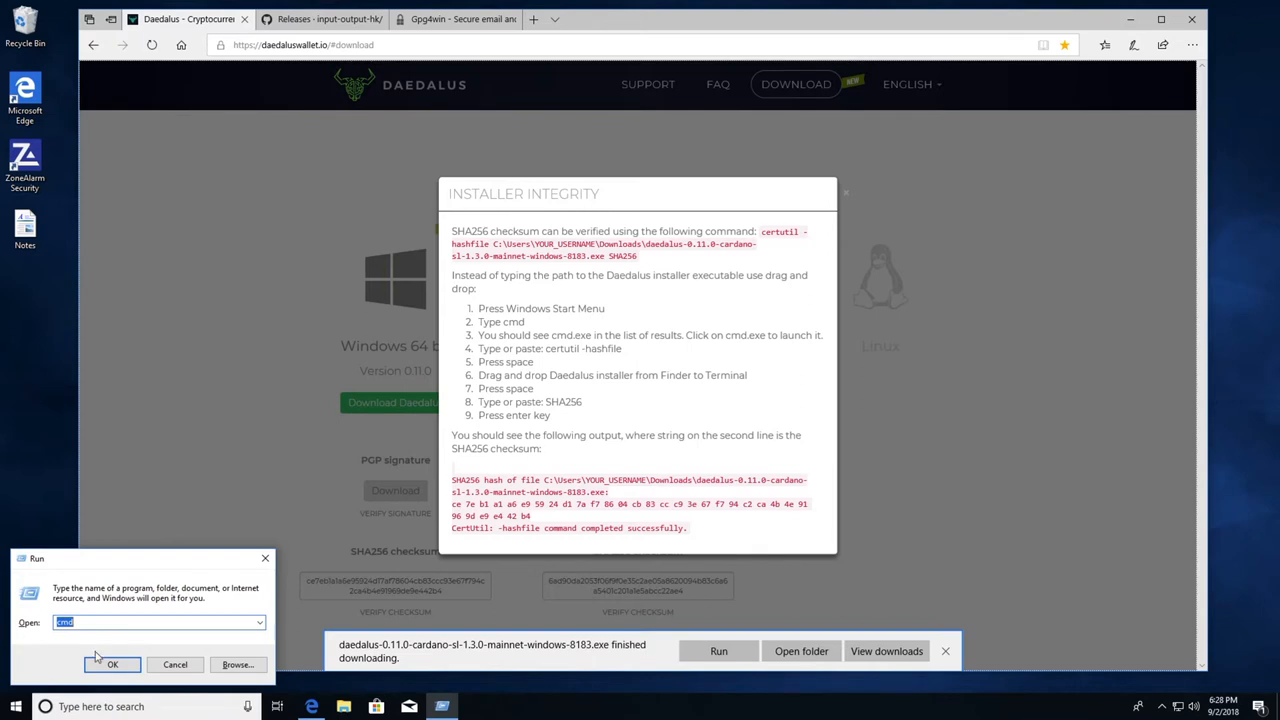
left_click(112, 664)
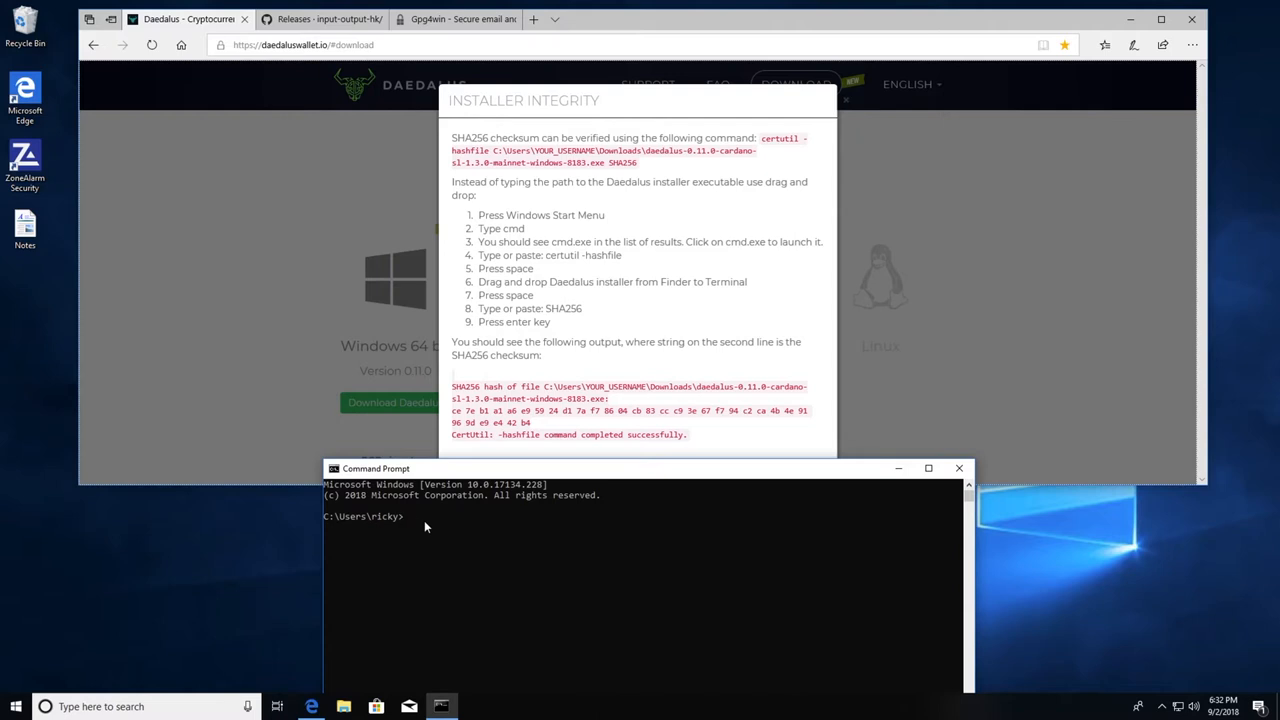
- In Downloads, run certutil -hashfile on the Daedalus installer with SHA256 to get its hash
type("cd D")
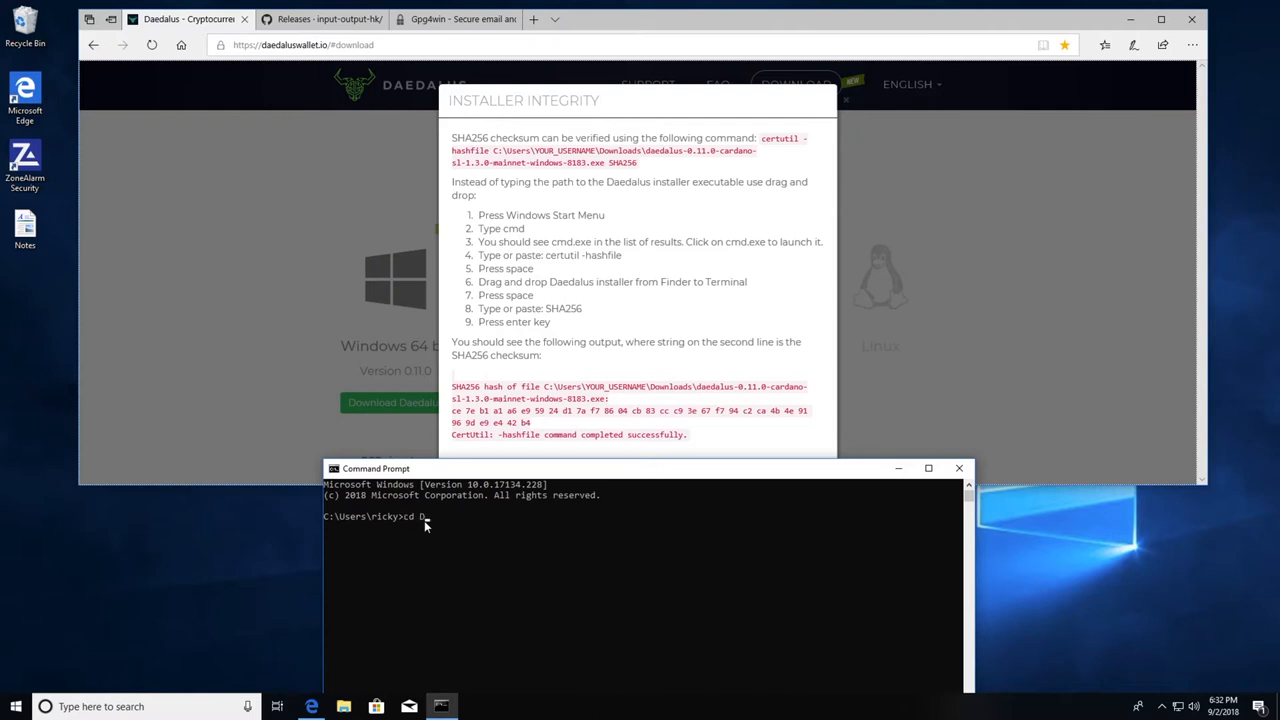
type("own")
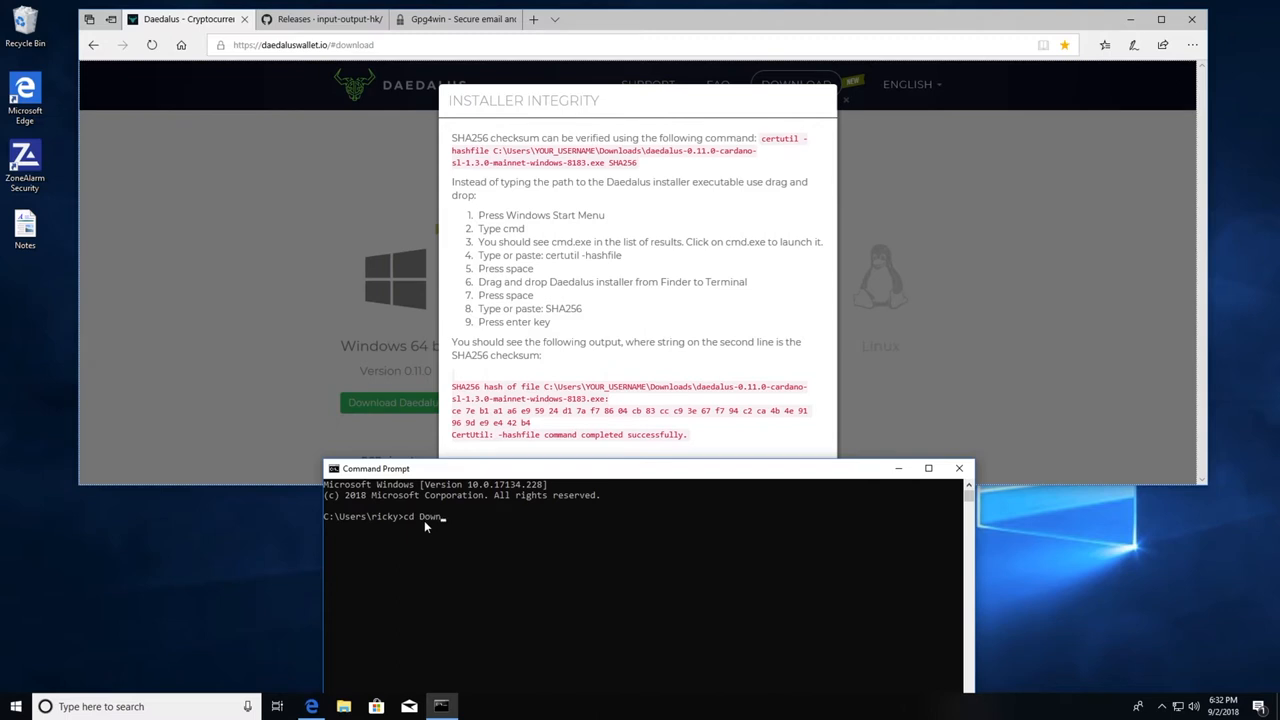
type("loads")
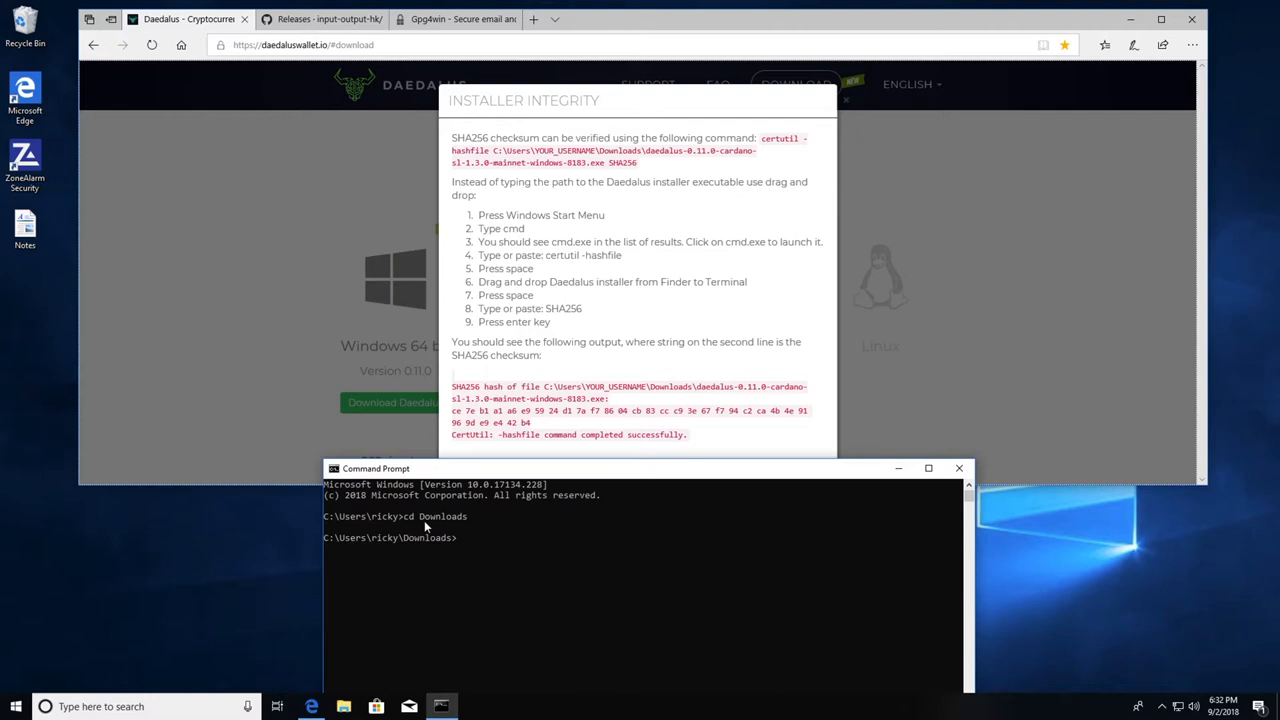
type("certutil -hashfile")
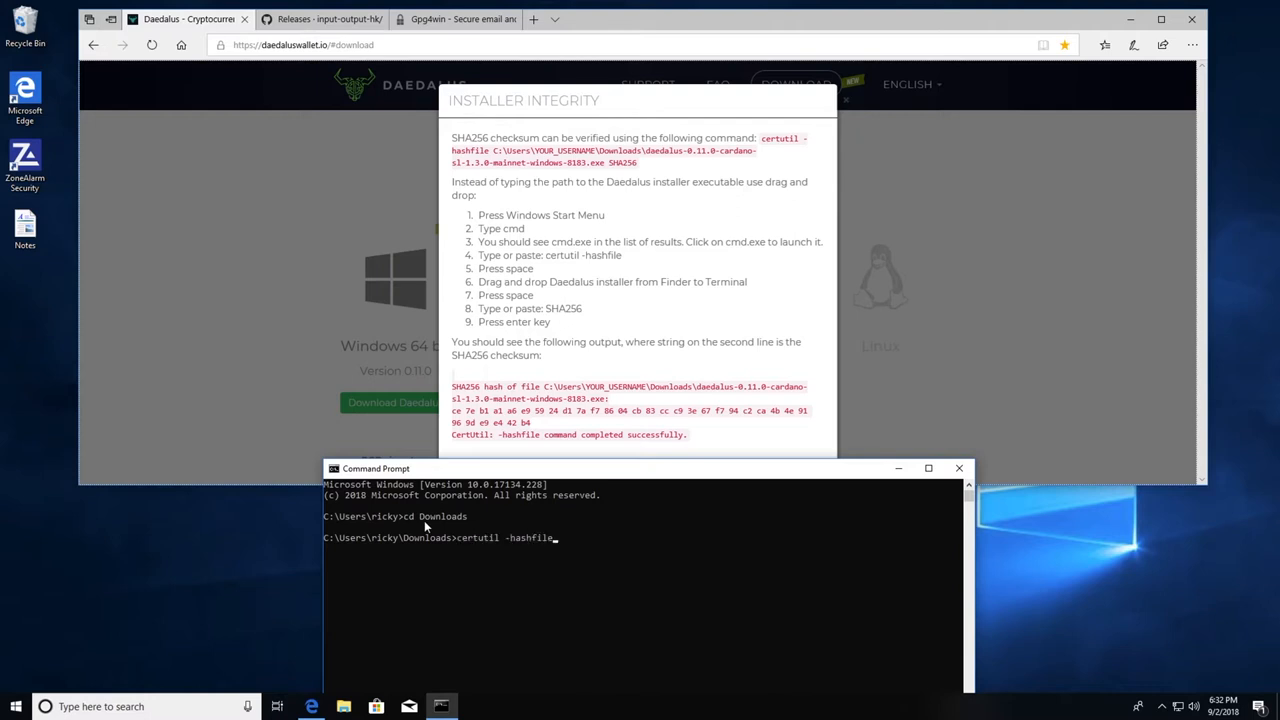
type("dae")
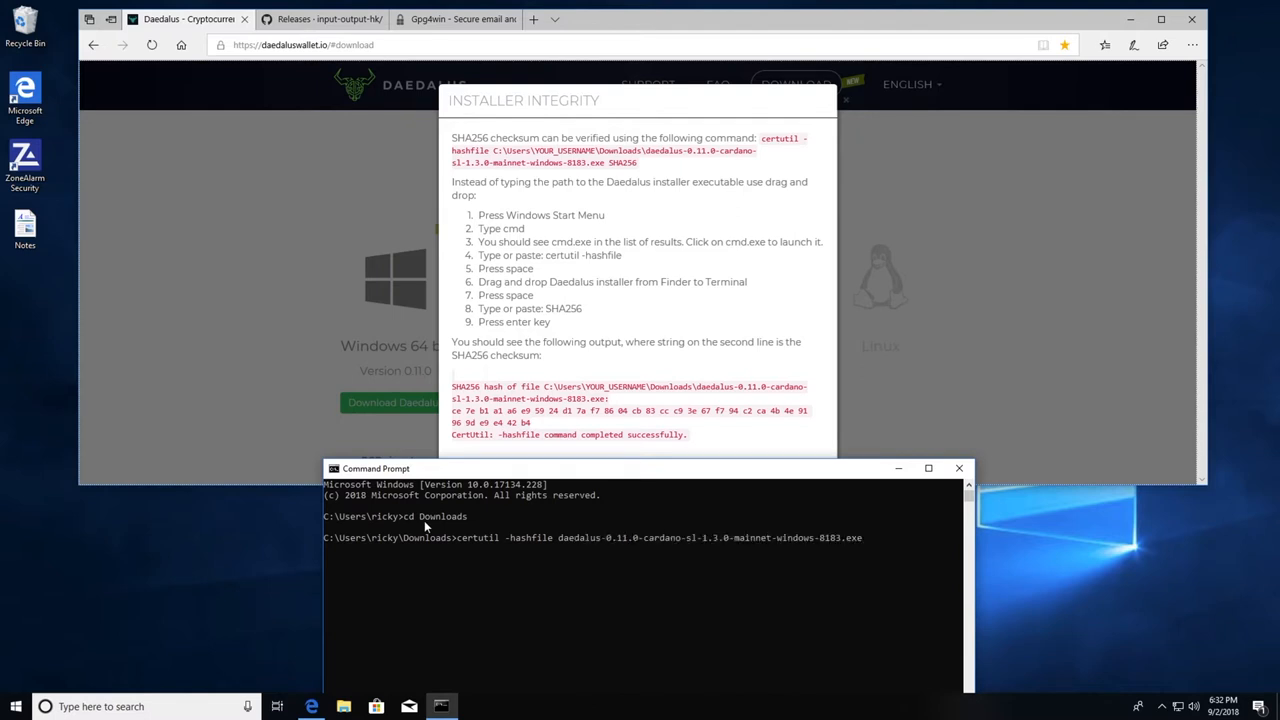
type("S")
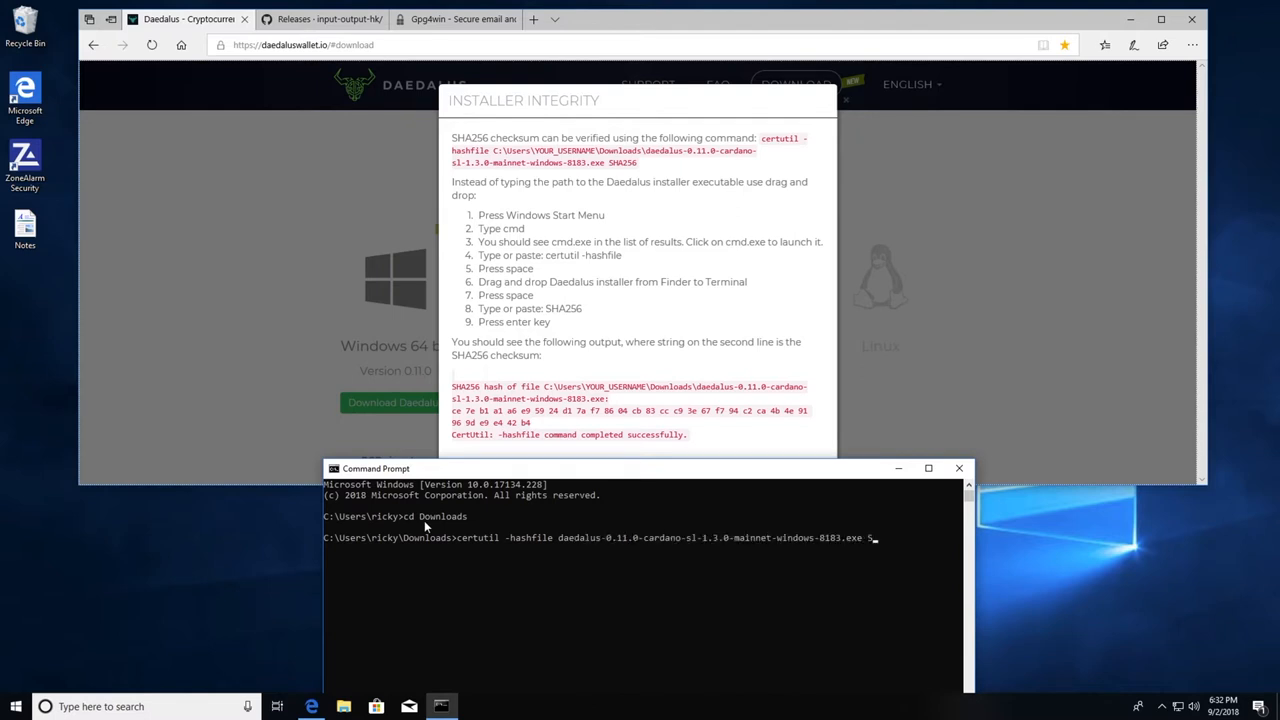
type("HA2")
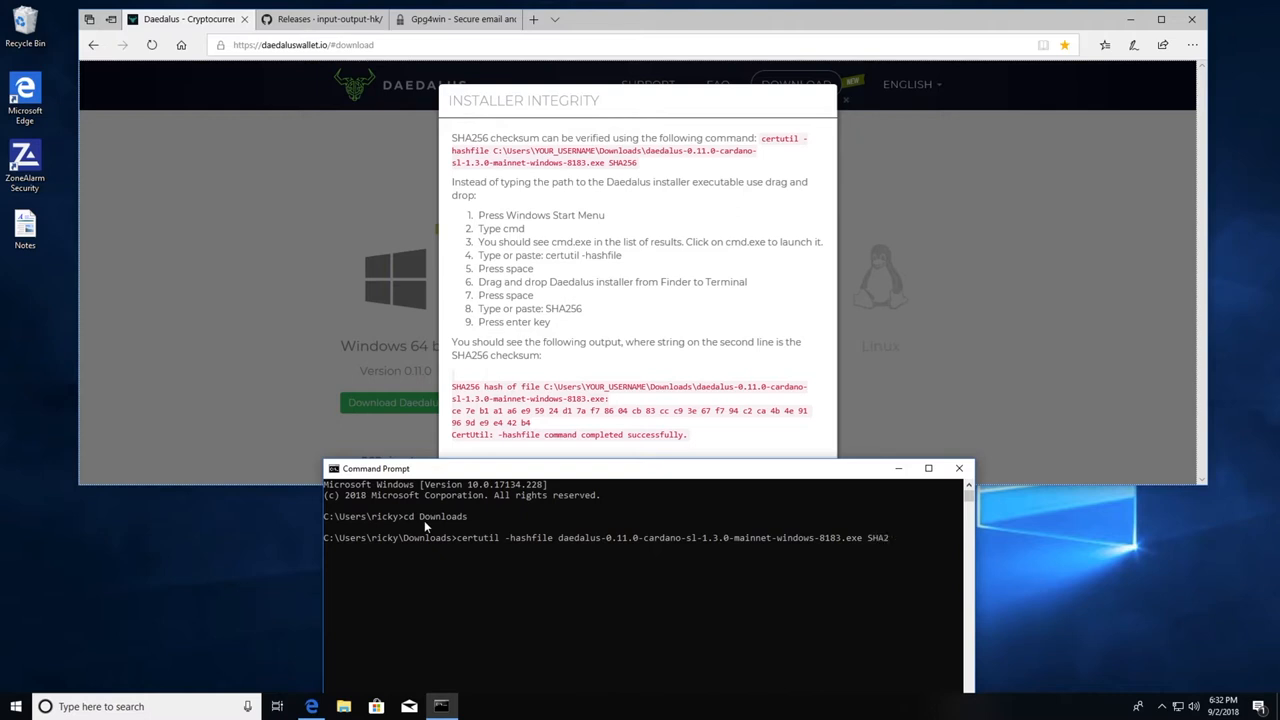
type("56")
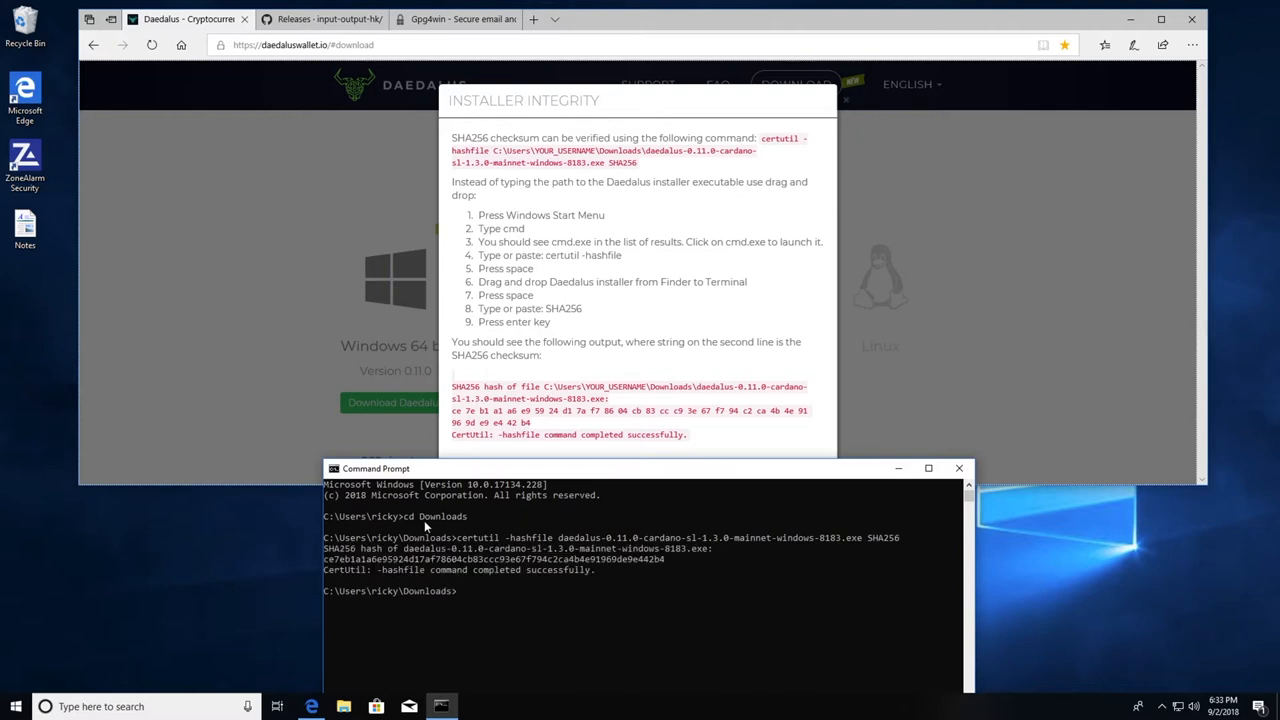
mouse_move(532, 596)
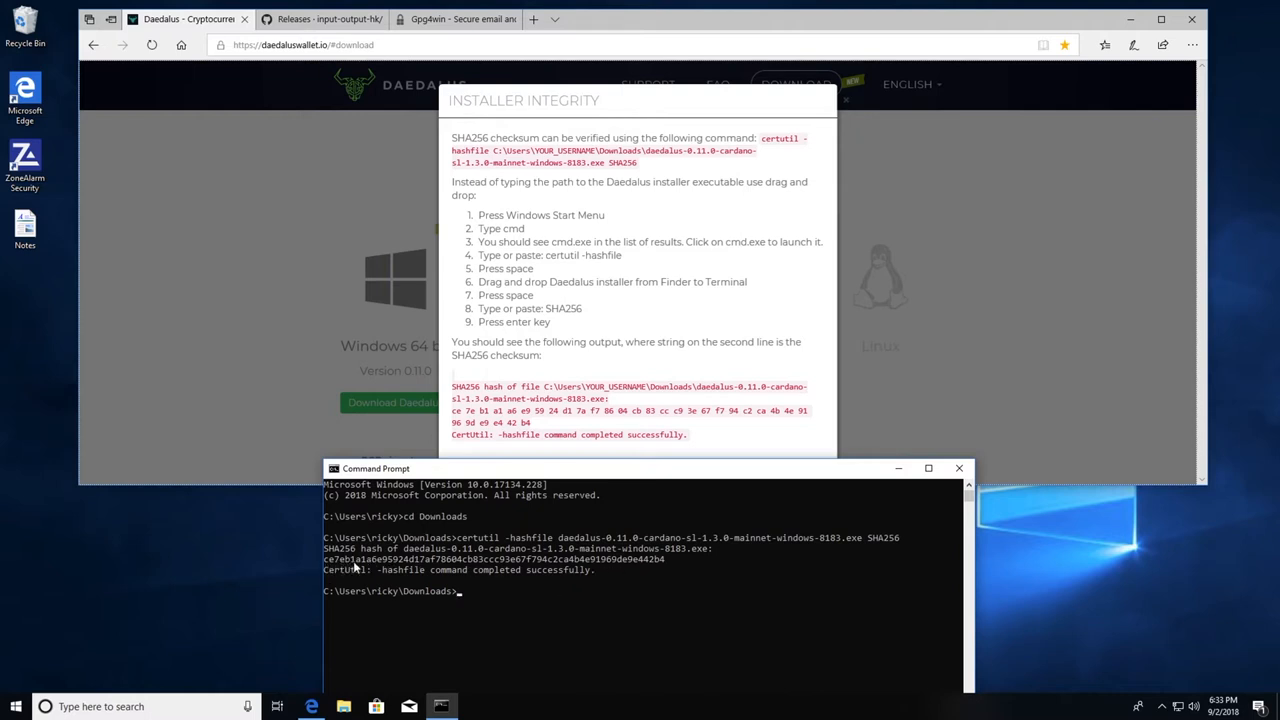
mouse_move(644, 572)
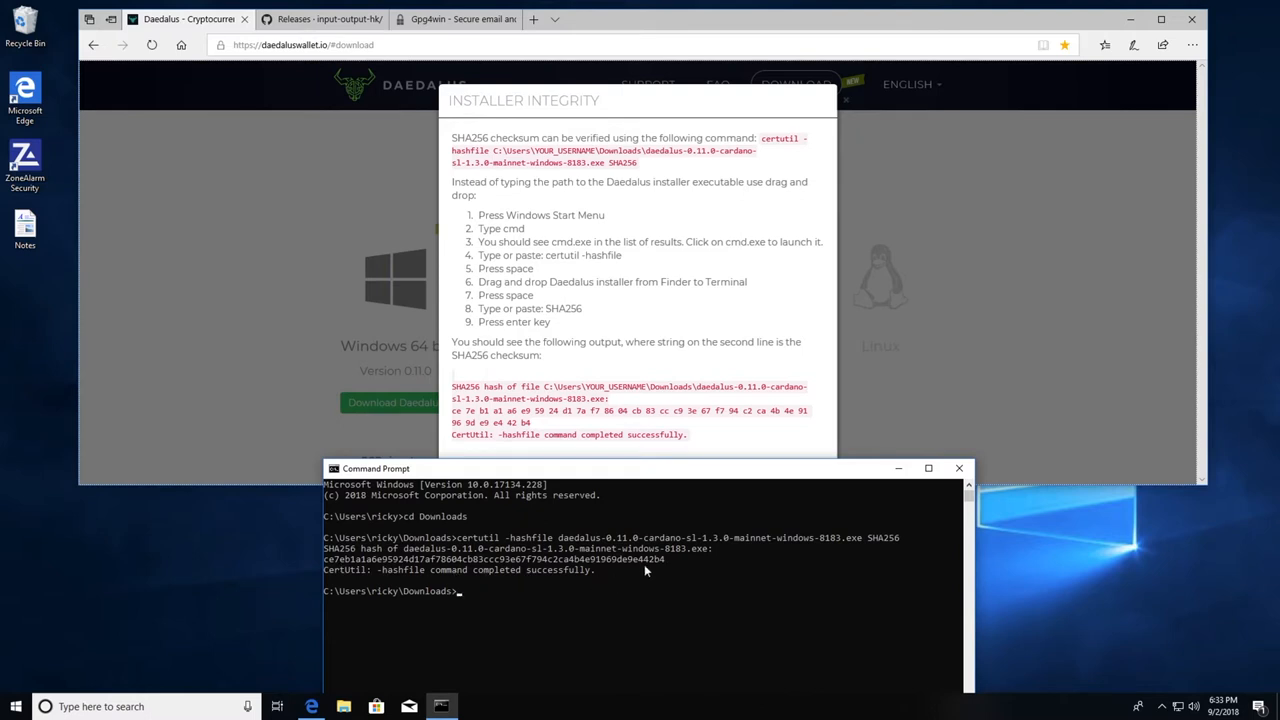
mouse_move(664, 568)
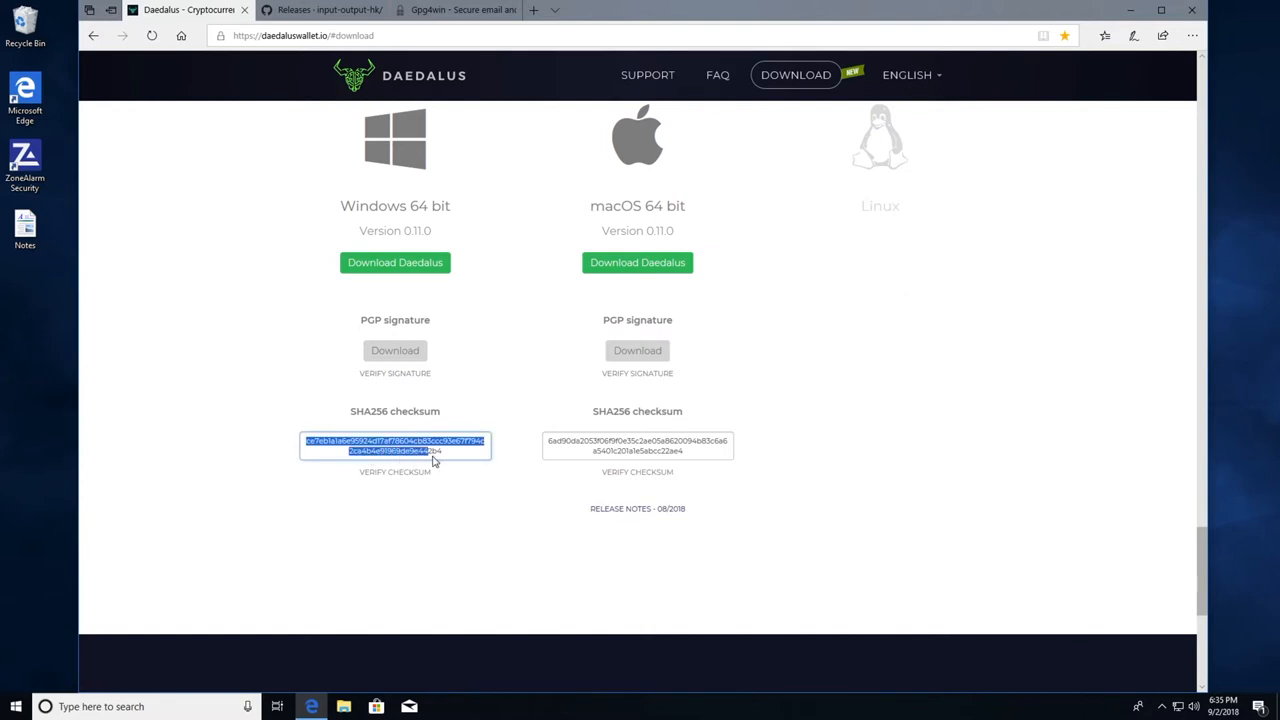
mouse_move(448, 460)
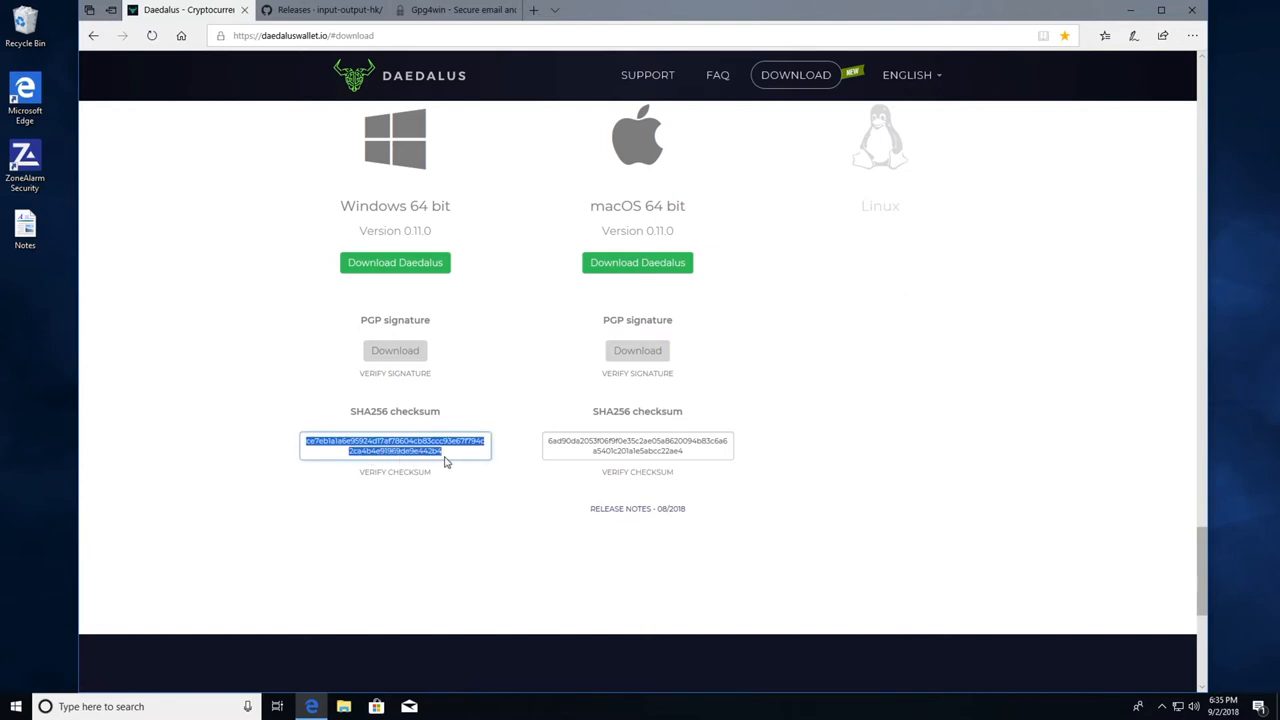
left_click(320, 8)
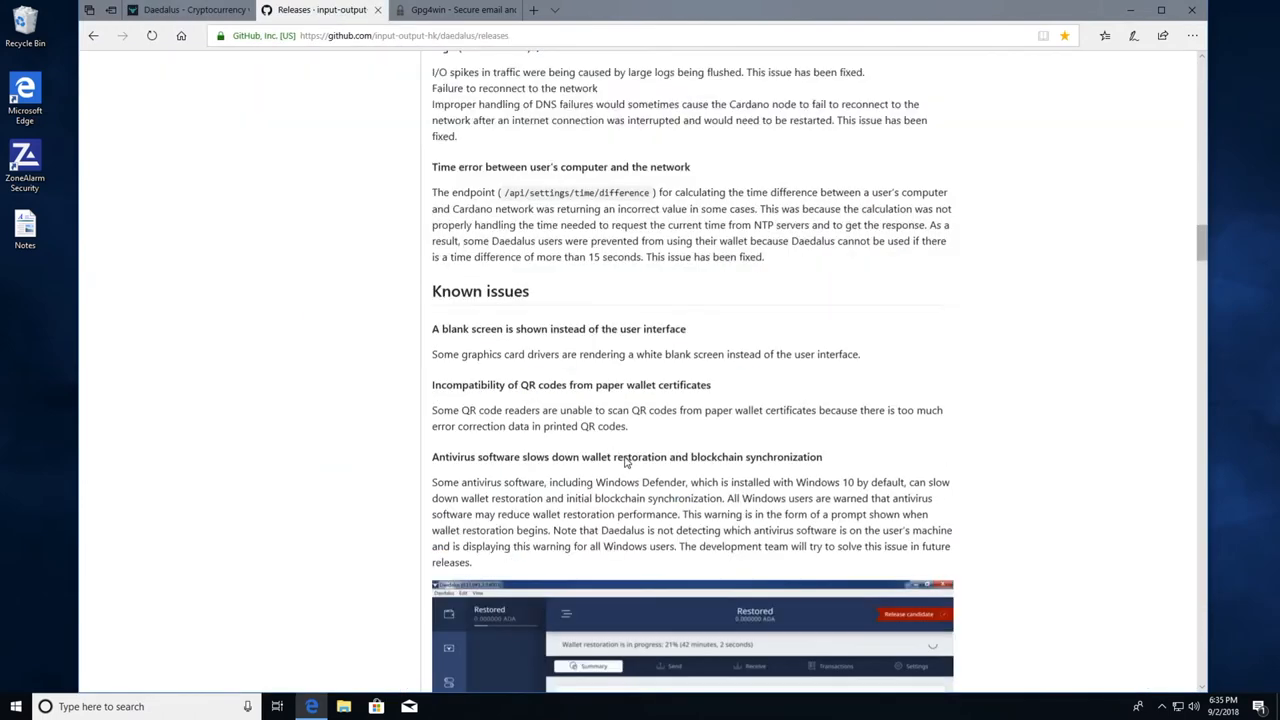
scroll("down", 3)
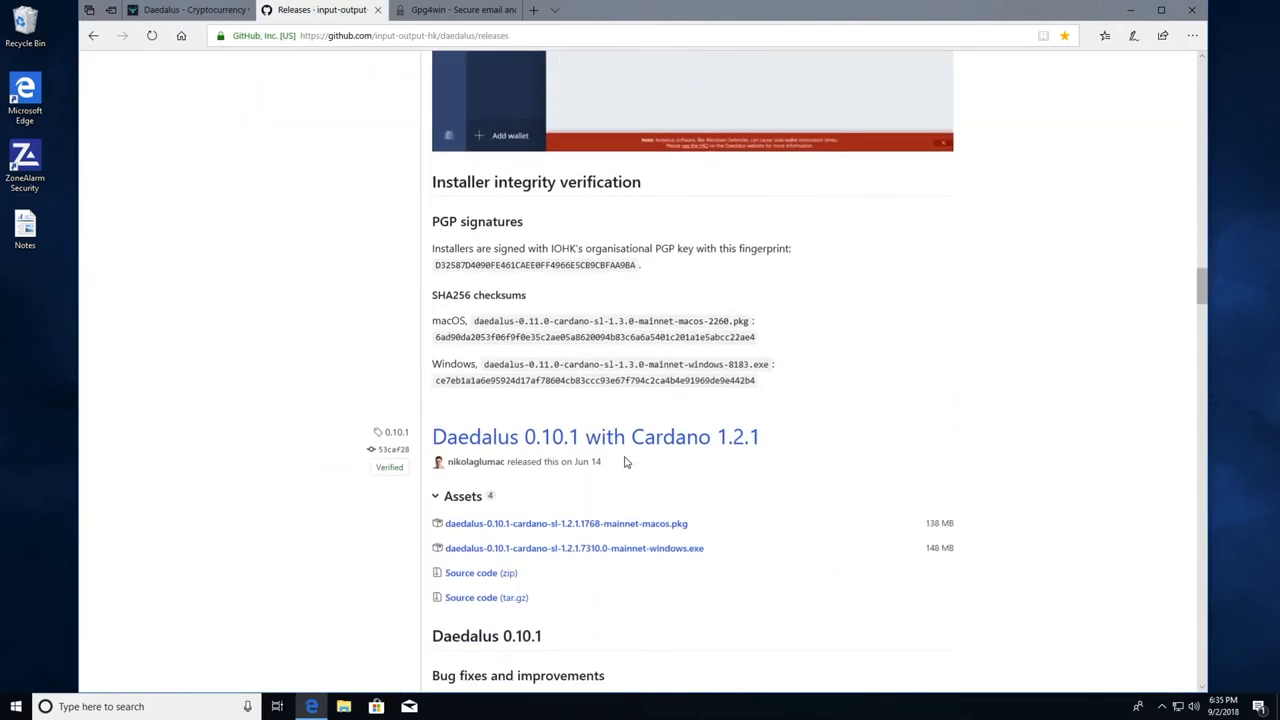
scroll("down", 3)
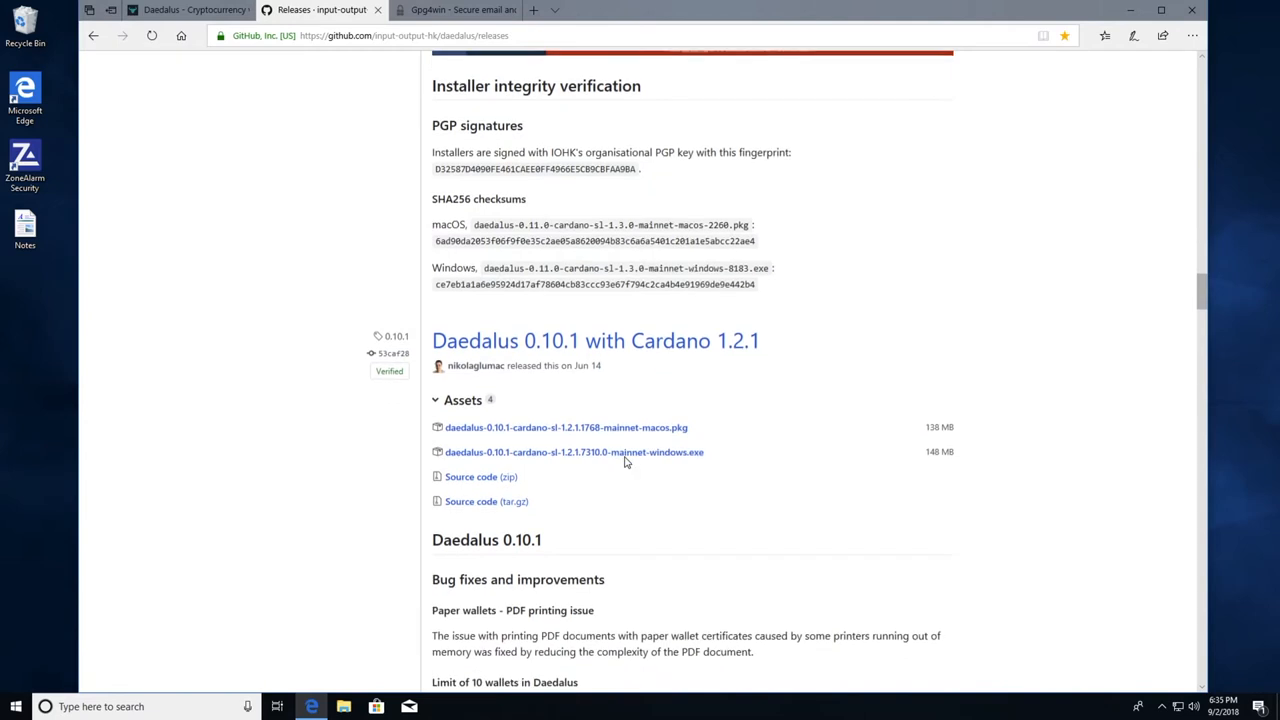
mouse_move(532, 340)
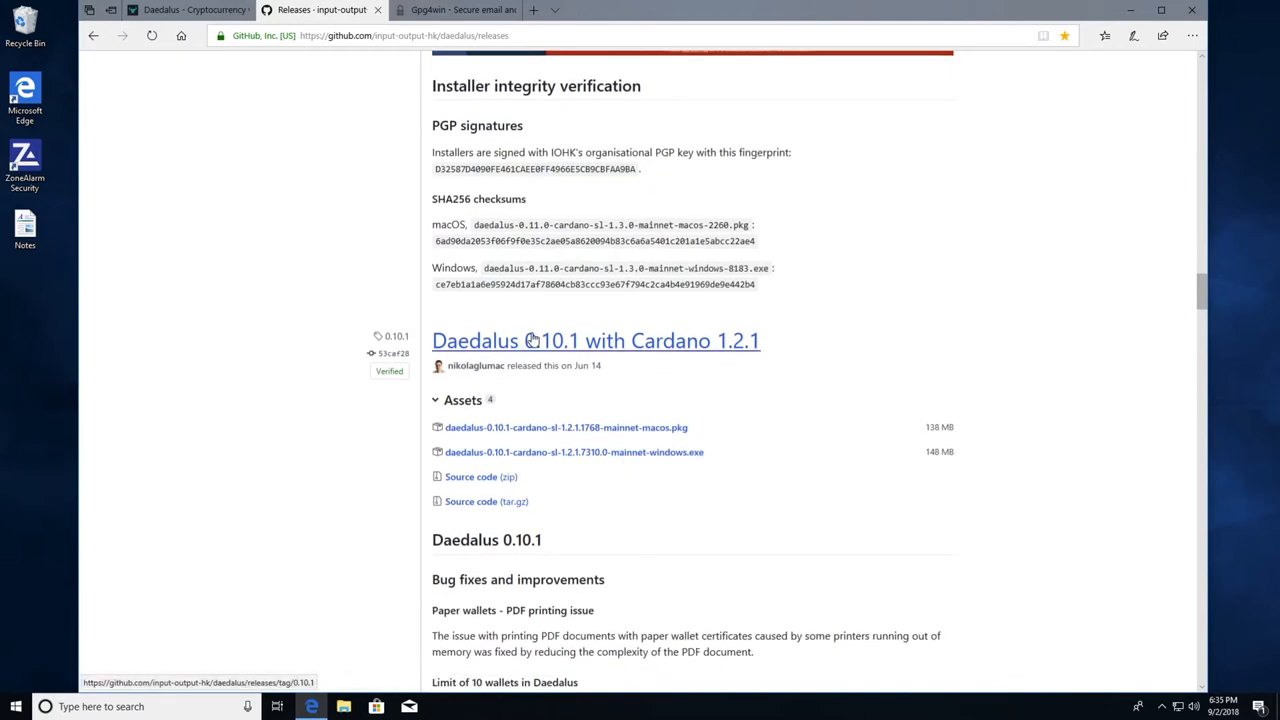
double_click(592, 284)
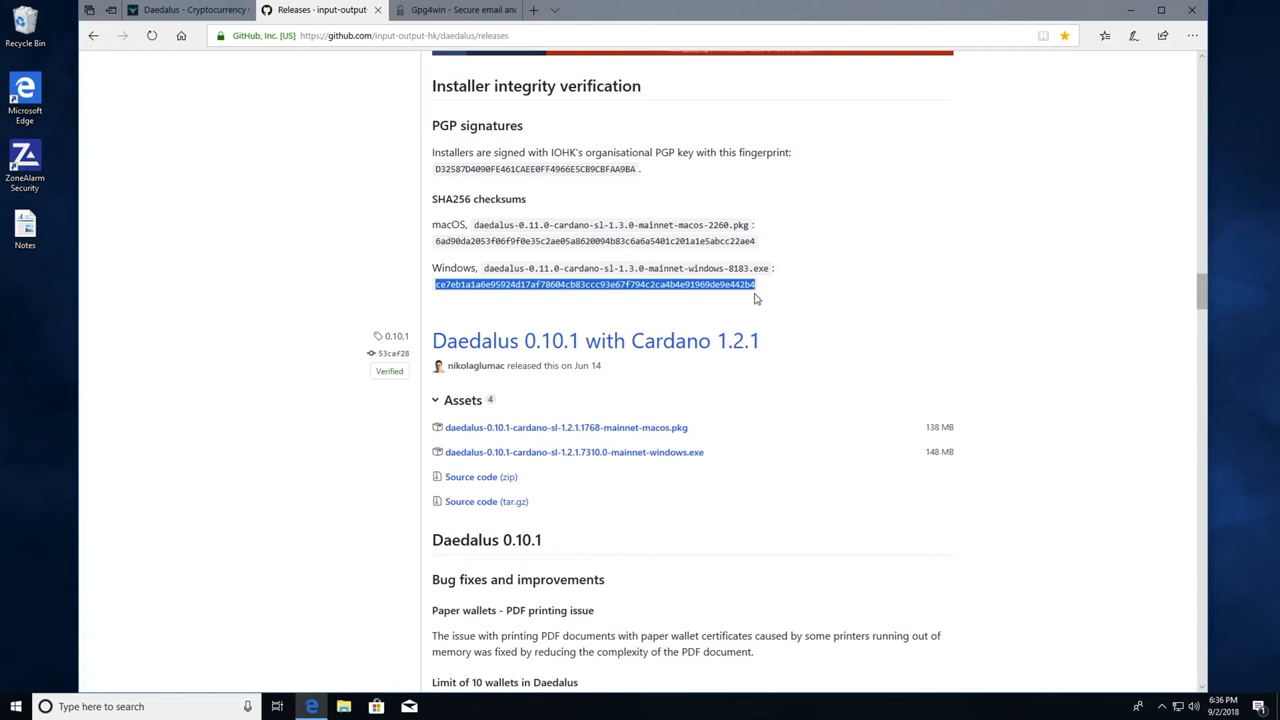
mouse_move(624, 304)
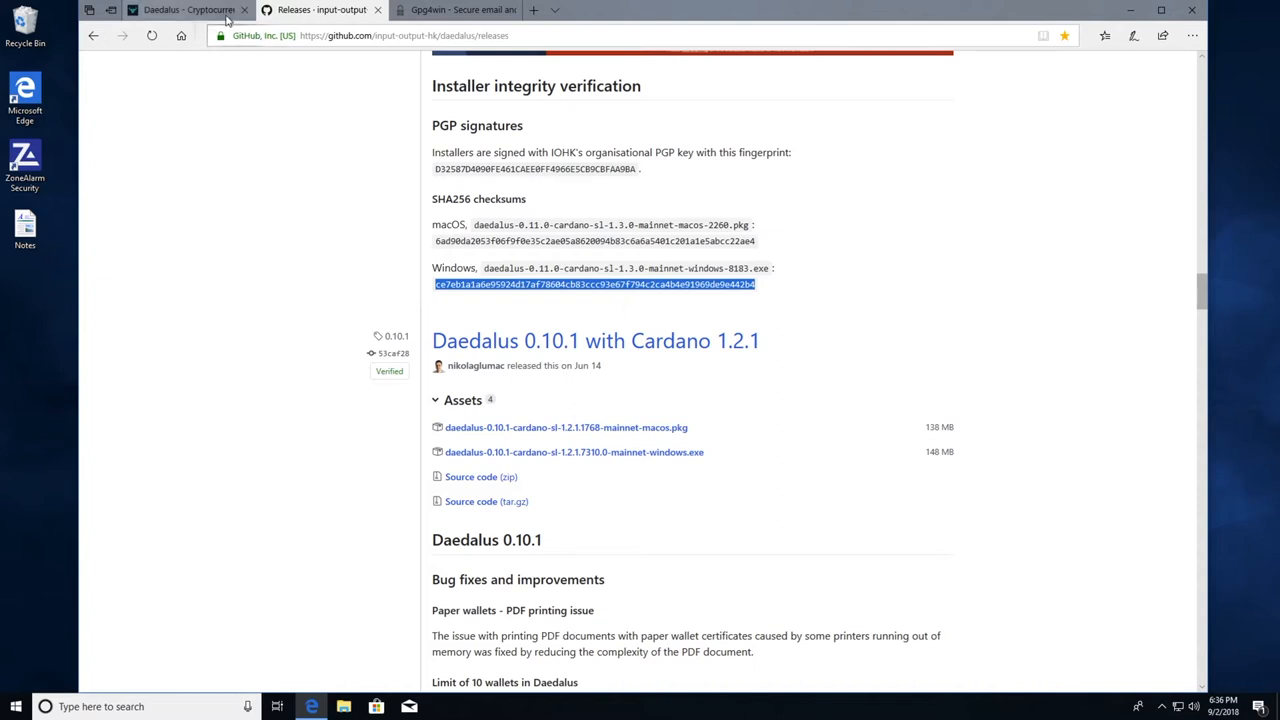
left_click(180, 8)
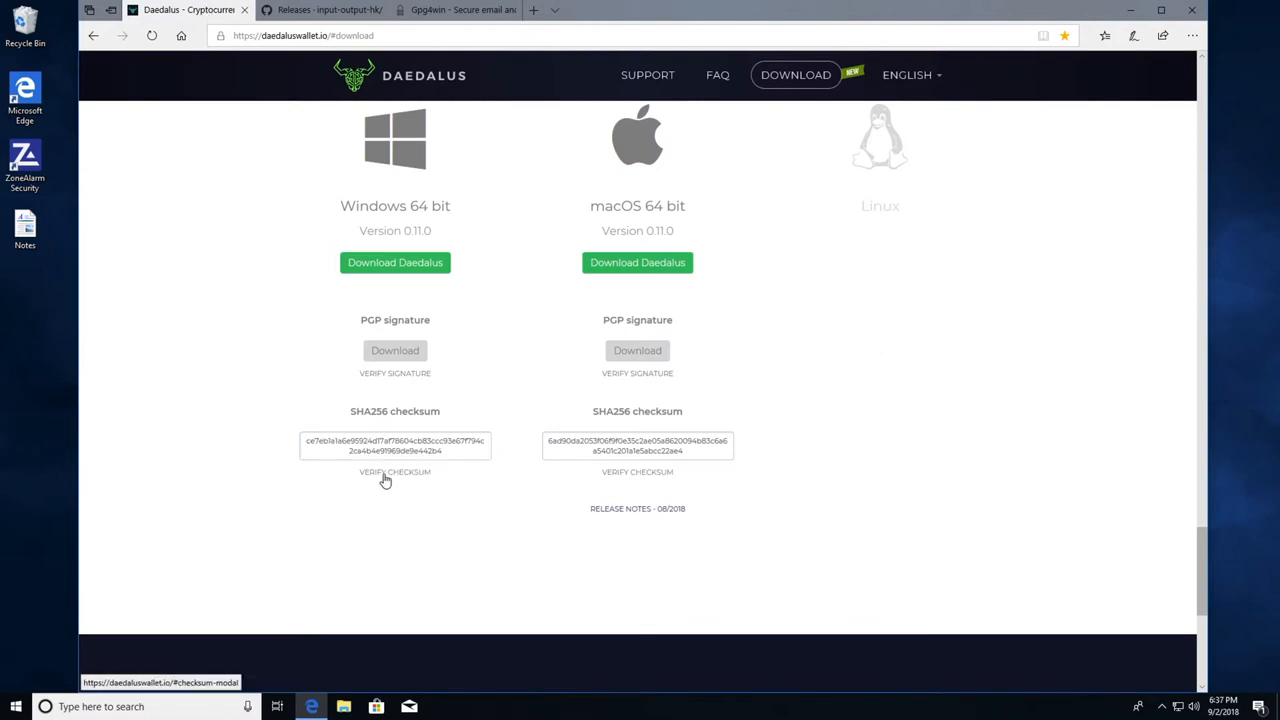
mouse_move(390, 384)
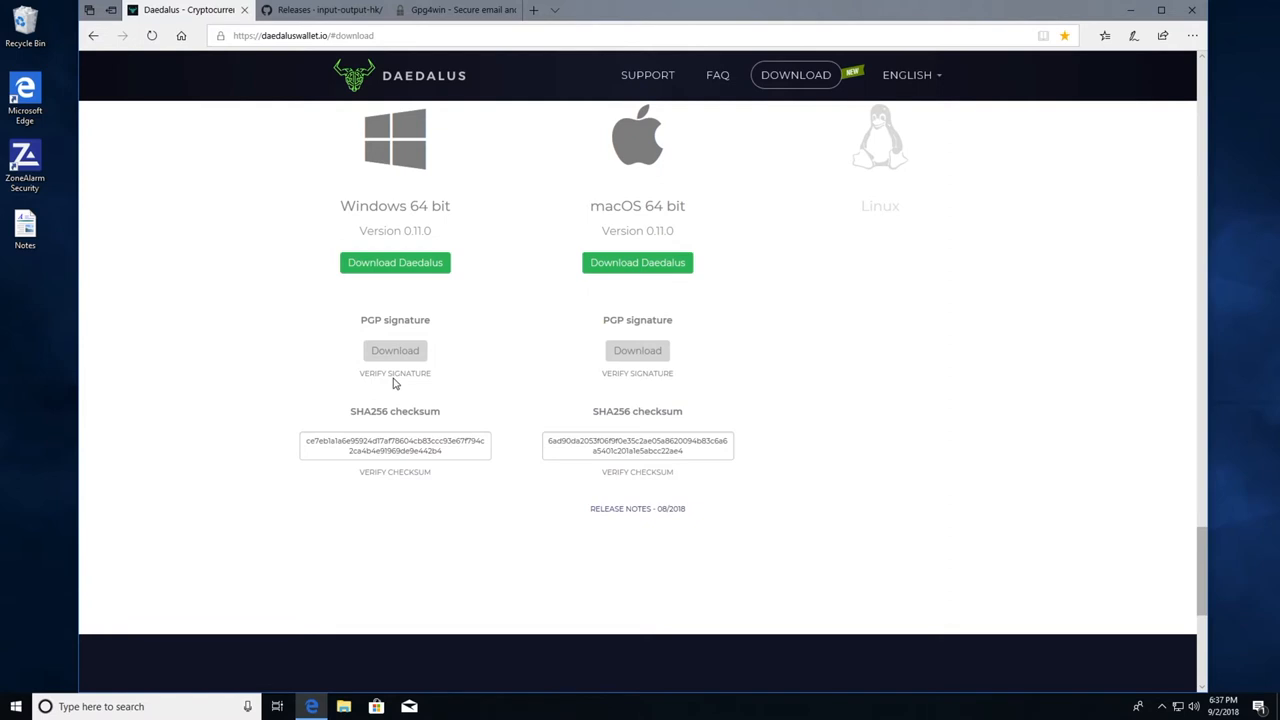
mouse_move(390, 378)
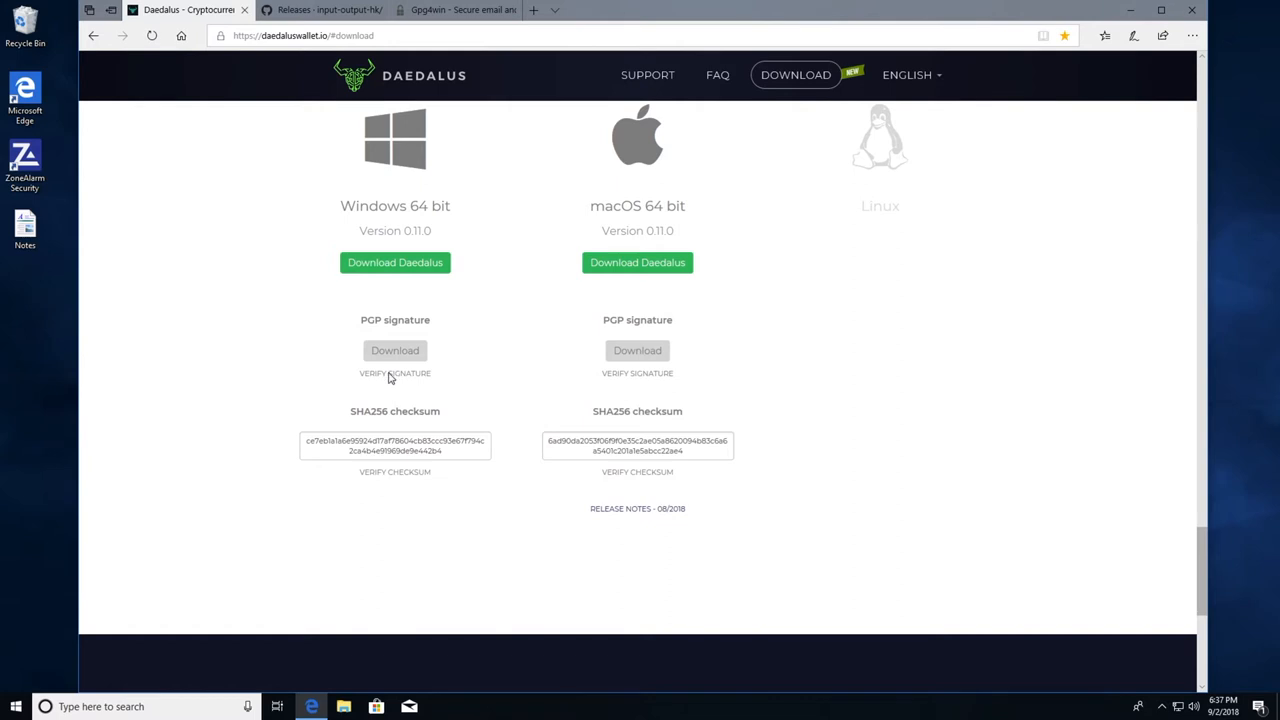
left_click(394, 374)
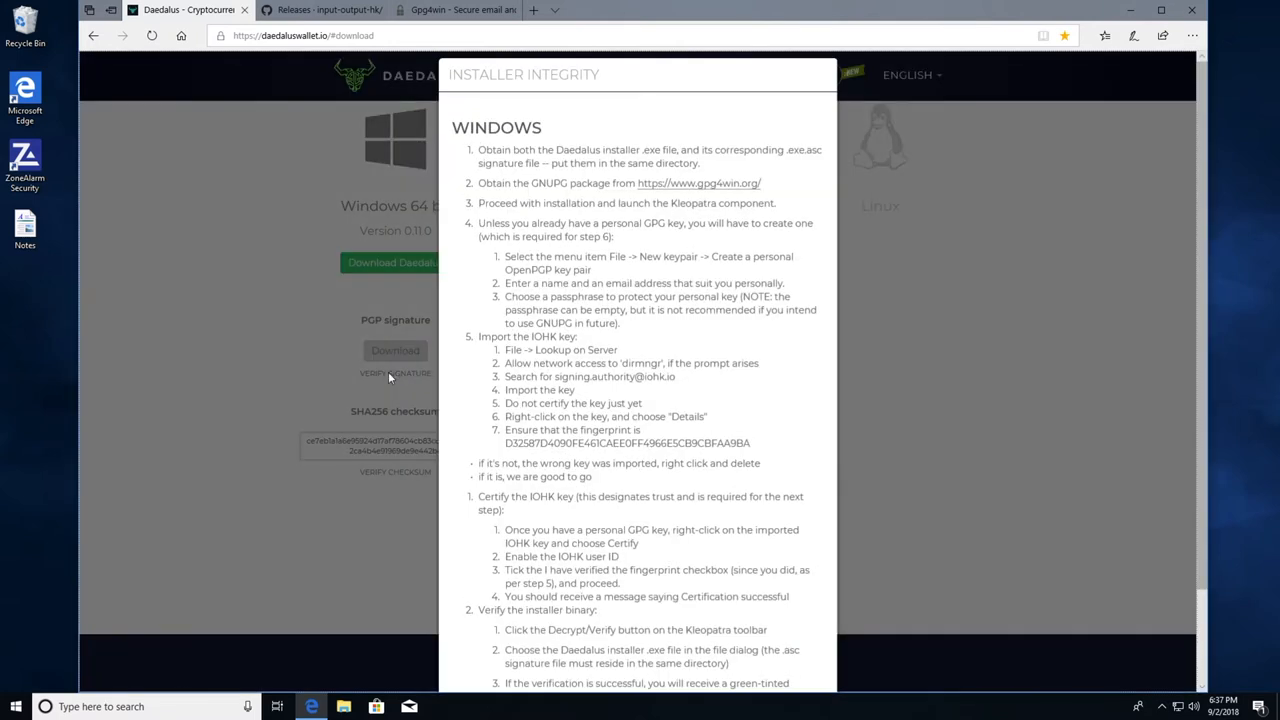
mouse_move(604, 178)
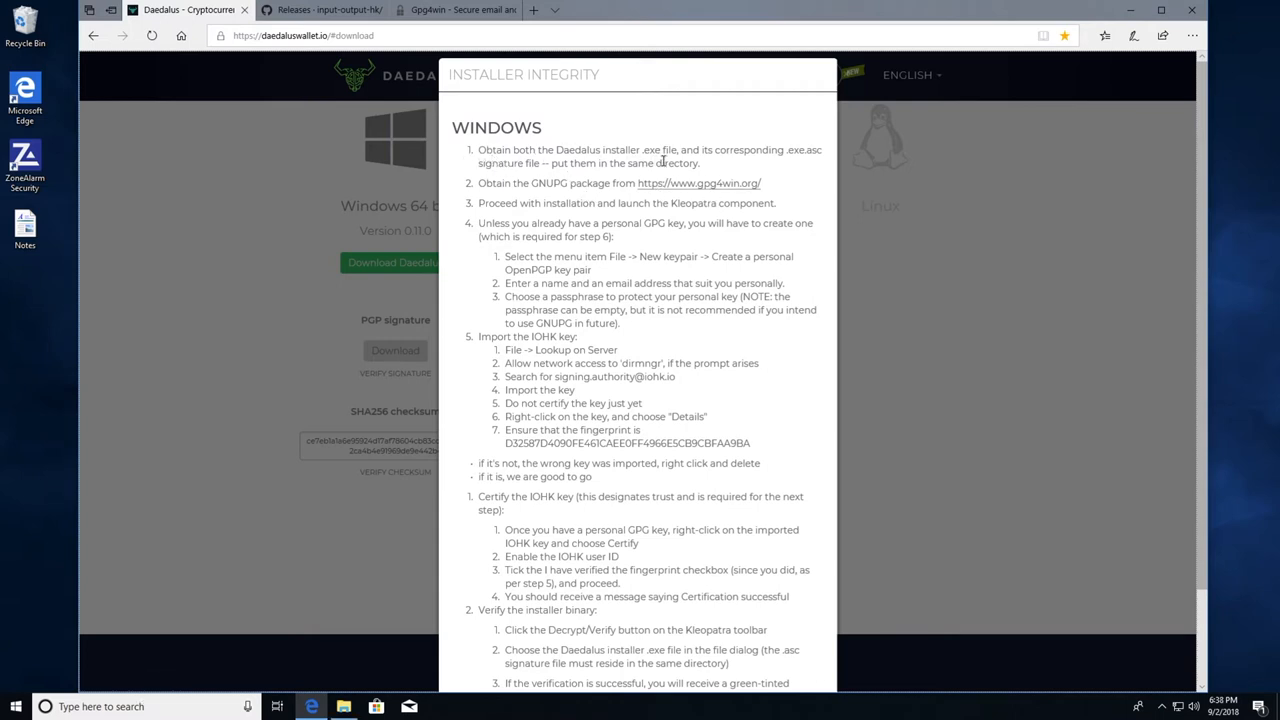
mouse_move(808, 166)
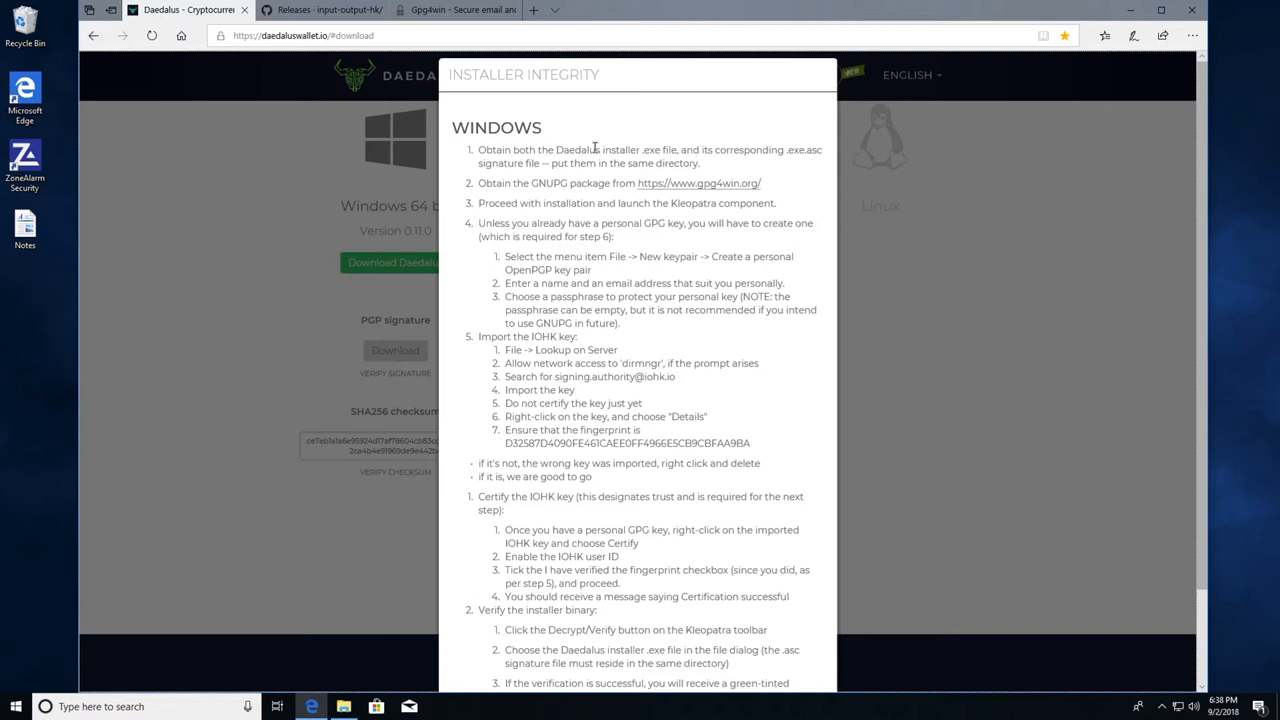
mouse_move(584, 180)
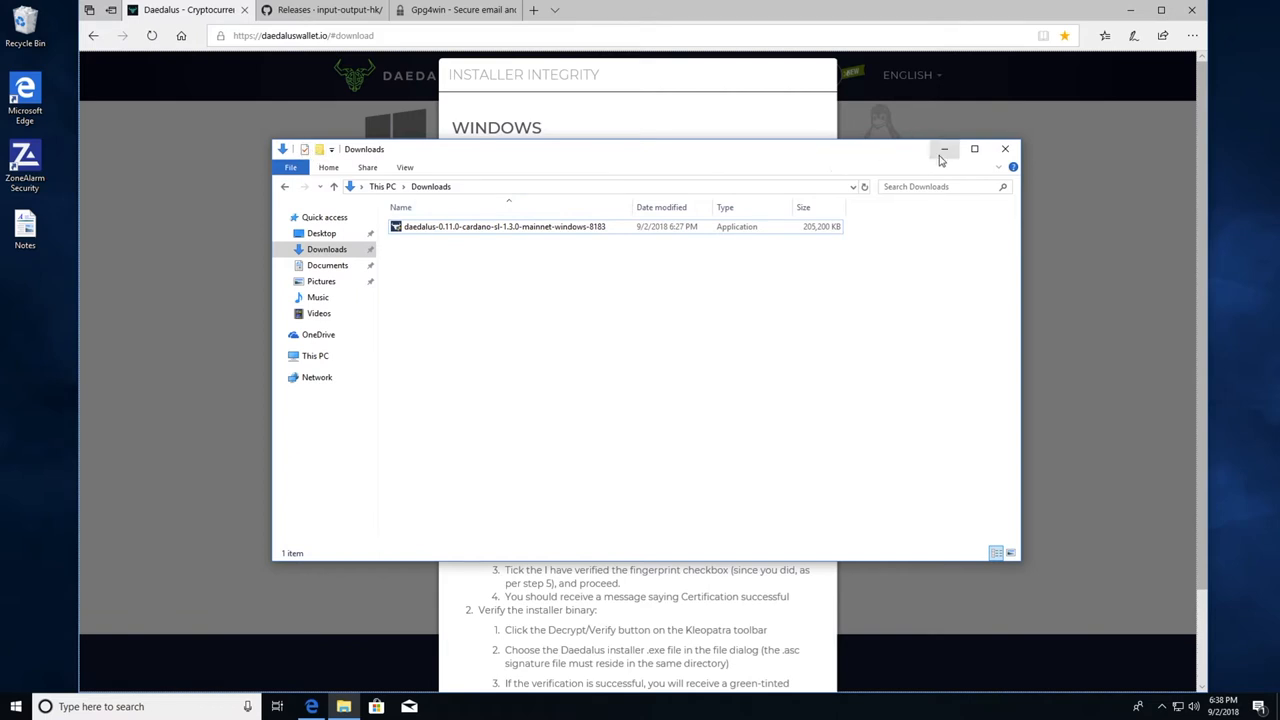
left_click(944, 148)
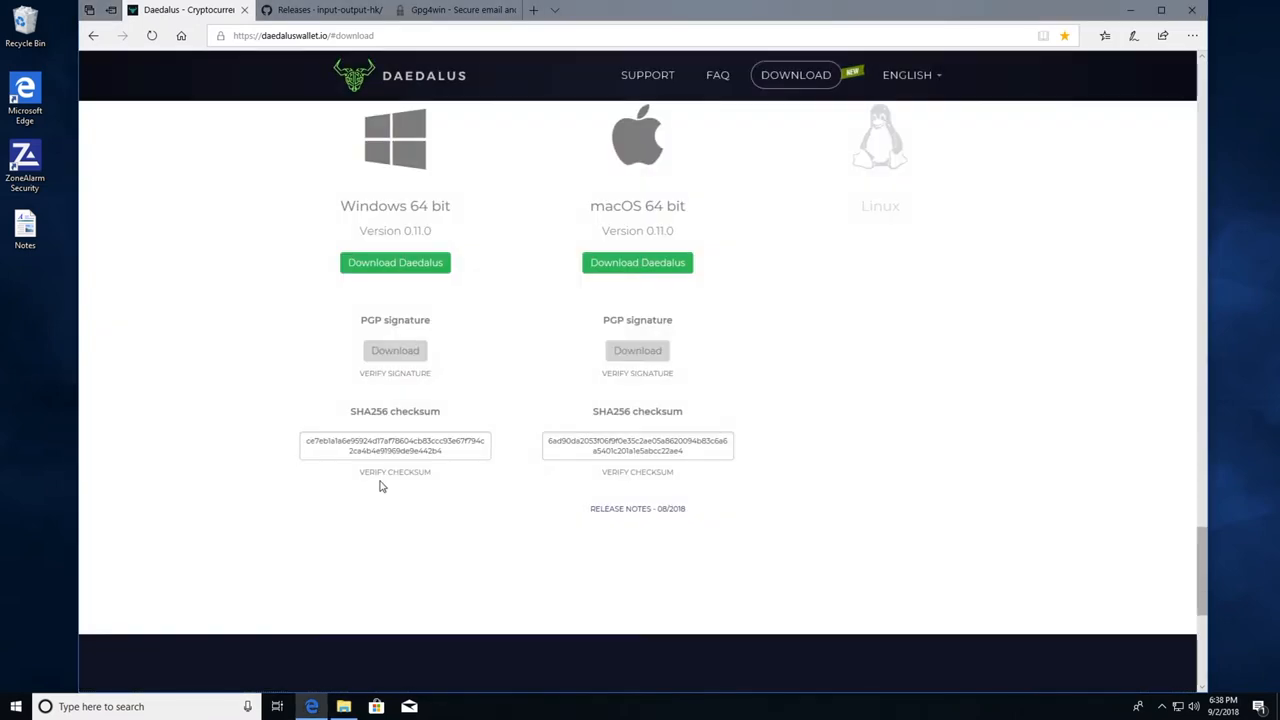
- From GitHub releases, save the windows-8183.exe.asc signature file and return to the Daedalus page
left_click(320, 10)
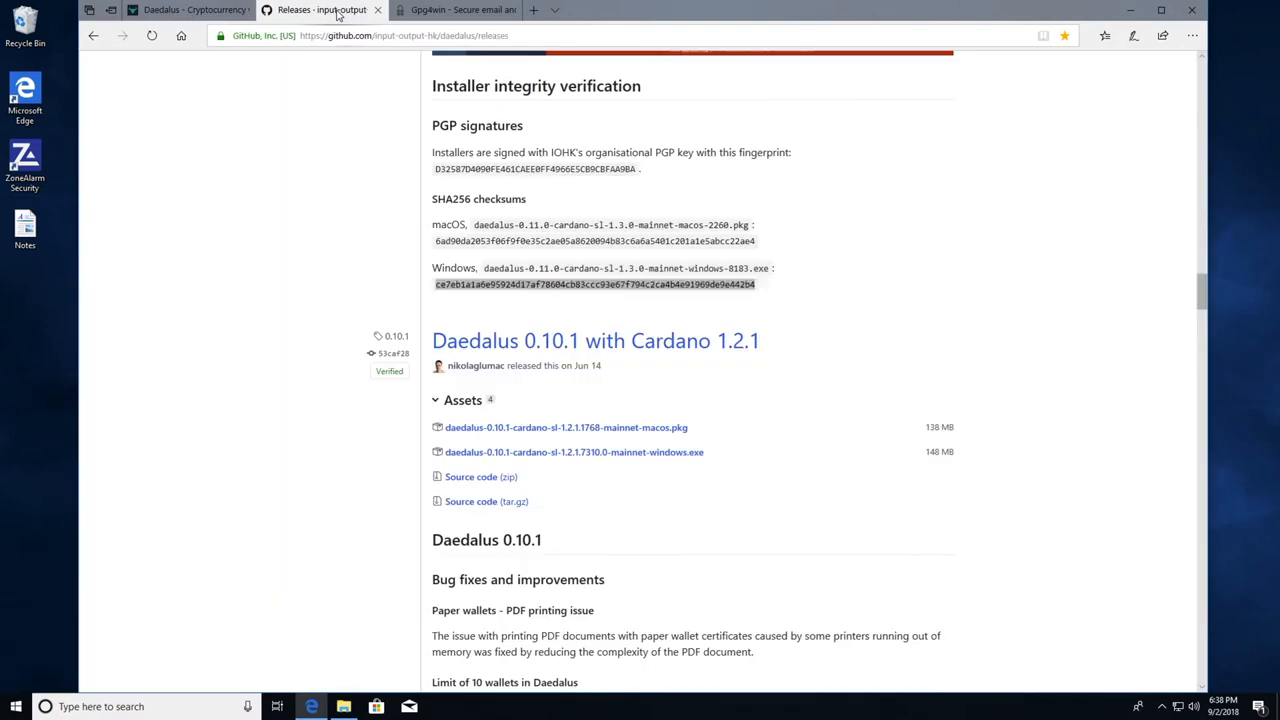
scroll("down", 3)
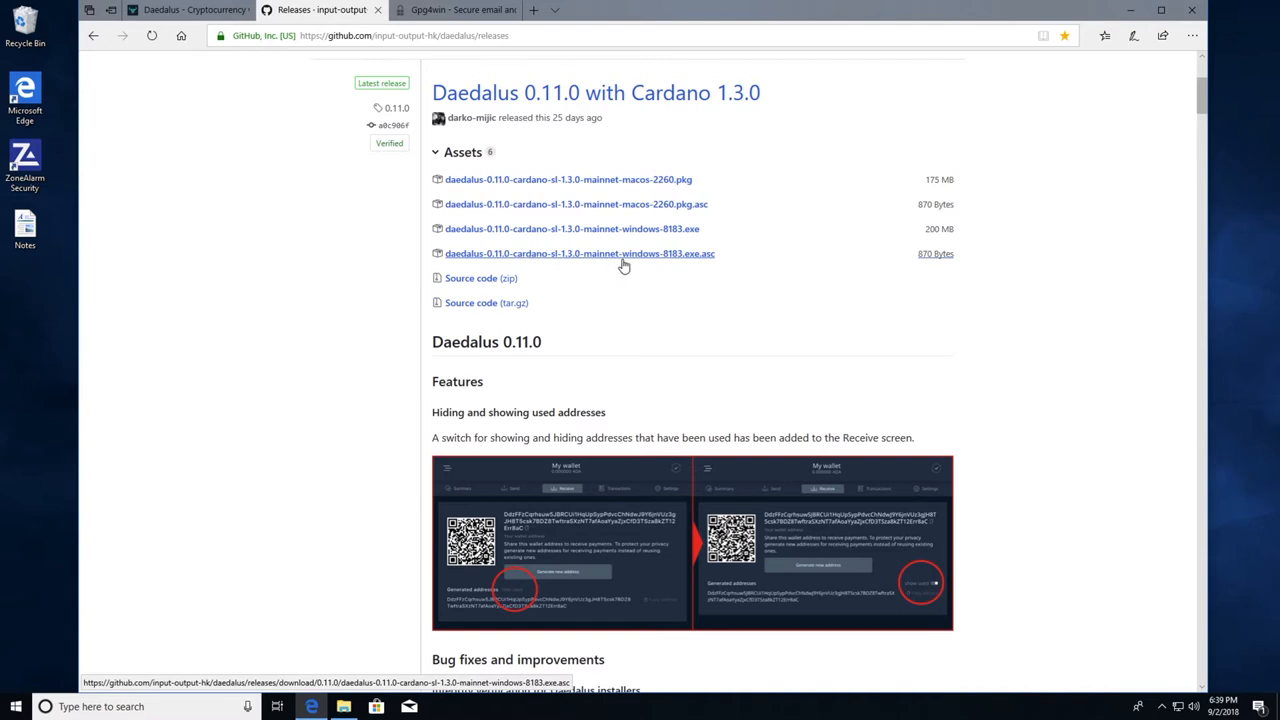
mouse_move(716, 260)
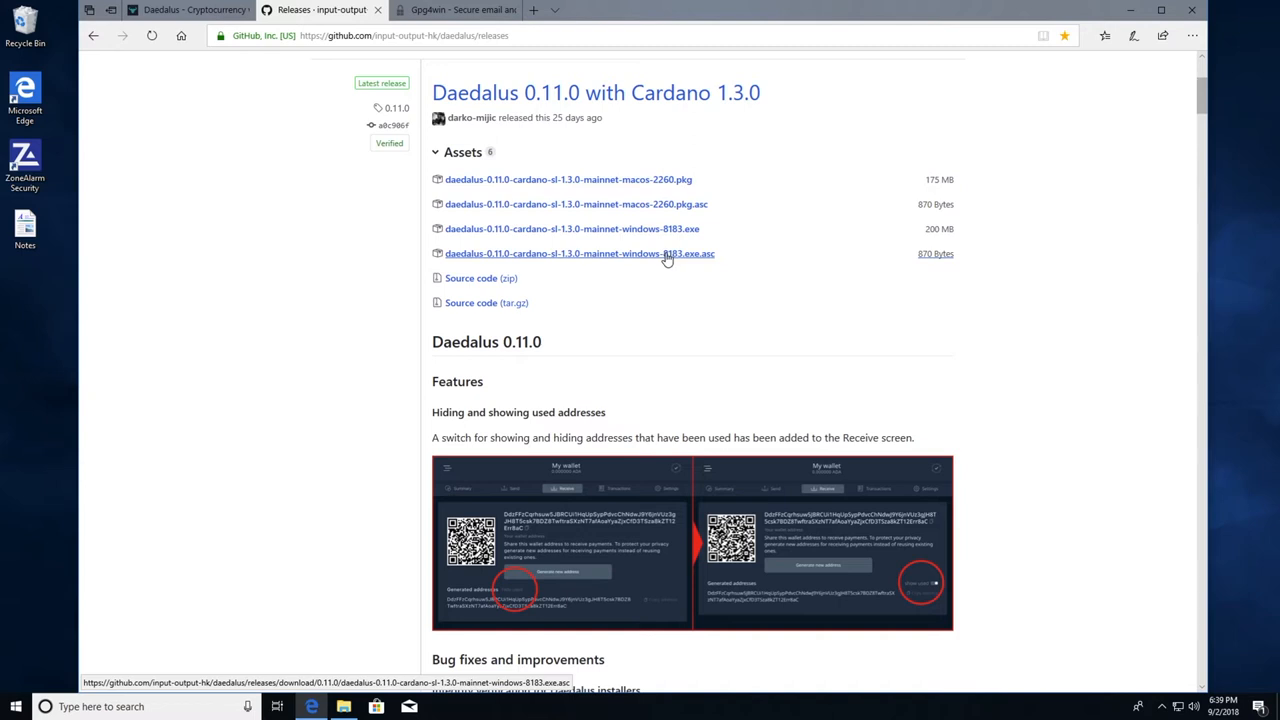
left_click(580, 252)
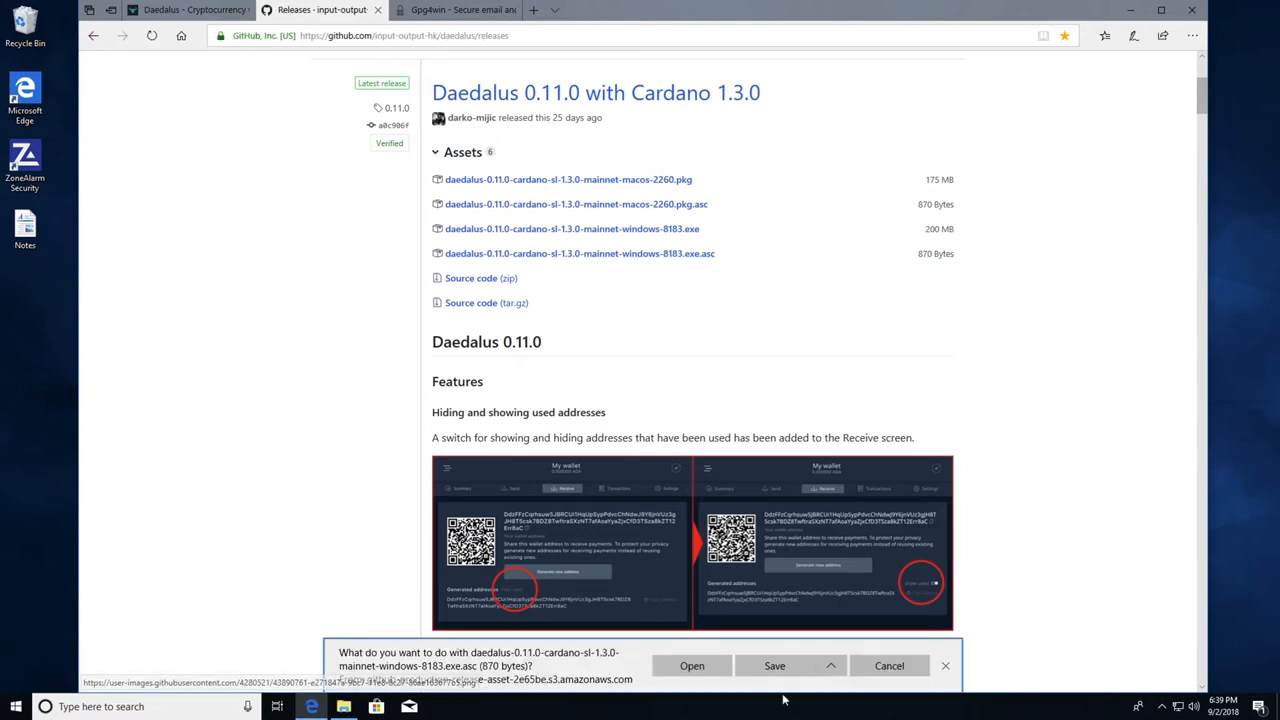
left_click(776, 664)
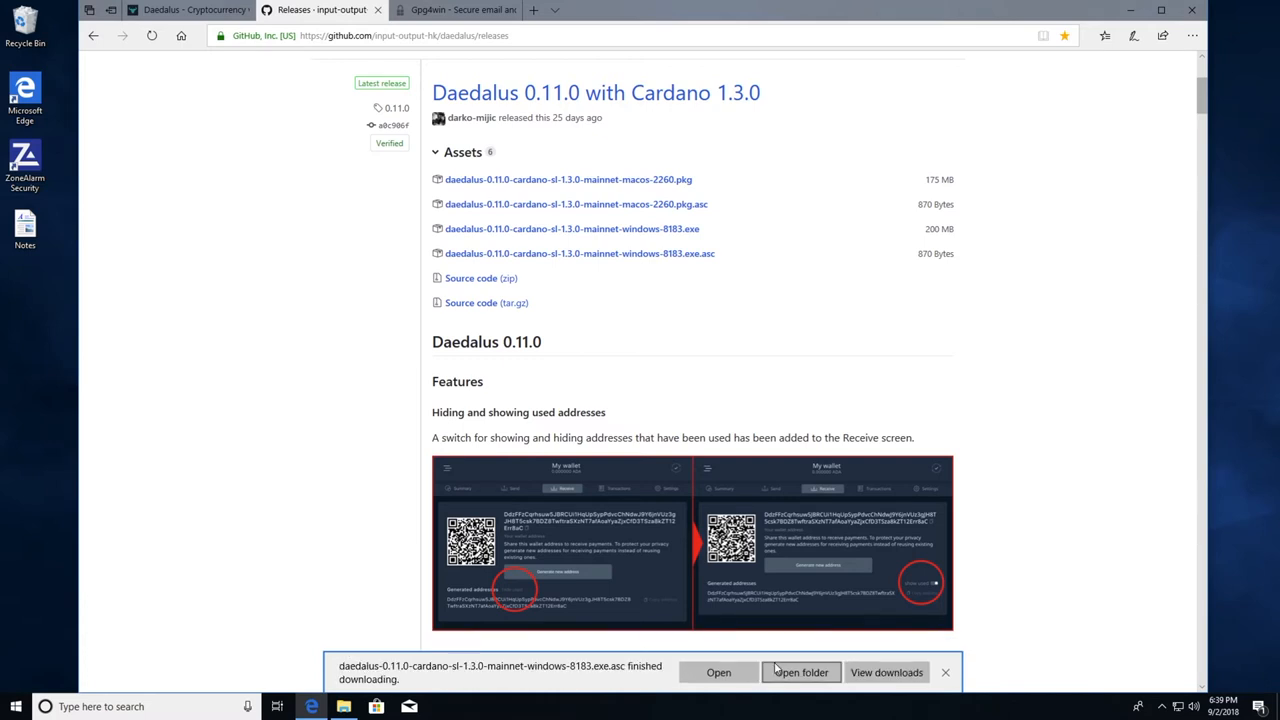
left_click(944, 672)
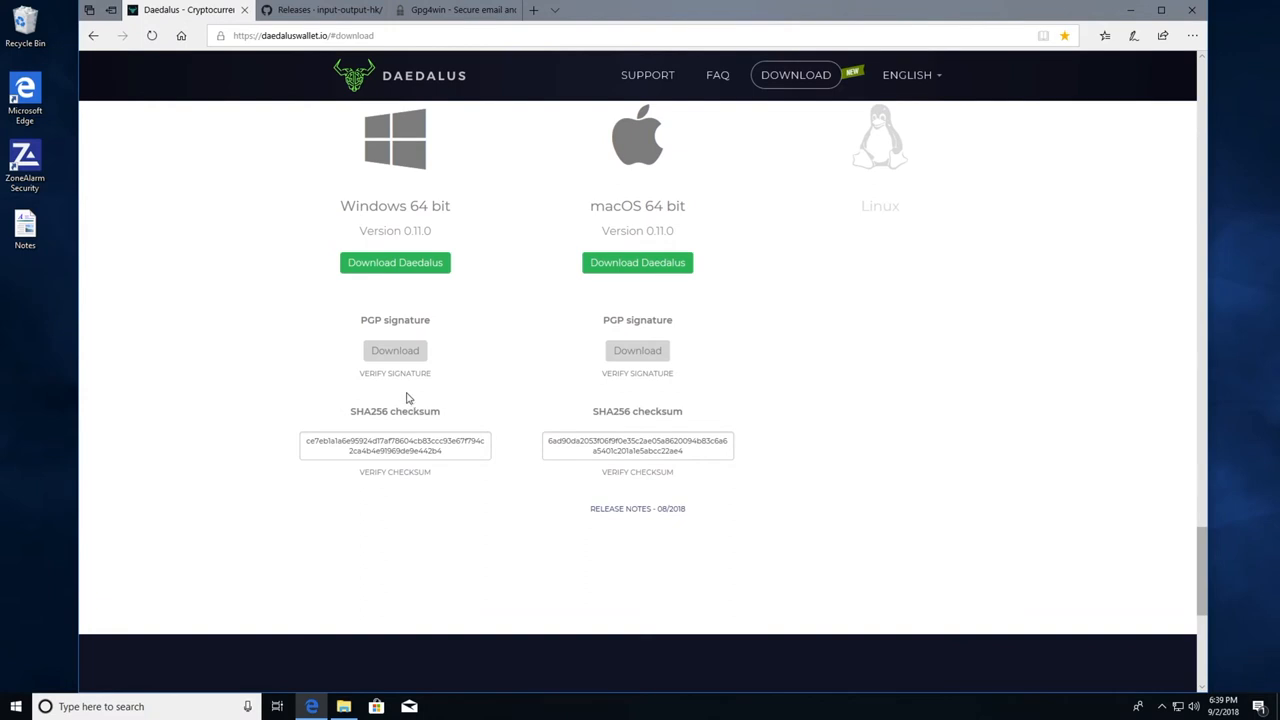
- Show the Windows signature verification instructions and open the gpg4win.org link in a new tab
left_click(394, 374)
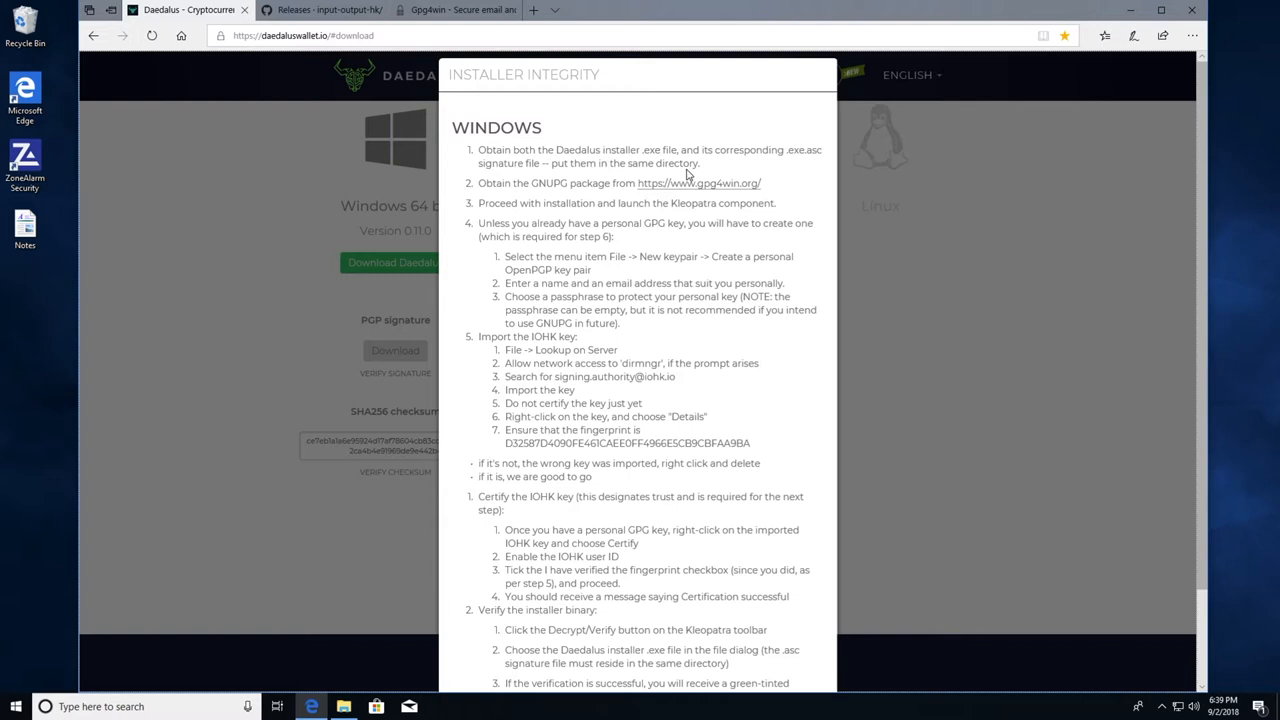
mouse_move(552, 196)
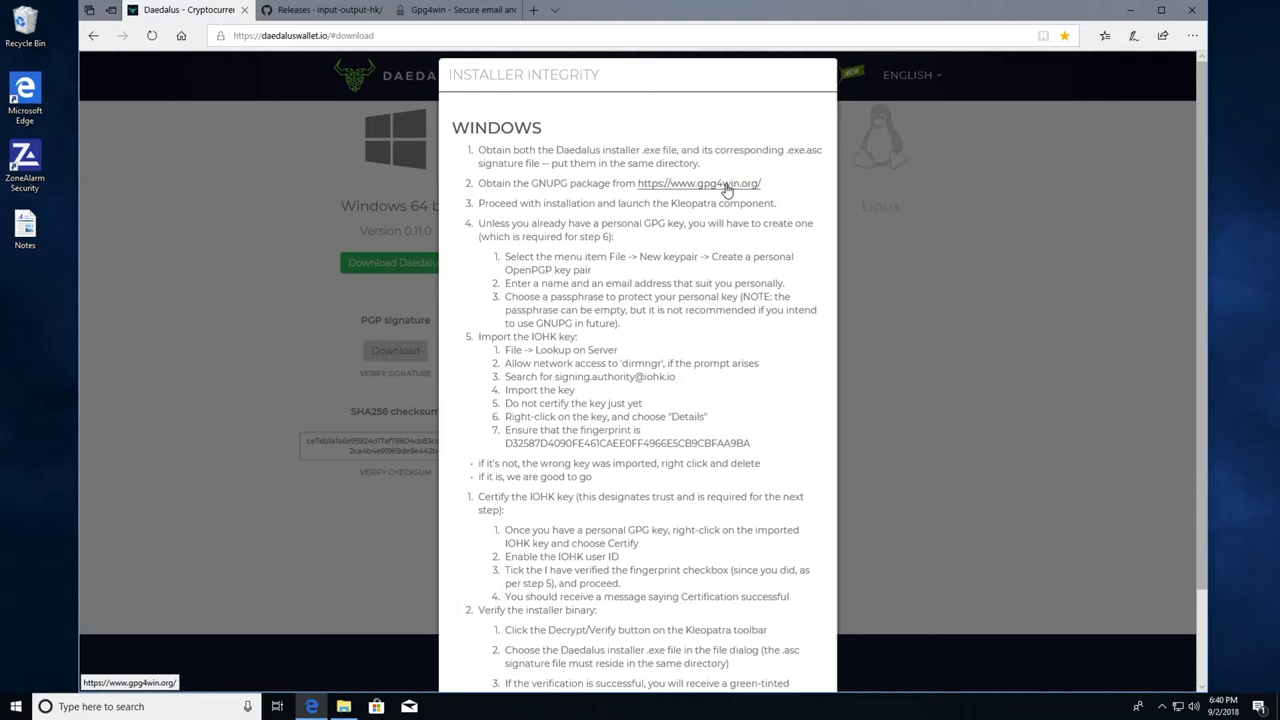
right_click(698, 184)
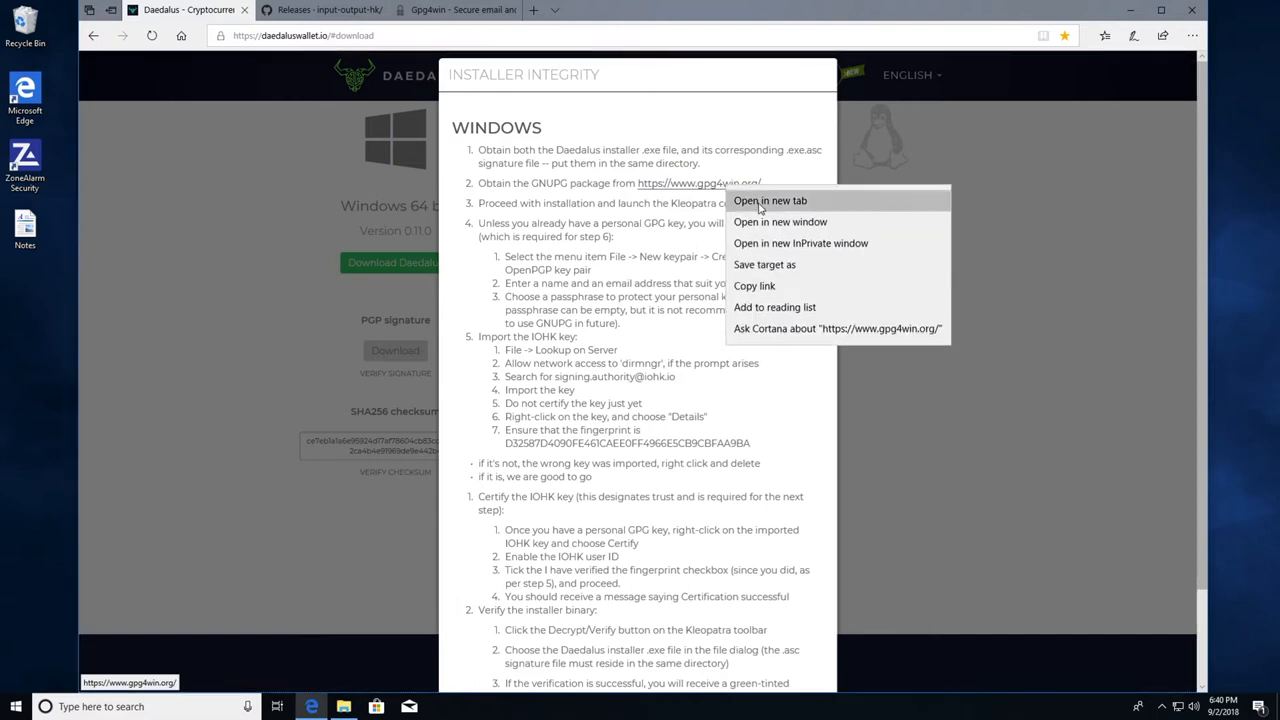
left_click(770, 200)
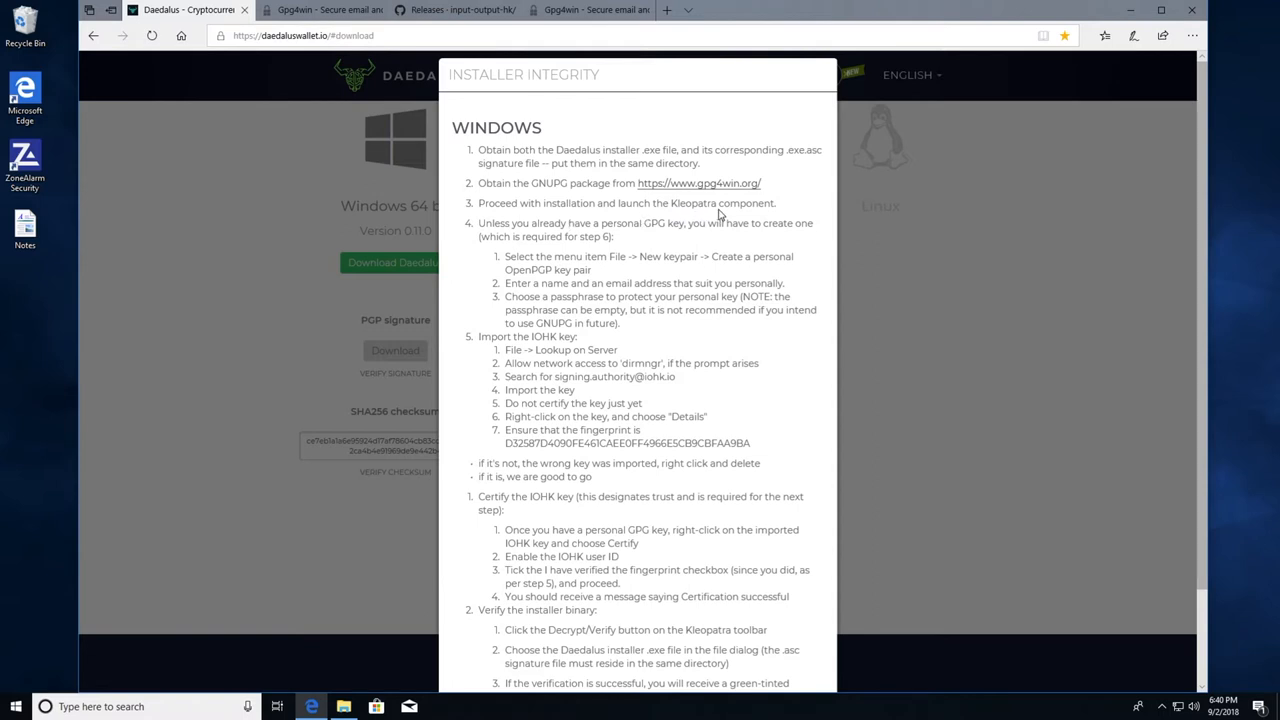
mouse_move(756, 214)
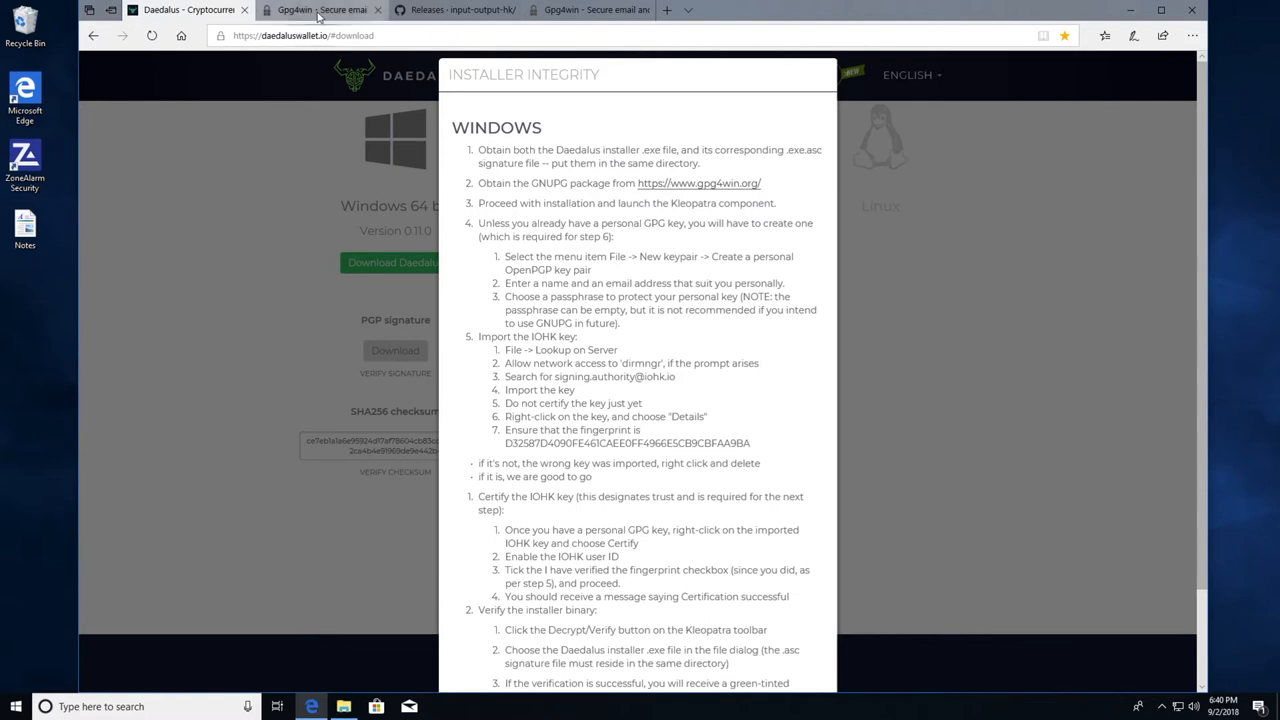
- Download and save gpg4win-3.1.3.exe choosing a $0 donation
left_click(320, 10)
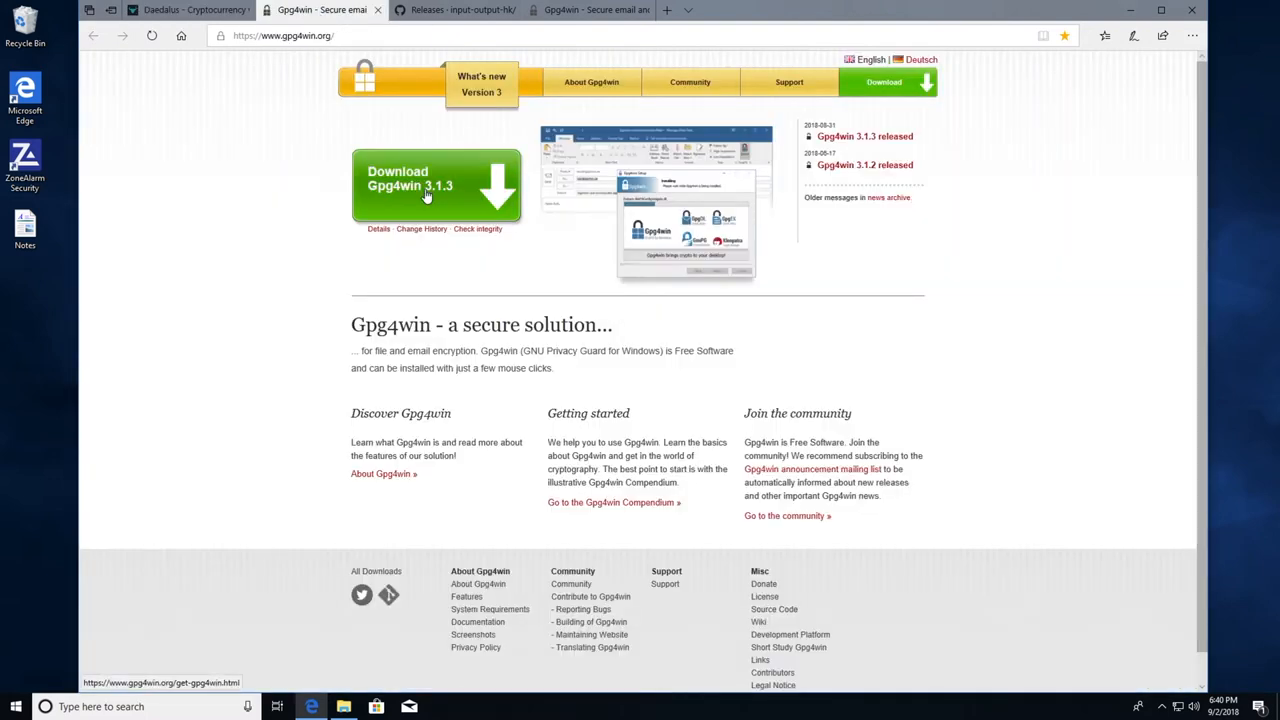
left_click(436, 184)
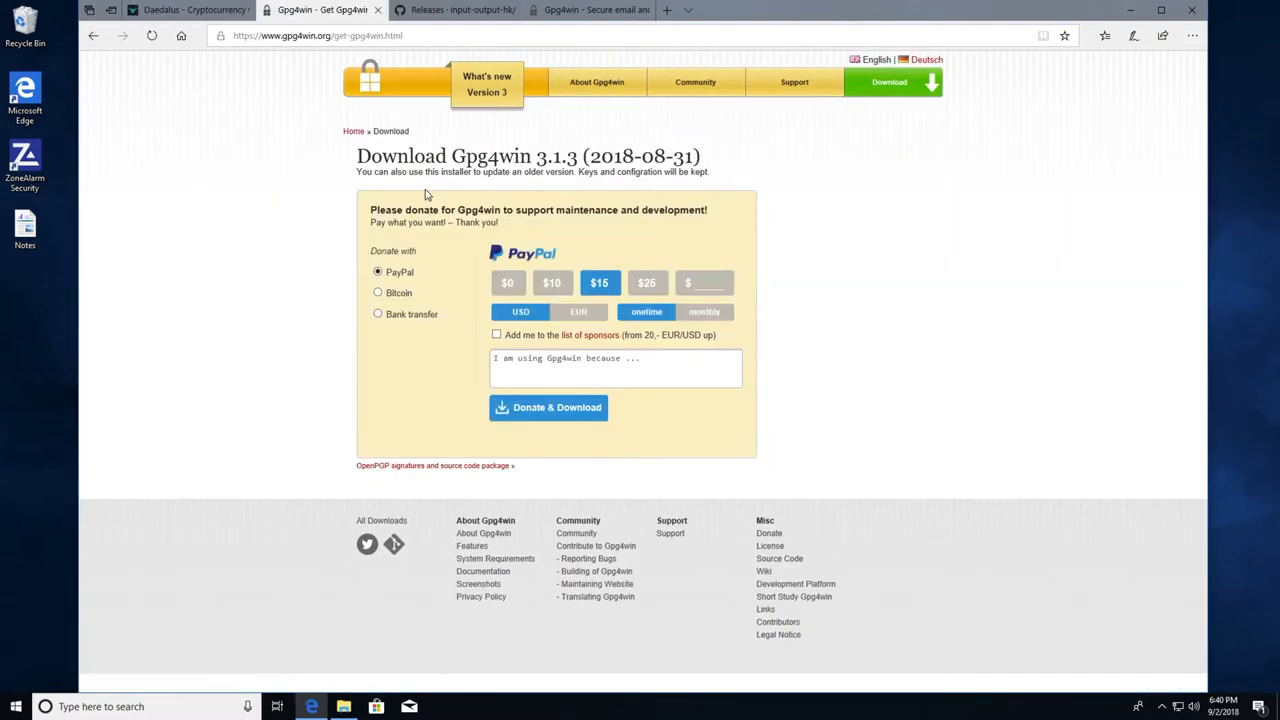
mouse_move(488, 288)
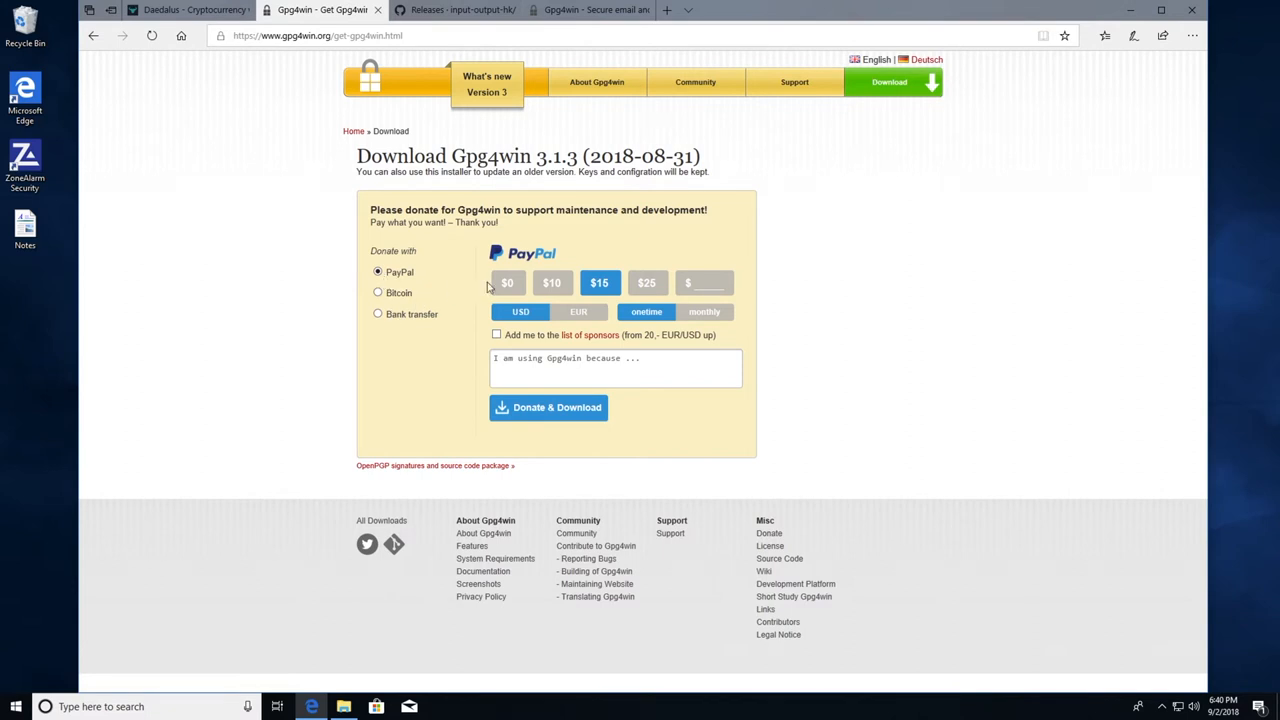
left_click(548, 408)
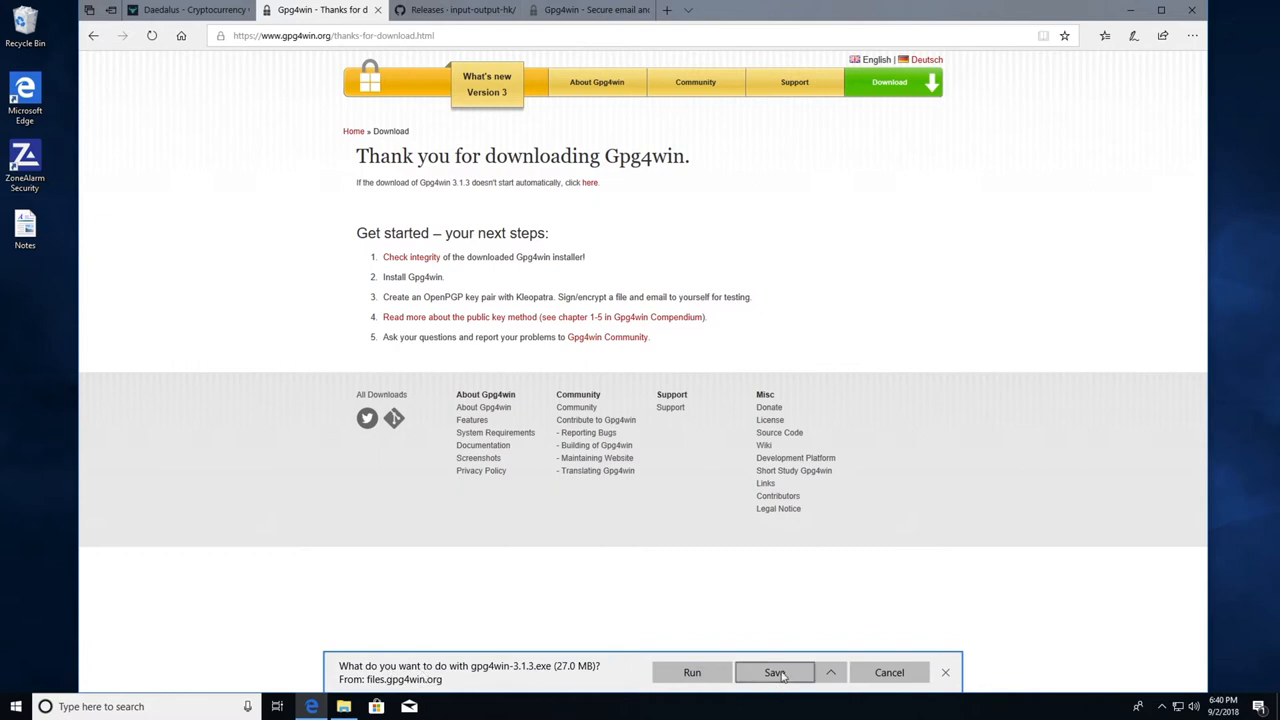
left_click(776, 672)
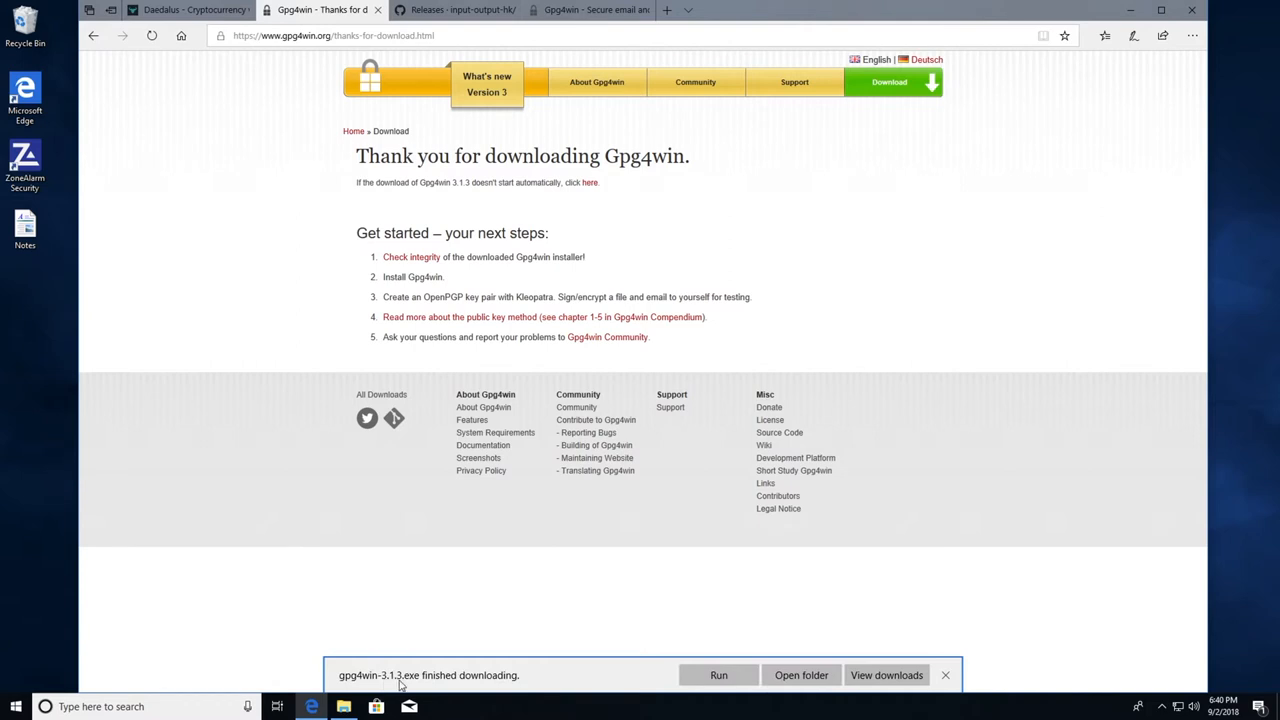
mouse_move(964, 688)
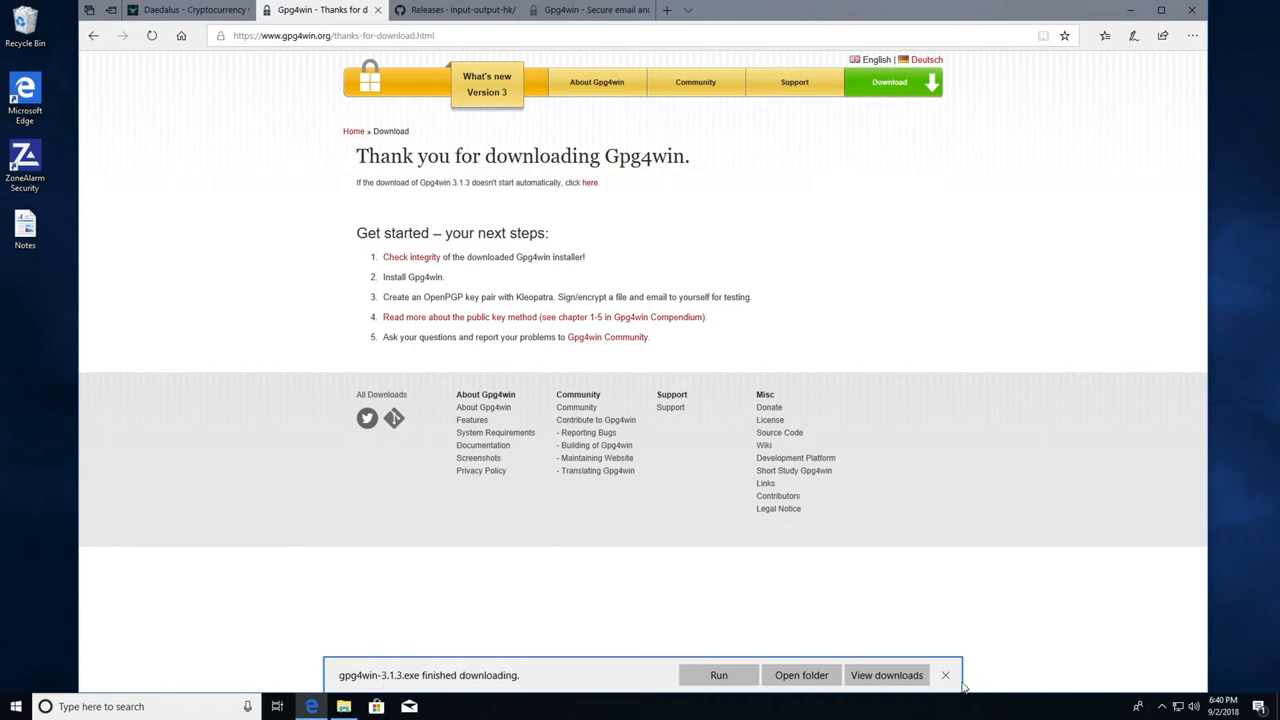
left_click(944, 676)
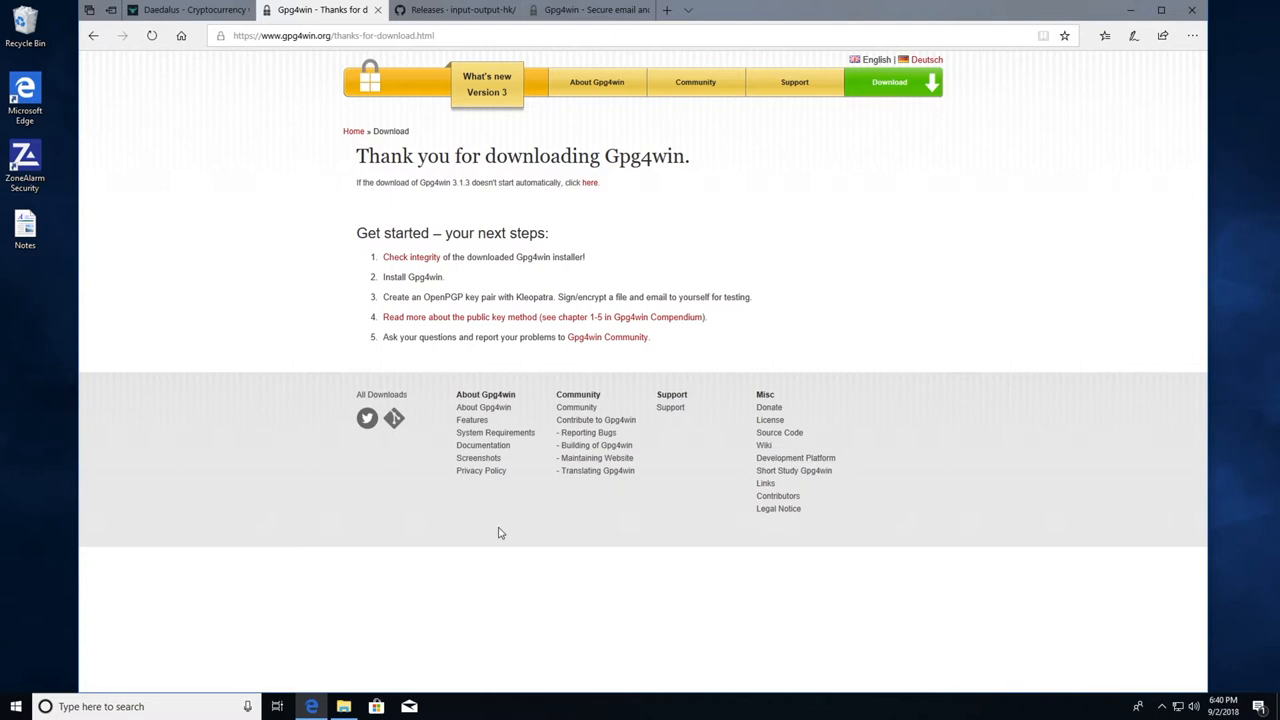
mouse_move(412, 256)
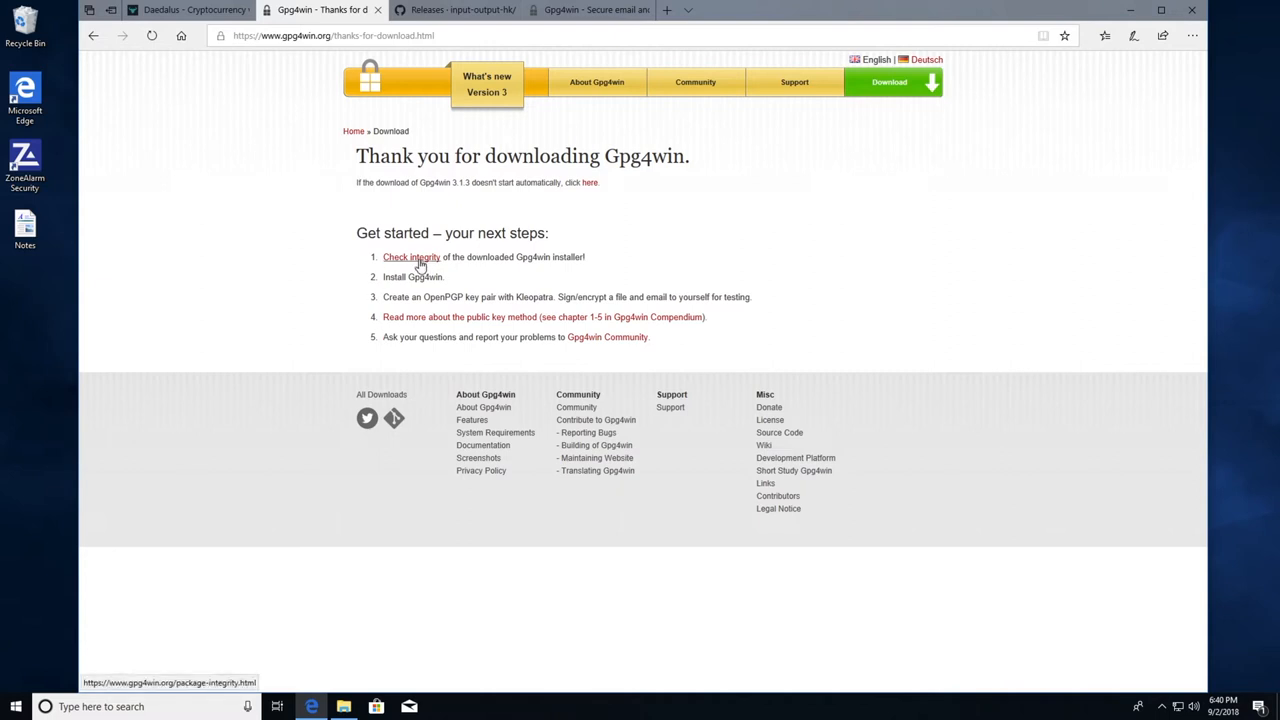
- Open the Gpg4win package integrity page and scroll to its SHA256 checksums
left_click(412, 256)
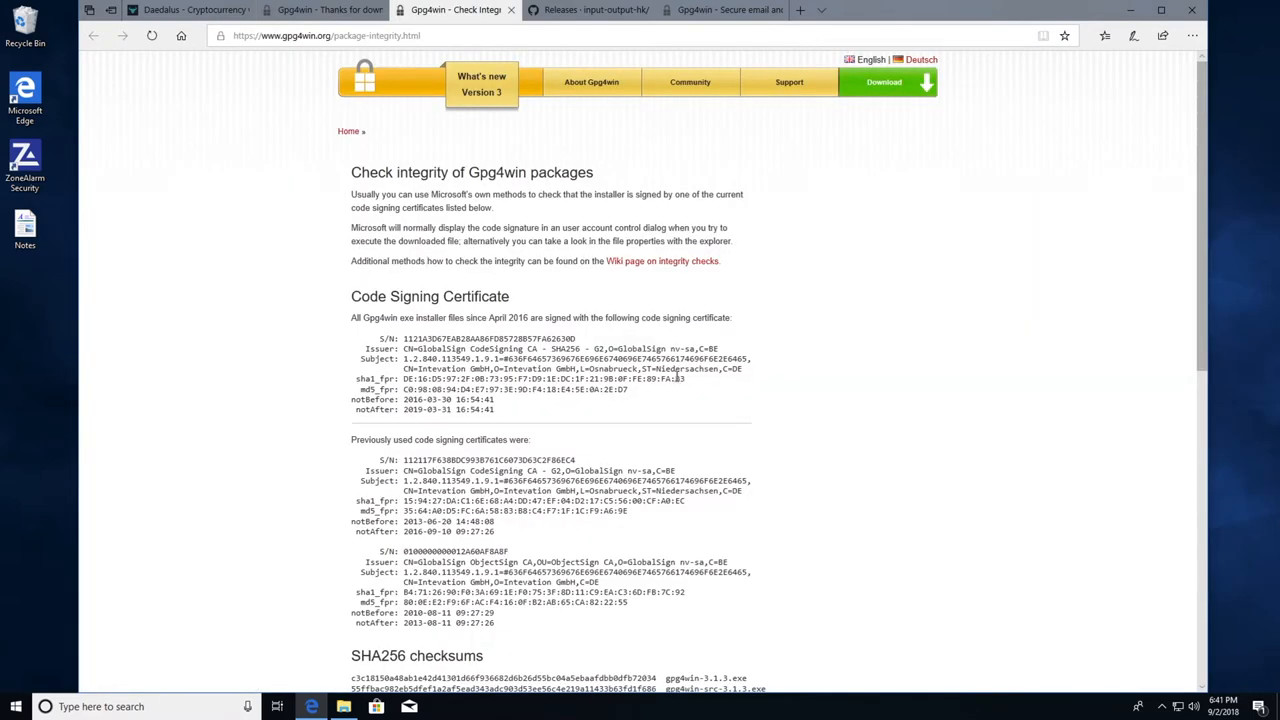
scroll("down", 3)
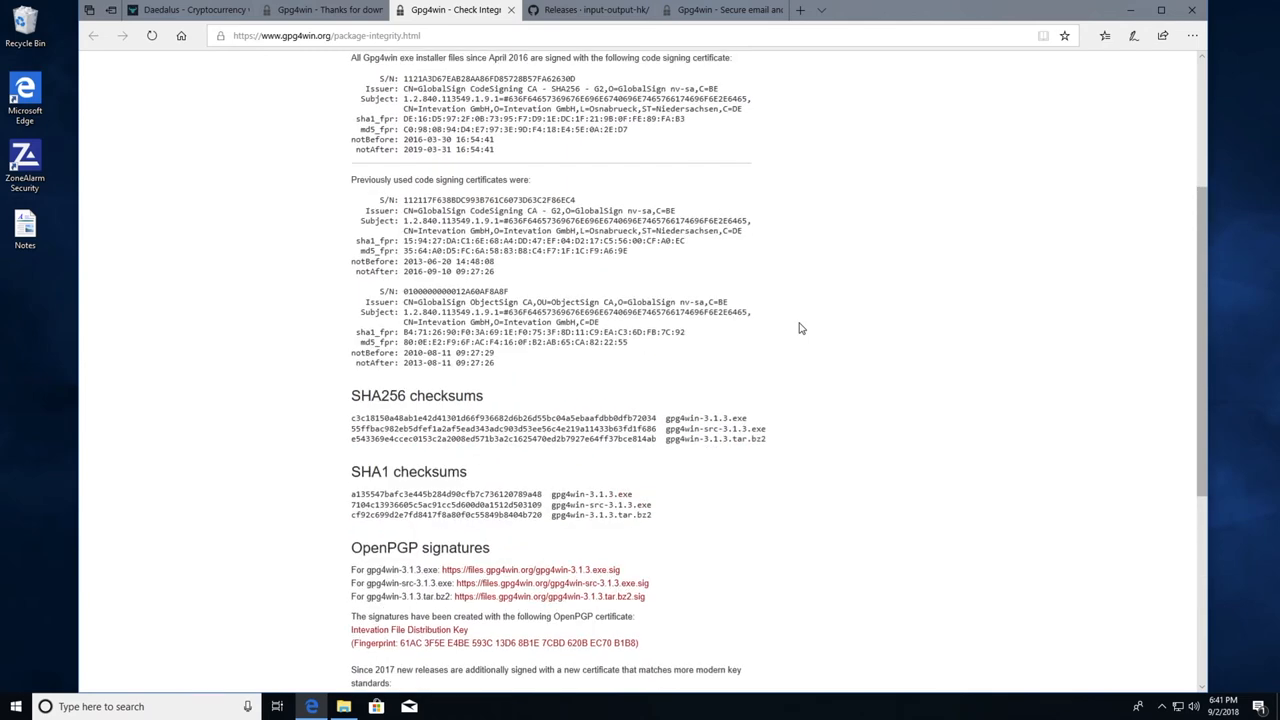
scroll("down", 3)
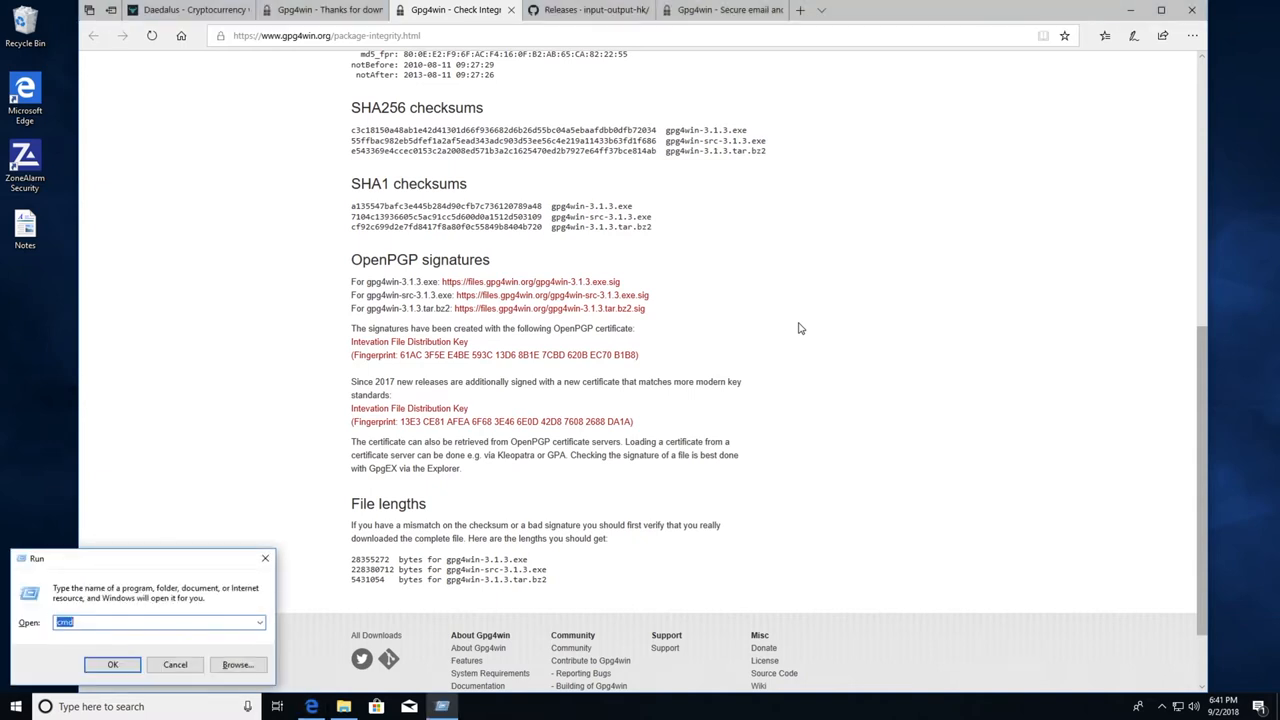
- Launch cmd from Run and change directory to Downloads
type("c")
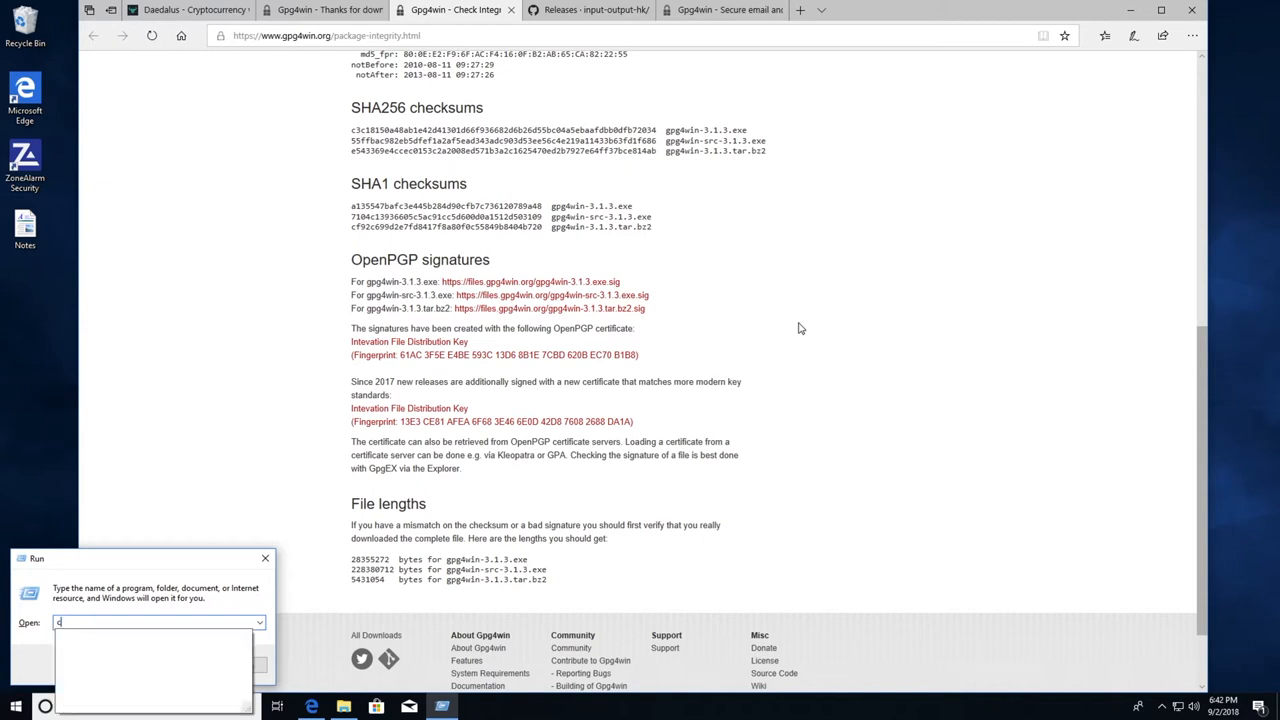
type("md")
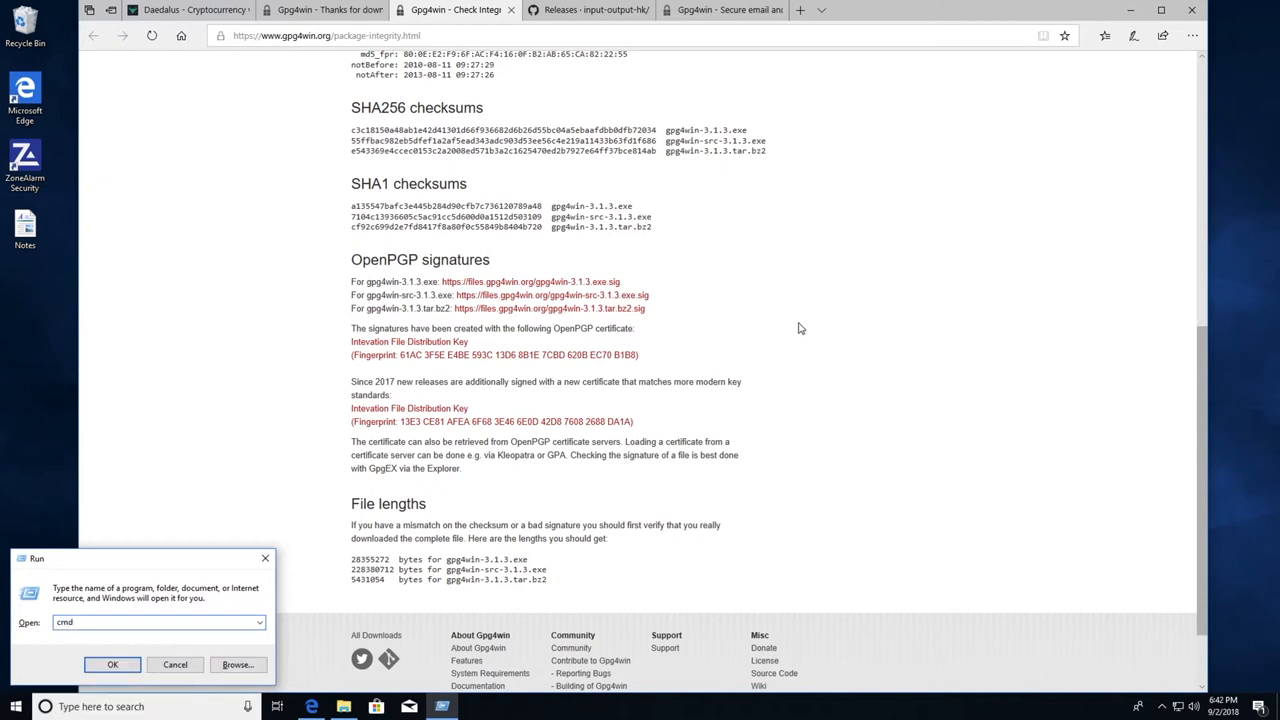
left_click(112, 664)
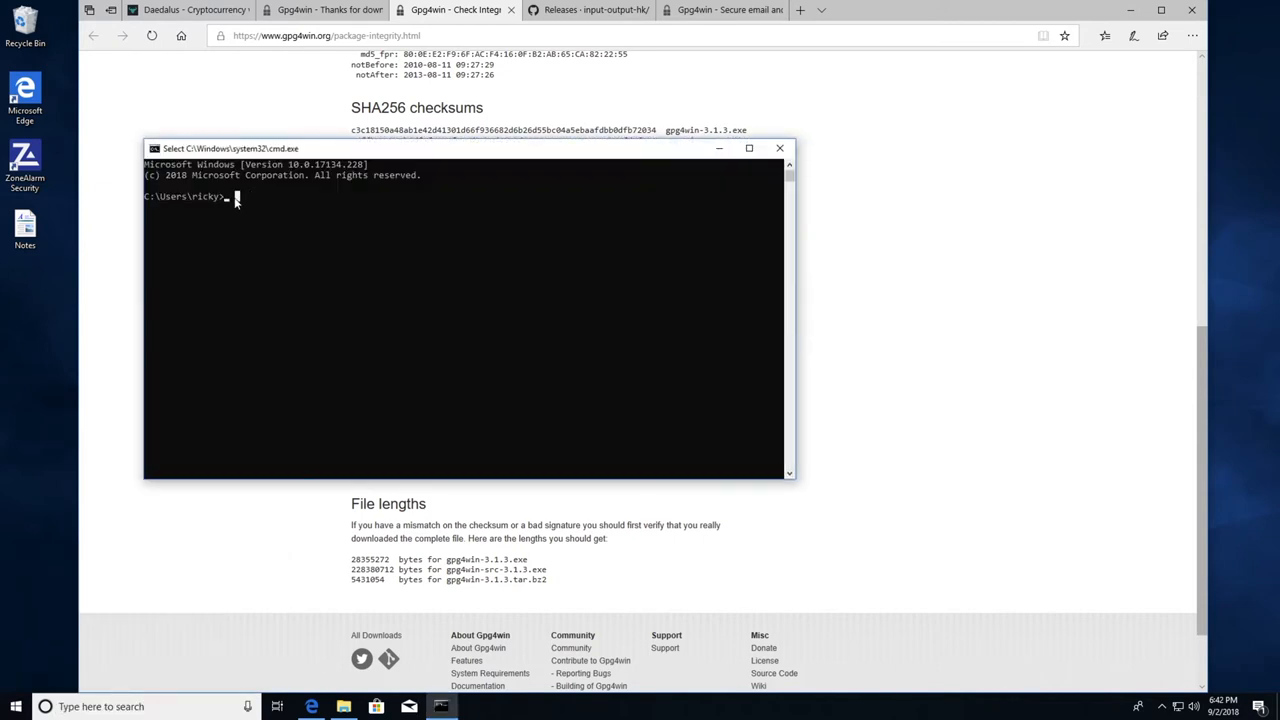
type("cd")
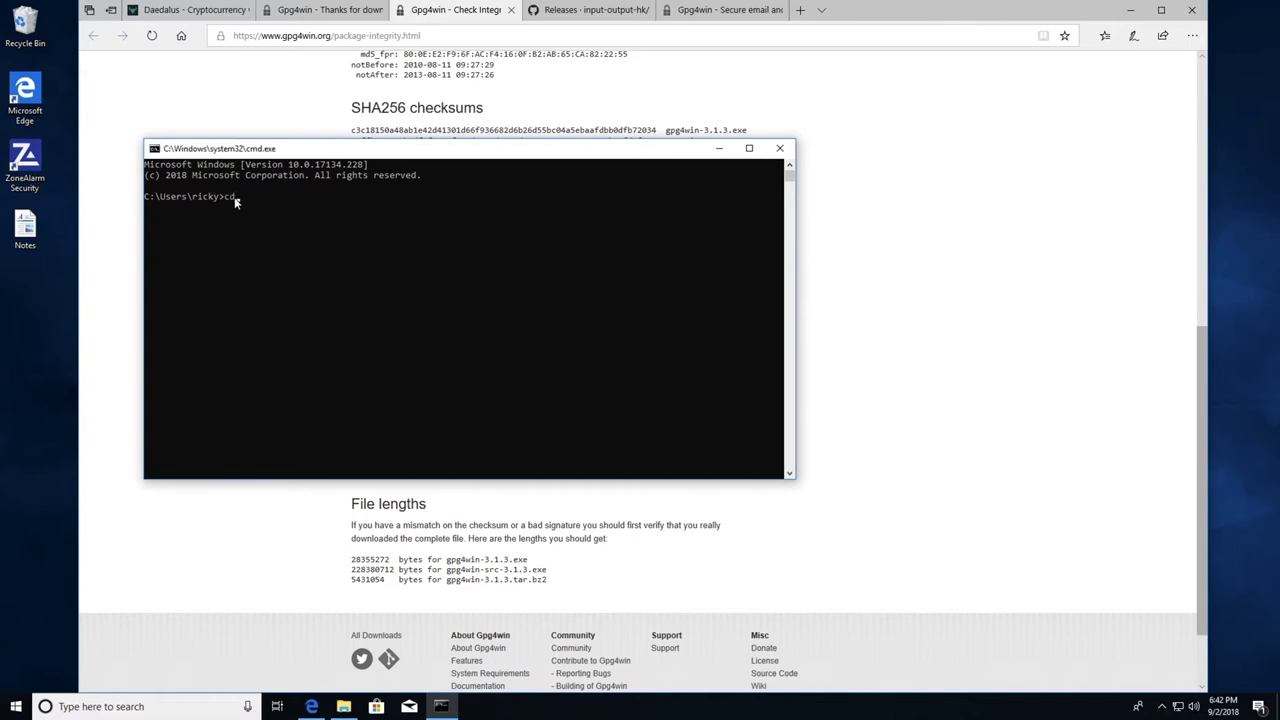
type("DO")
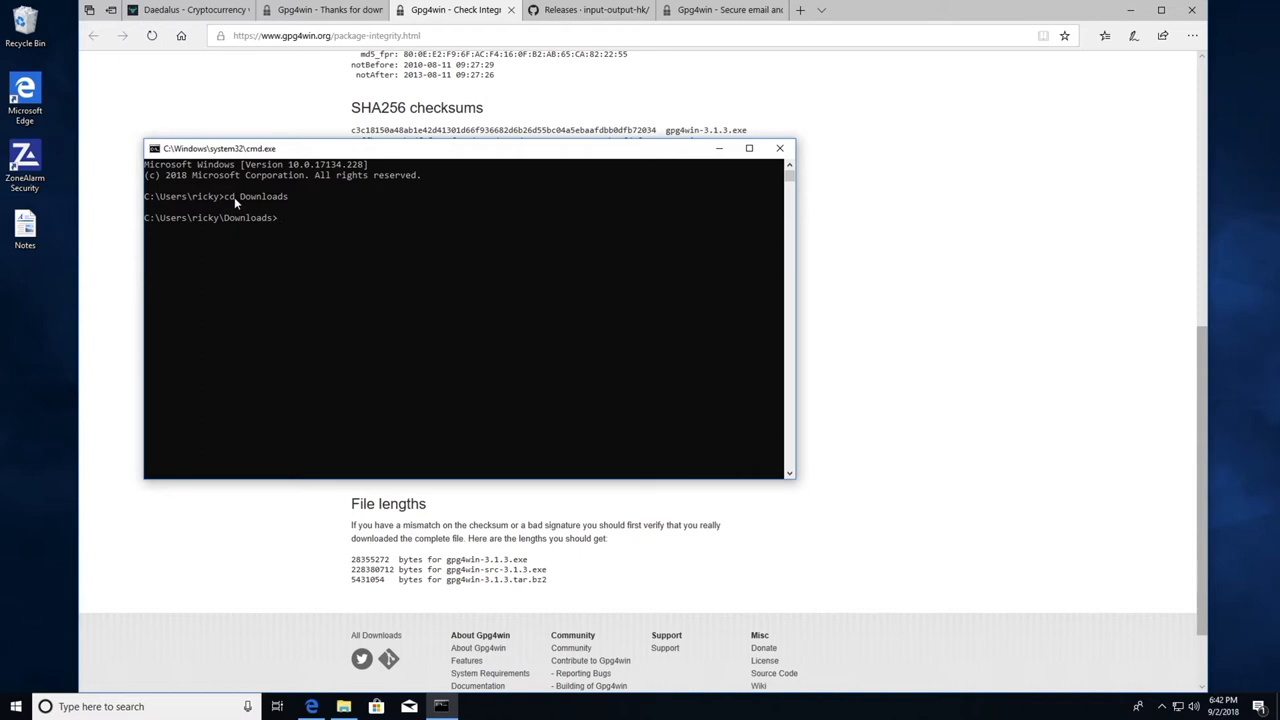
- Run certutil -hashfile gpg4win-3.1.3.exe SHA256 and compare the hash beside the published checksums
type("certutil -hashfile")
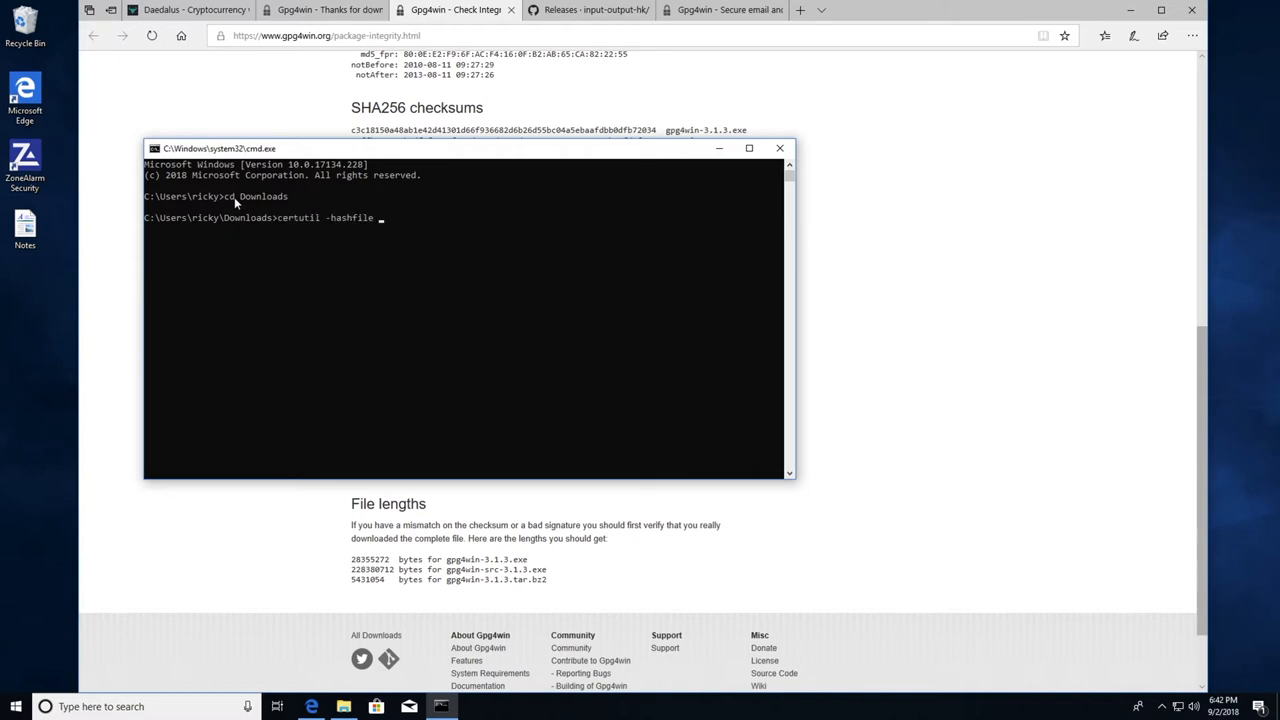
type("gpg")
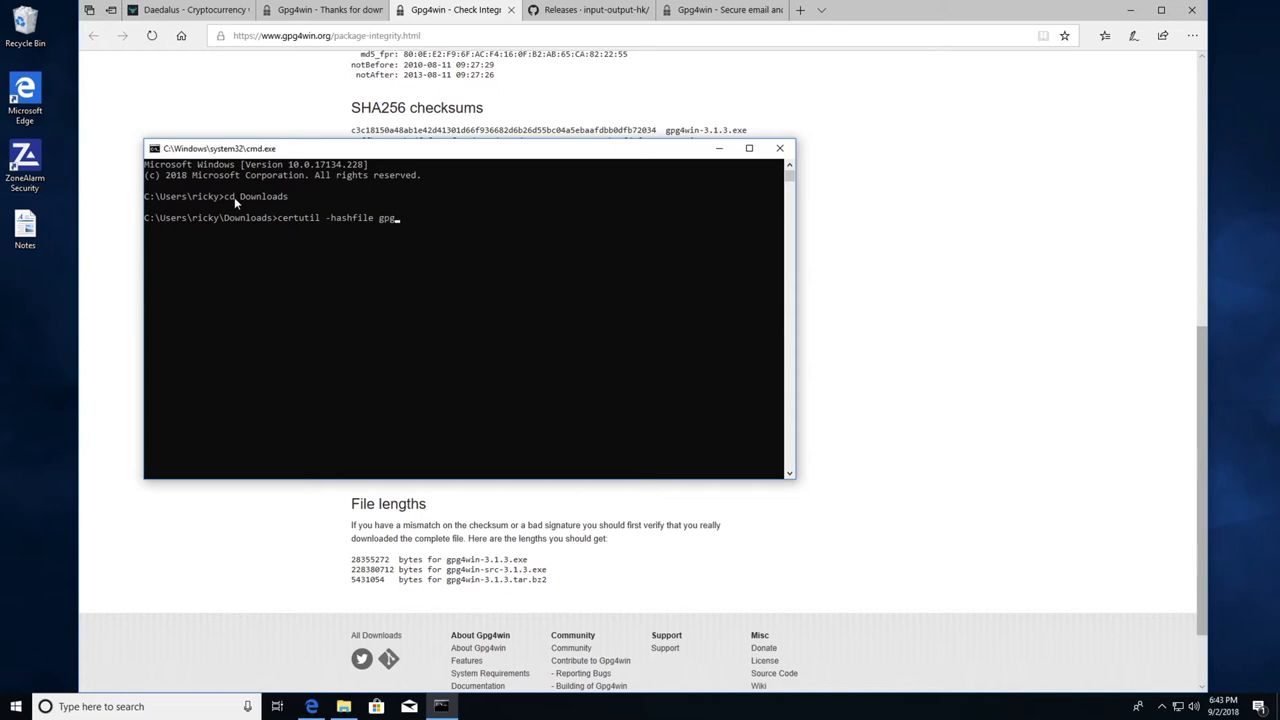
type("4win-3.1.3.exe")
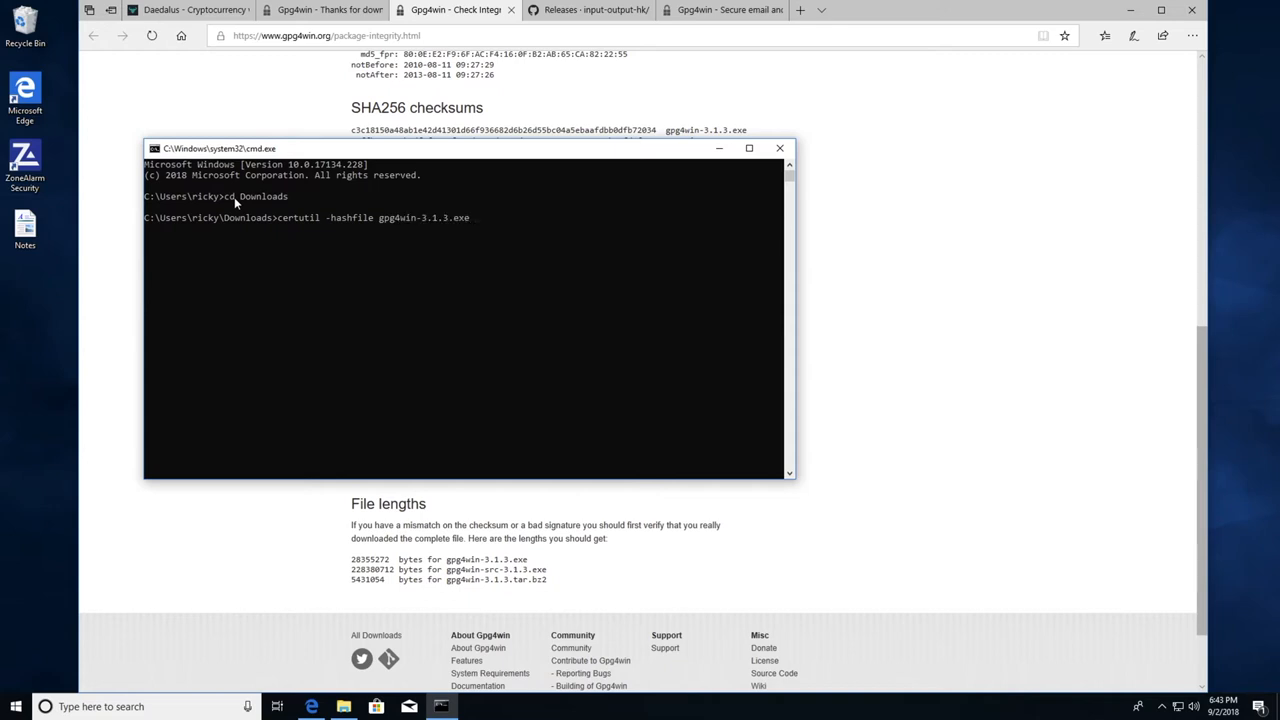
type("SHA256")
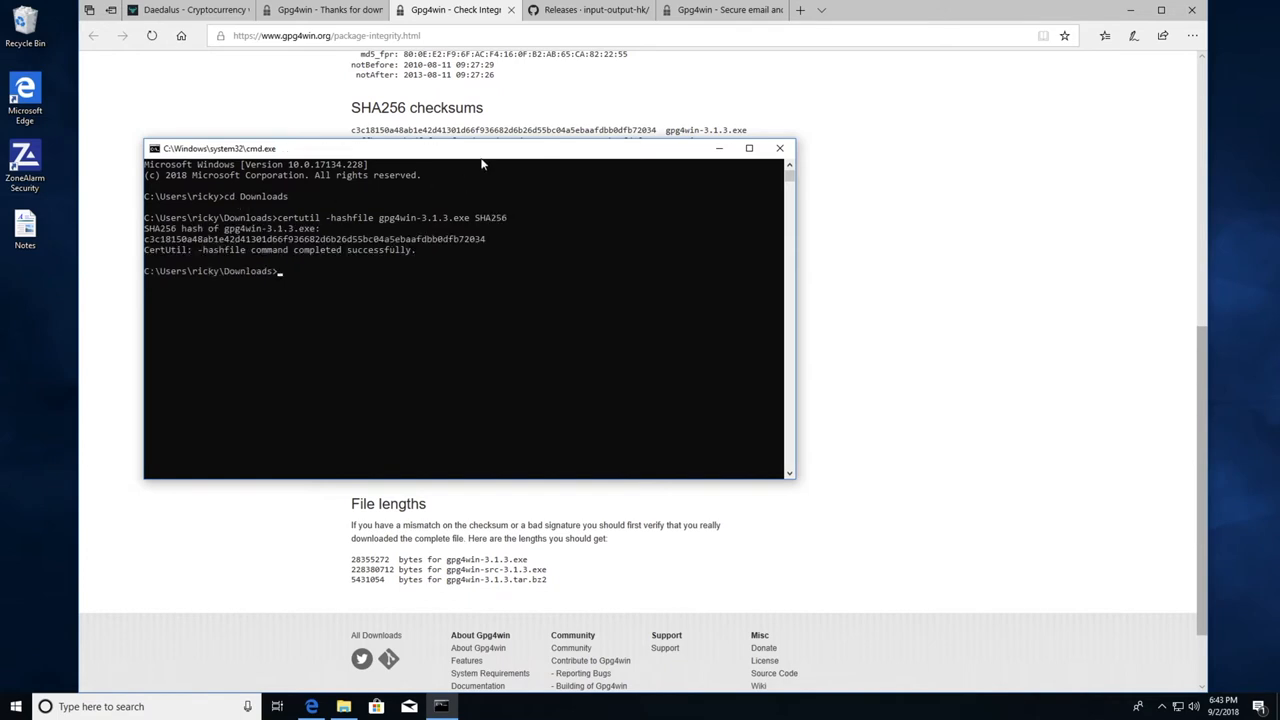
left_click_drag(464, 148, 584, 266)
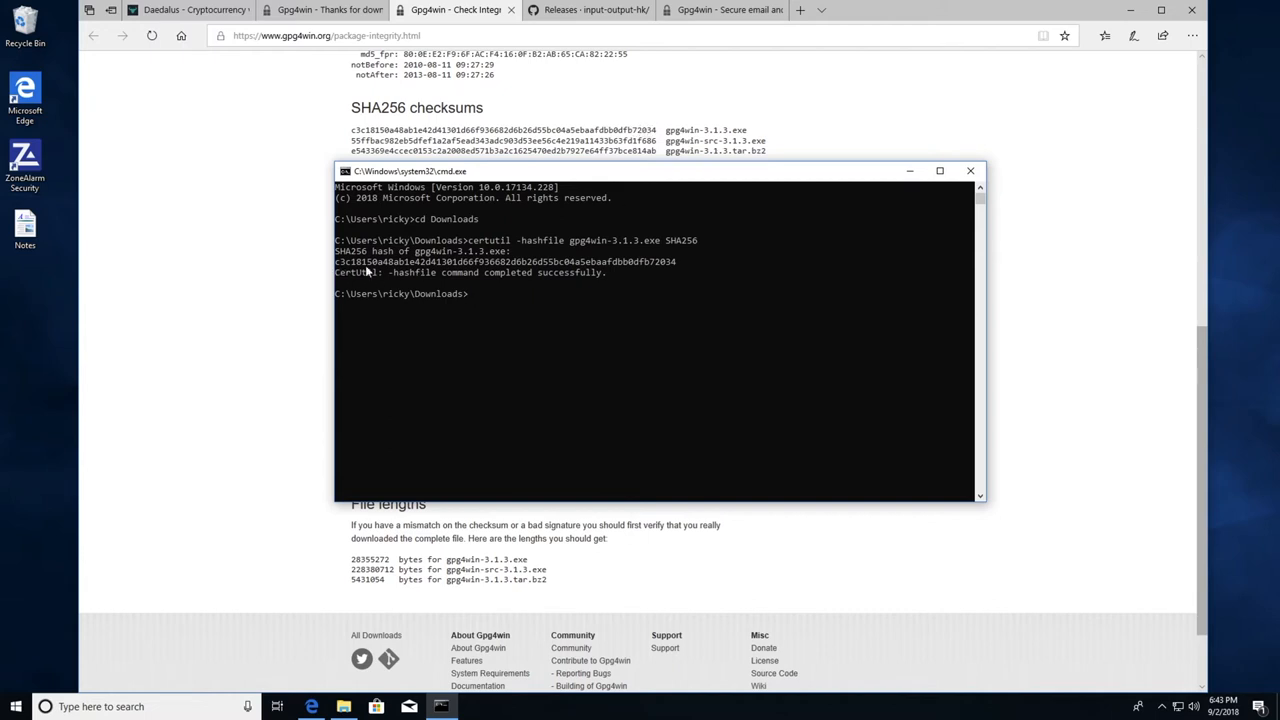
mouse_move(680, 268)
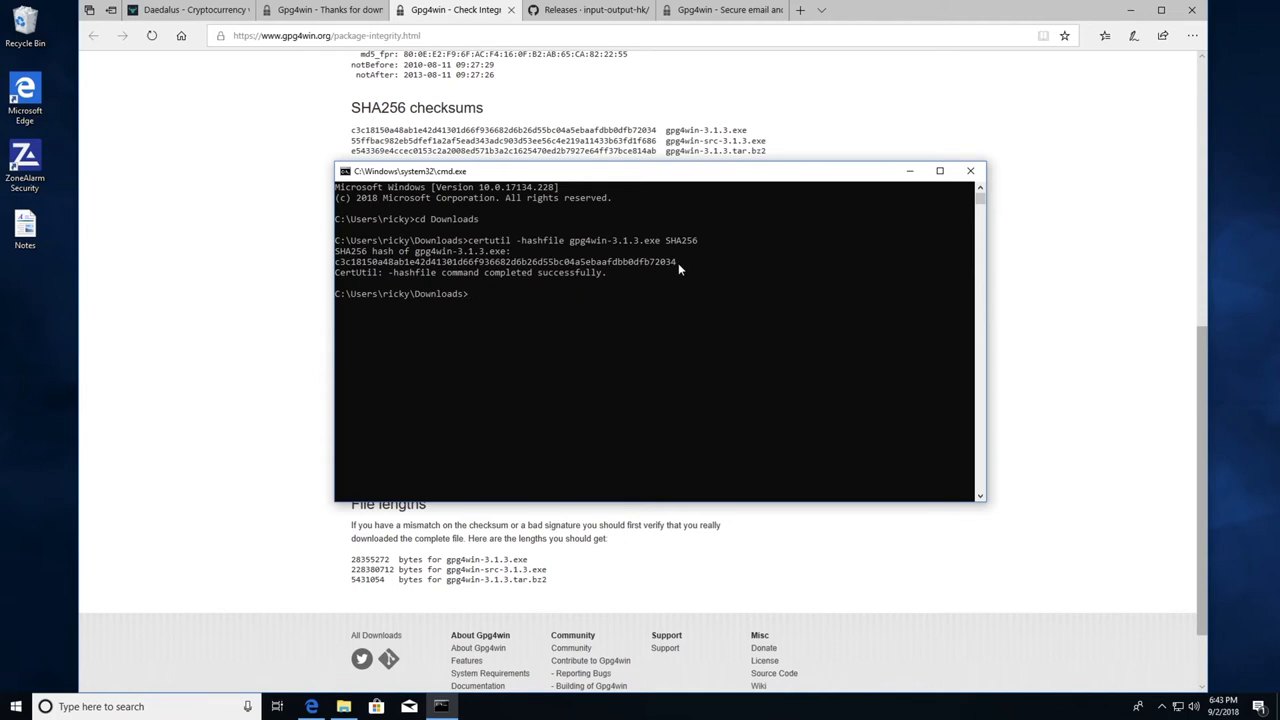
type("ex")
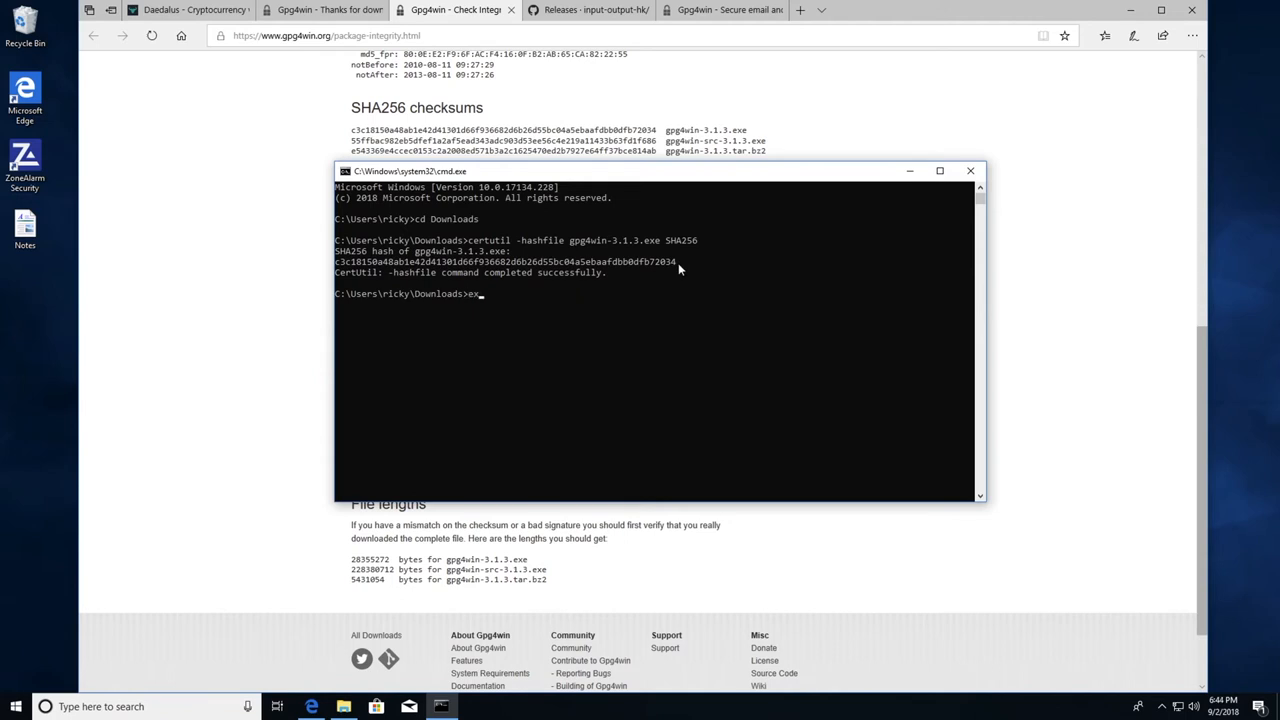
left_click(968, 170)
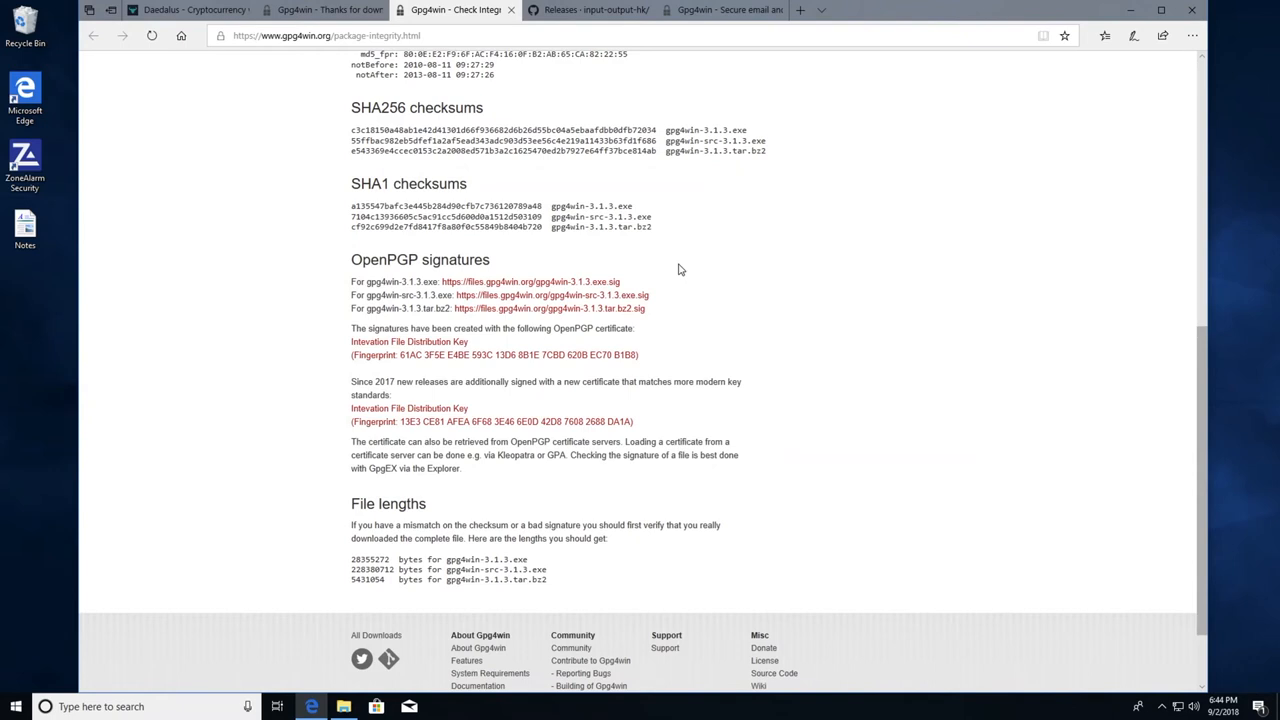
- Go back from the Gpg4win integrity page and switch to the Daedalus installer-integrity instructions
left_click(320, 10)
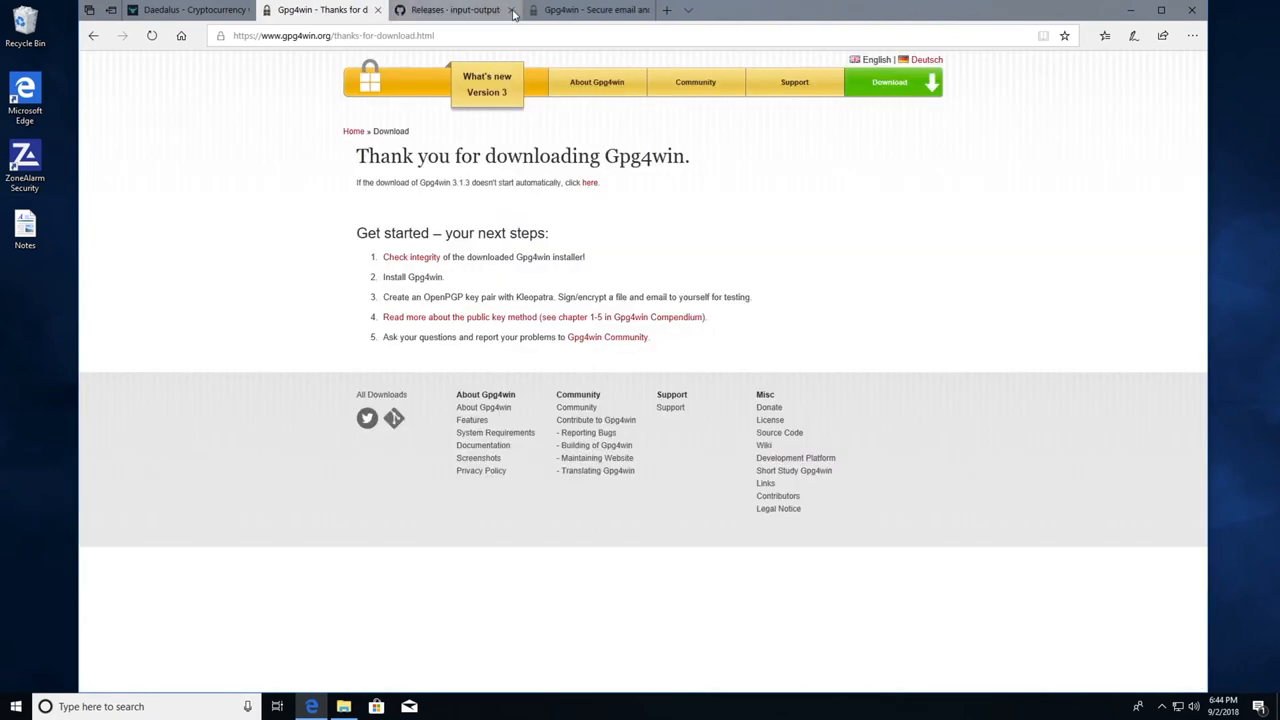
mouse_move(512, 10)
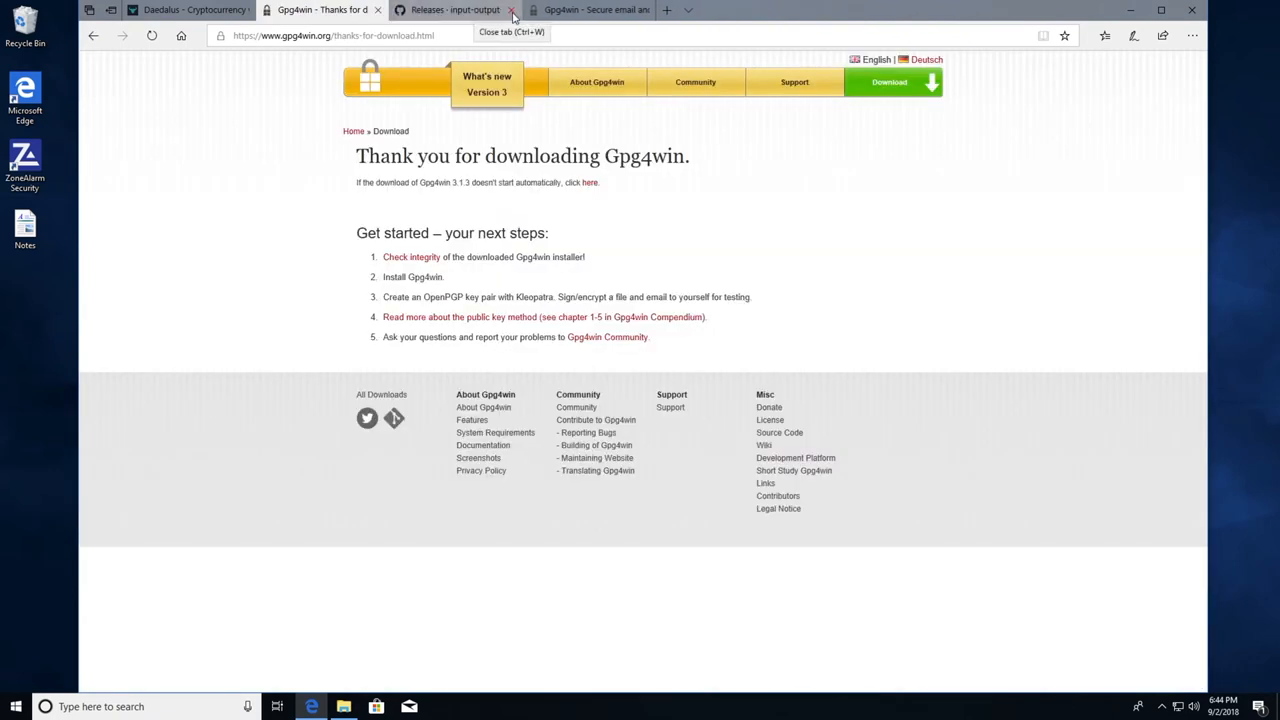
left_click(514, 10)
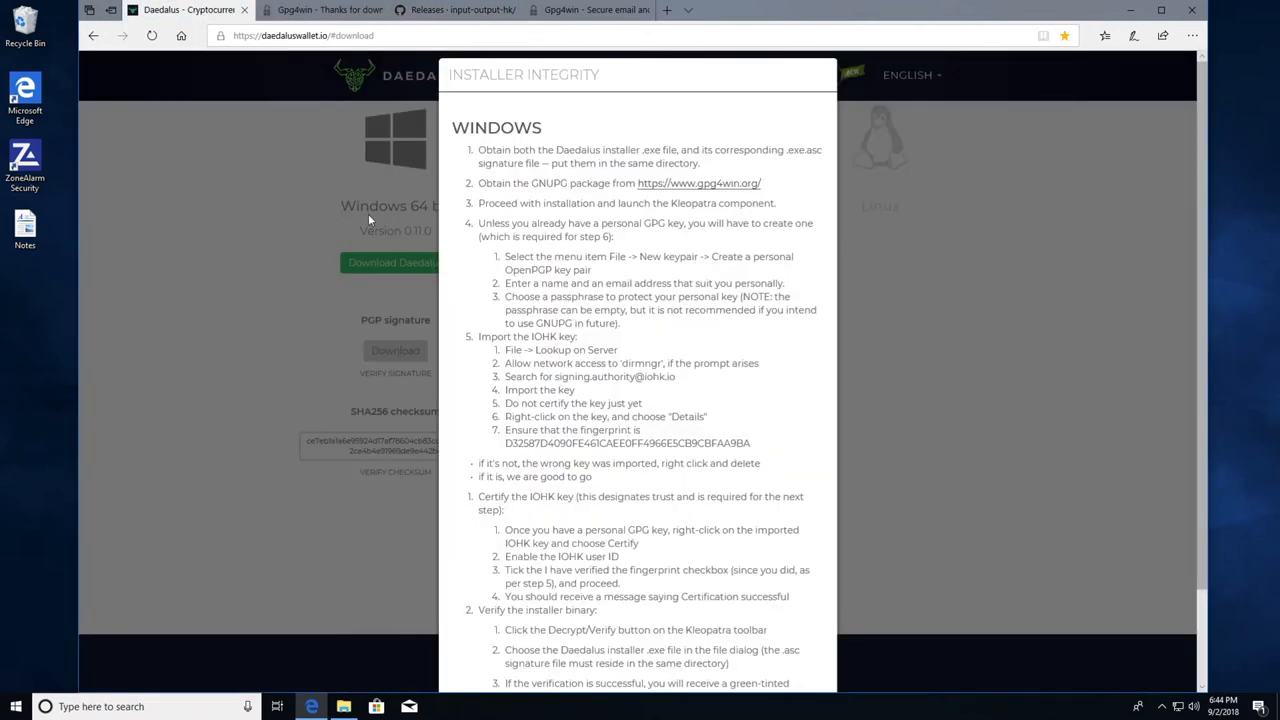
mouse_move(618, 218)
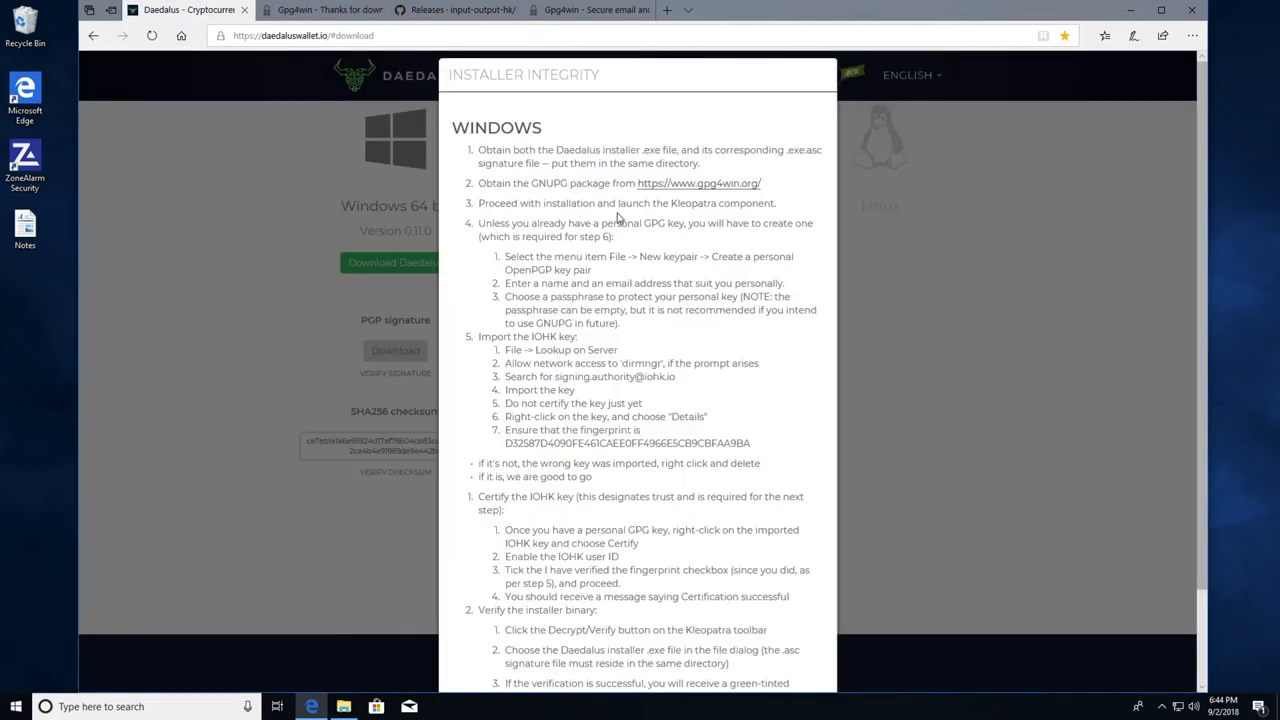
mouse_move(710, 216)
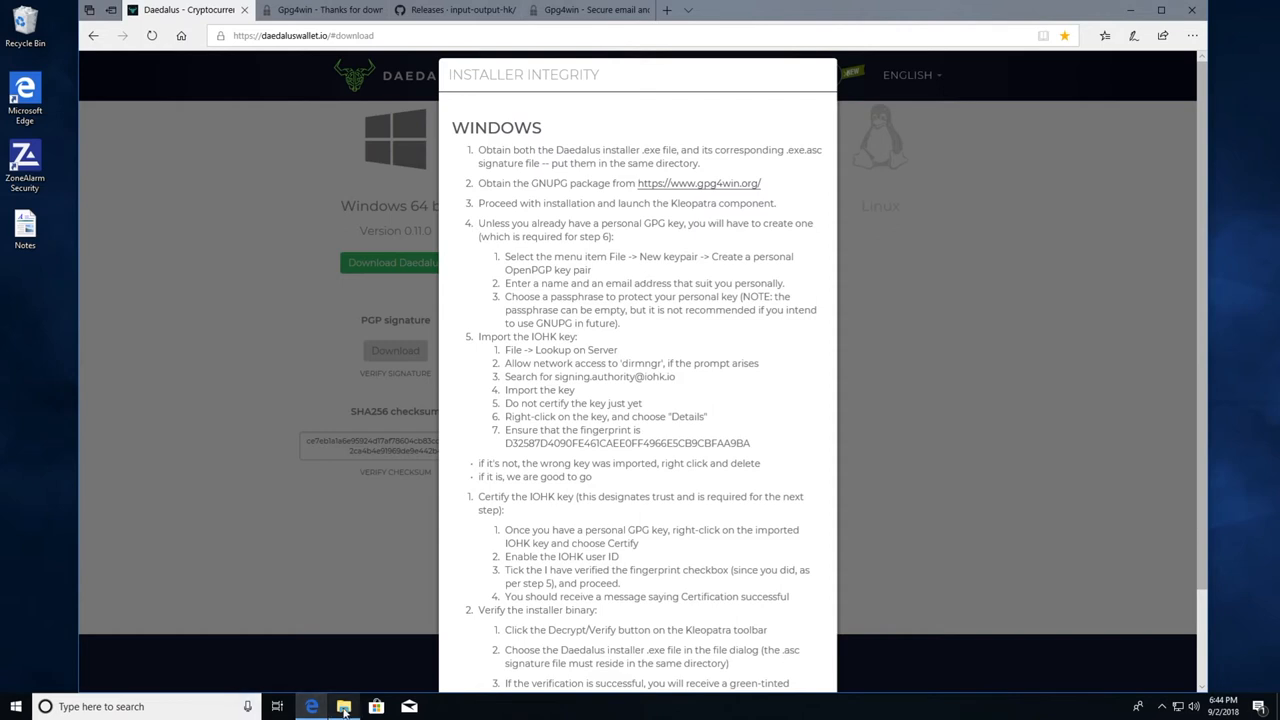
- Launch the gpg4win-3.1.3 installer from the Downloads folder
left_click(344, 706)
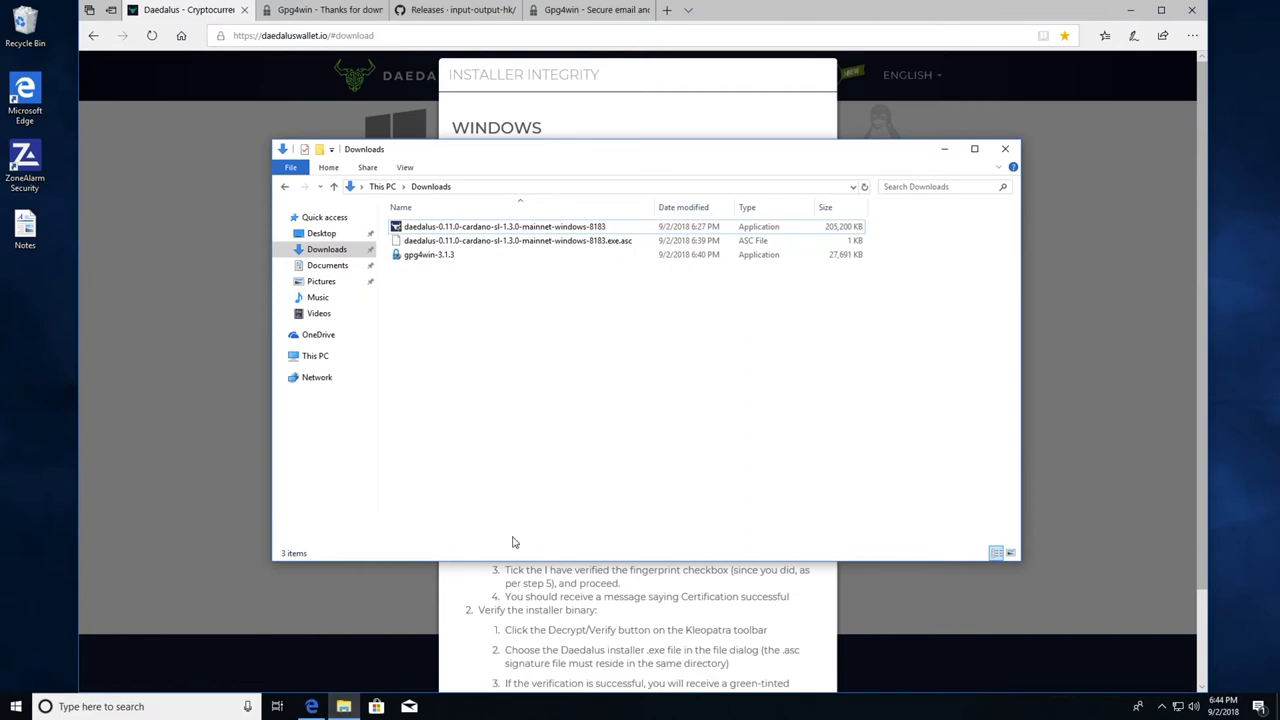
left_click(428, 254)
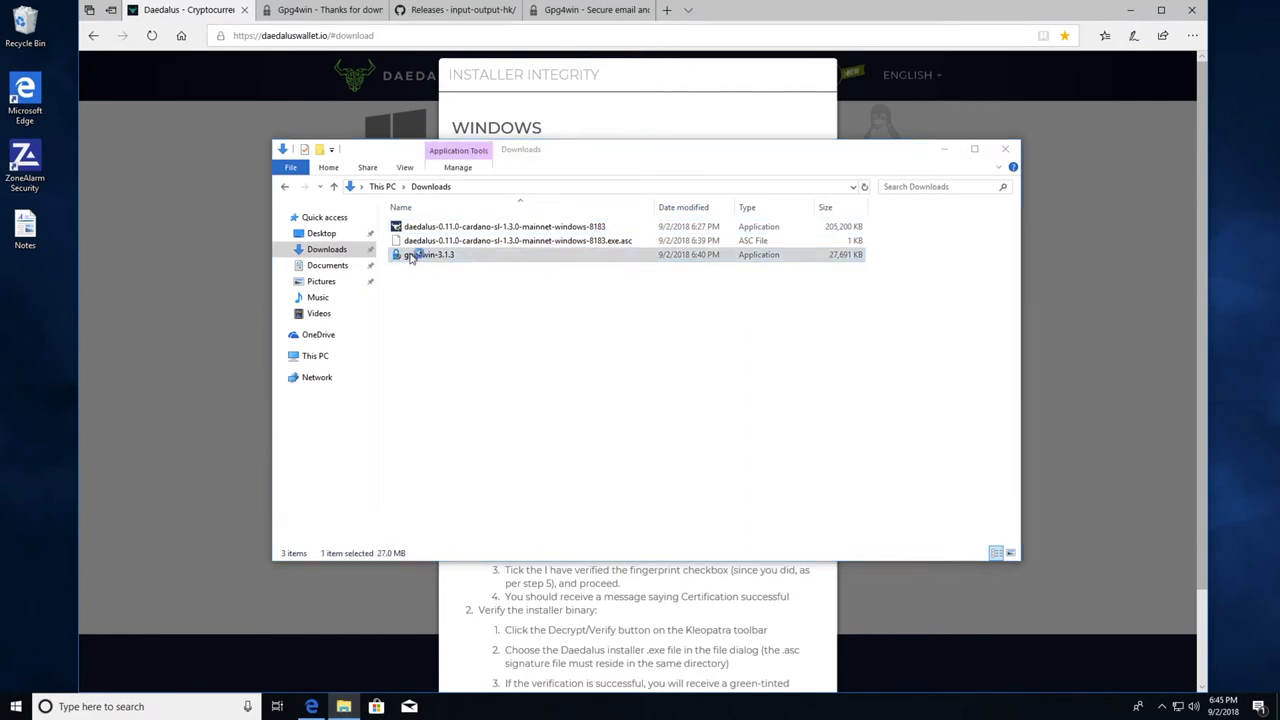
double_click(428, 254)
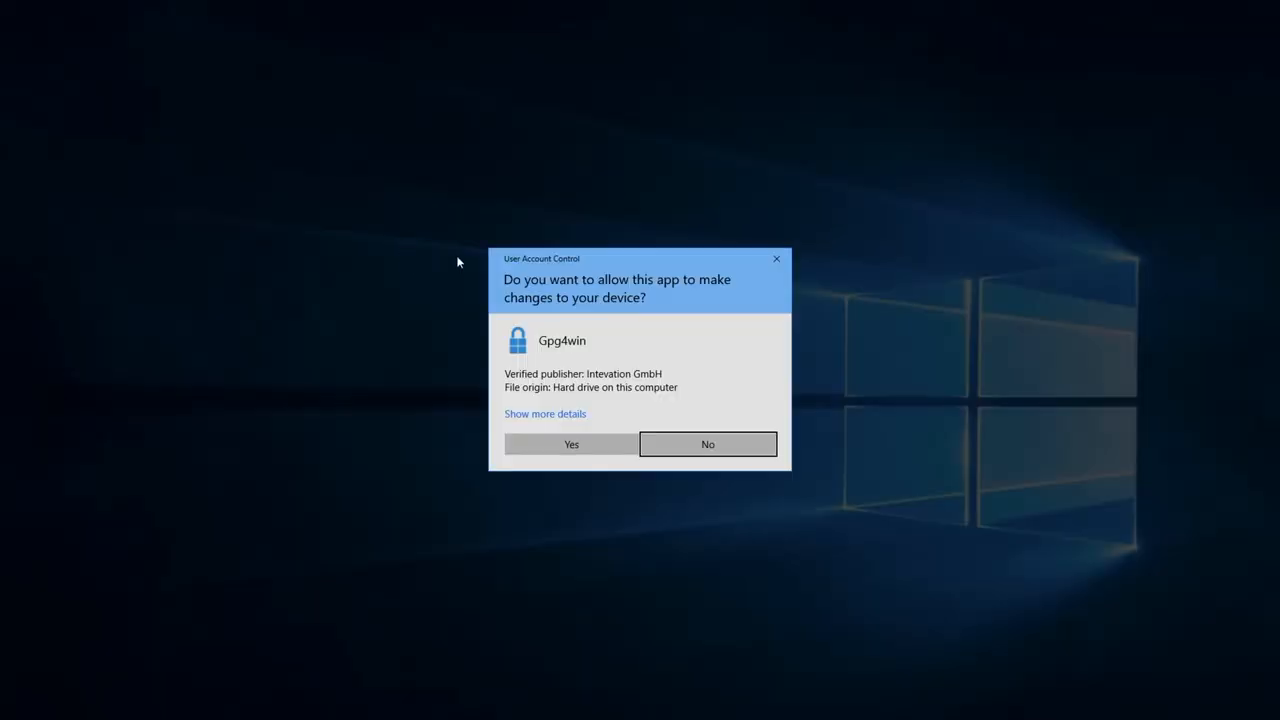
mouse_move(600, 388)
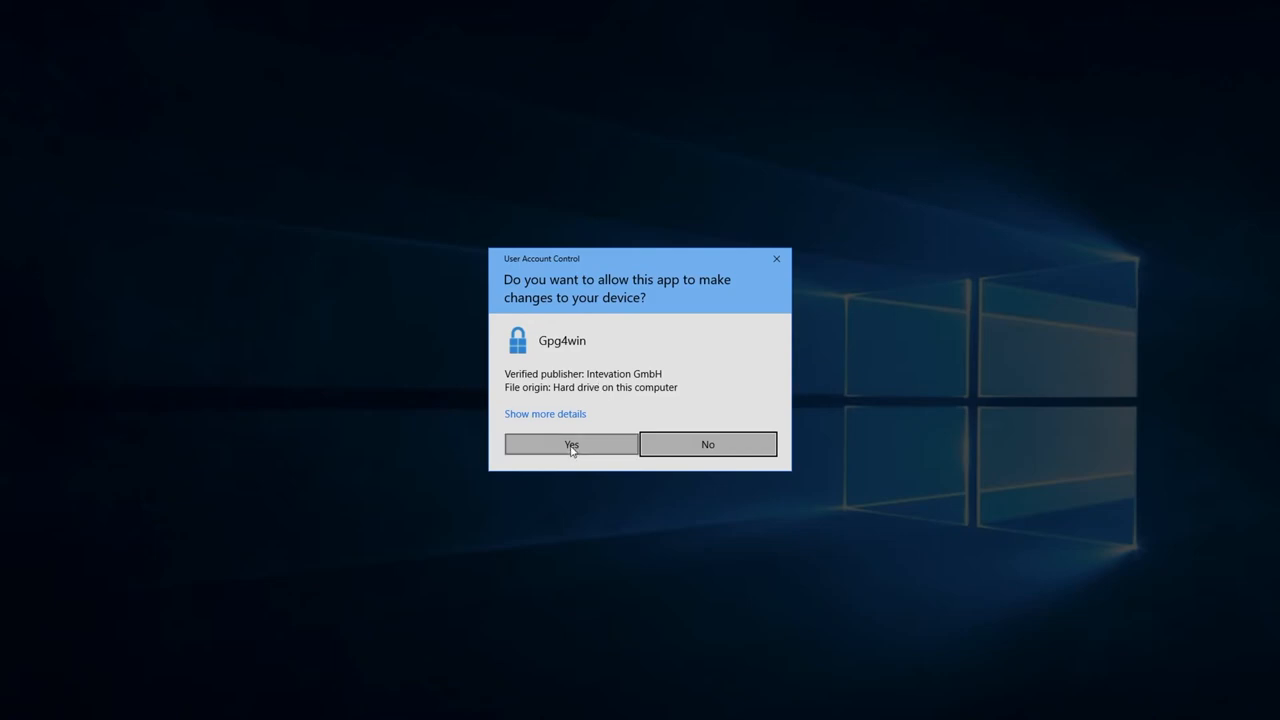
- Allow the installer to run, keep English as the setup language and pass the welcome page
left_click(570, 444)
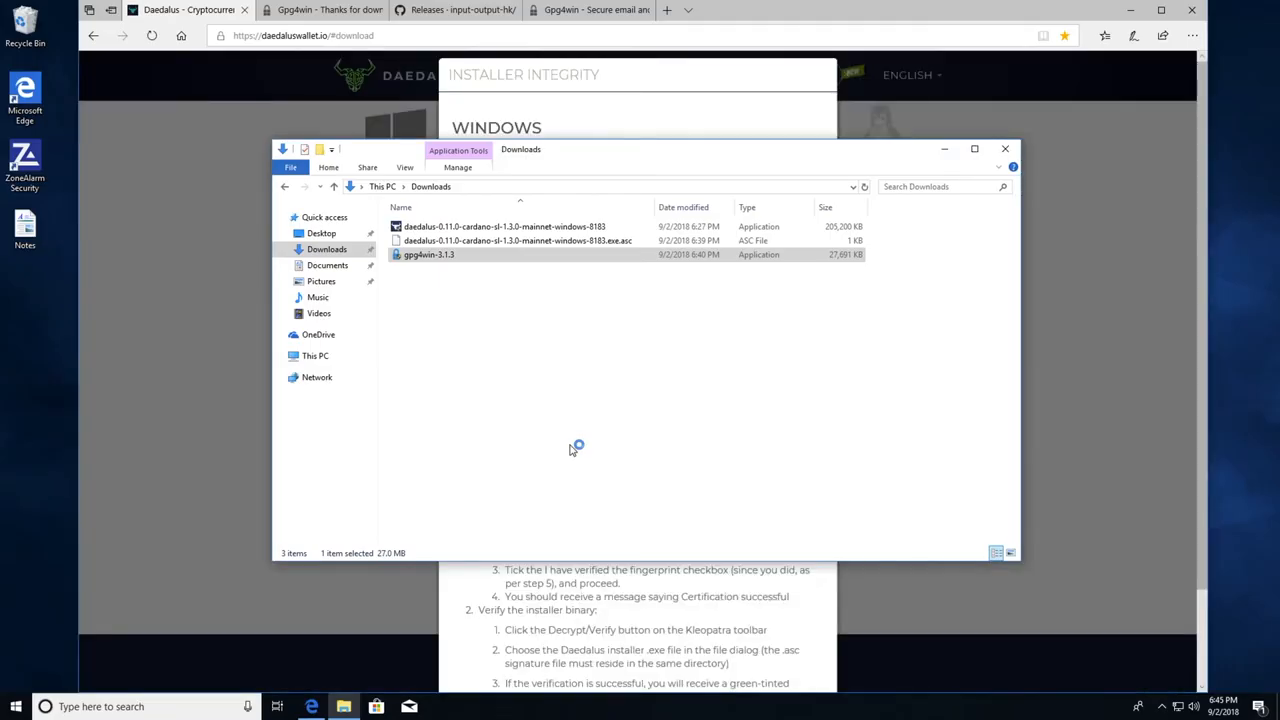
double_click(428, 254)
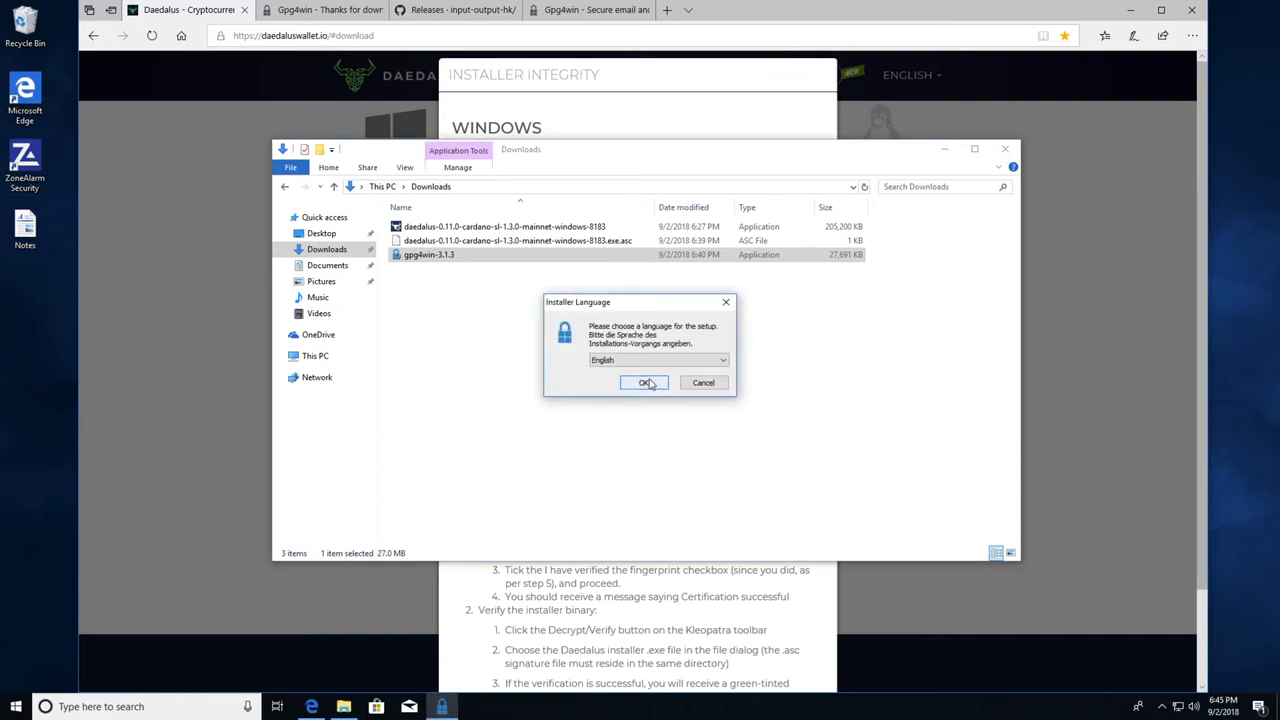
left_click(644, 382)
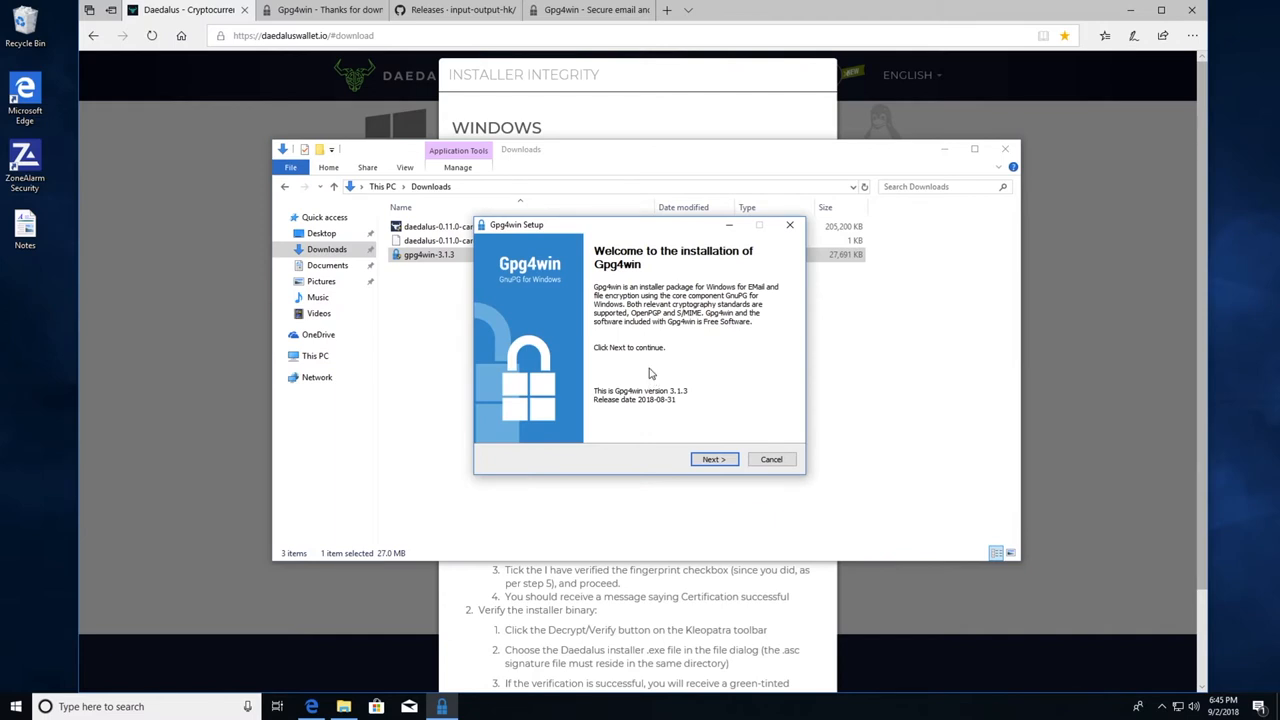
left_click(714, 458)
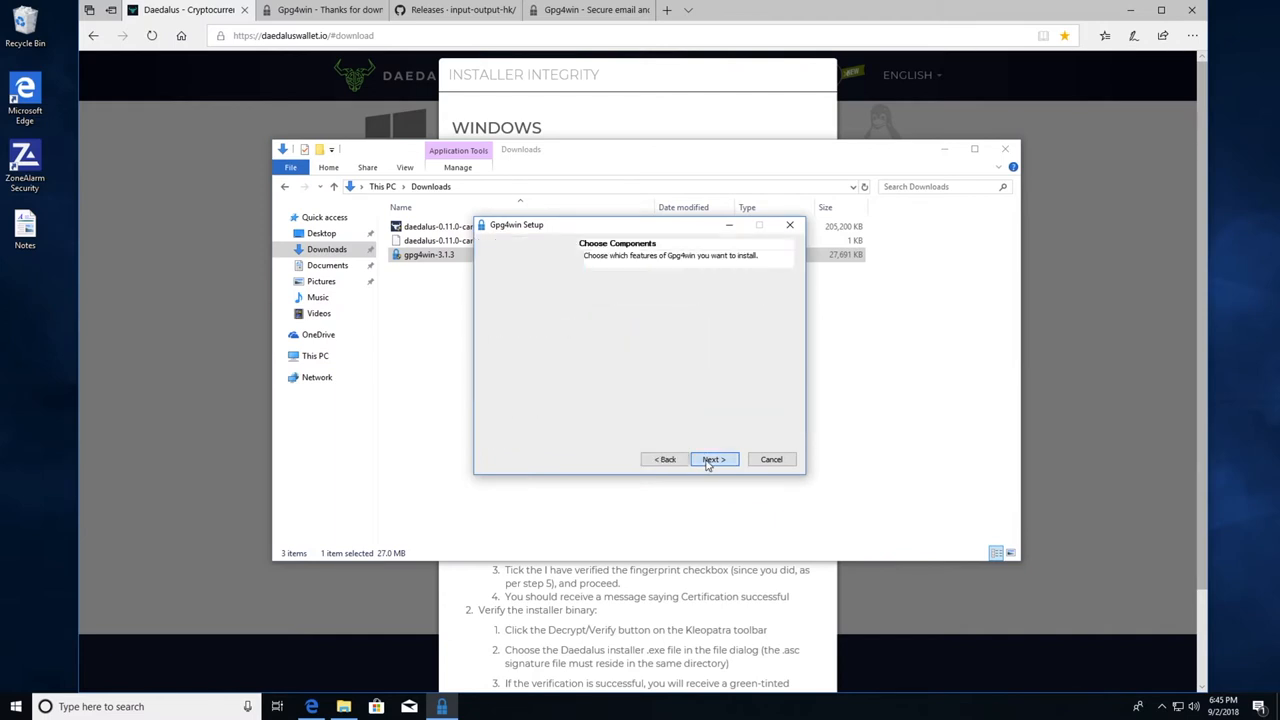
left_click(712, 458)
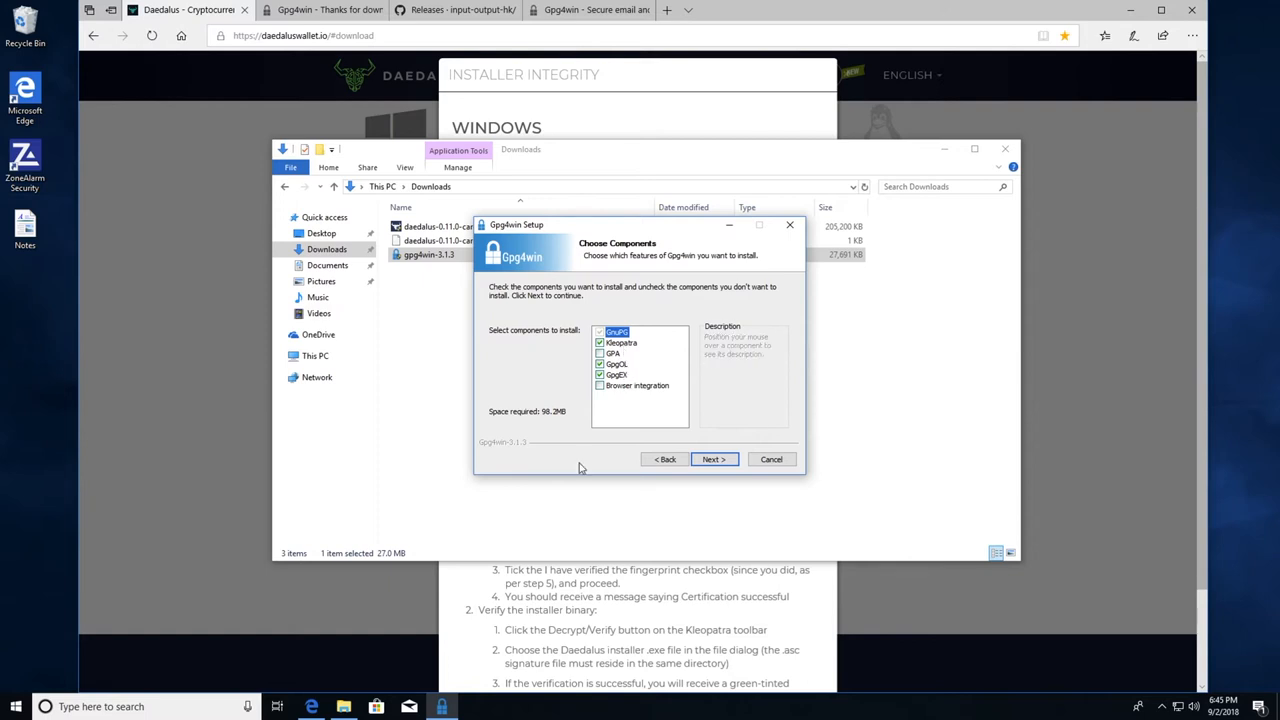
- Install with default components and folder, then finish setup with Run Kleopatra checked
left_click(712, 458)
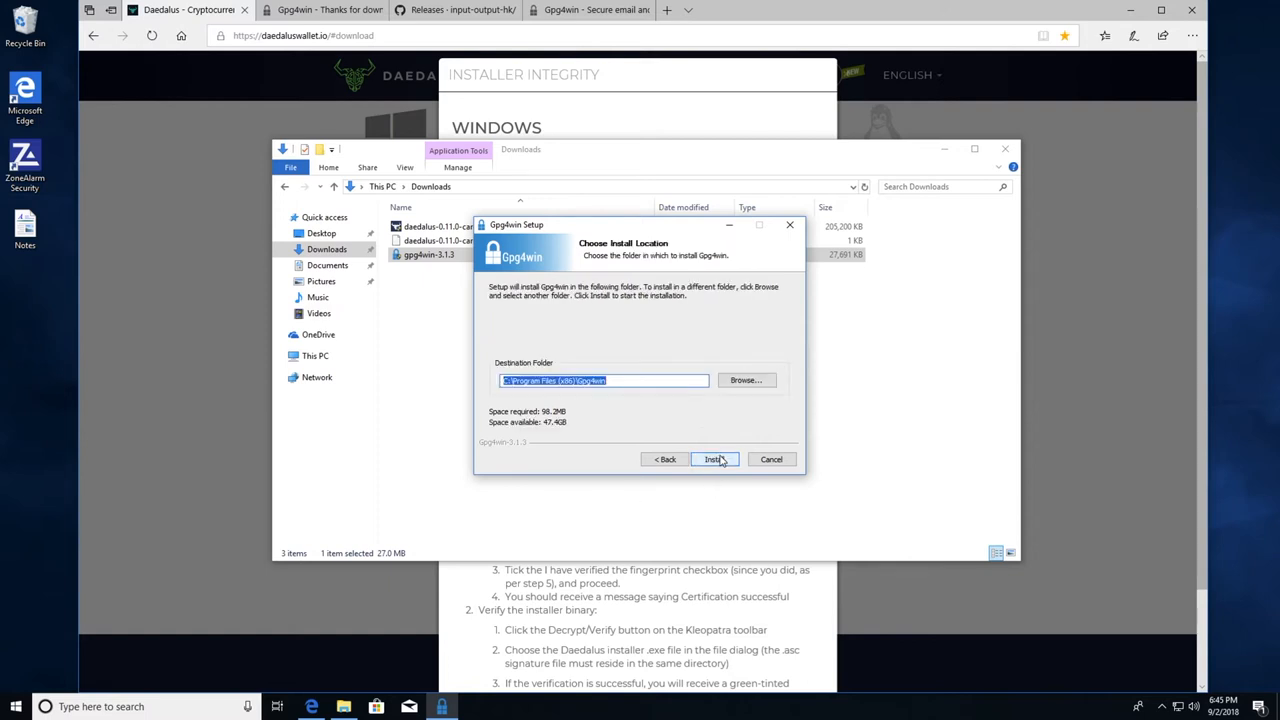
left_click(712, 458)
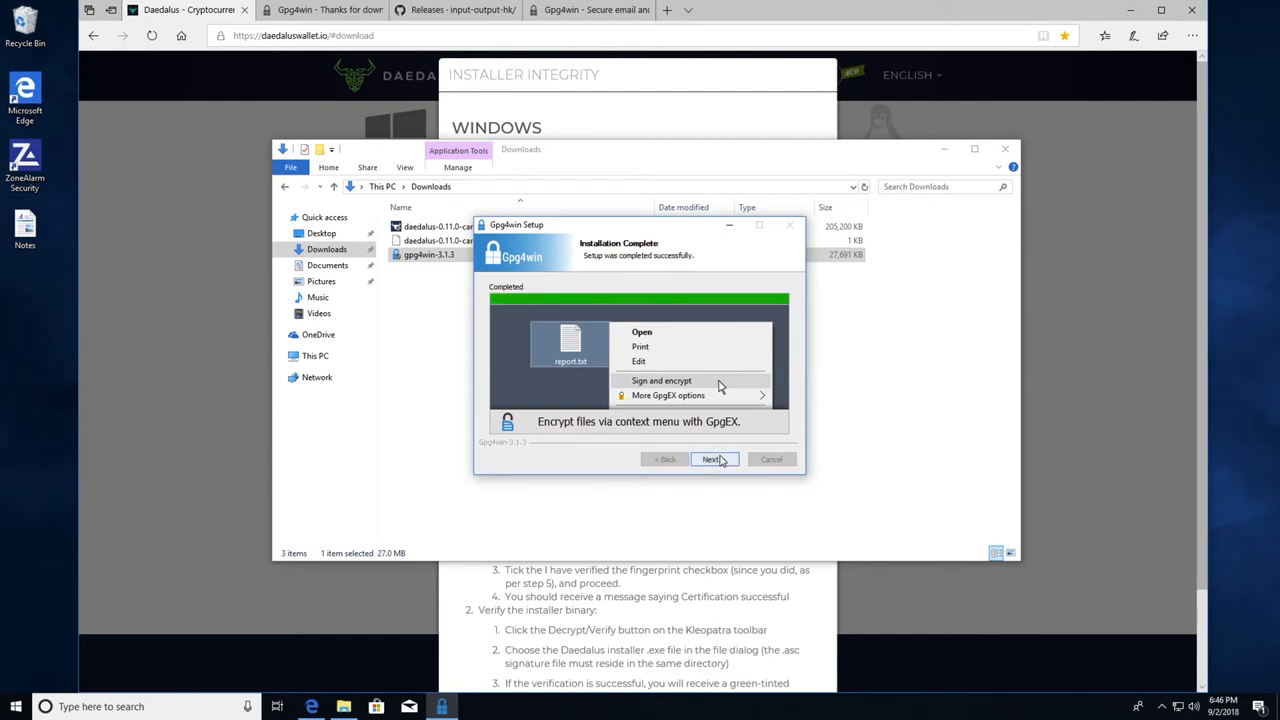
left_click(712, 458)
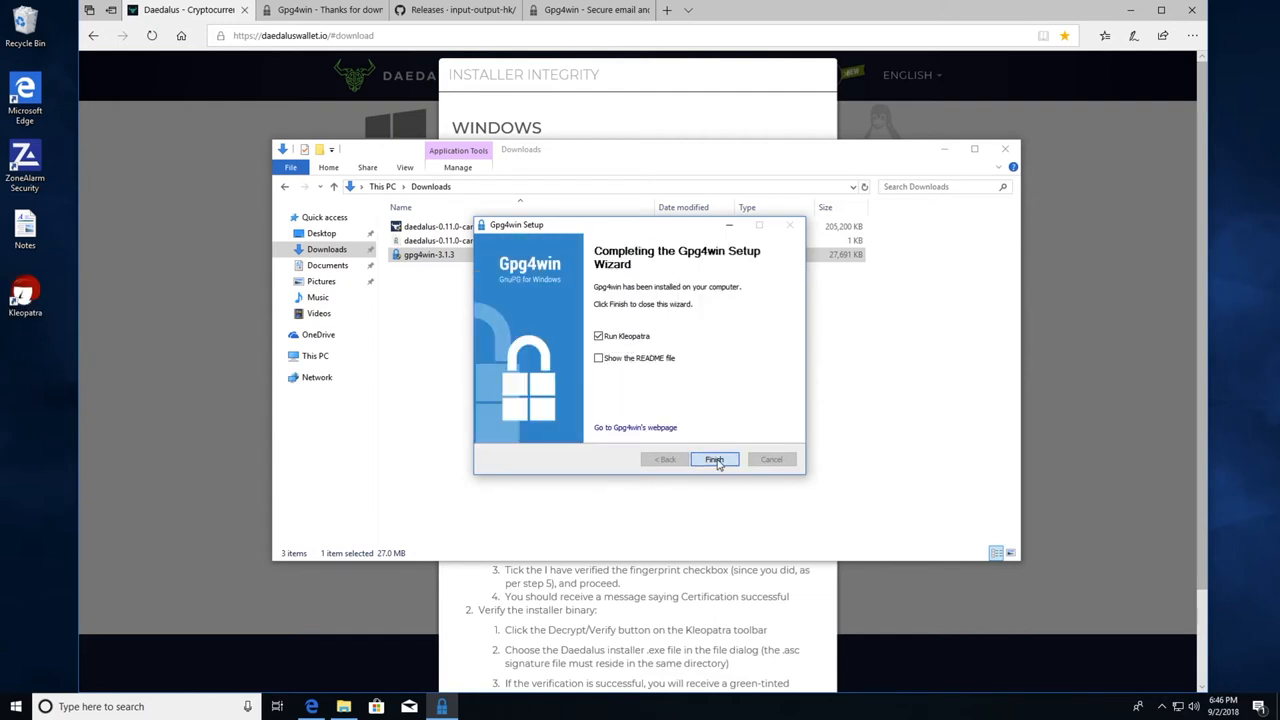
left_click(714, 458)
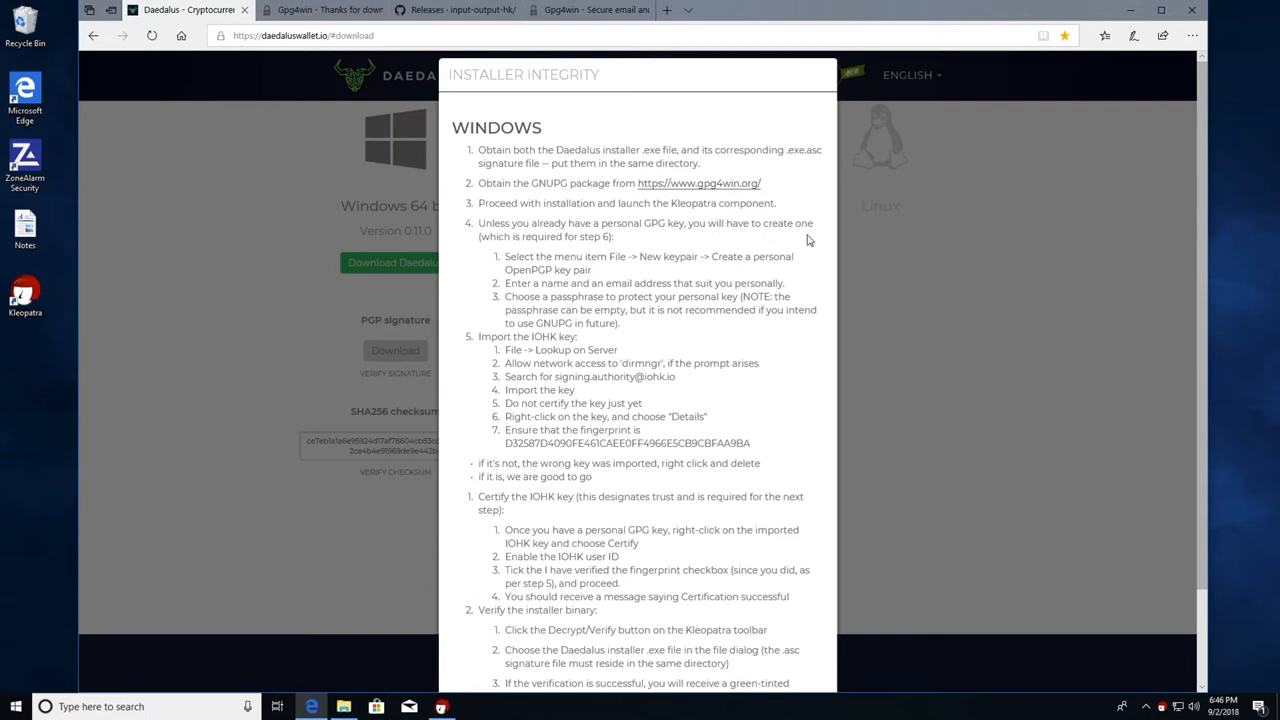
mouse_move(608, 248)
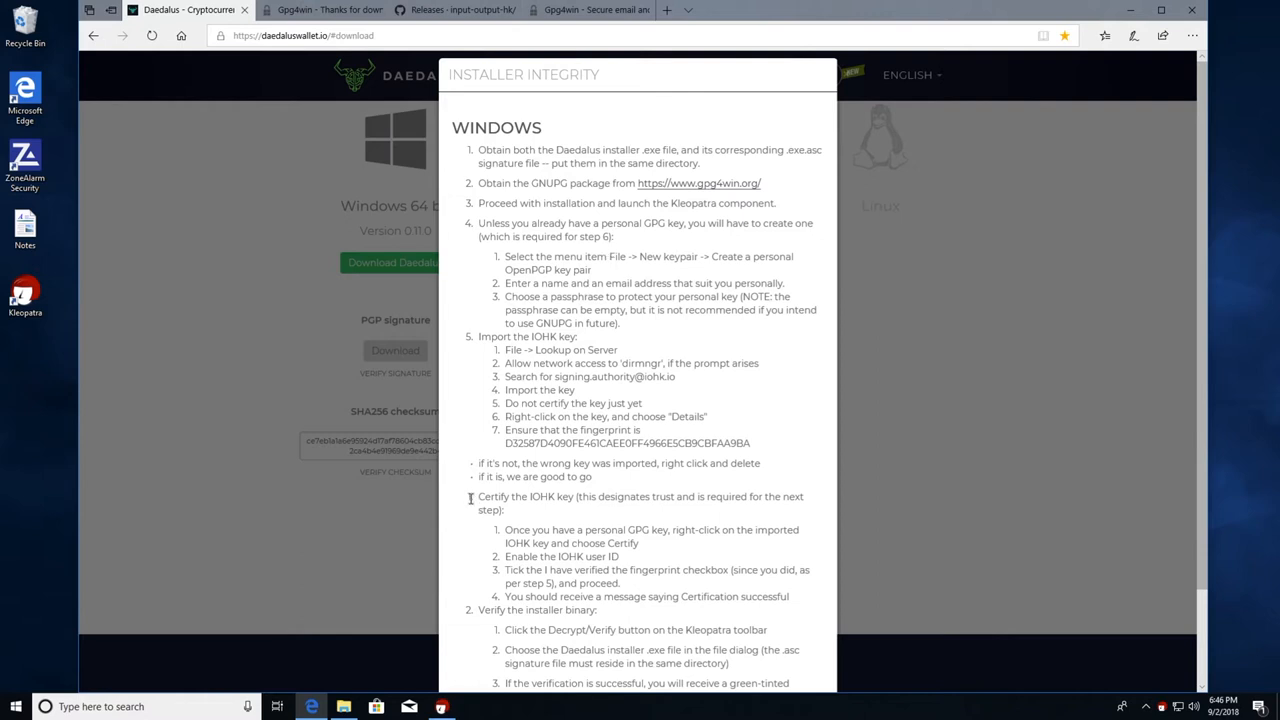
mouse_move(472, 508)
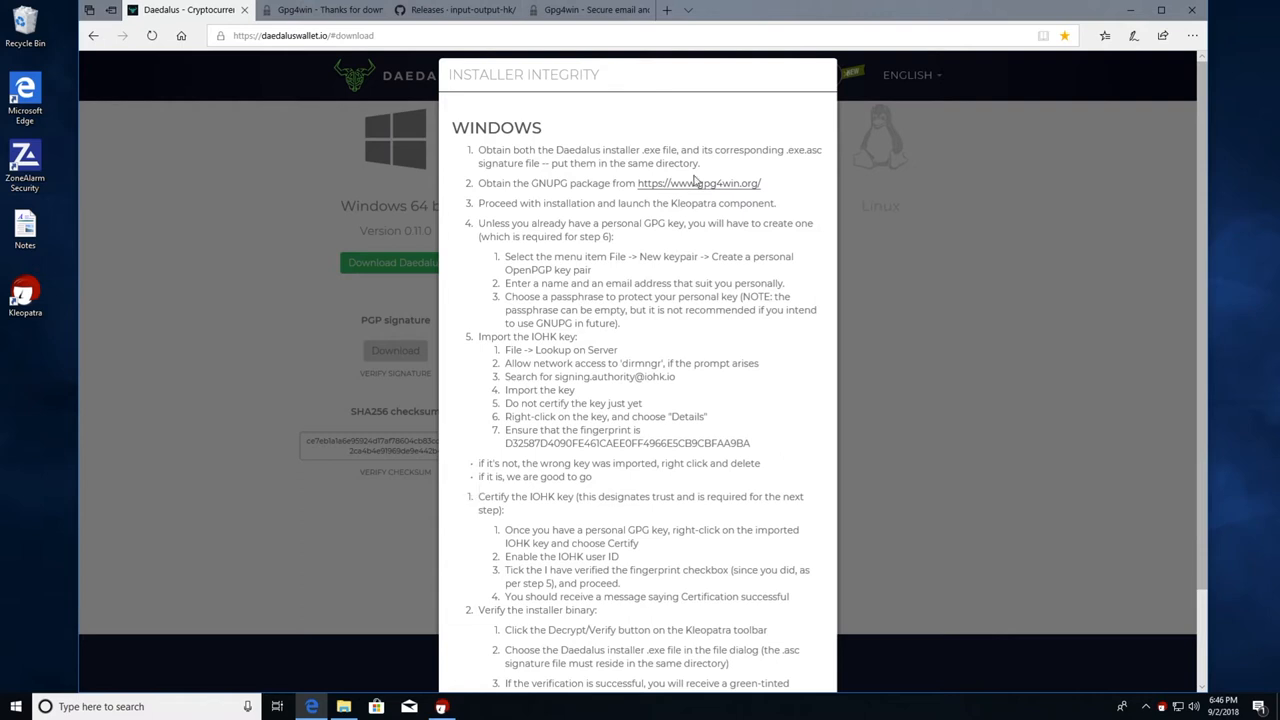
mouse_move(536, 268)
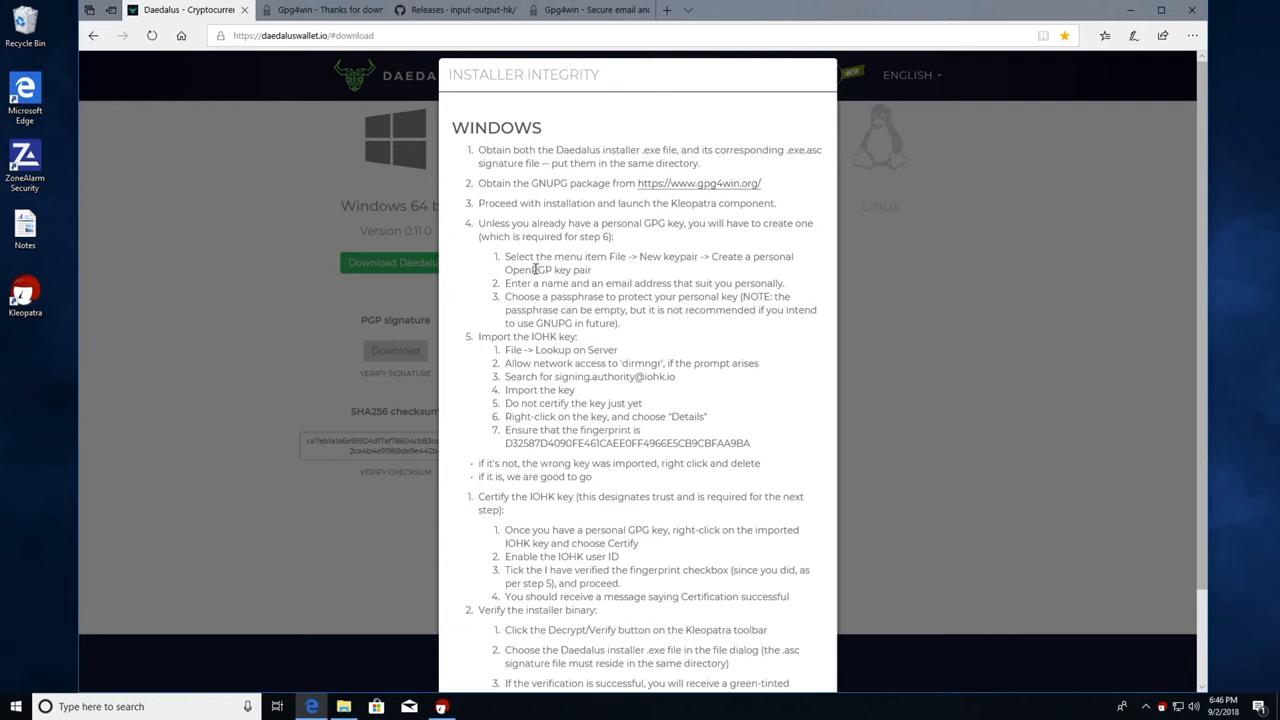
mouse_move(592, 264)
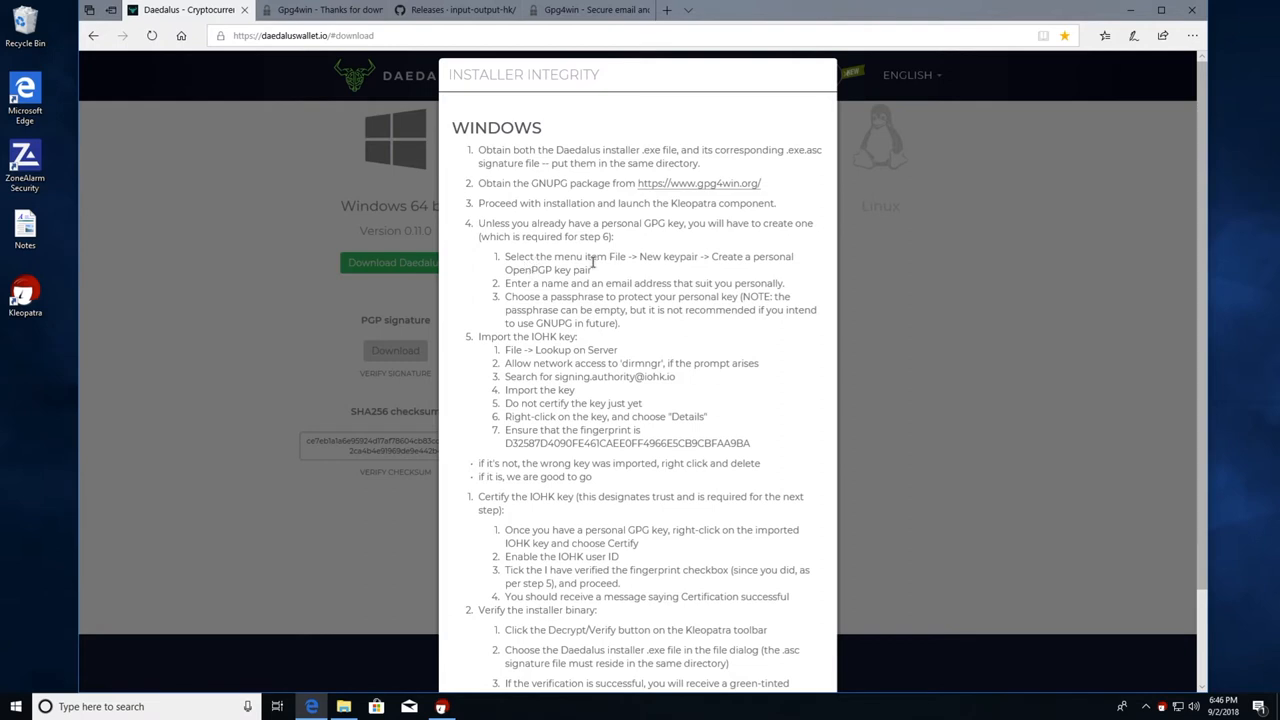
mouse_move(492, 280)
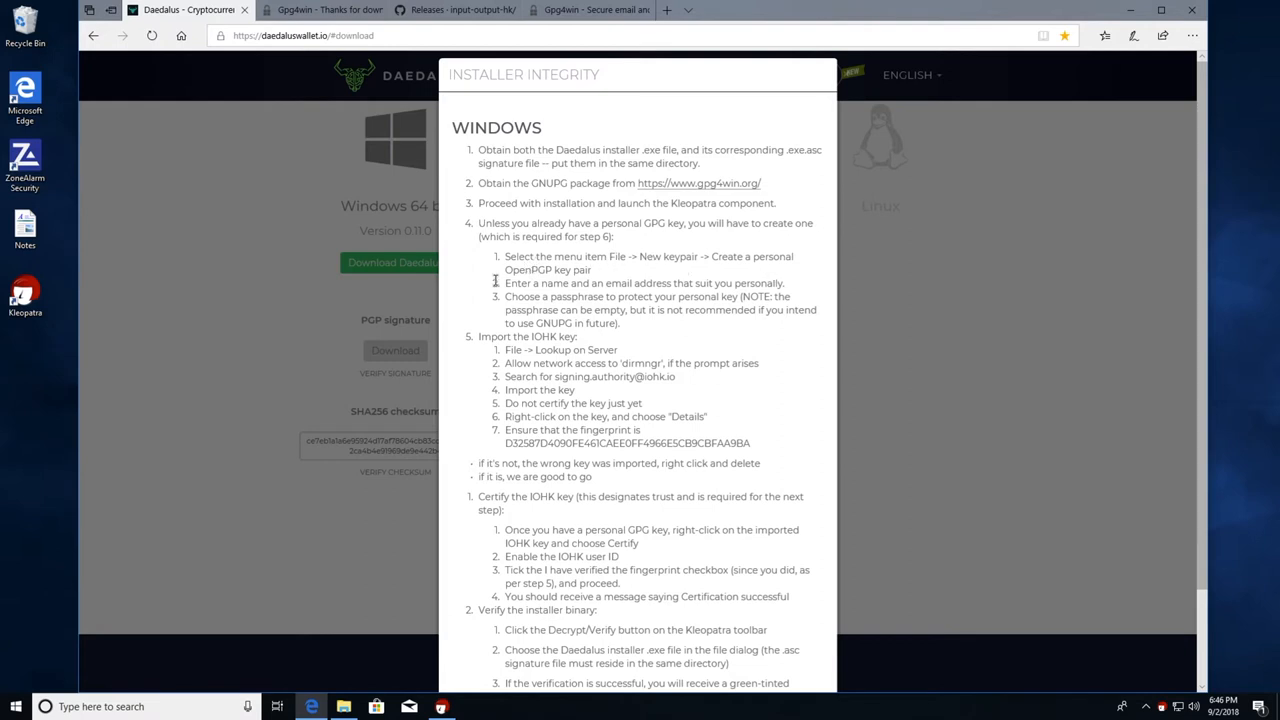
mouse_move(532, 280)
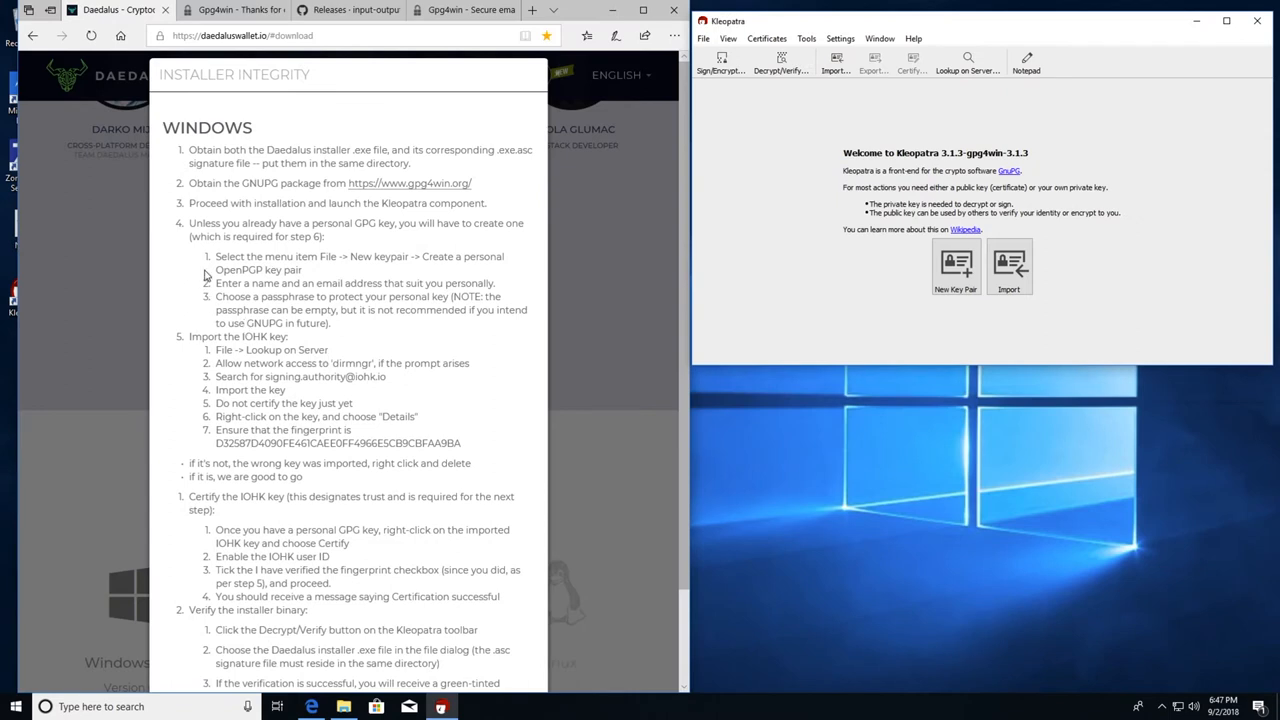
mouse_move(320, 272)
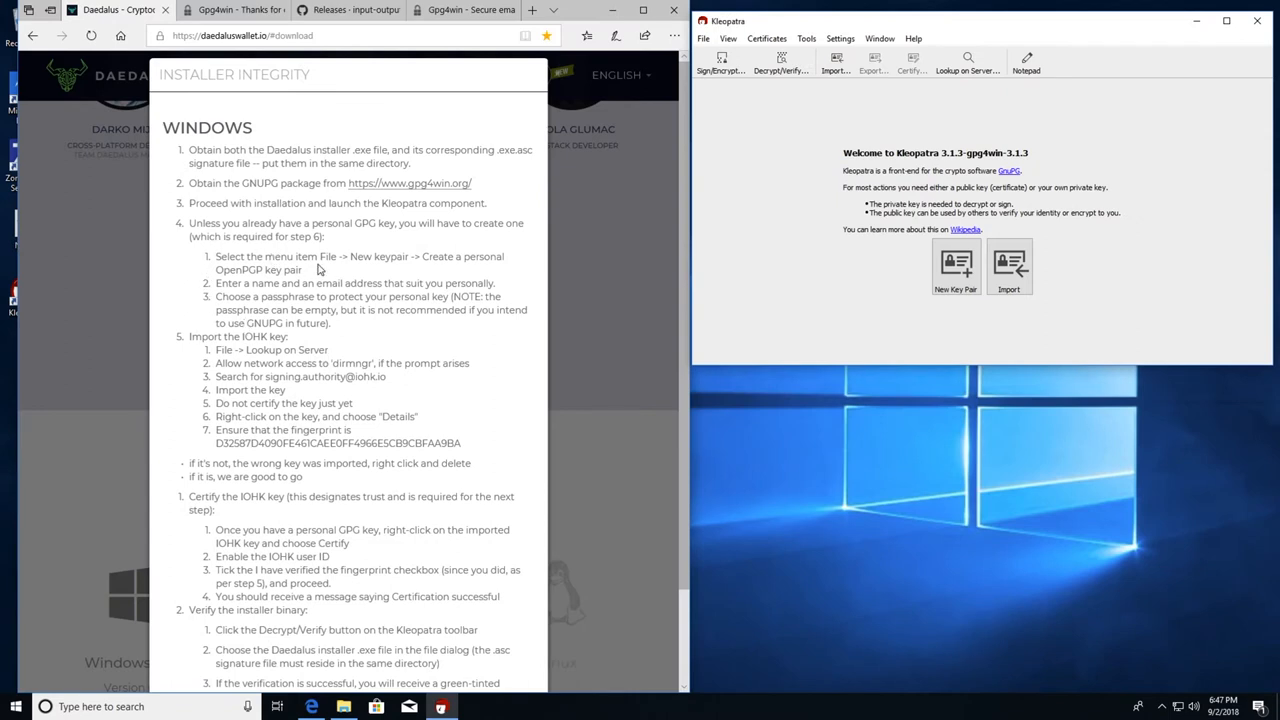
mouse_move(1008, 268)
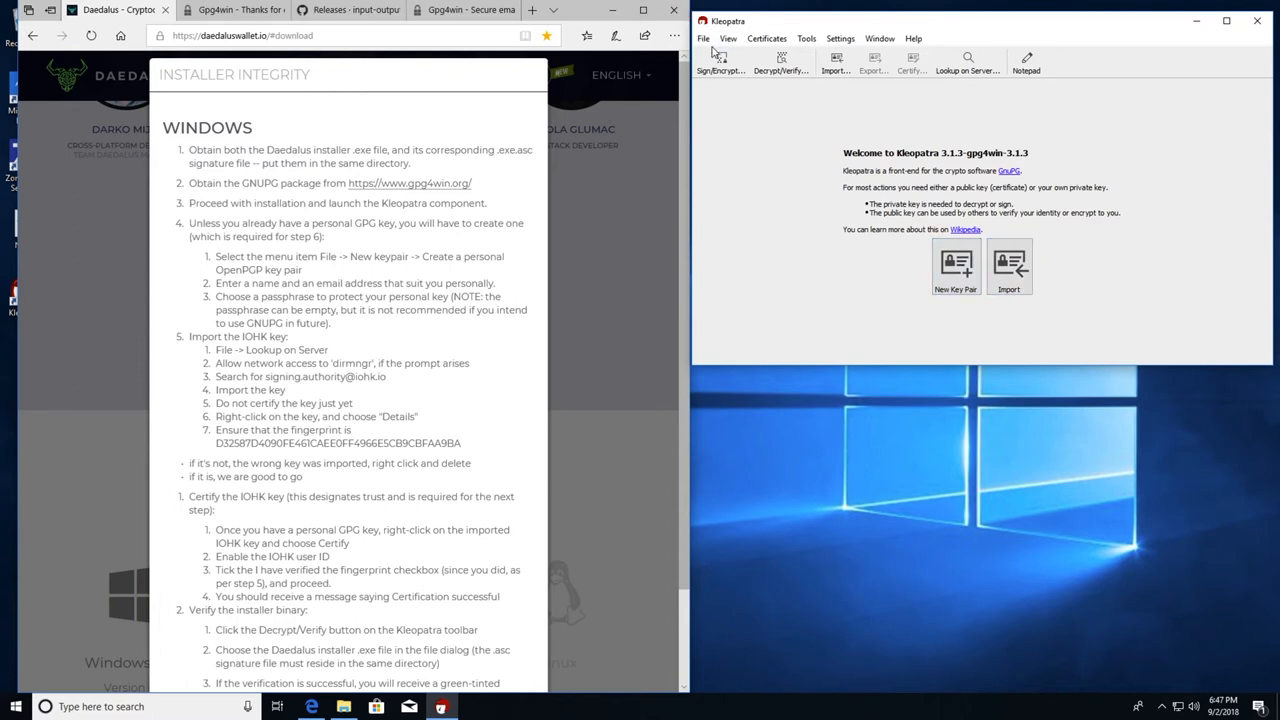
left_click(728, 38)
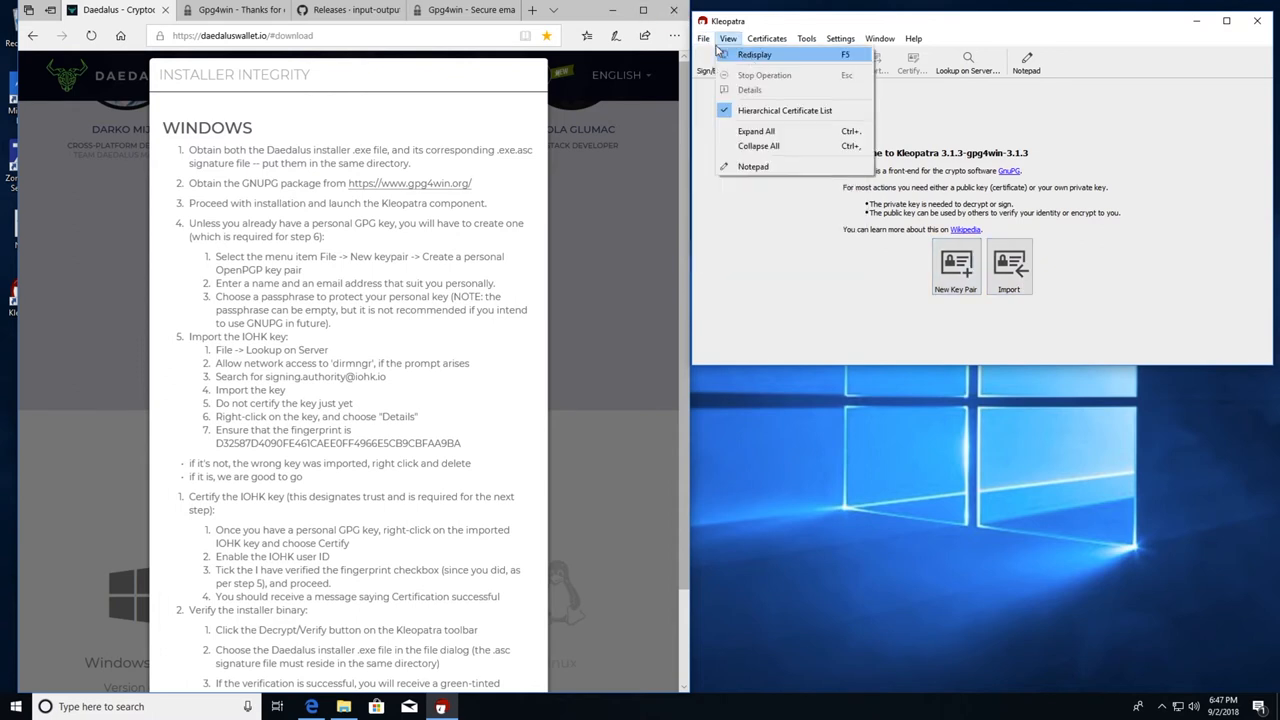
left_click(956, 268)
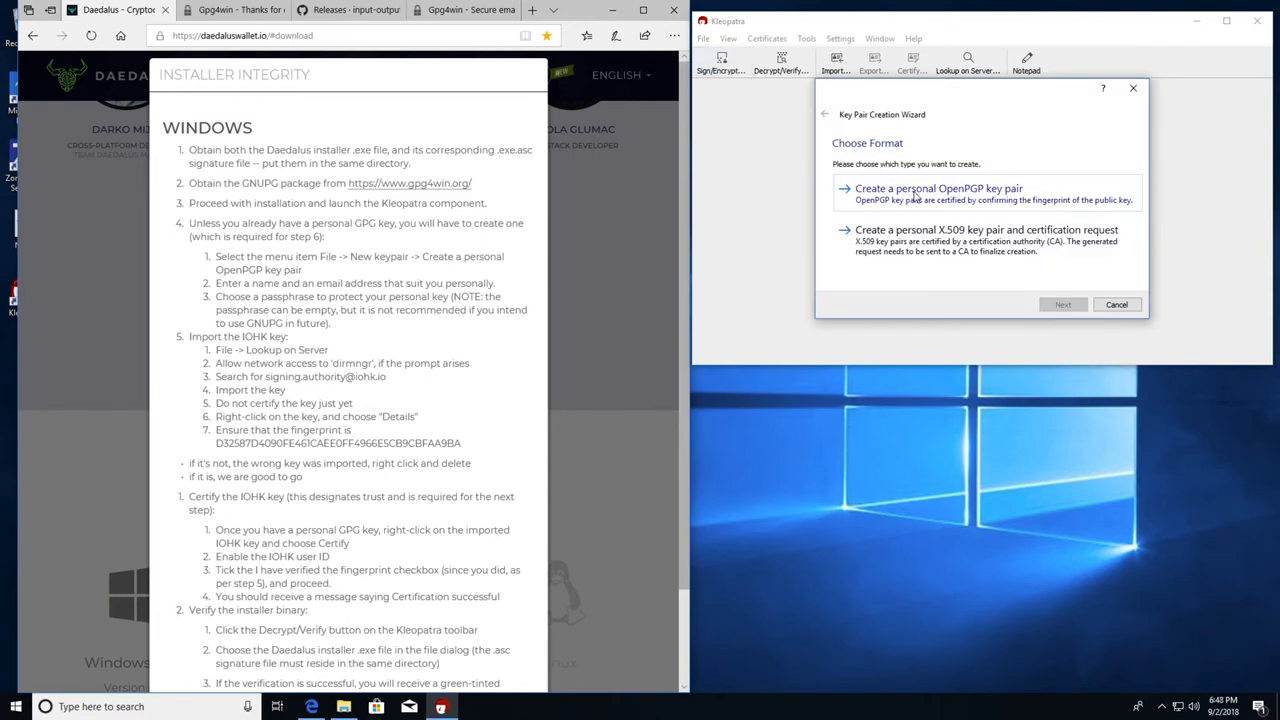
left_click(936, 188)
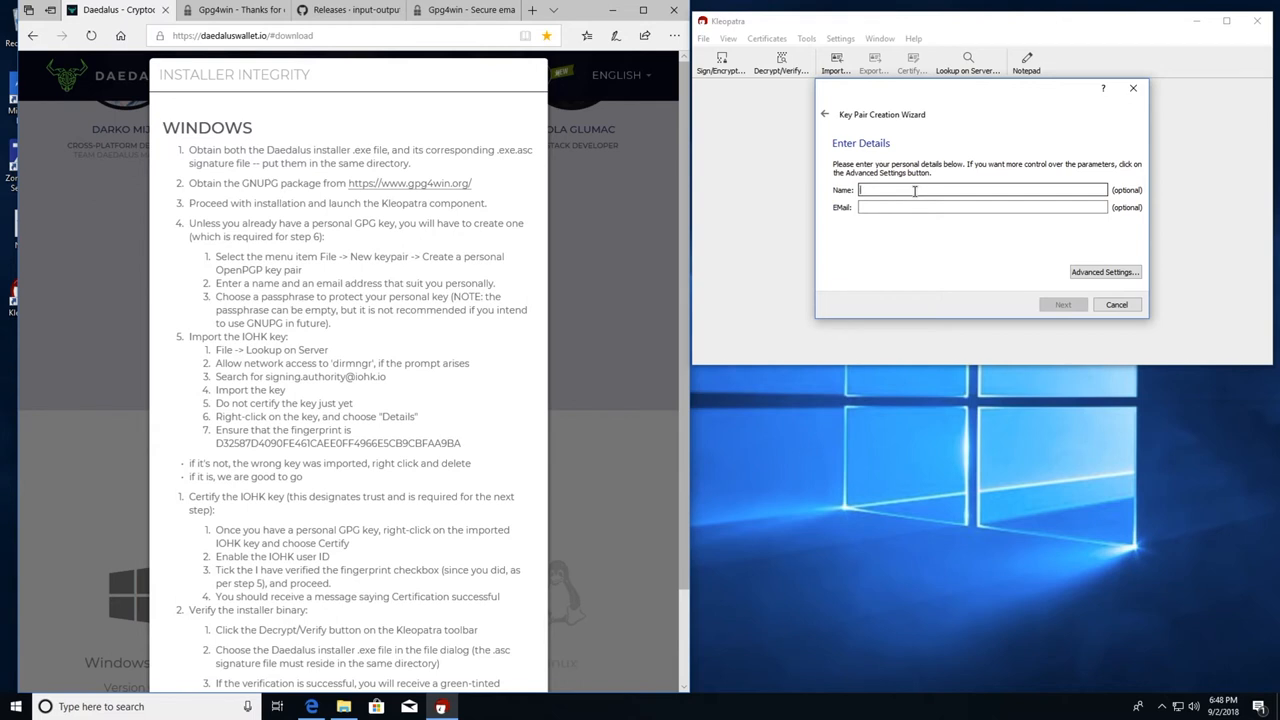
type("Patr")
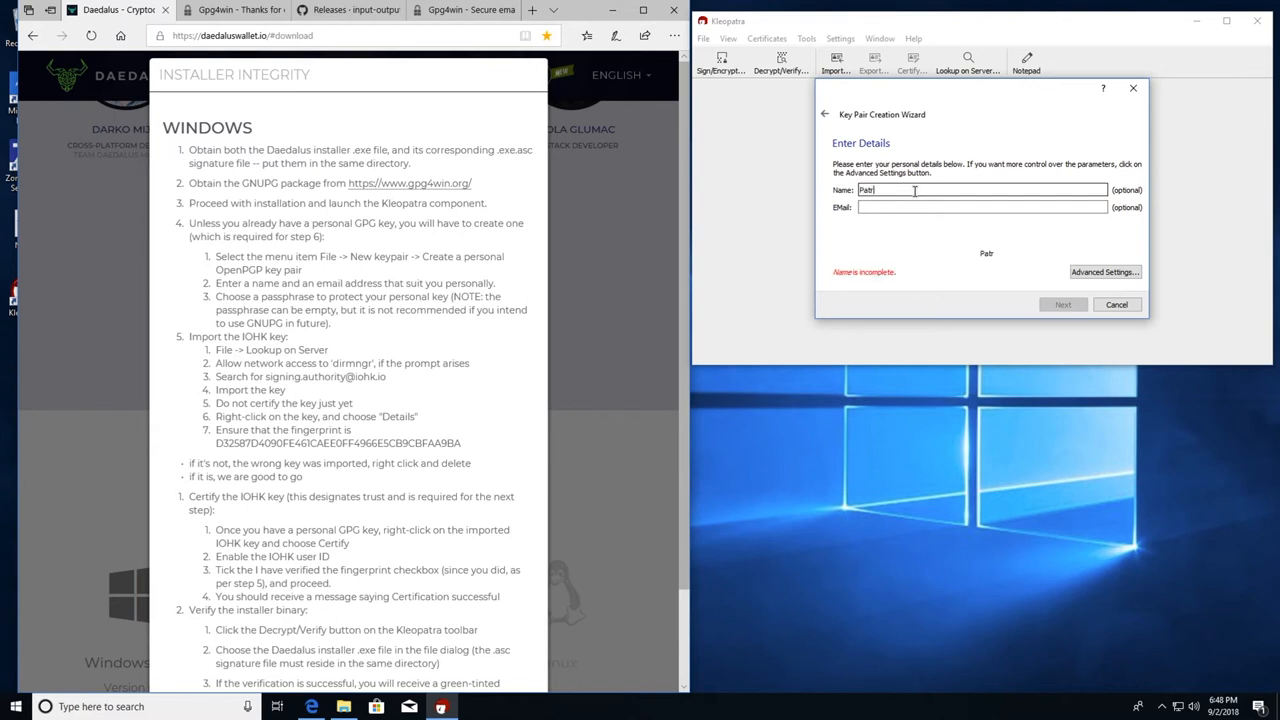
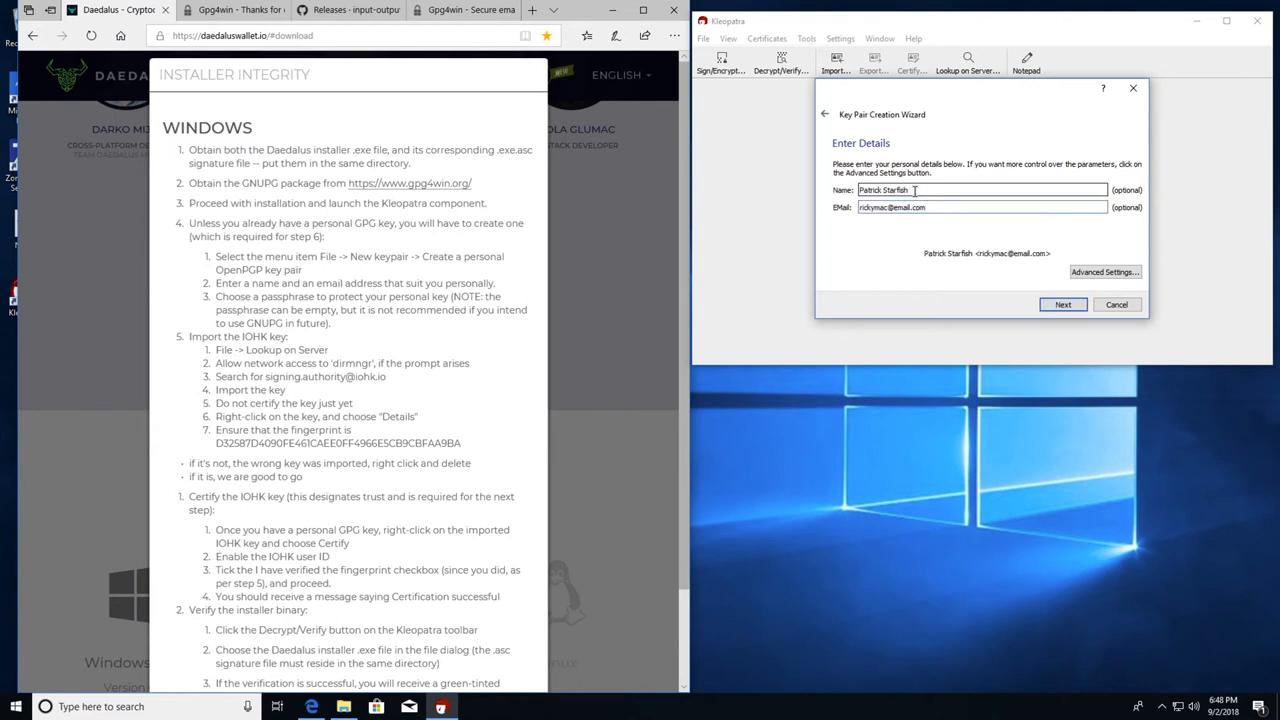
left_click(1064, 304)
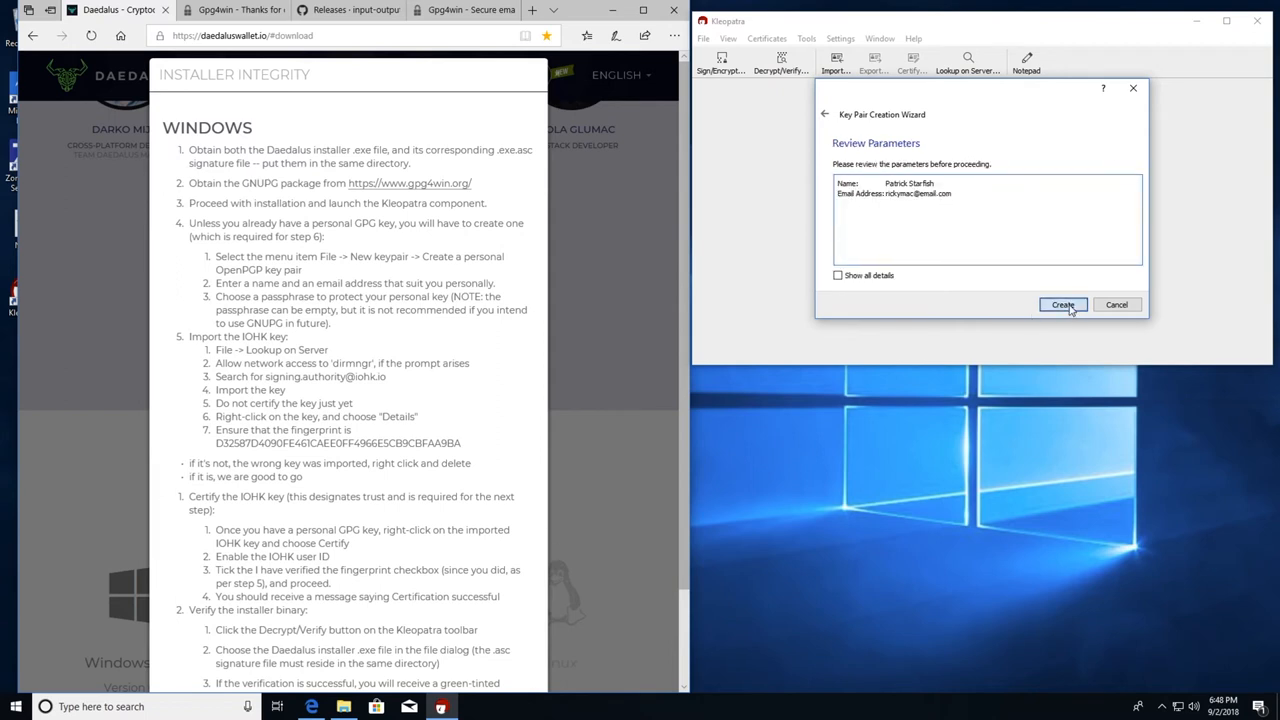
- Generate the key pair, protect it with a passphrase and finish the creation
left_click(1062, 304)
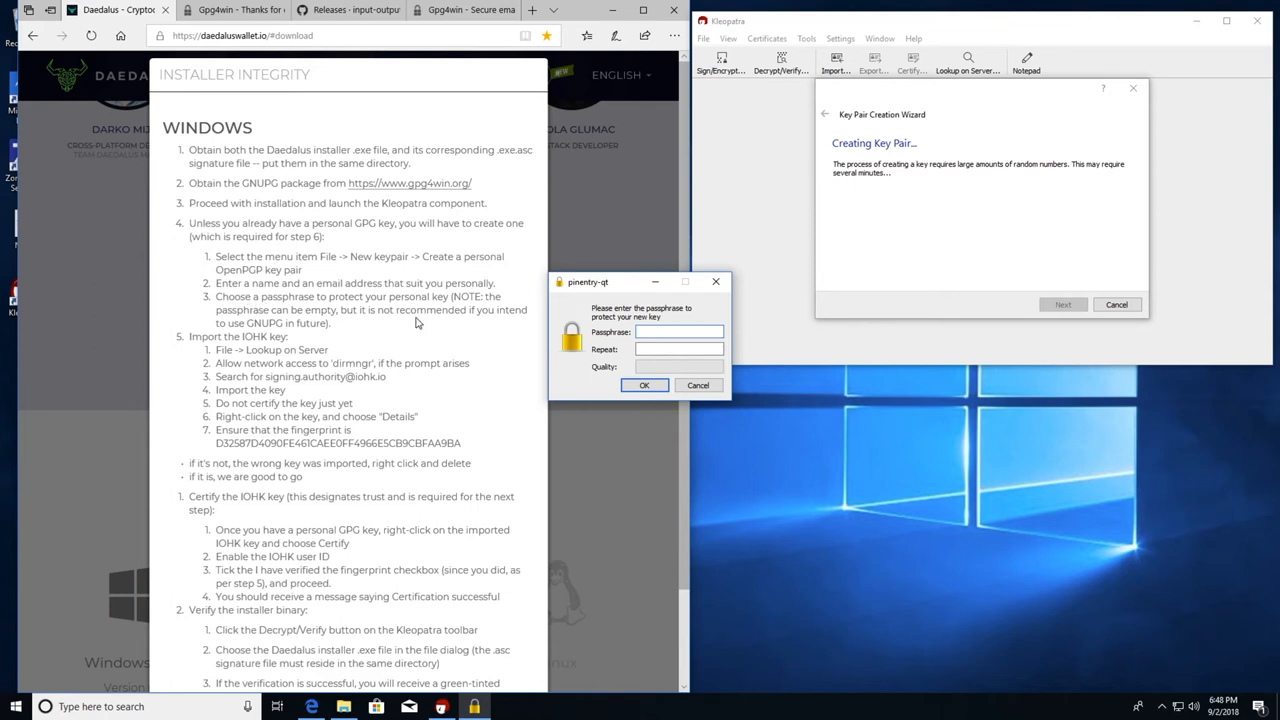
left_click(680, 332)
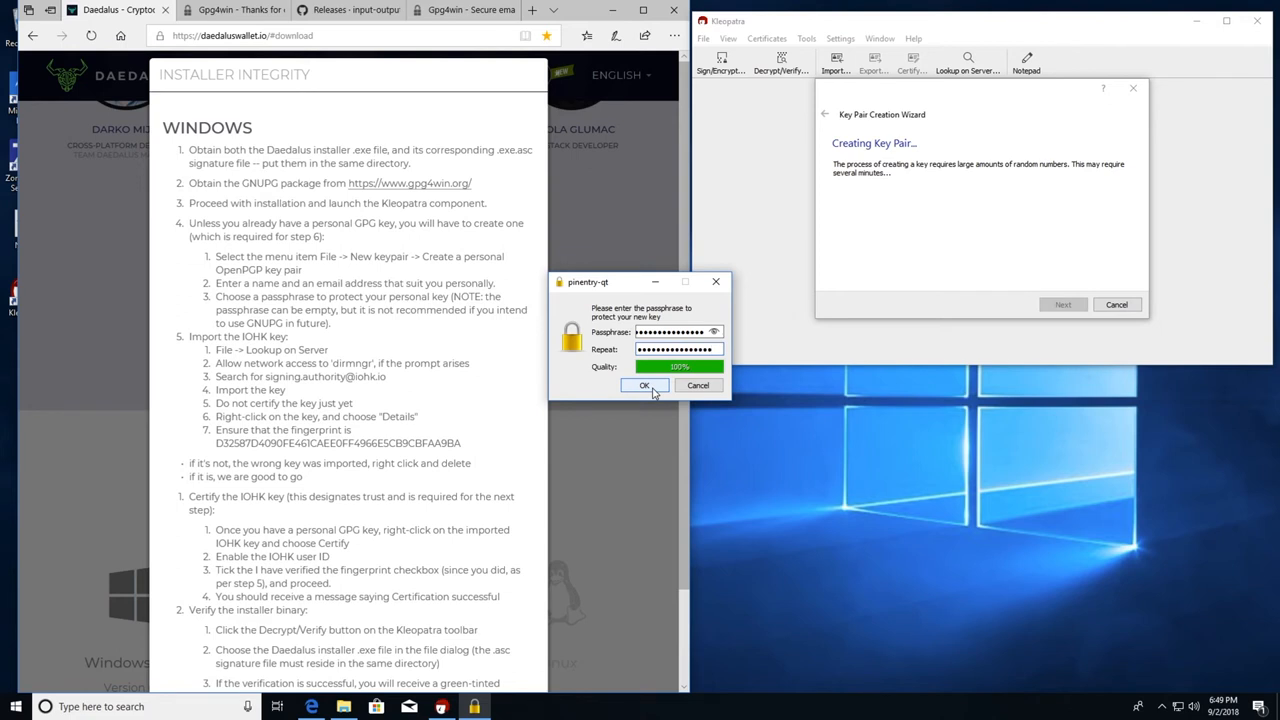
left_click(644, 386)
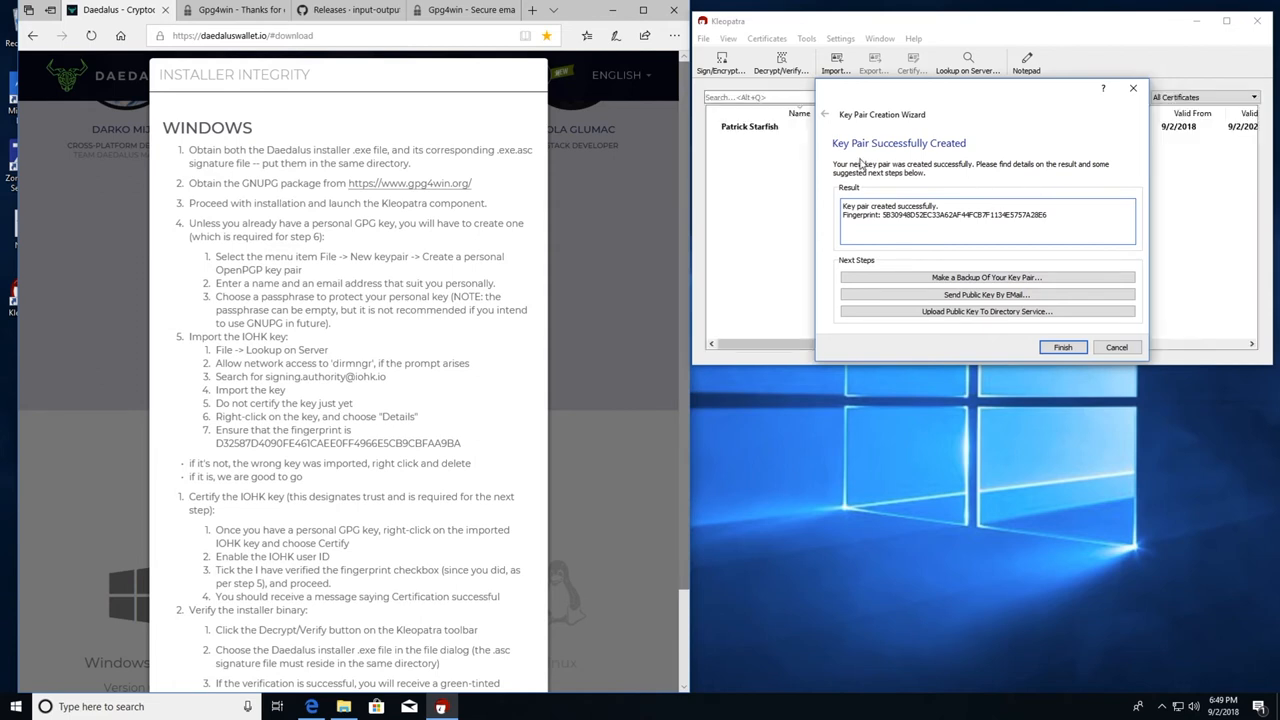
mouse_move(940, 166)
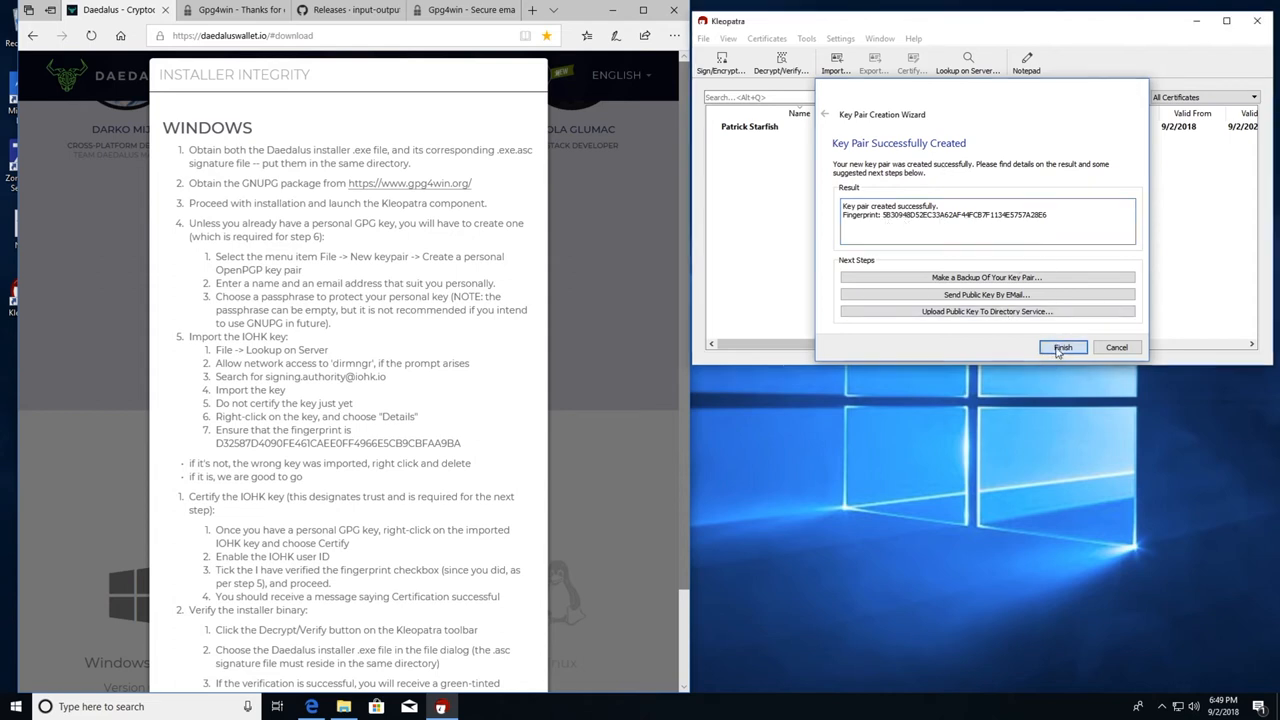
left_click(1062, 348)
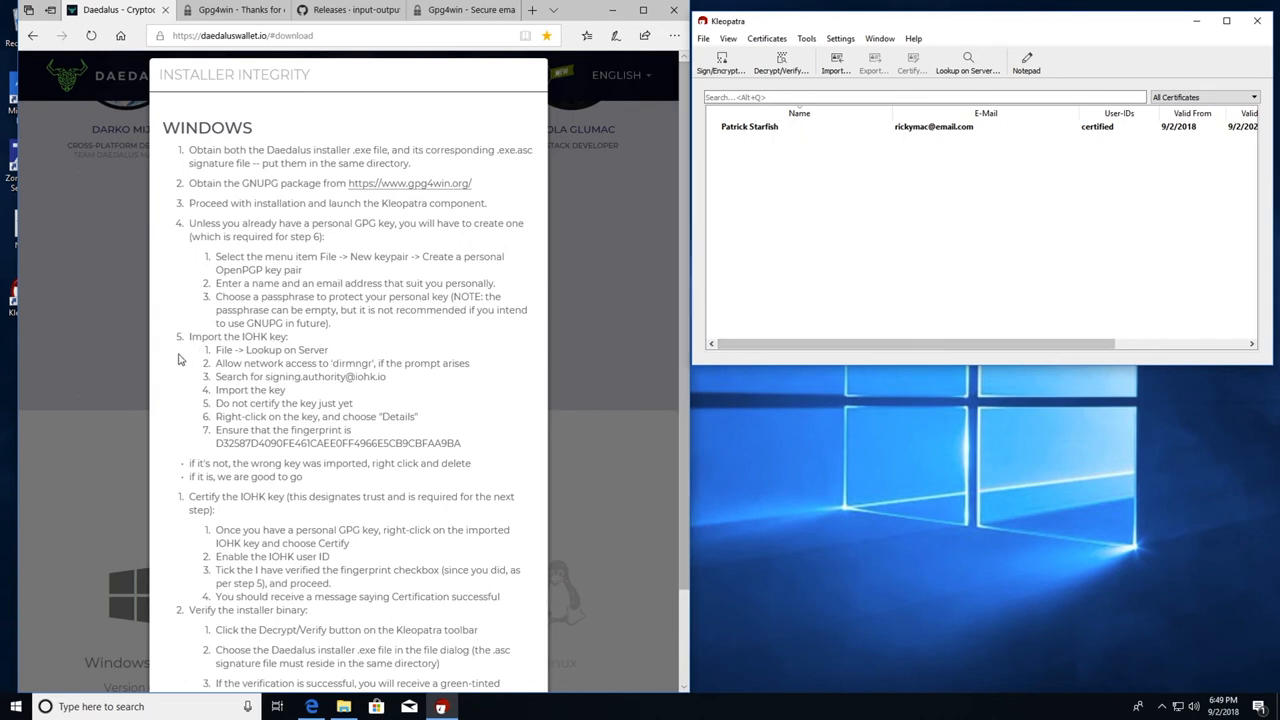
mouse_move(280, 348)
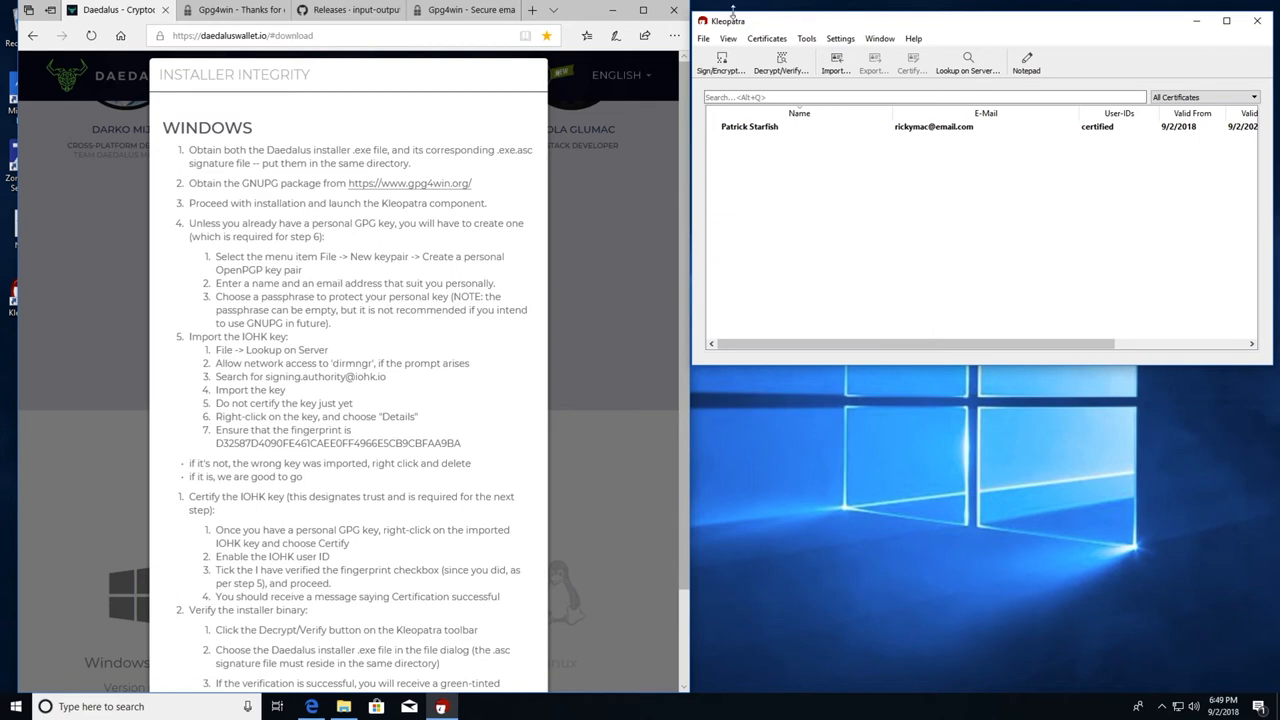
left_click(704, 38)
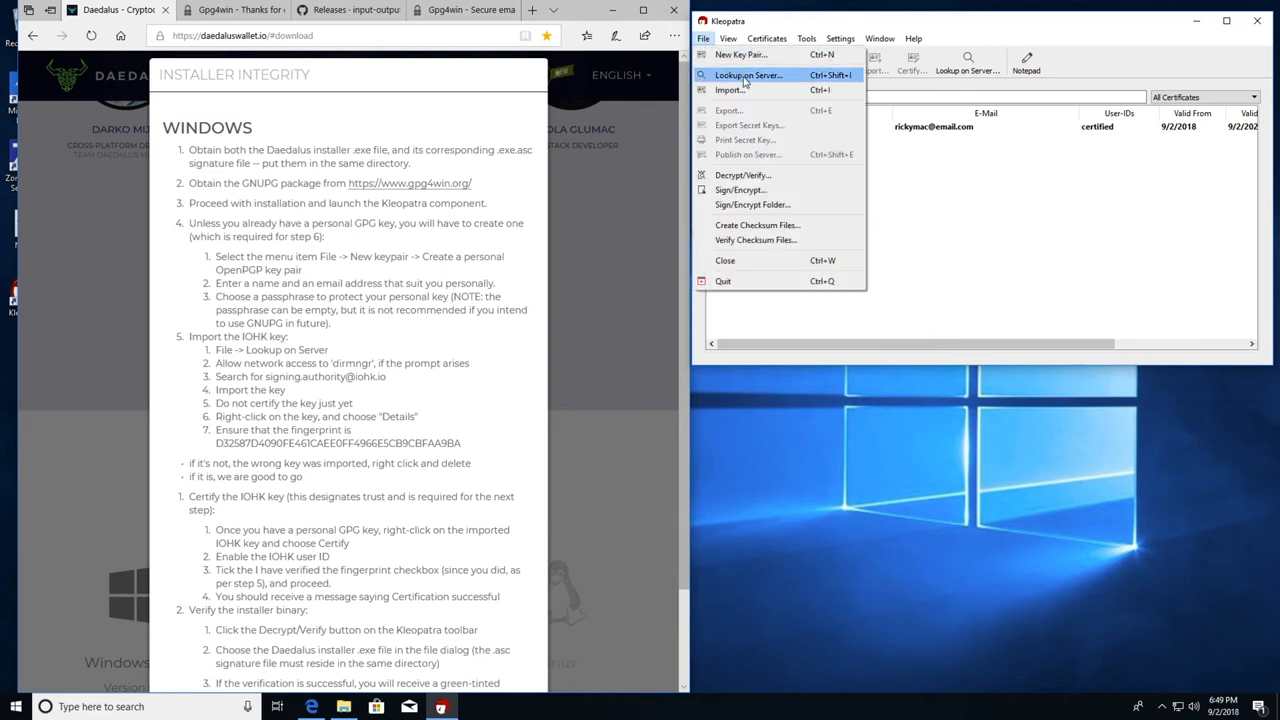
left_click(748, 76)
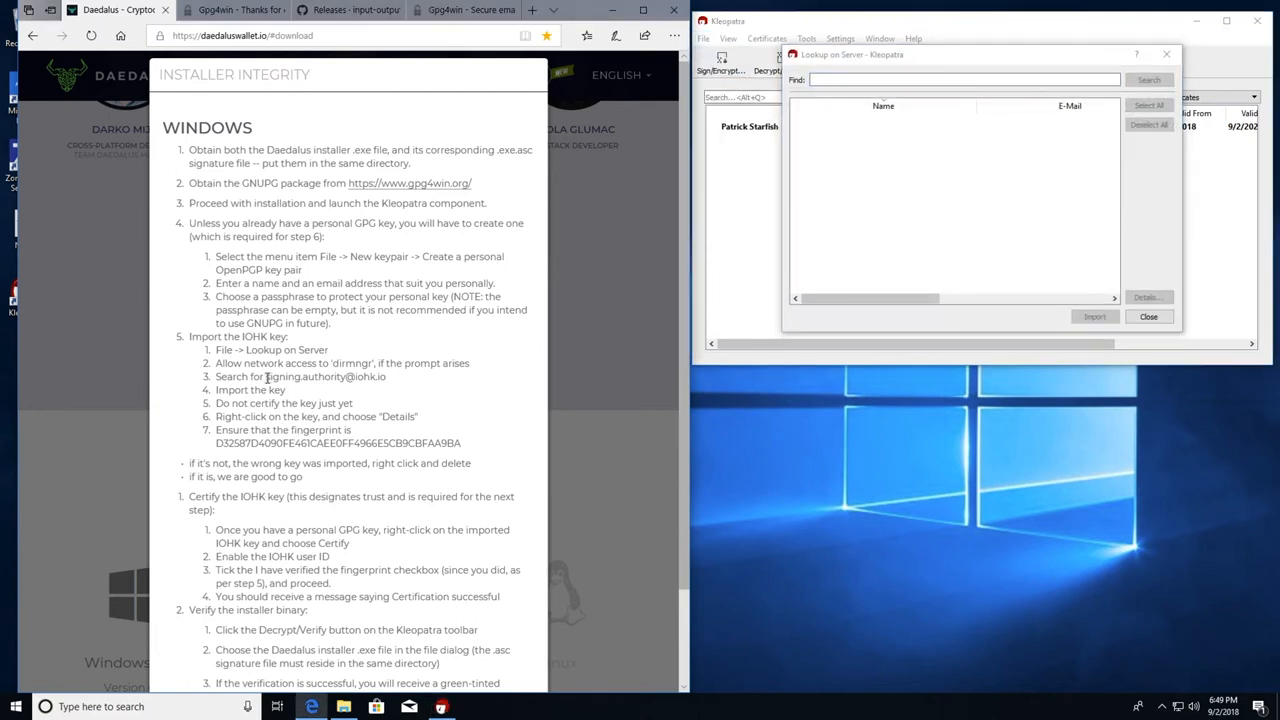
double_click(324, 376)
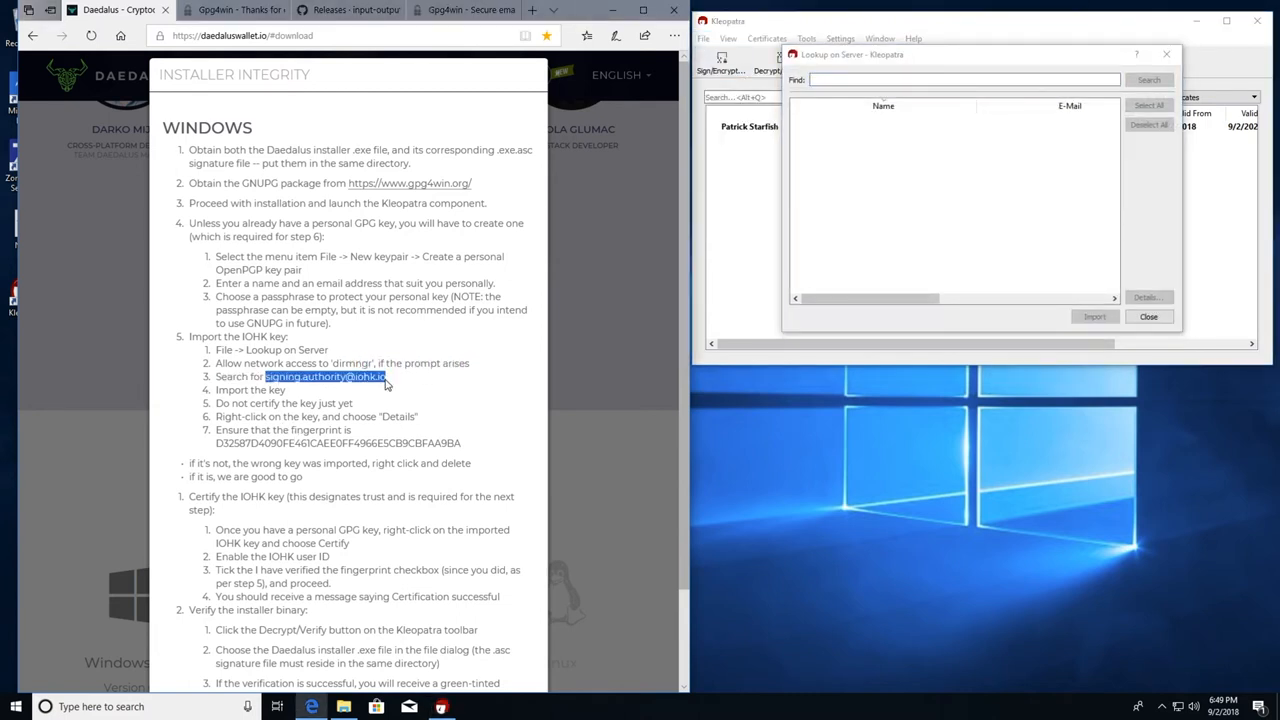
right_click(324, 376)
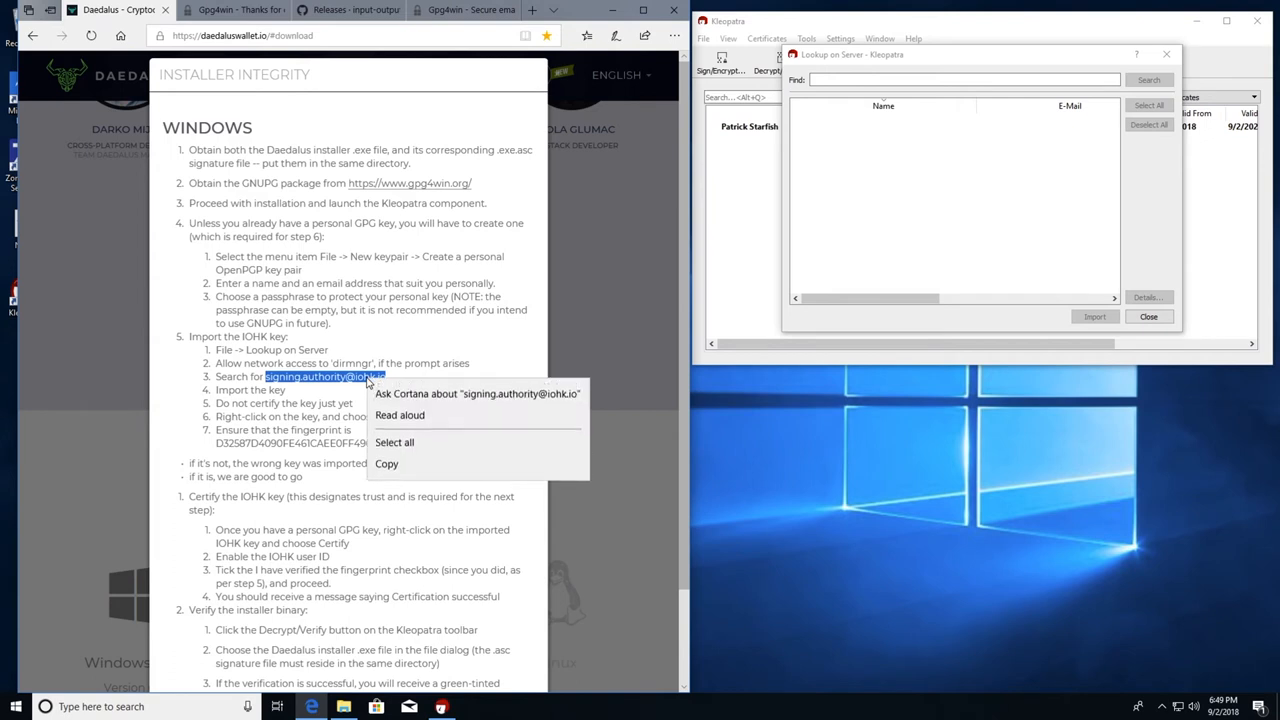
left_click(700, 188)
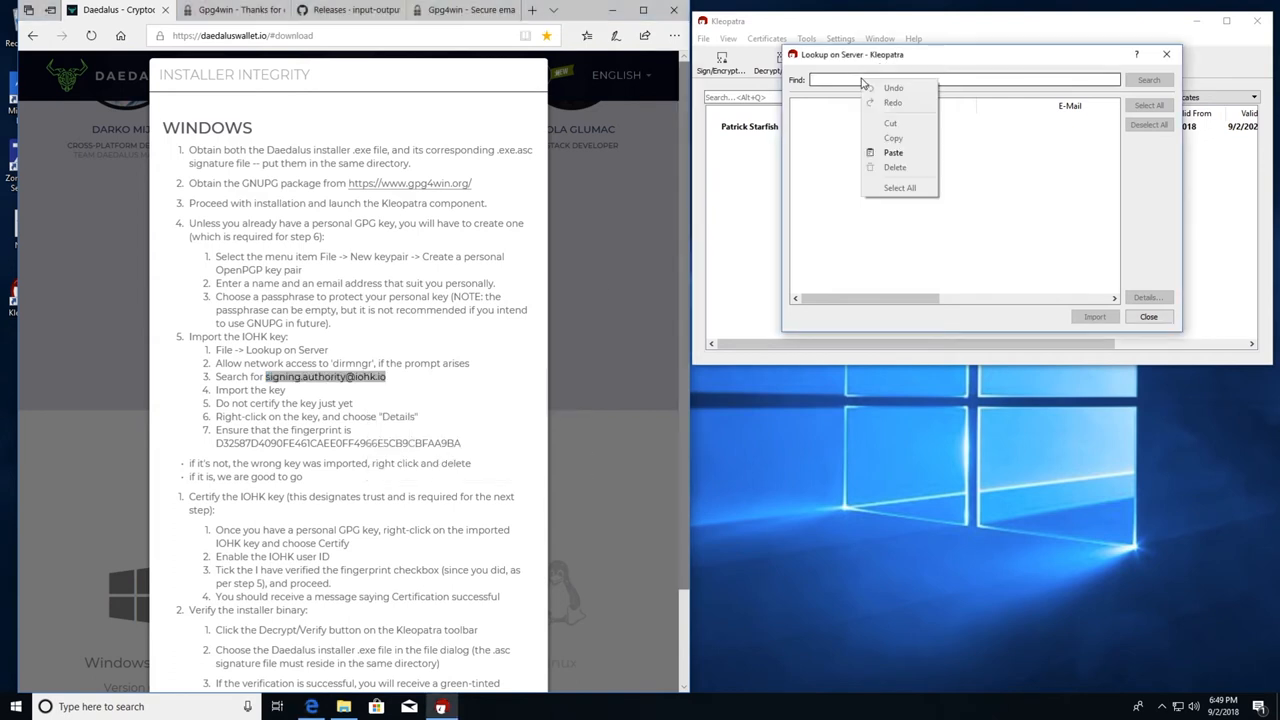
left_click(892, 152)
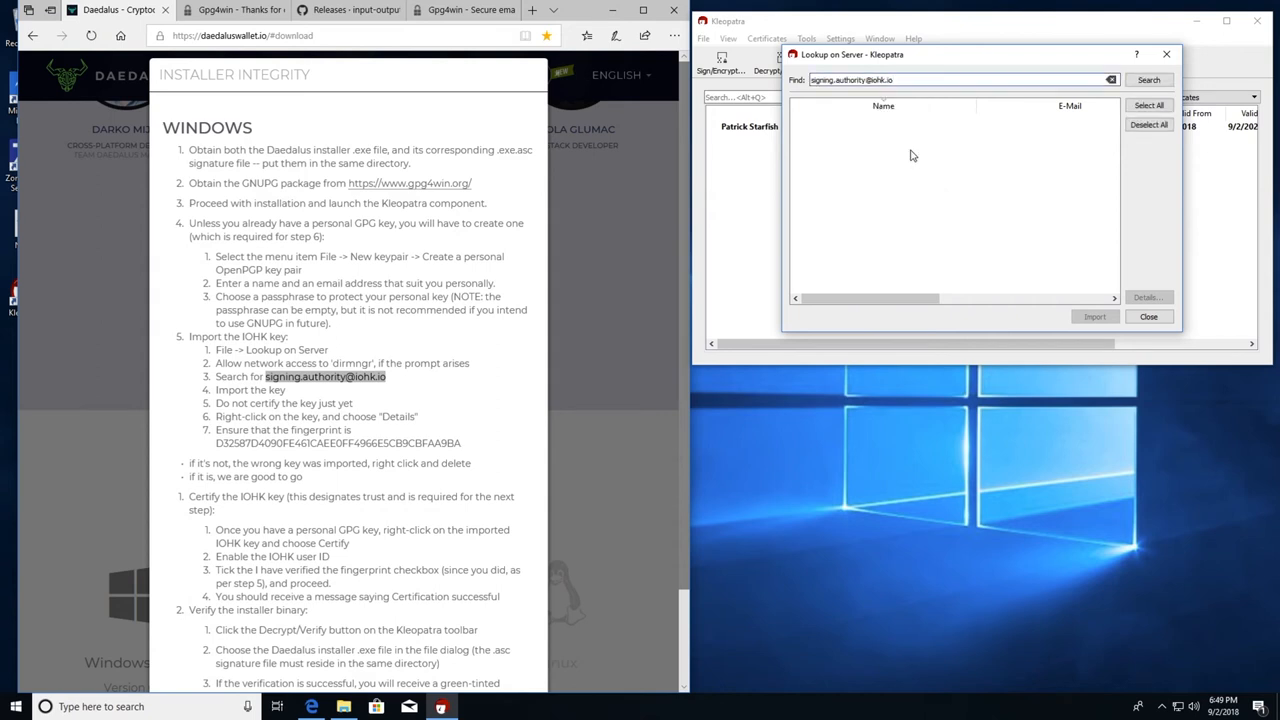
- Search the key server and import the found IOHK Signing Authority keys
left_click(1148, 80)
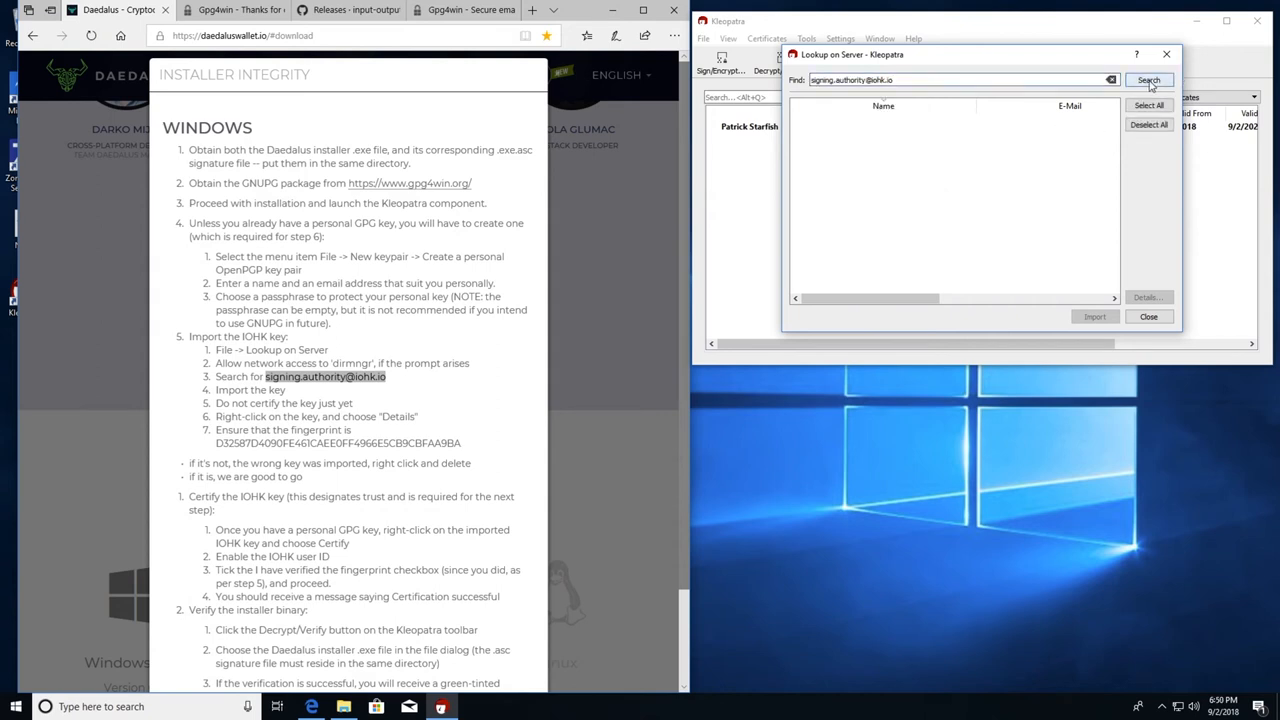
left_click(1148, 80)
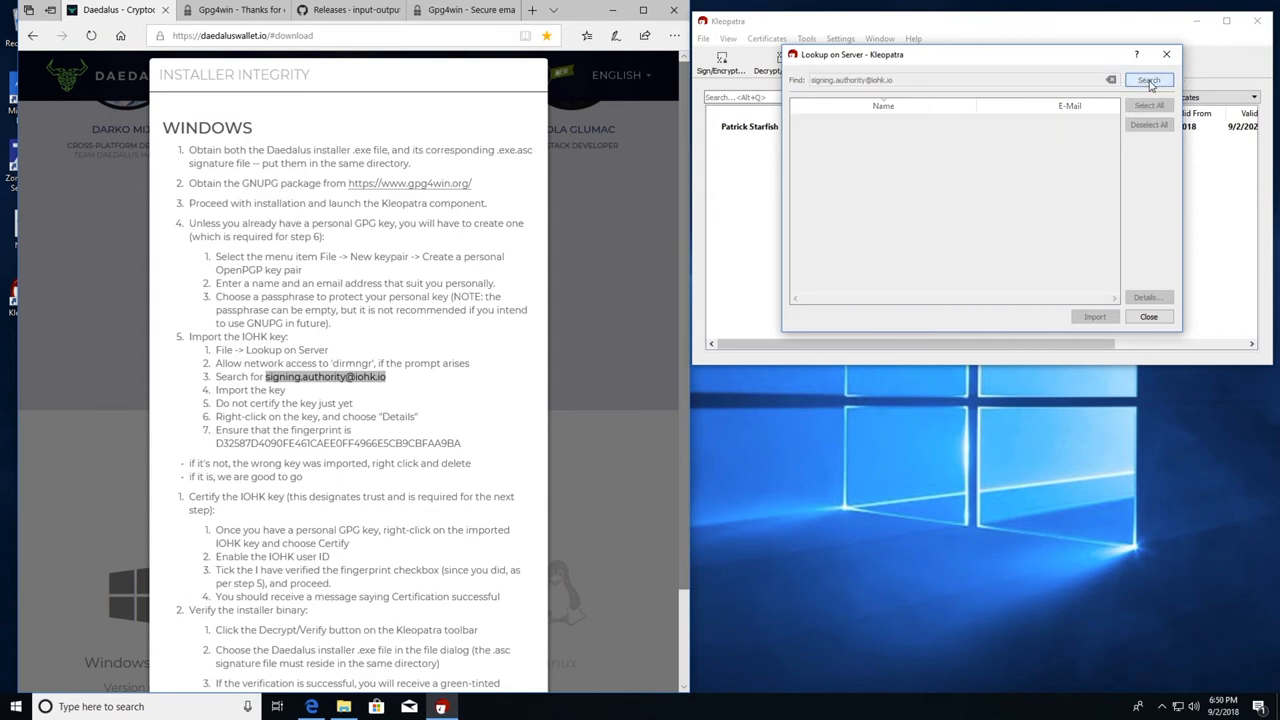
left_click(1148, 80)
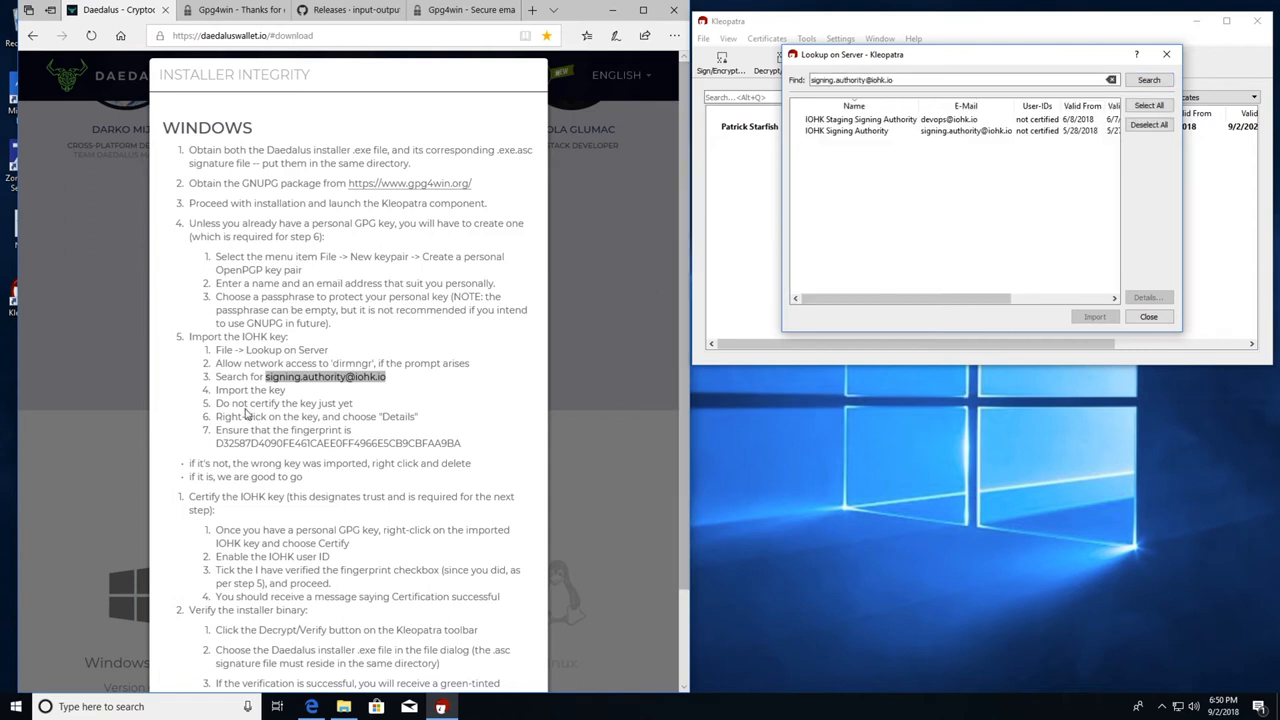
mouse_move(696, 264)
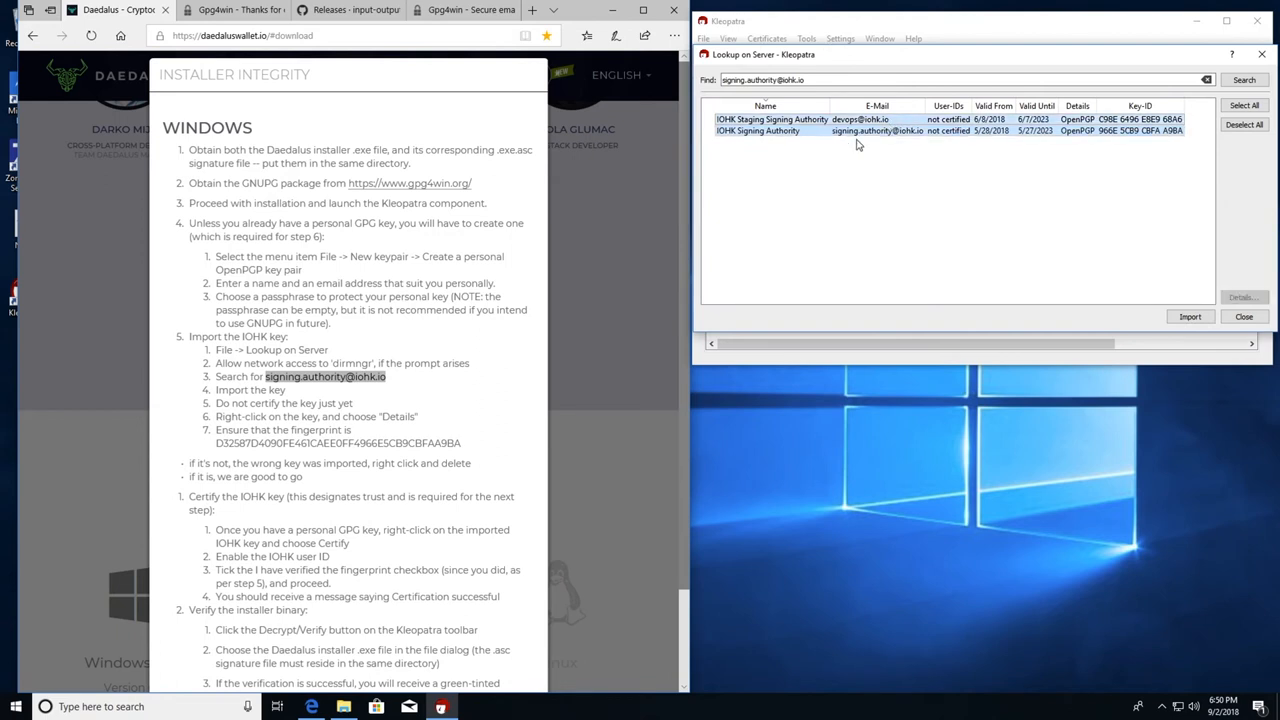
left_click(770, 120)
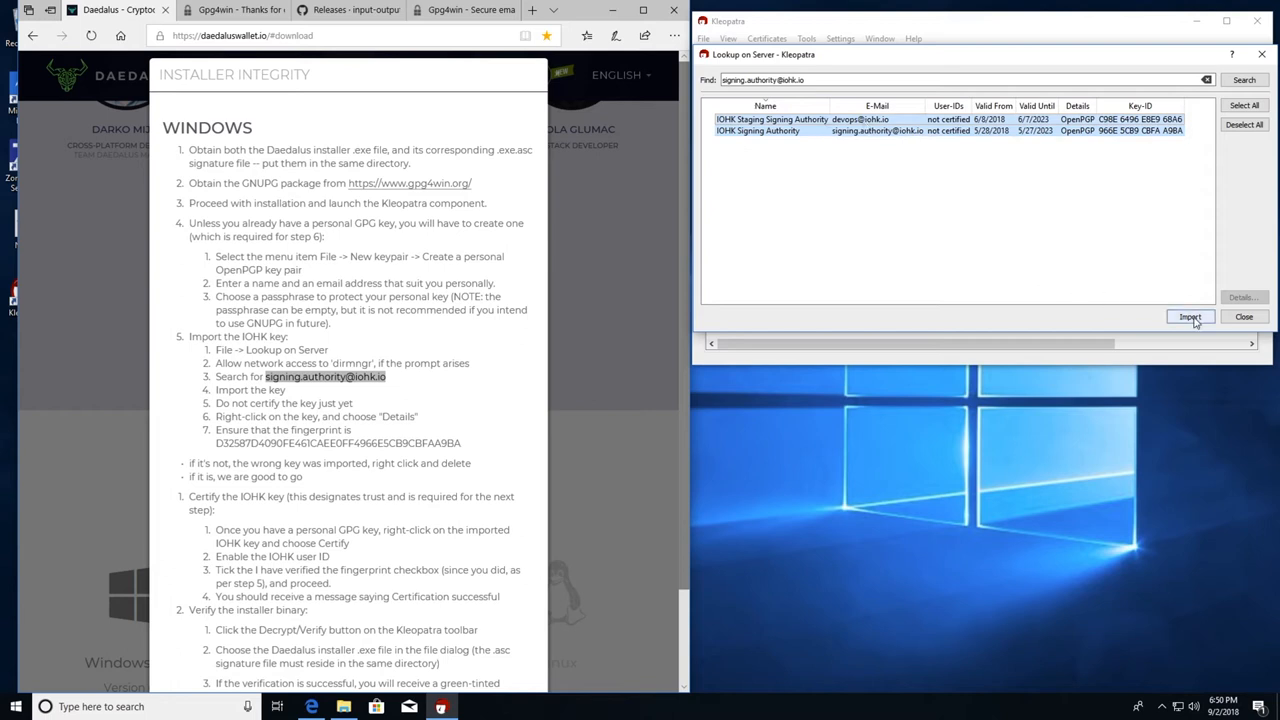
left_click(1188, 316)
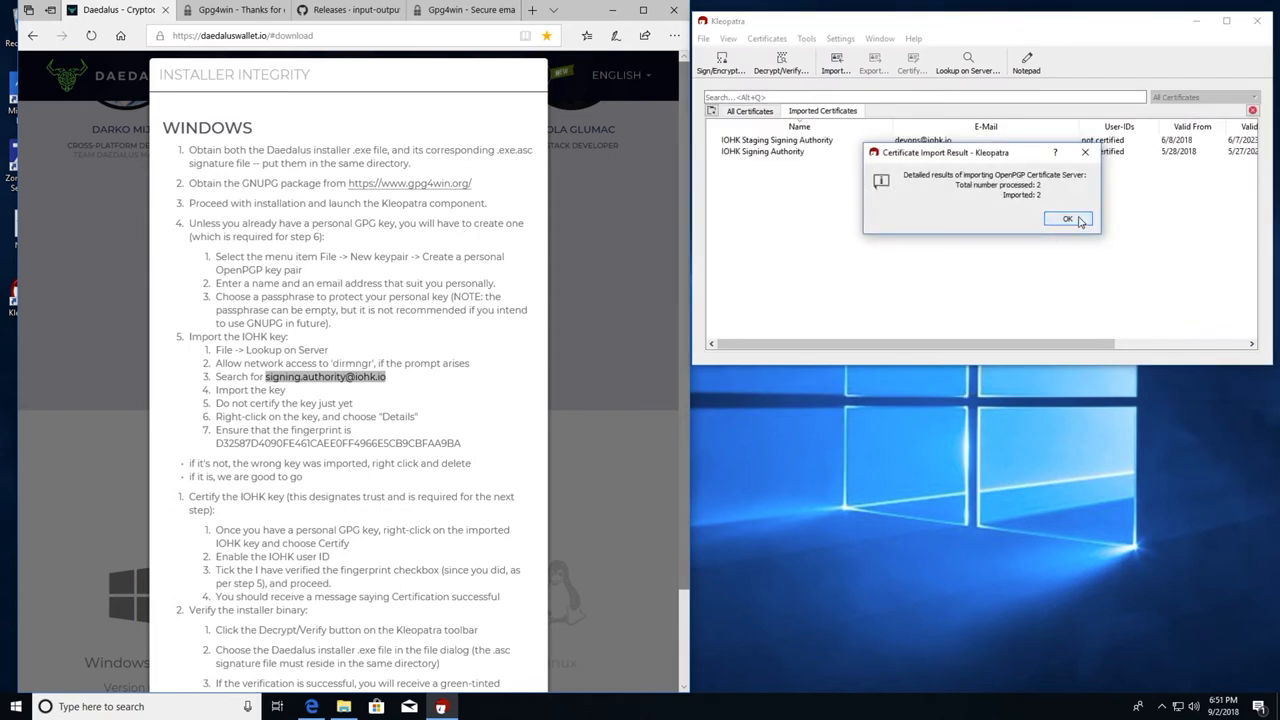
left_click(1068, 218)
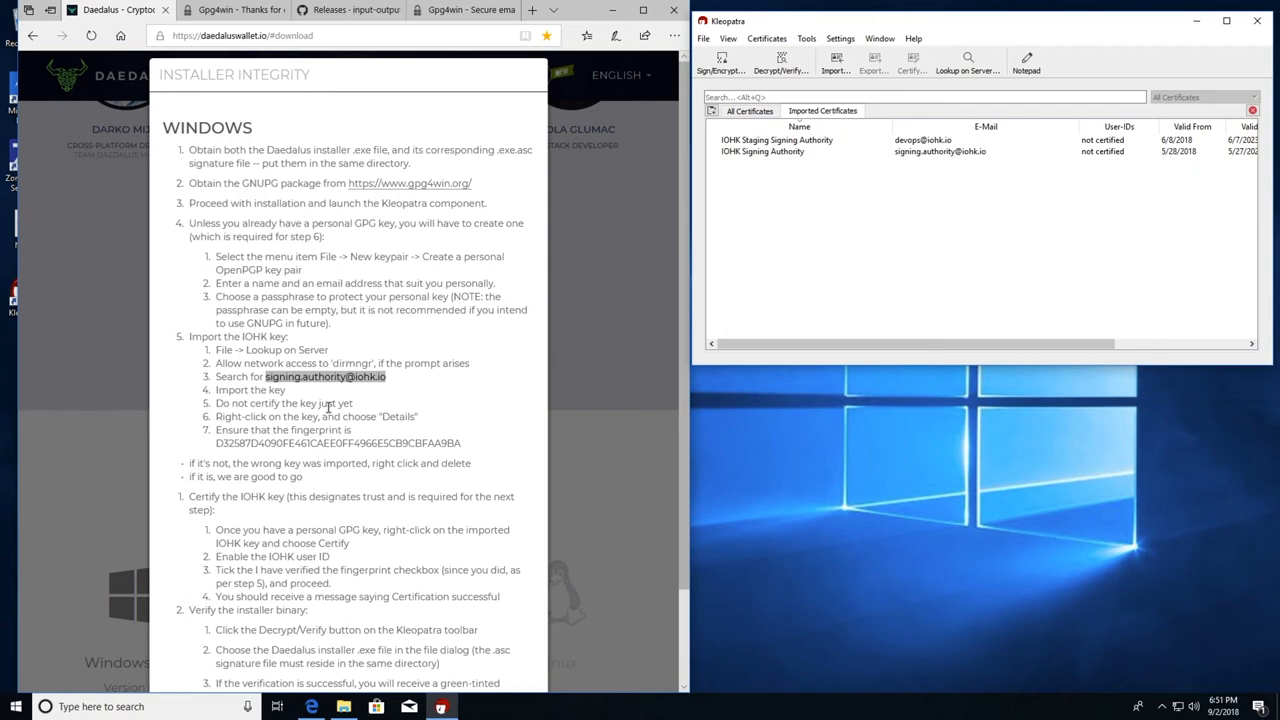
mouse_move(378, 420)
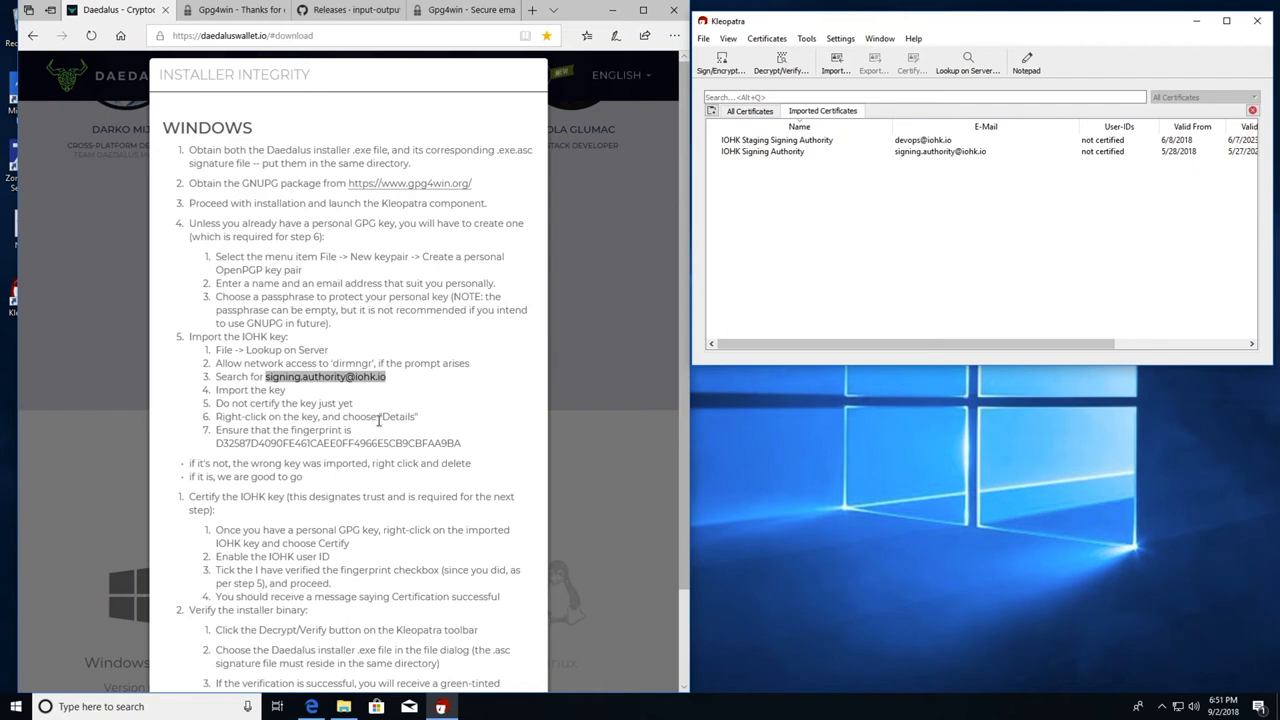
mouse_move(348, 458)
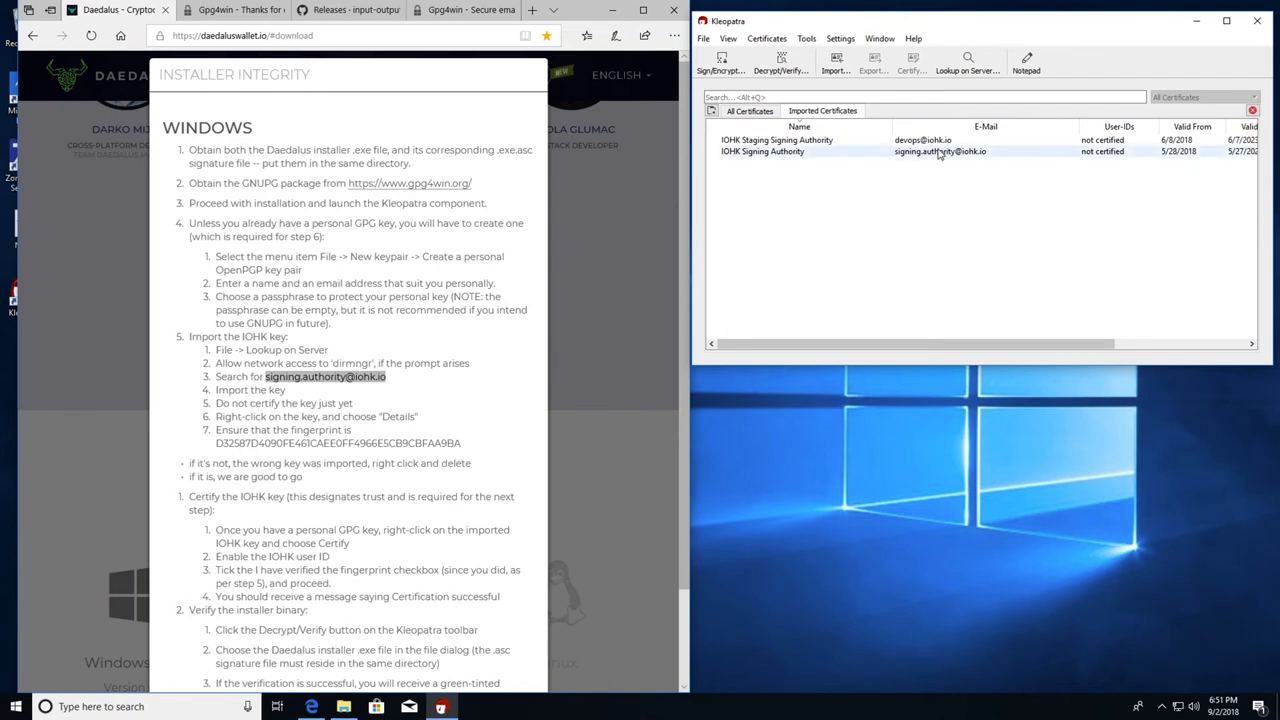
left_click(940, 152)
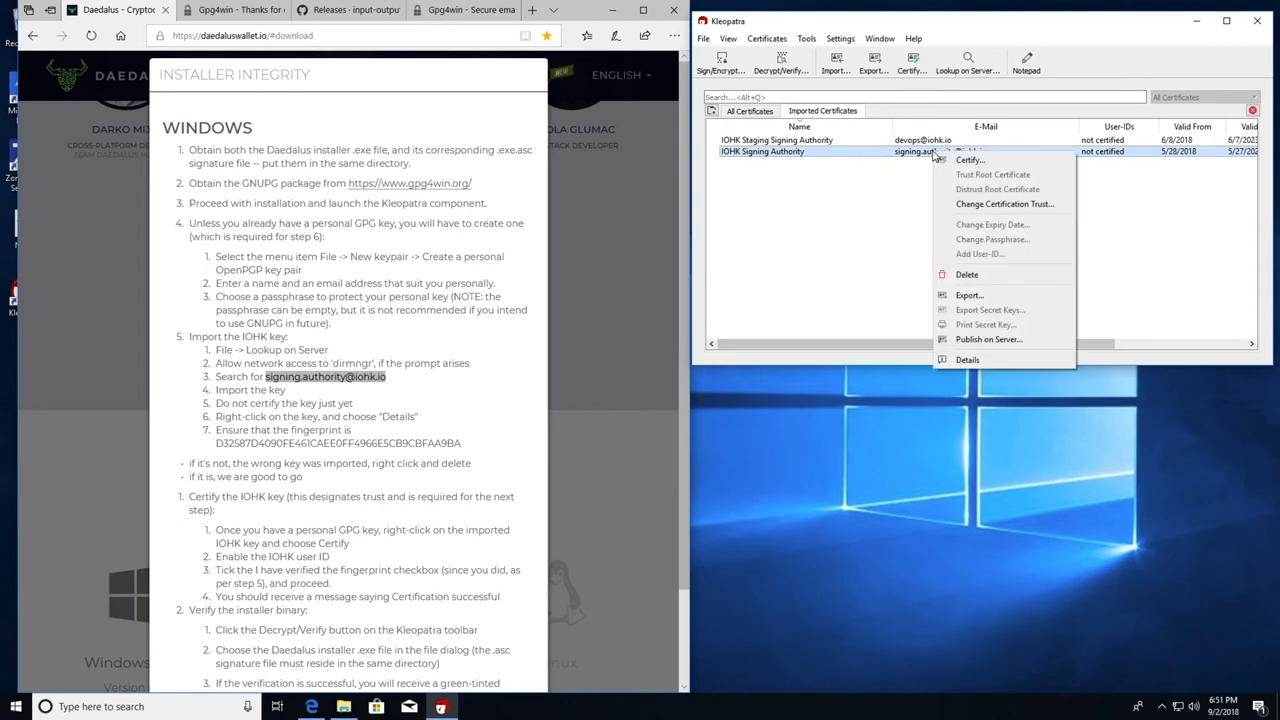
left_click(968, 360)
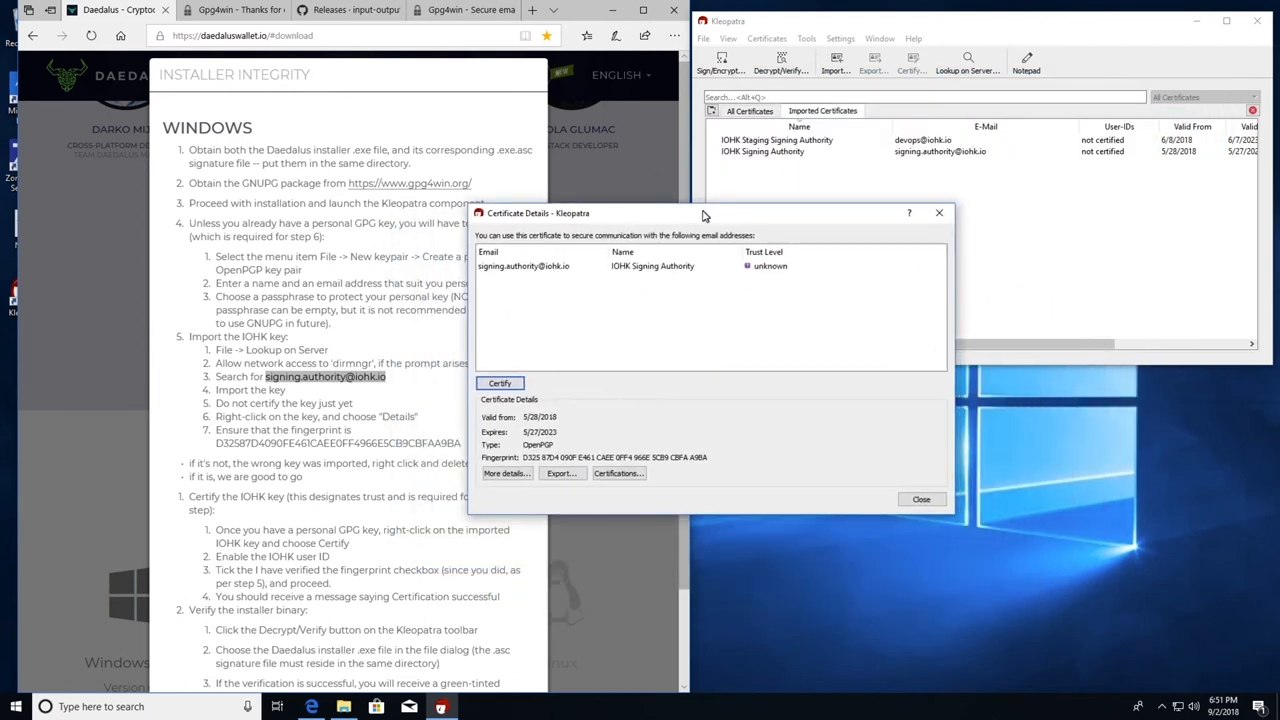
left_click_drag(700, 212, 700, 196)
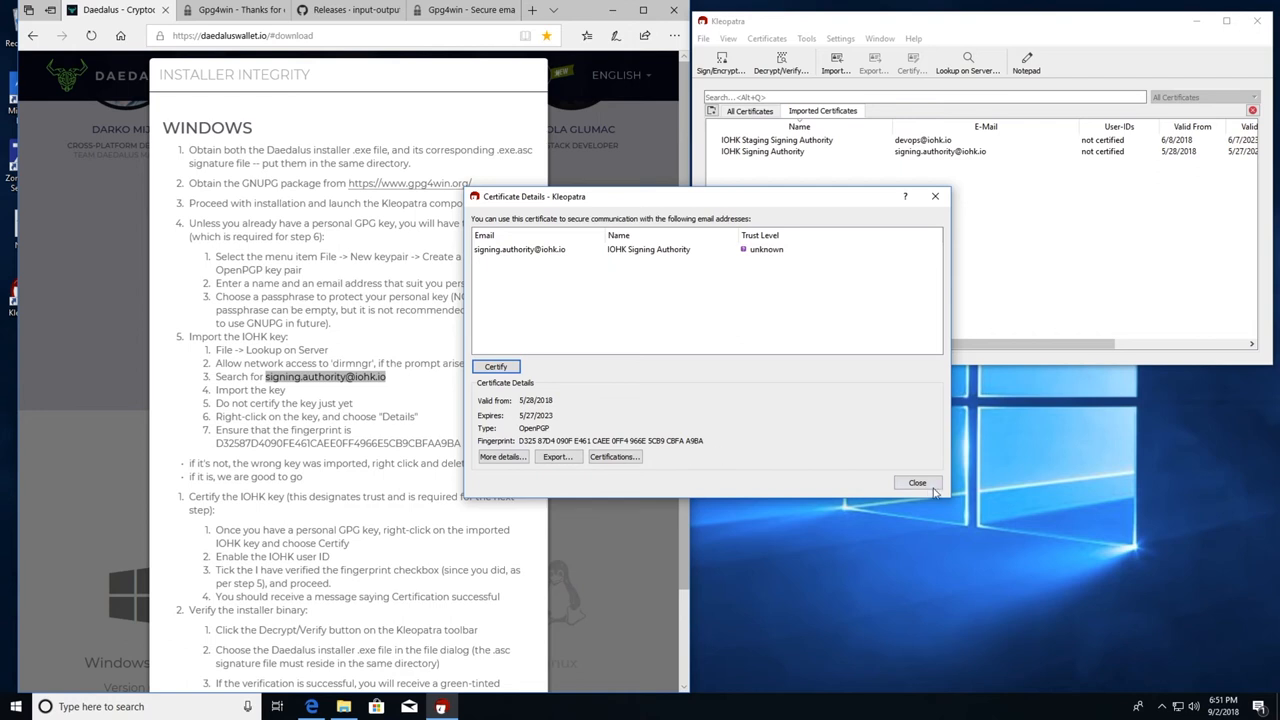
left_click(916, 482)
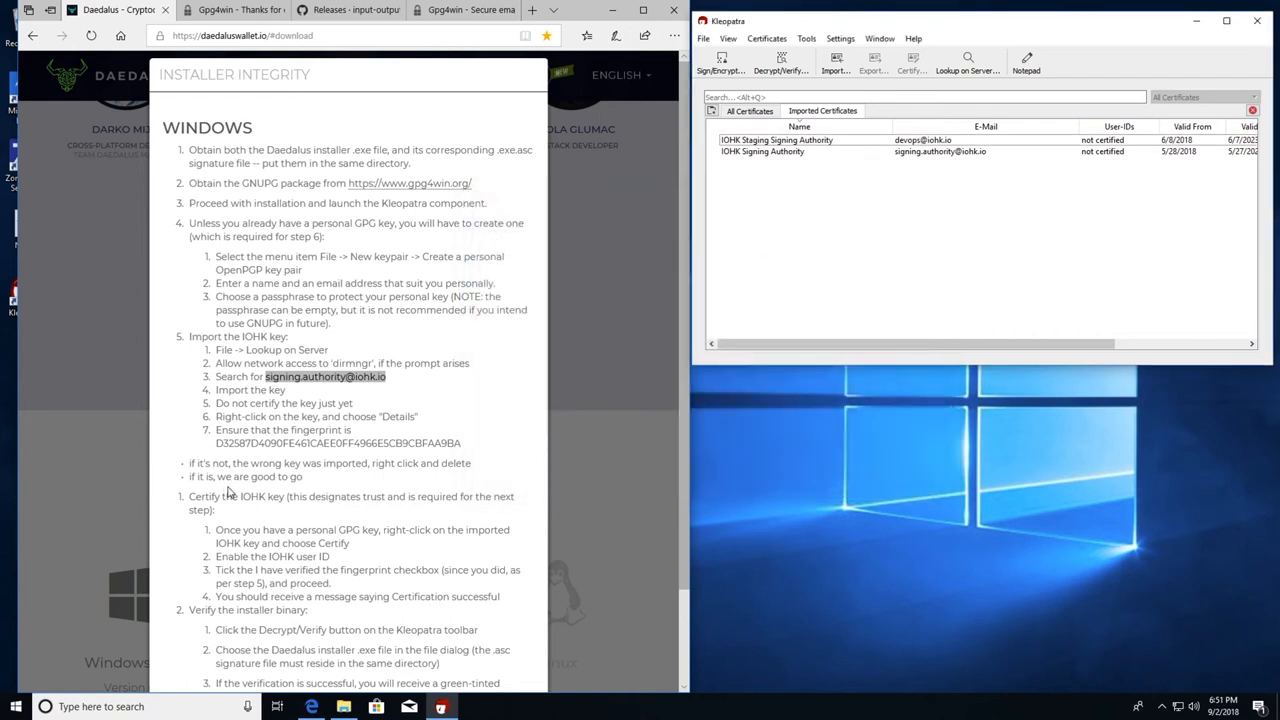
mouse_move(292, 478)
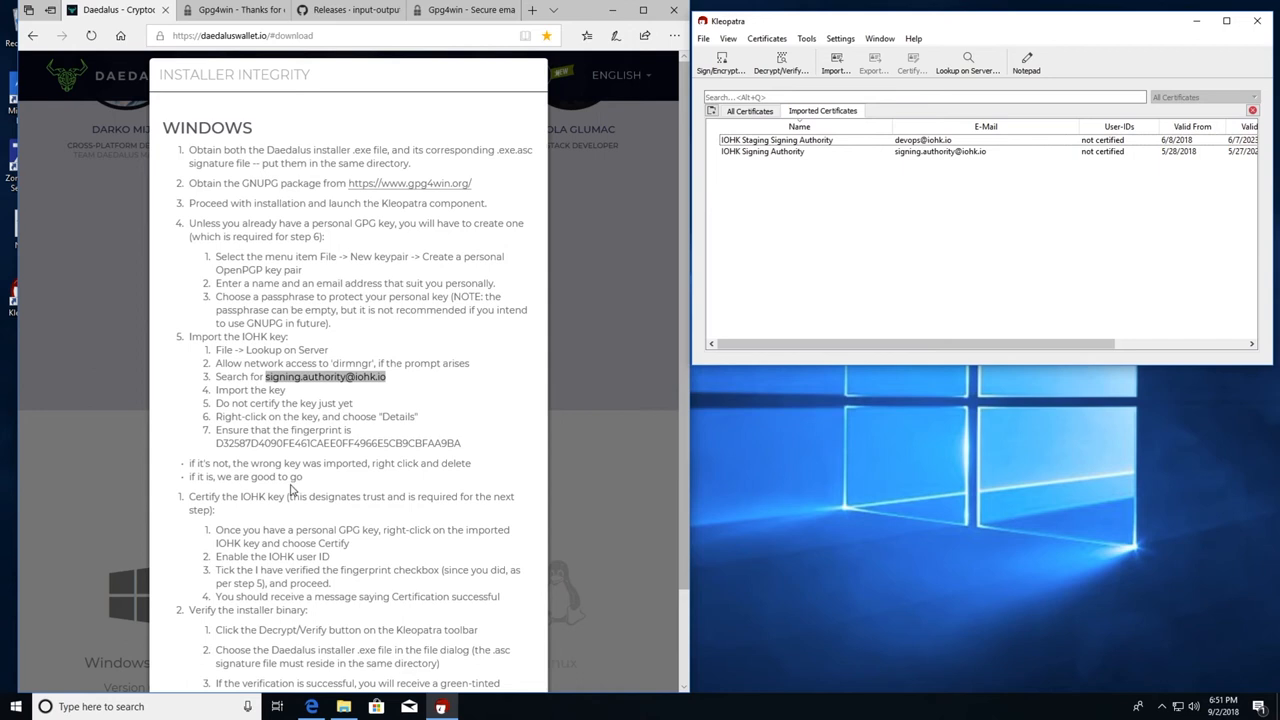
mouse_move(284, 500)
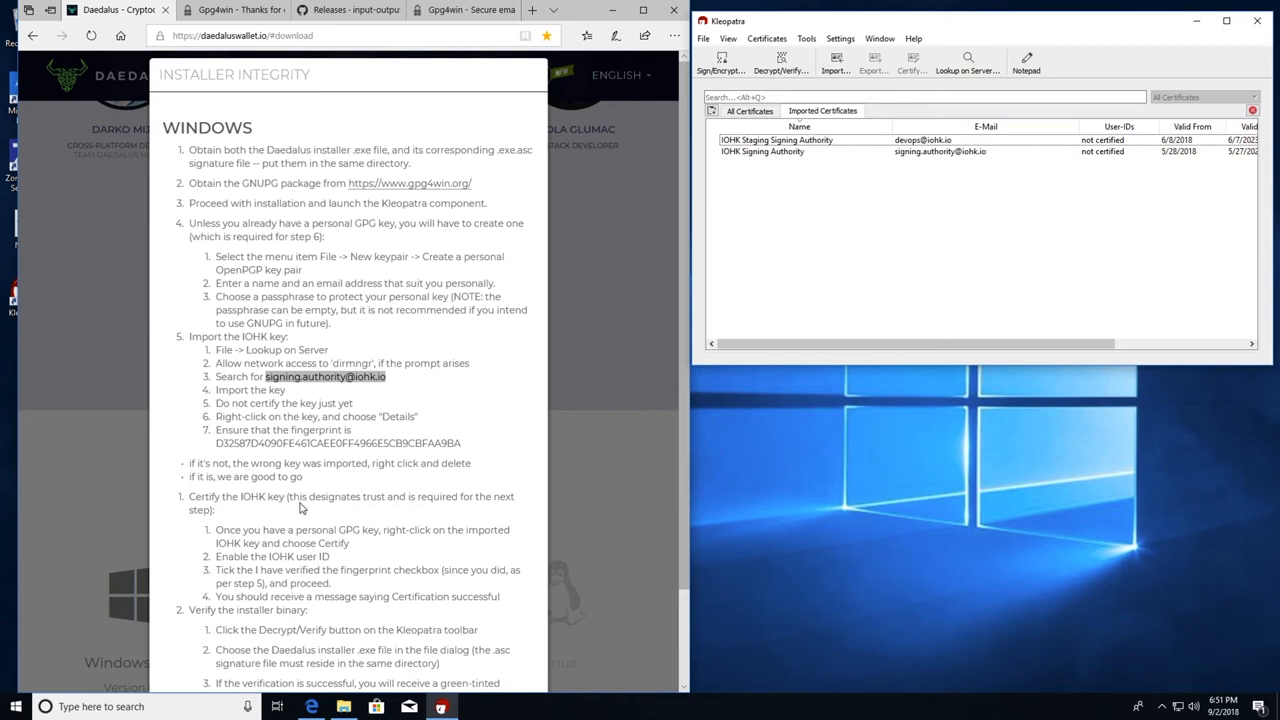
- Begin certifying the IOHK Signing Authority certificate from the list
scroll("down", 3)
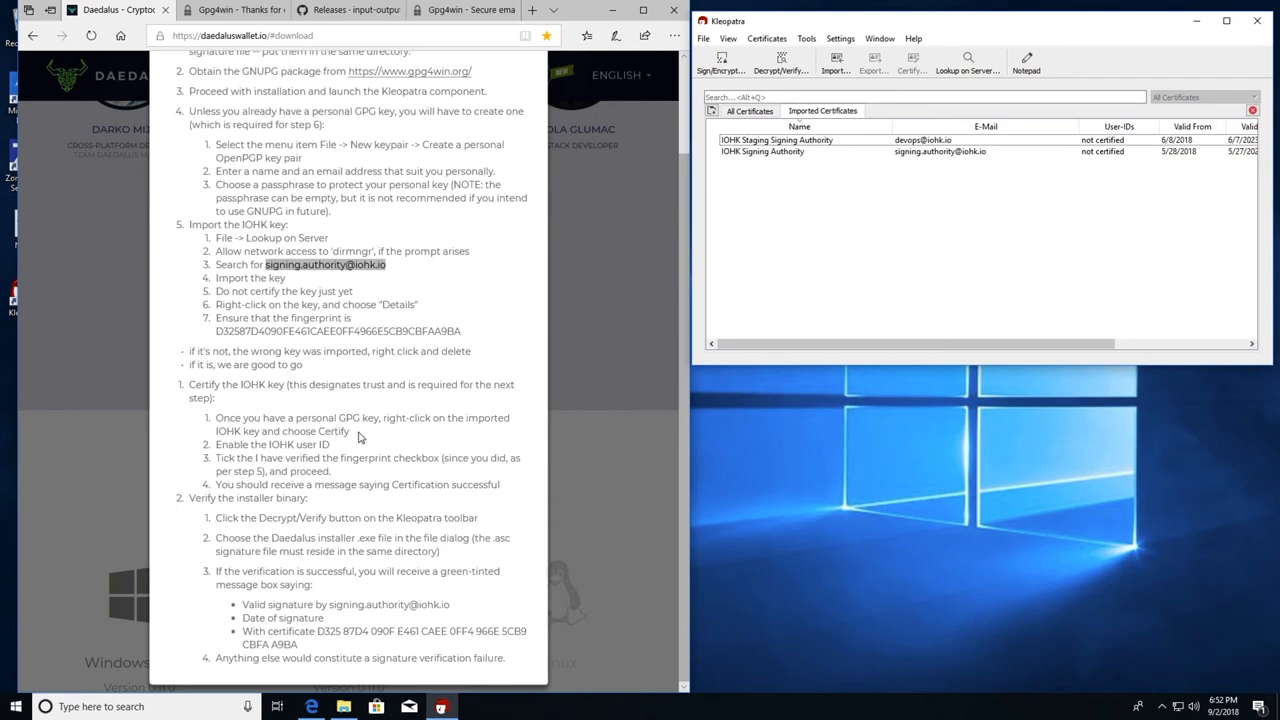
mouse_move(470, 432)
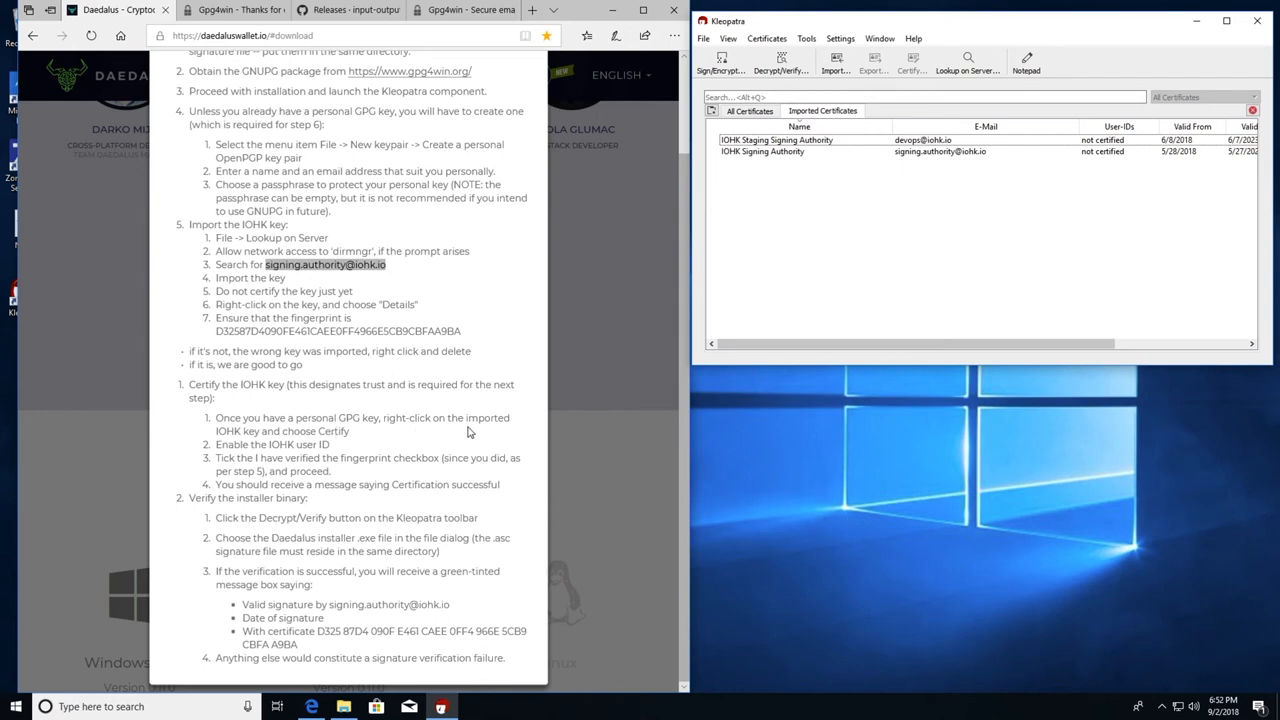
mouse_move(340, 442)
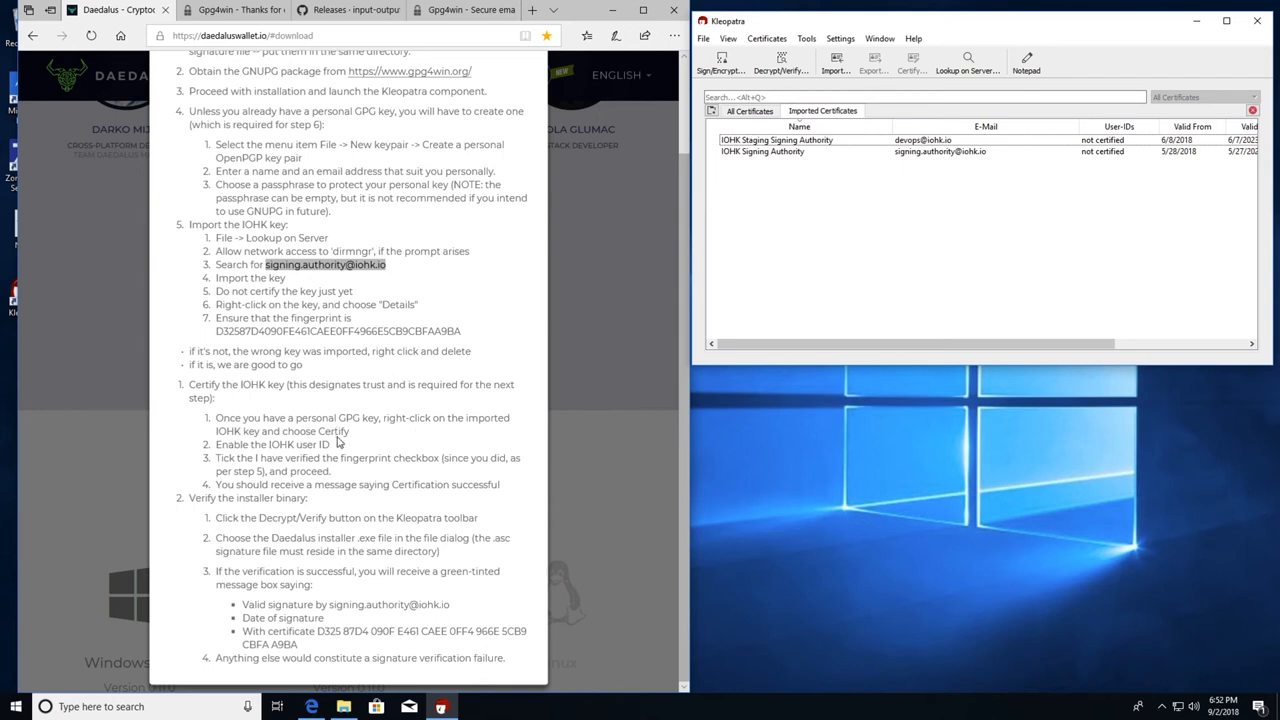
left_click(940, 152)
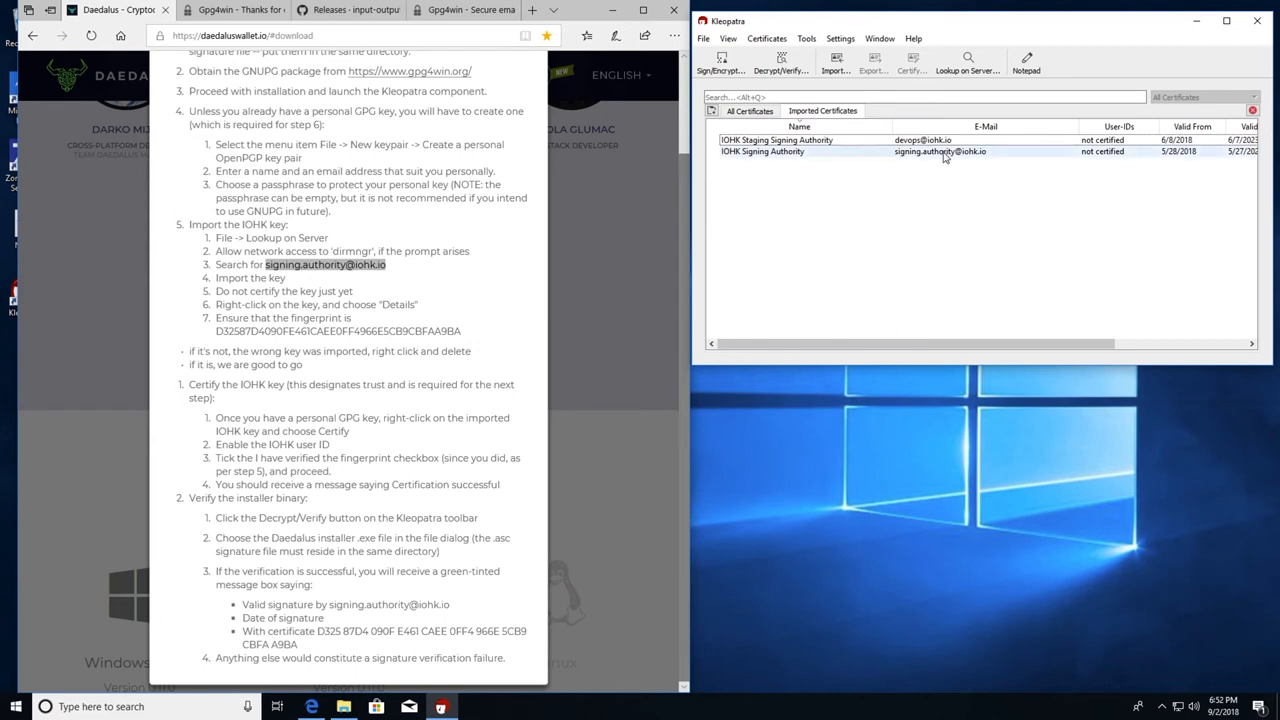
left_click(912, 60)
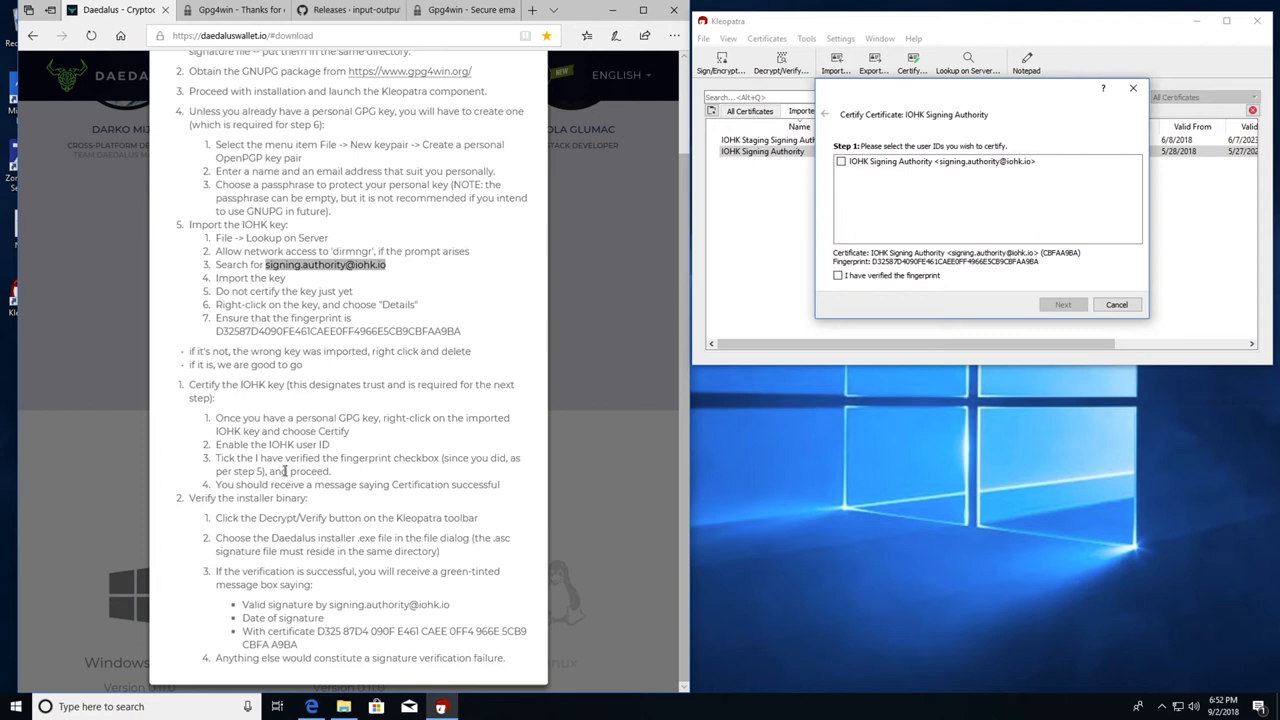
mouse_move(350, 496)
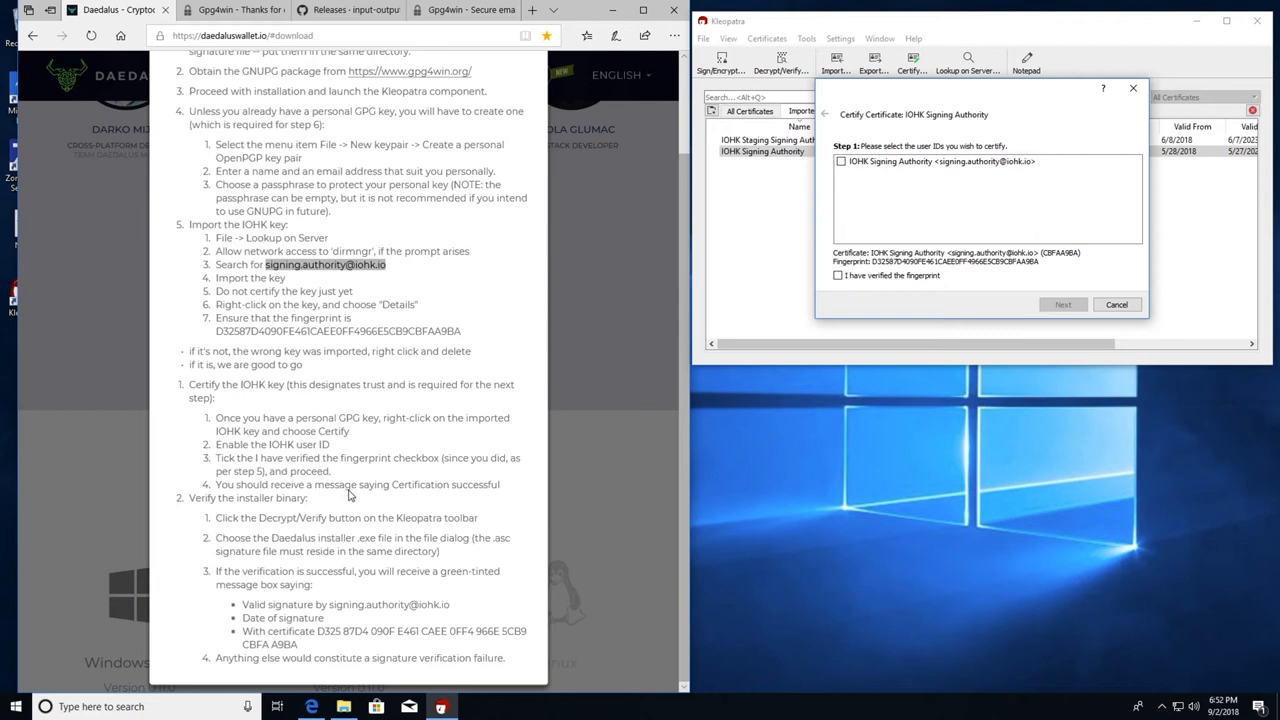
mouse_move(412, 496)
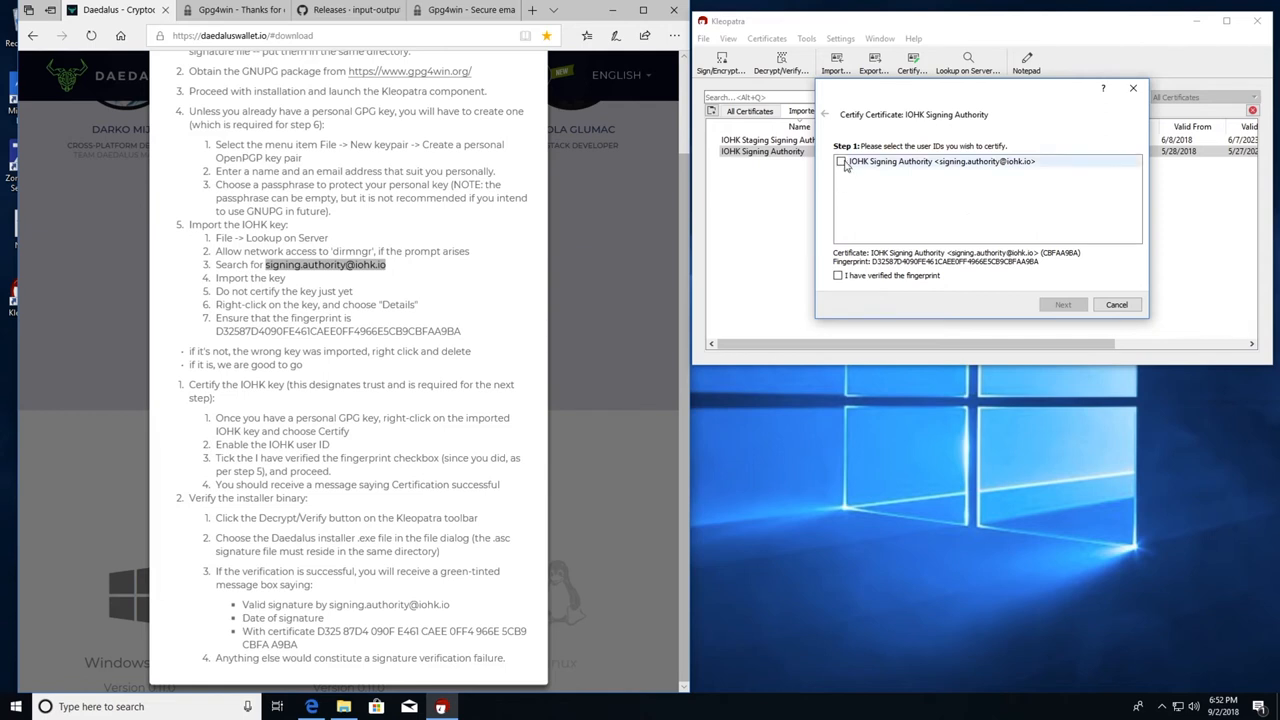
- Tick the IOHK user ID and verified fingerprint, then choose to certify for everyone to see
left_click(840, 160)
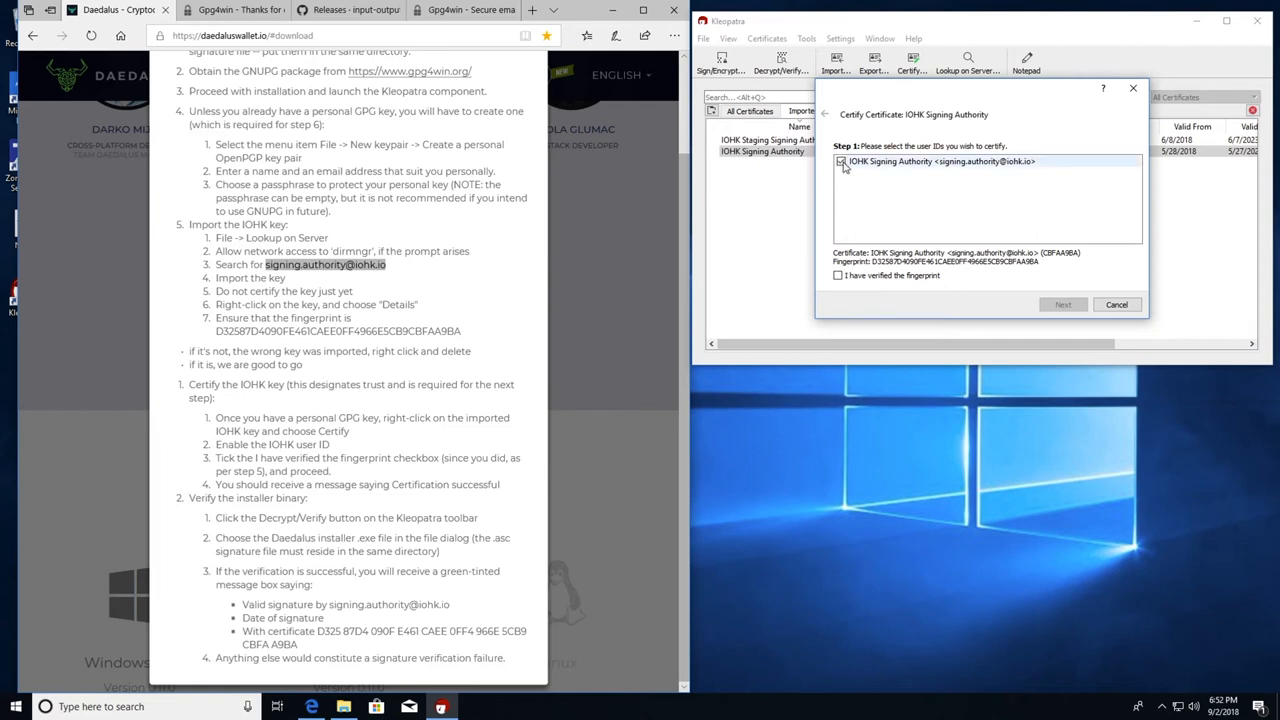
left_click(838, 276)
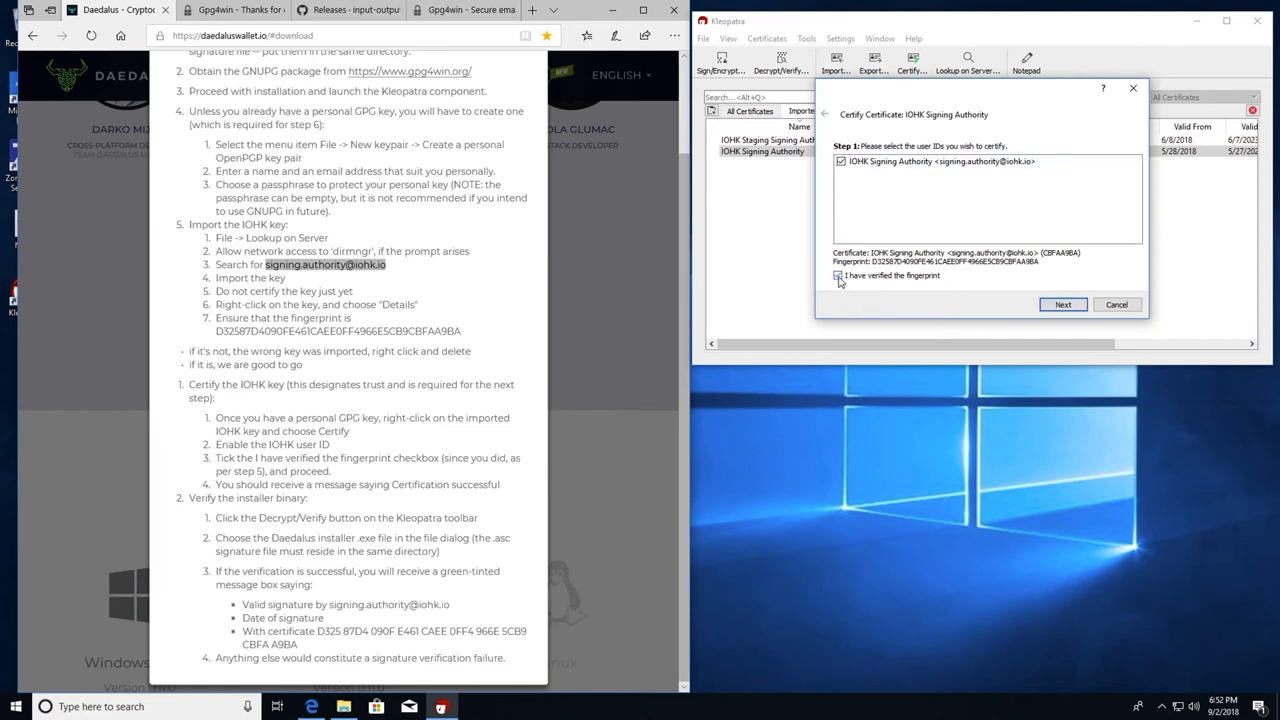
left_click(840, 276)
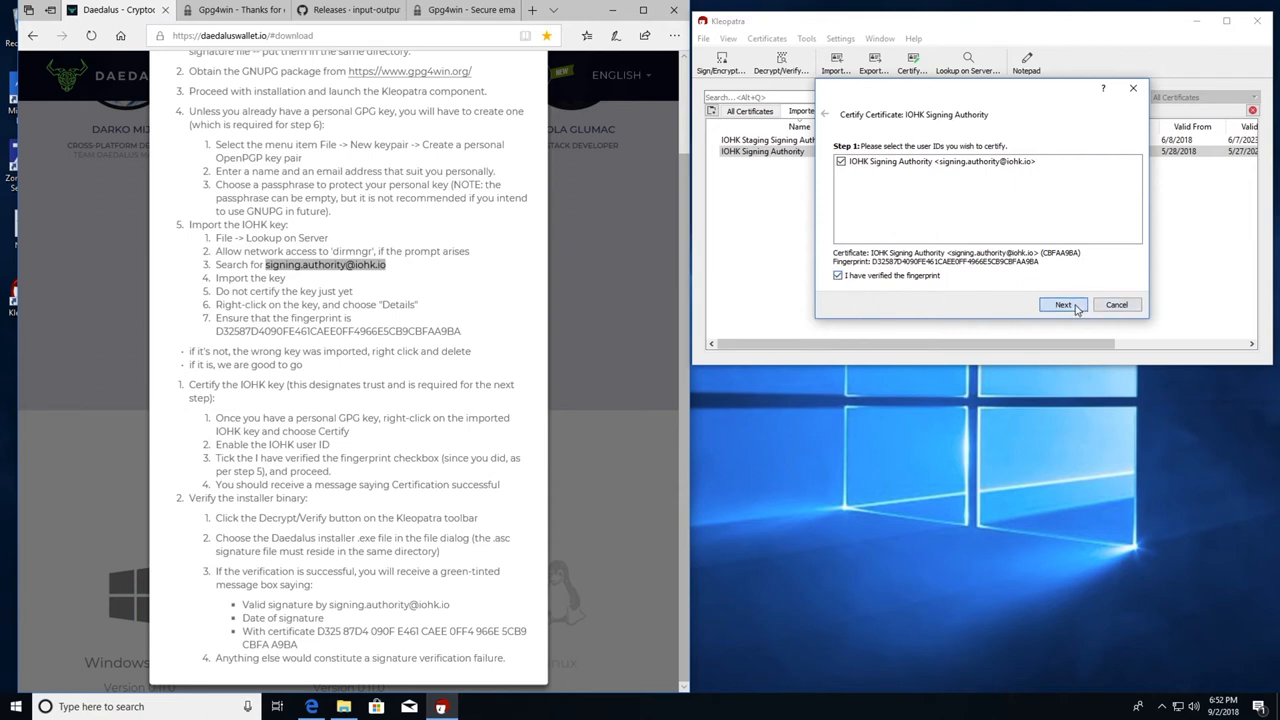
left_click(1062, 304)
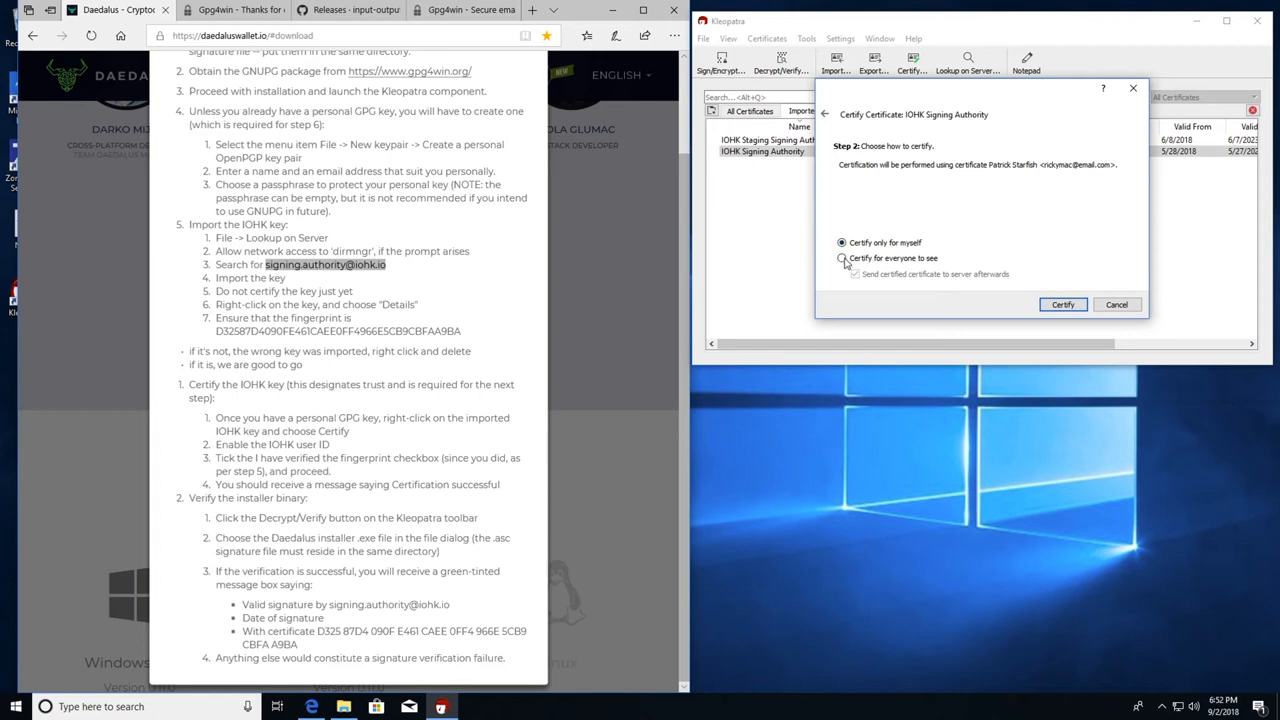
left_click(844, 258)
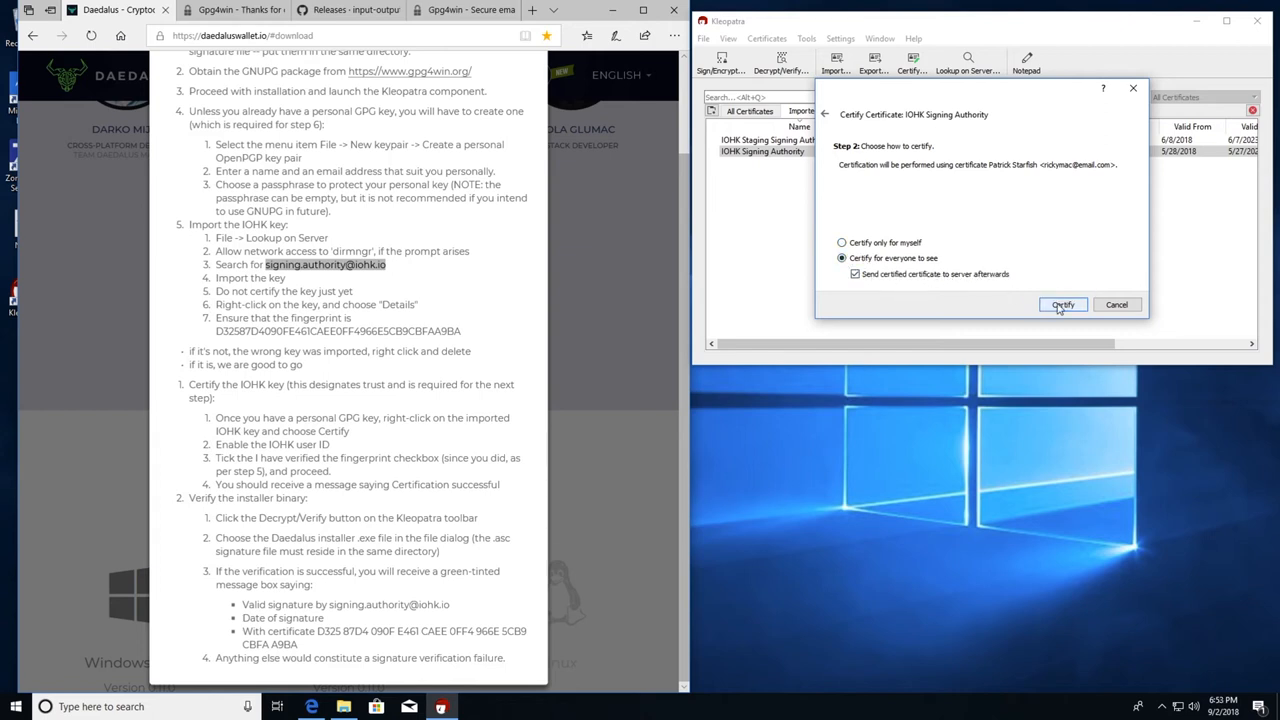
- Certify the key with your passphrase, publish it to the key server and finish the wizard
left_click(1062, 304)
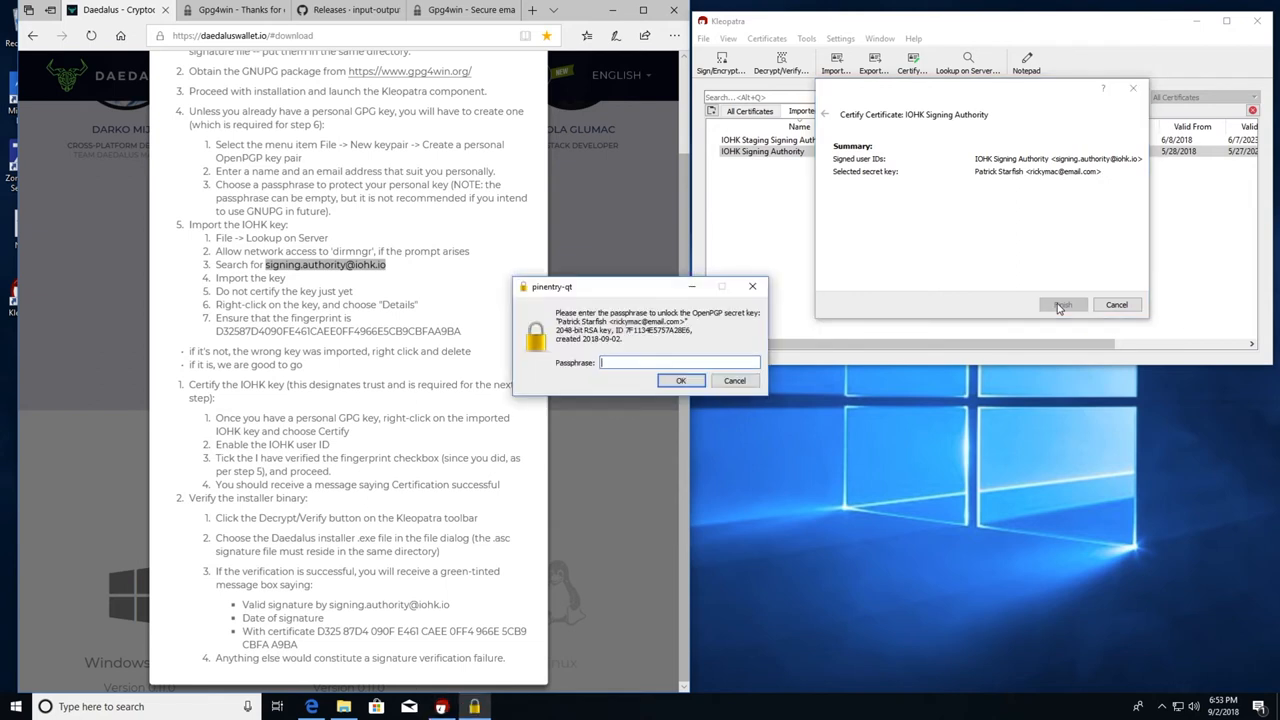
left_click(680, 380)
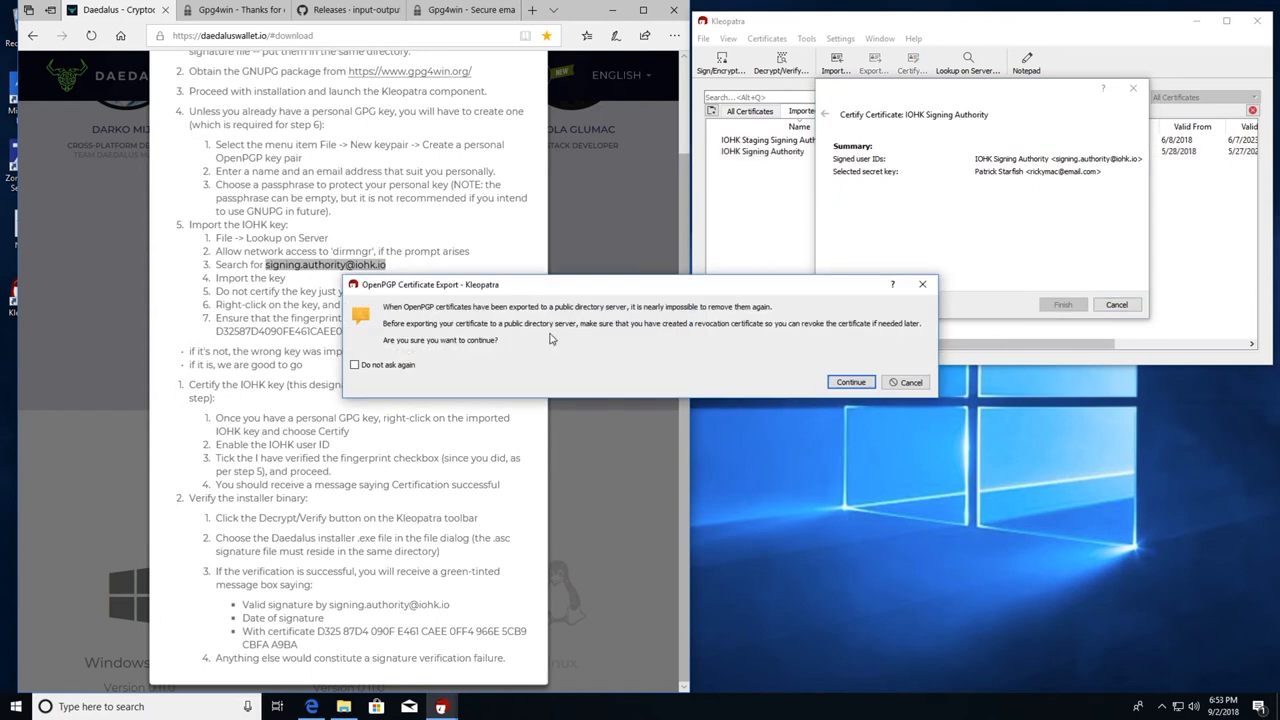
mouse_move(658, 336)
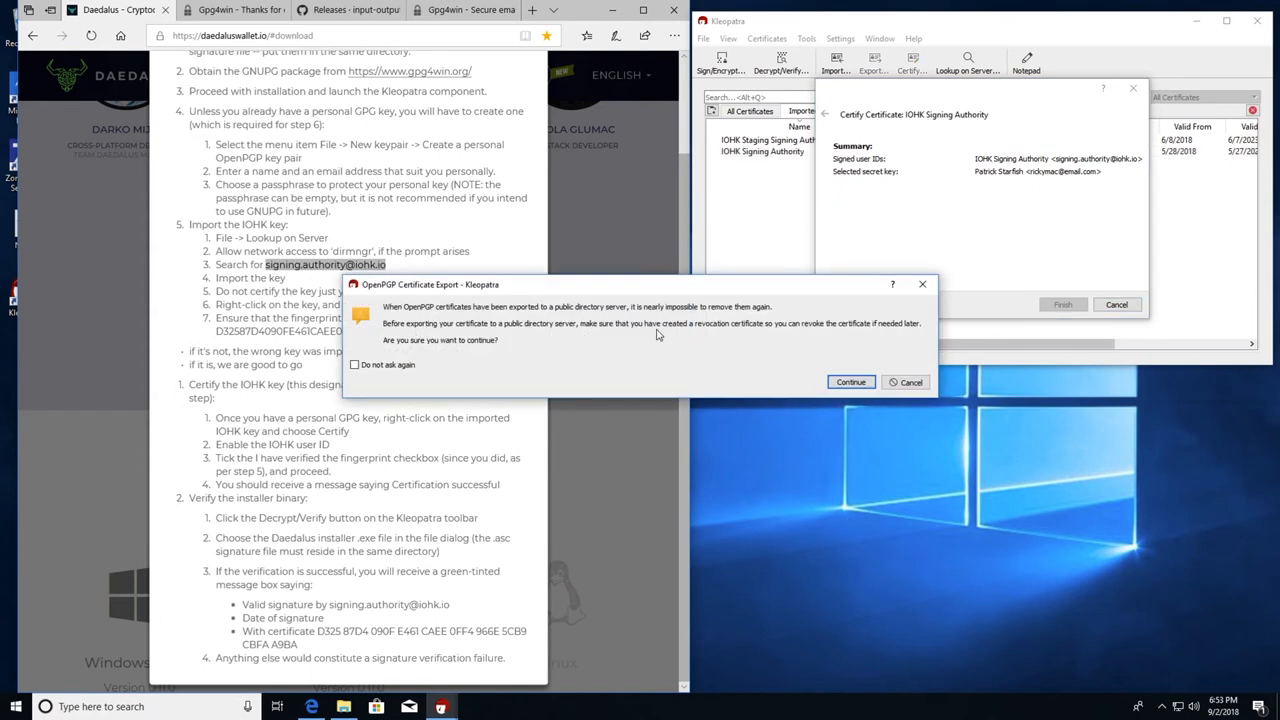
left_click(850, 382)
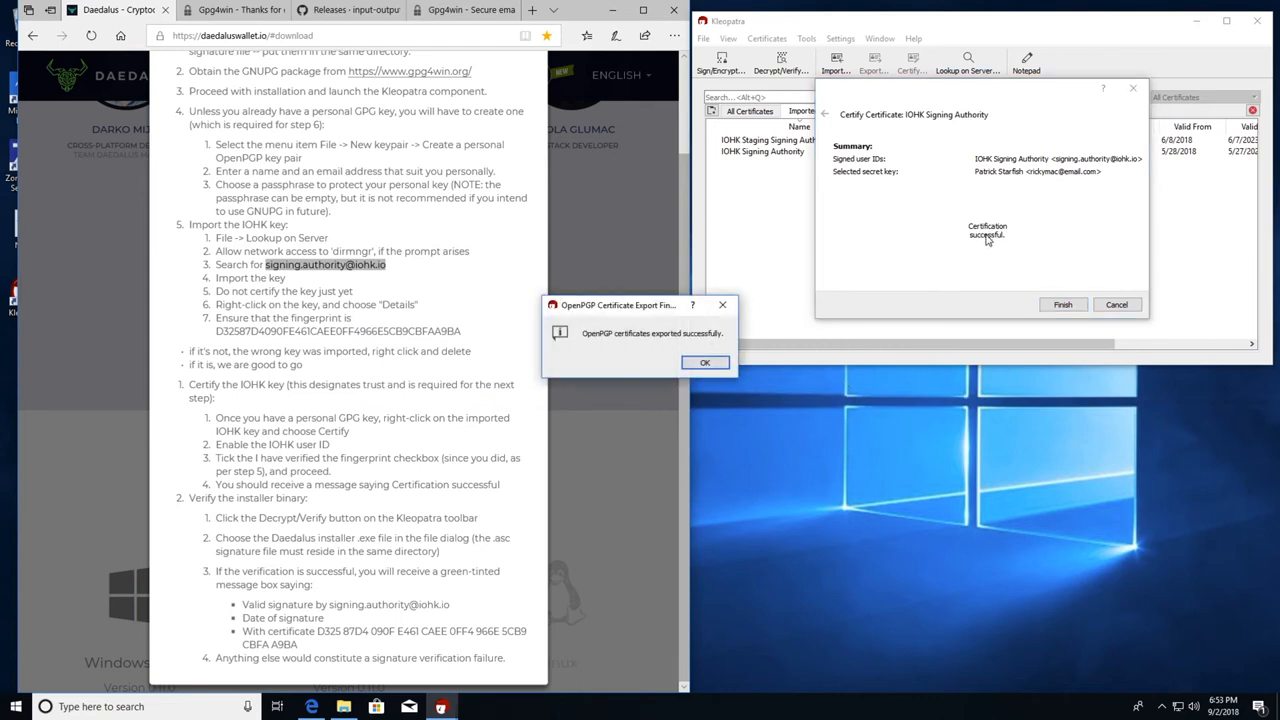
left_click(704, 360)
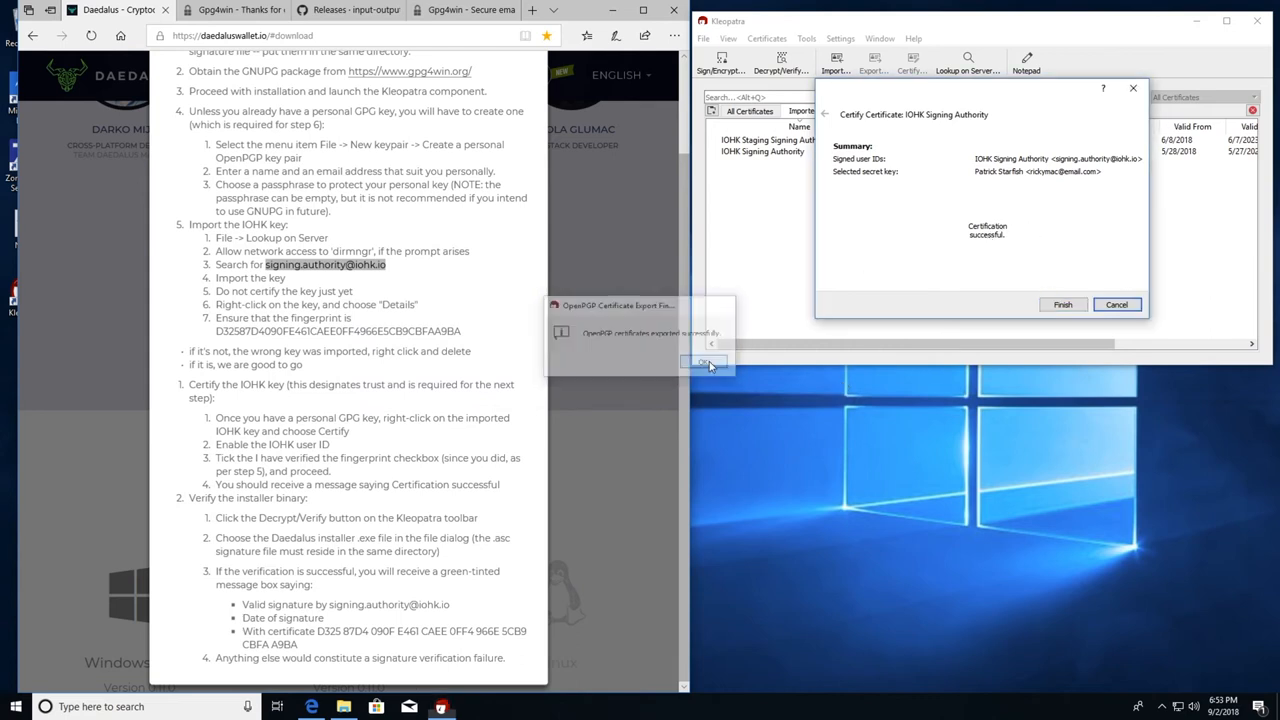
left_click(704, 362)
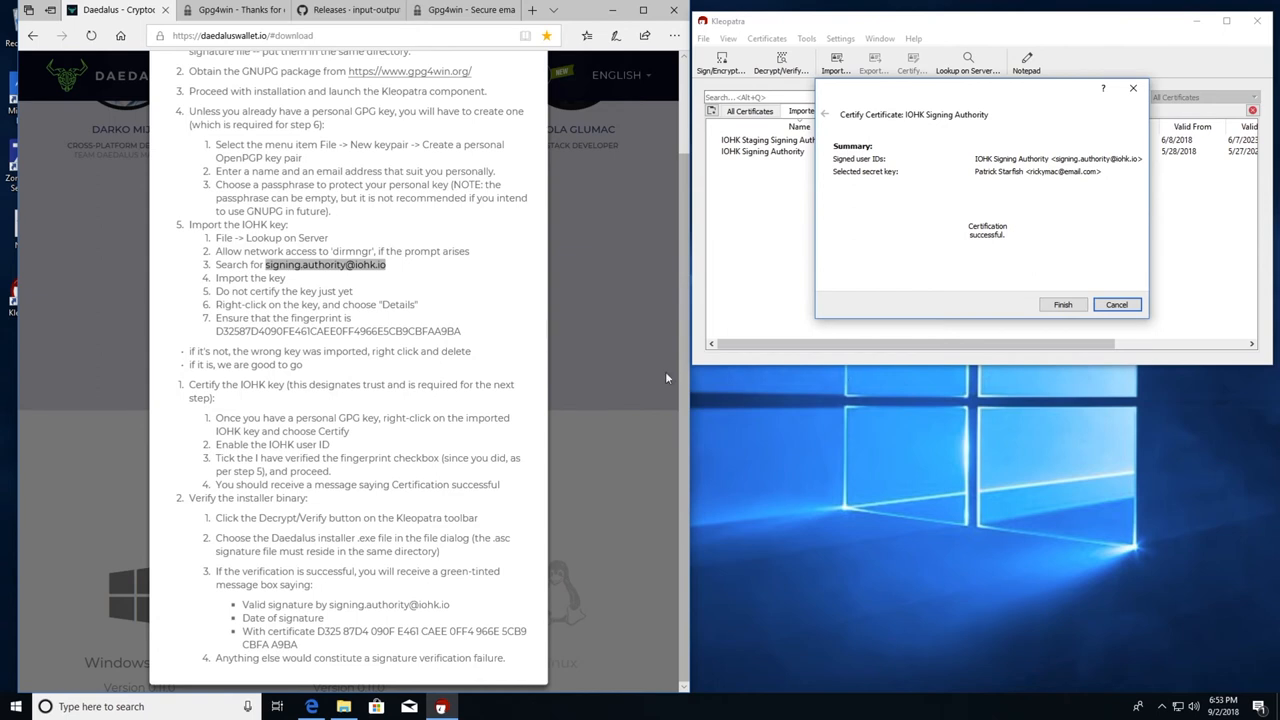
mouse_move(994, 266)
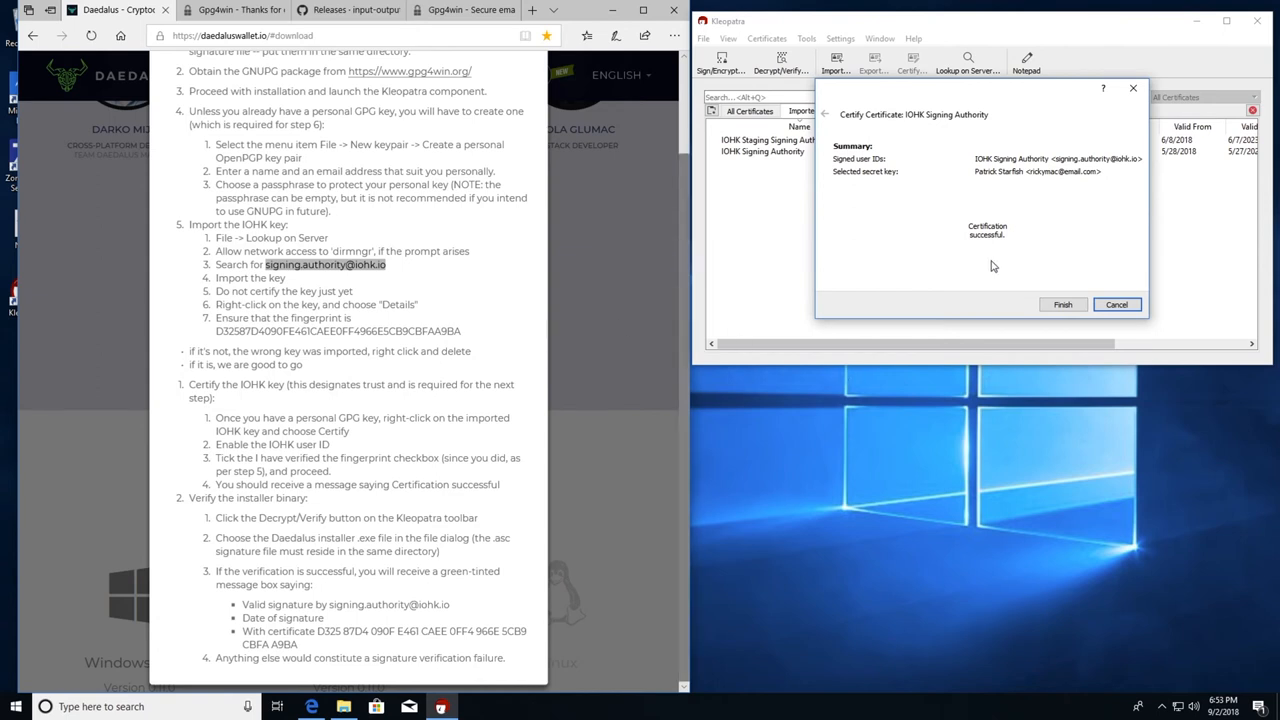
mouse_move(994, 256)
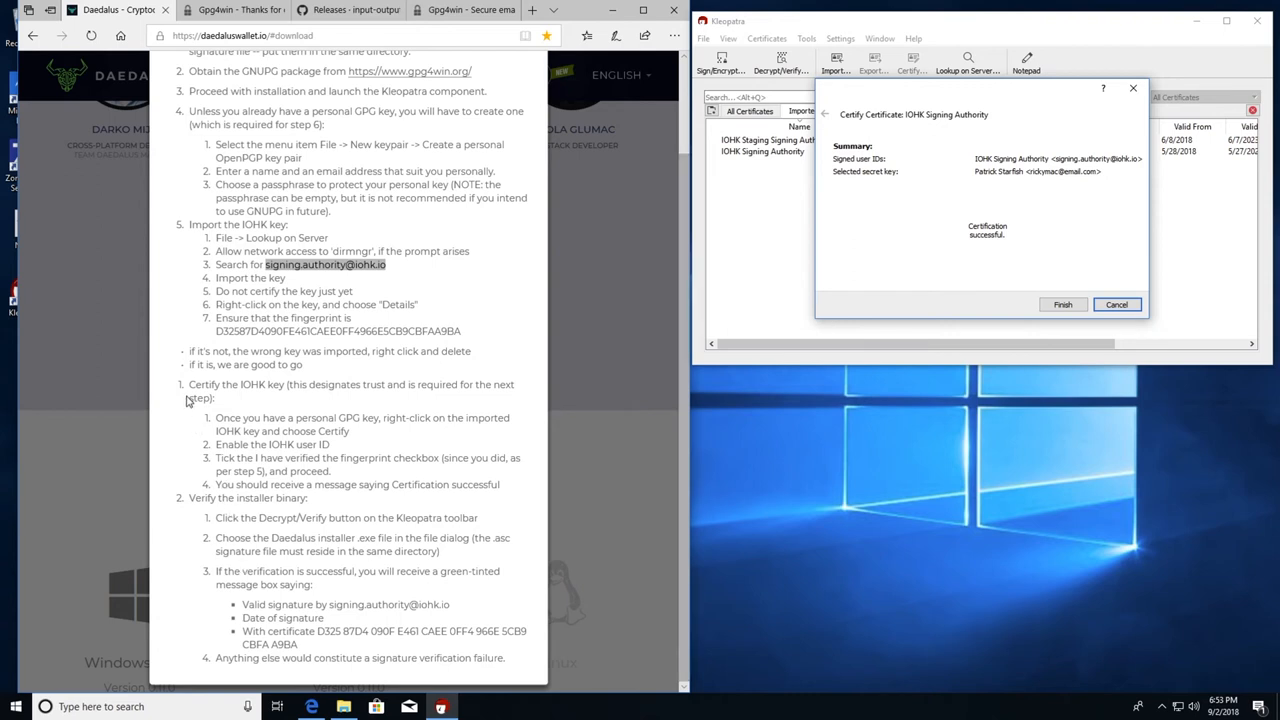
mouse_move(270, 496)
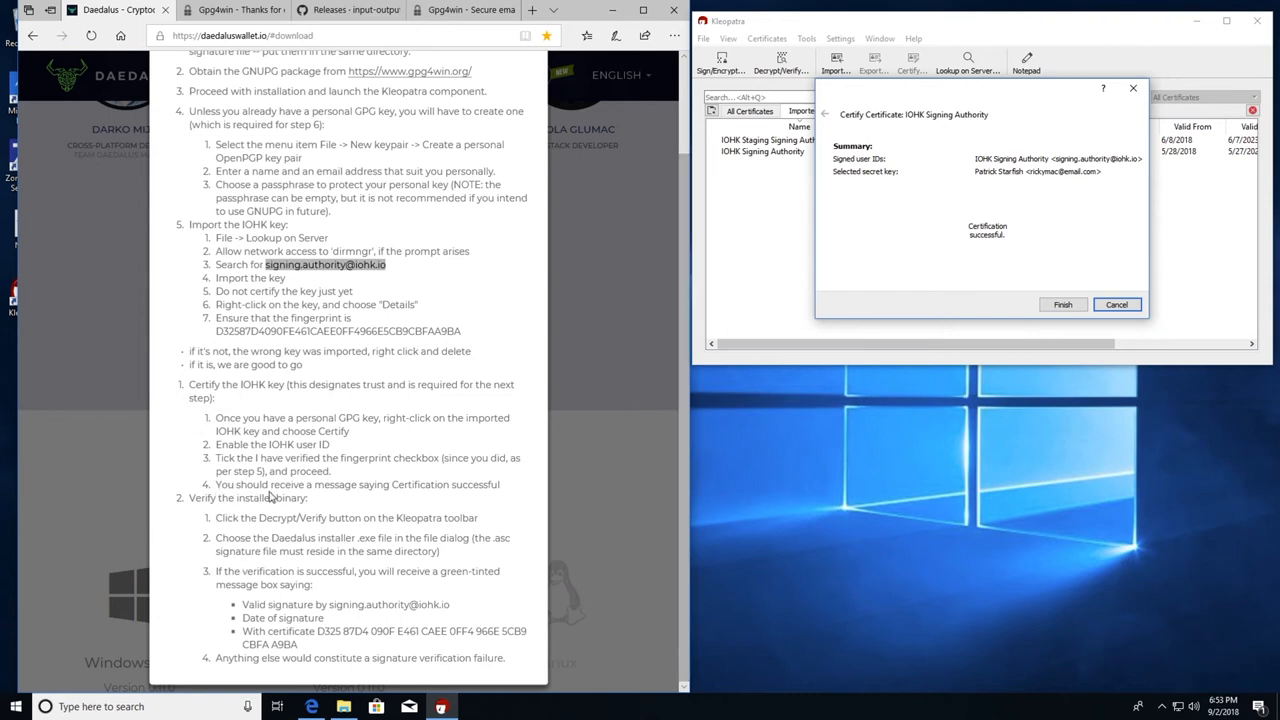
mouse_move(500, 490)
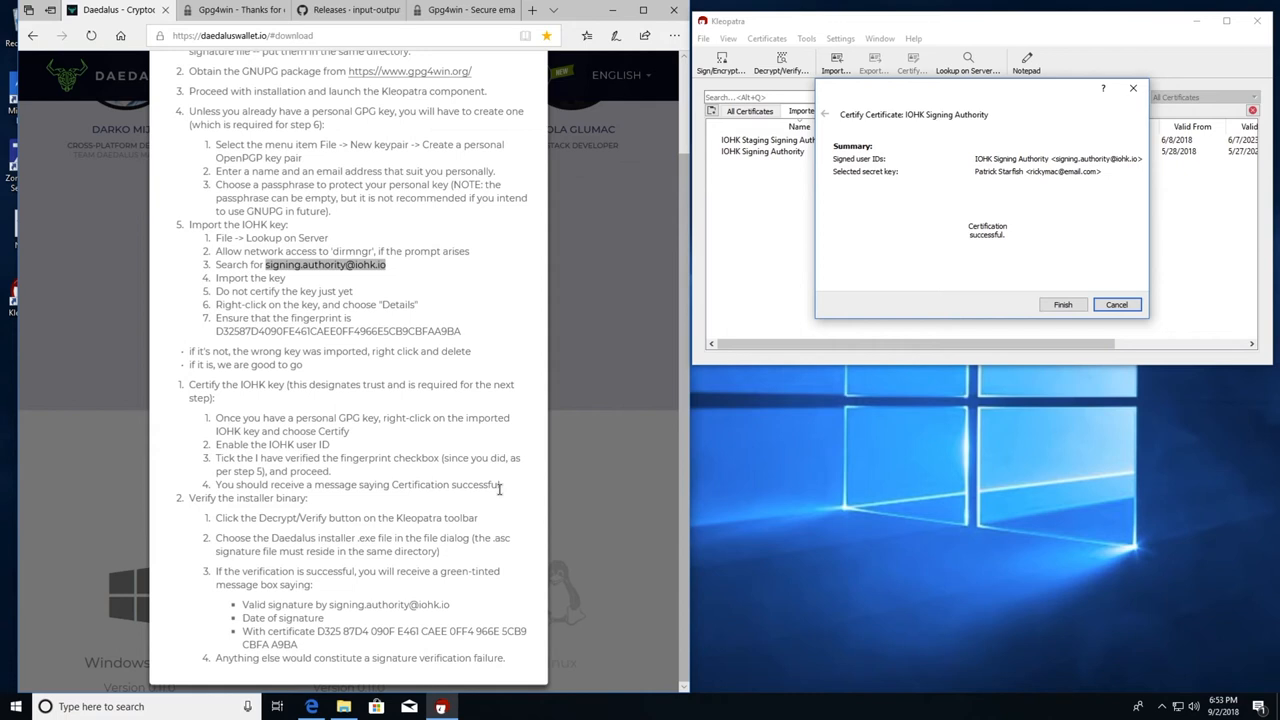
left_click(1062, 304)
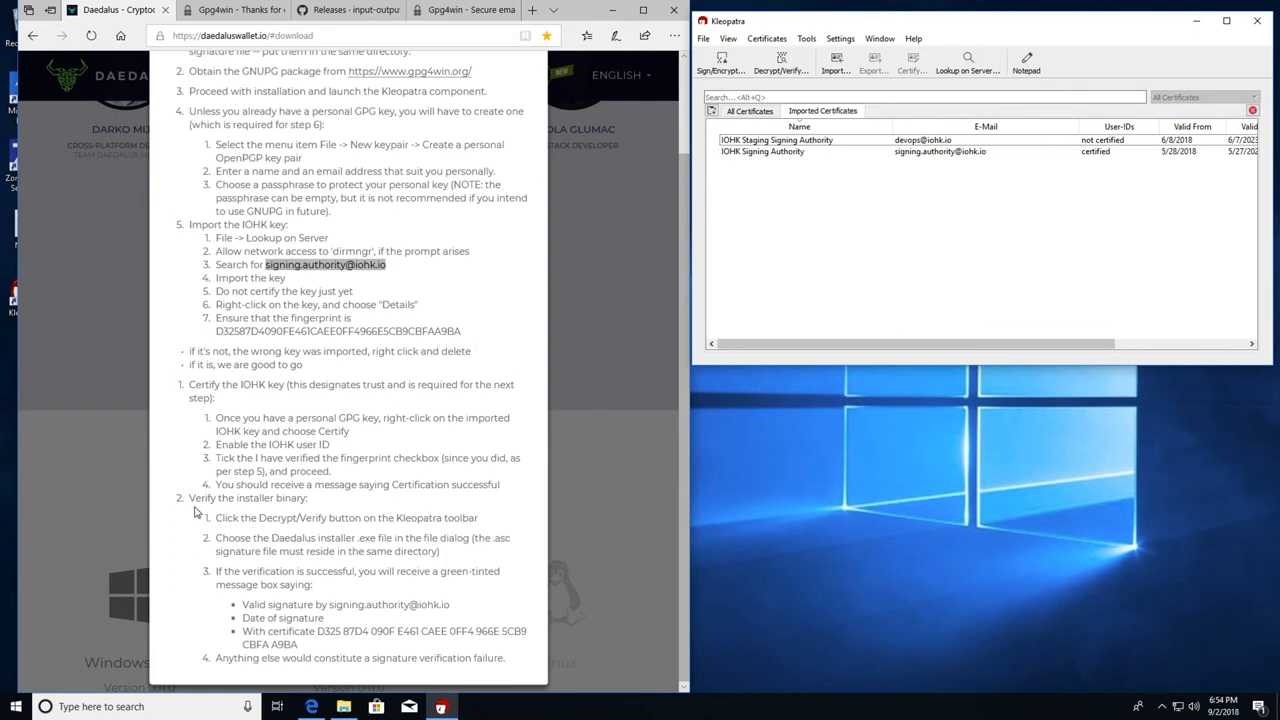
mouse_move(238, 498)
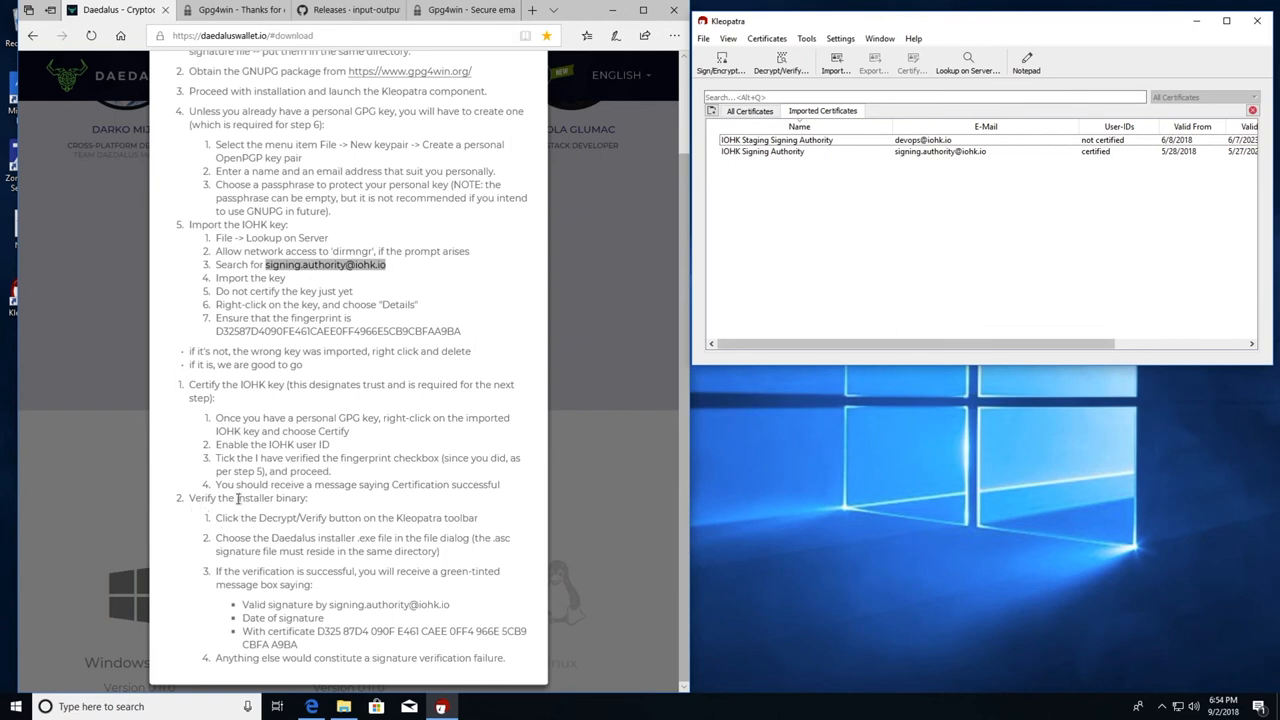
mouse_move(276, 512)
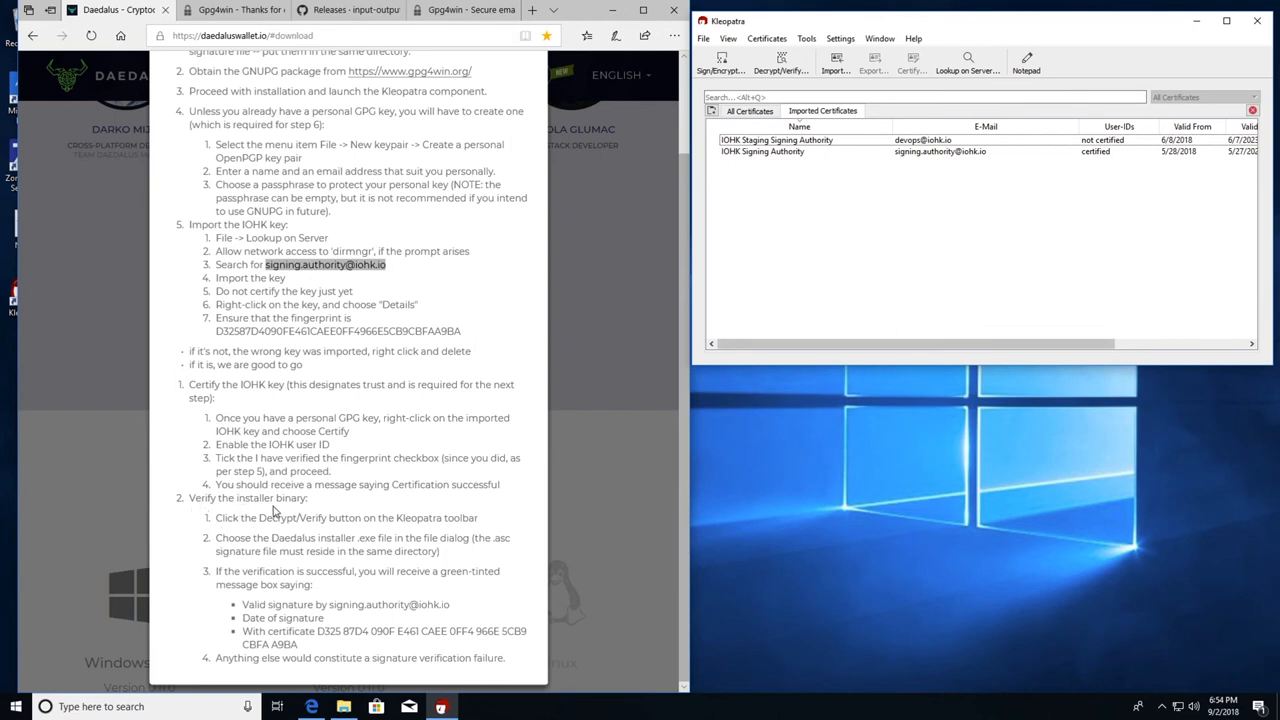
mouse_move(348, 528)
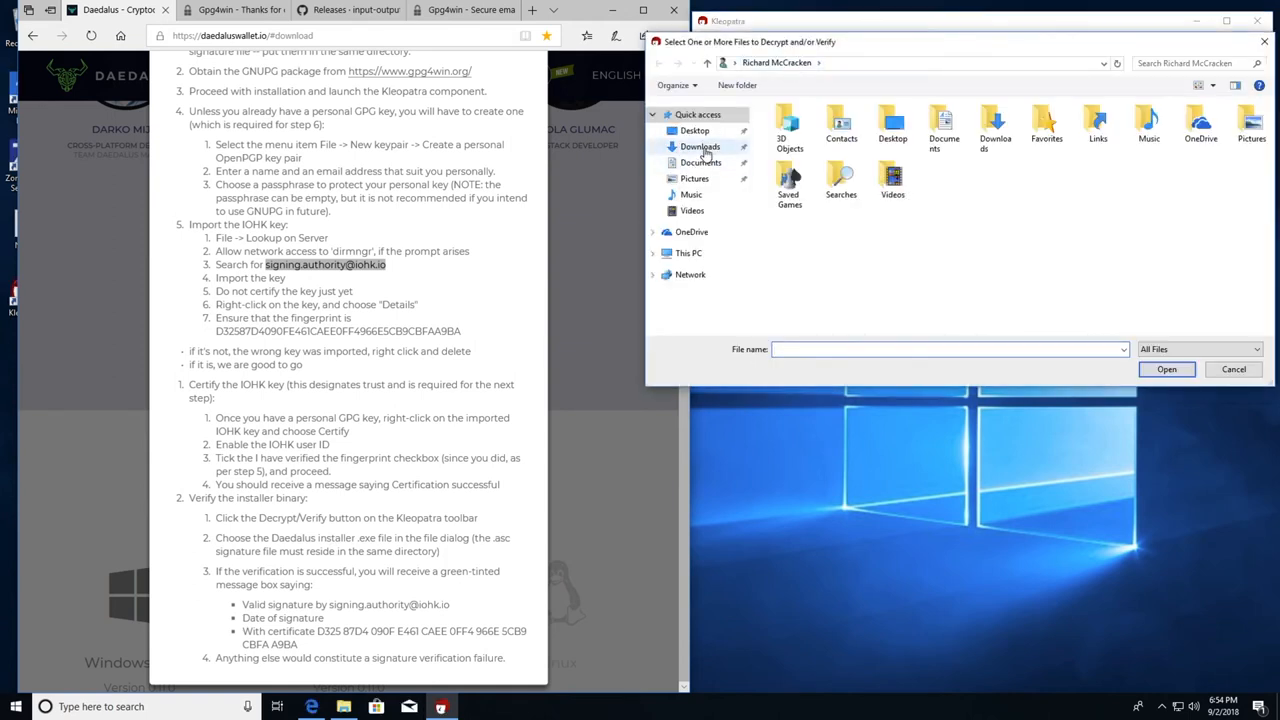
- Select the Daedalus installer .exe in Downloads as the file to verify
left_click(700, 146)
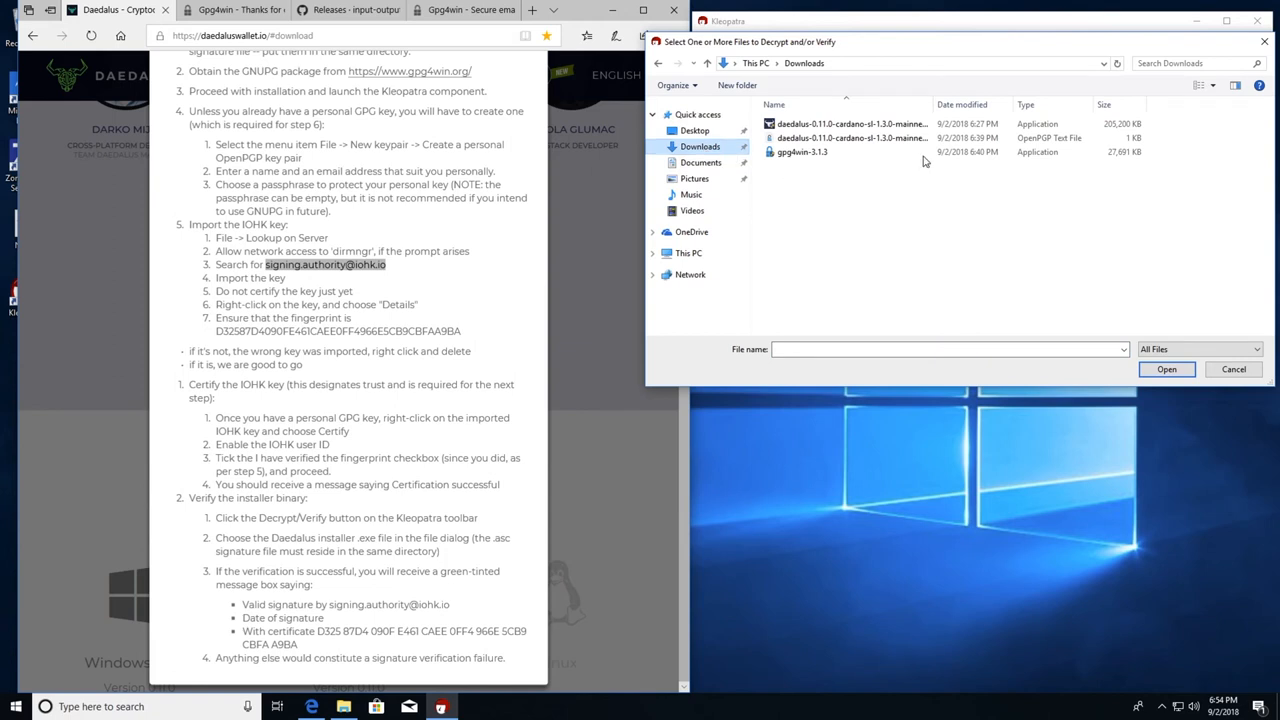
left_click(880, 124)
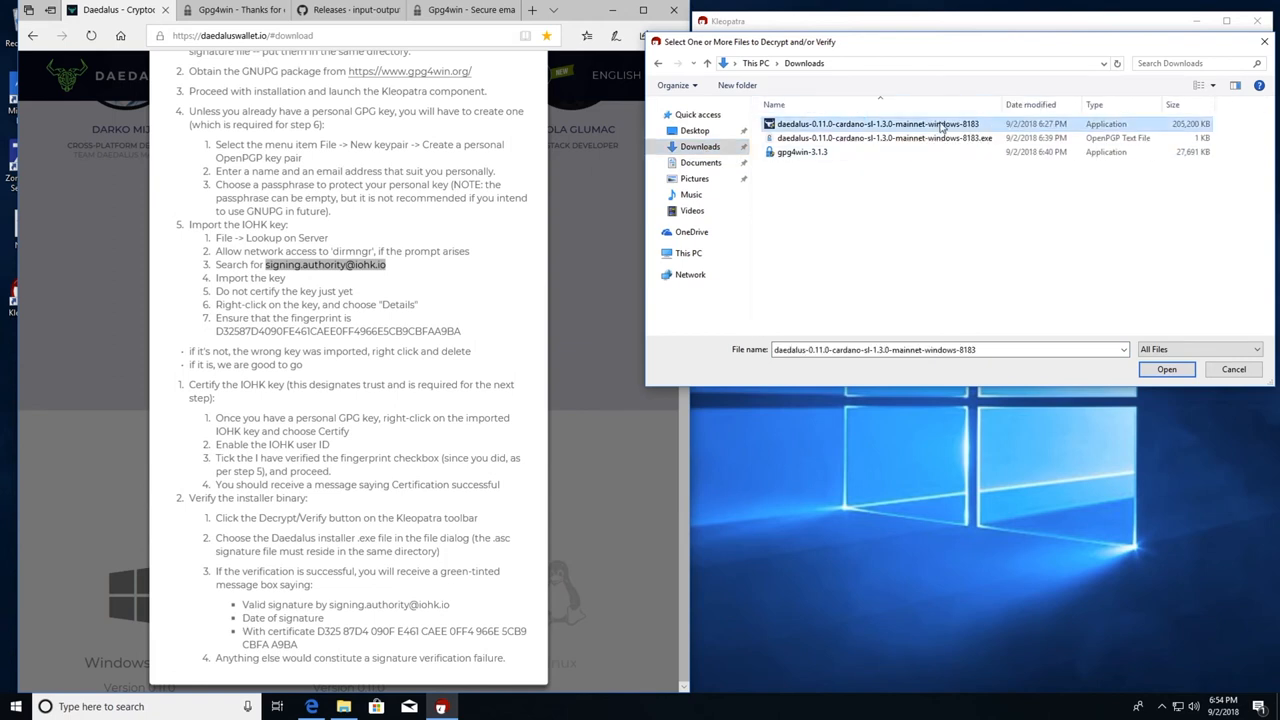
mouse_move(510, 542)
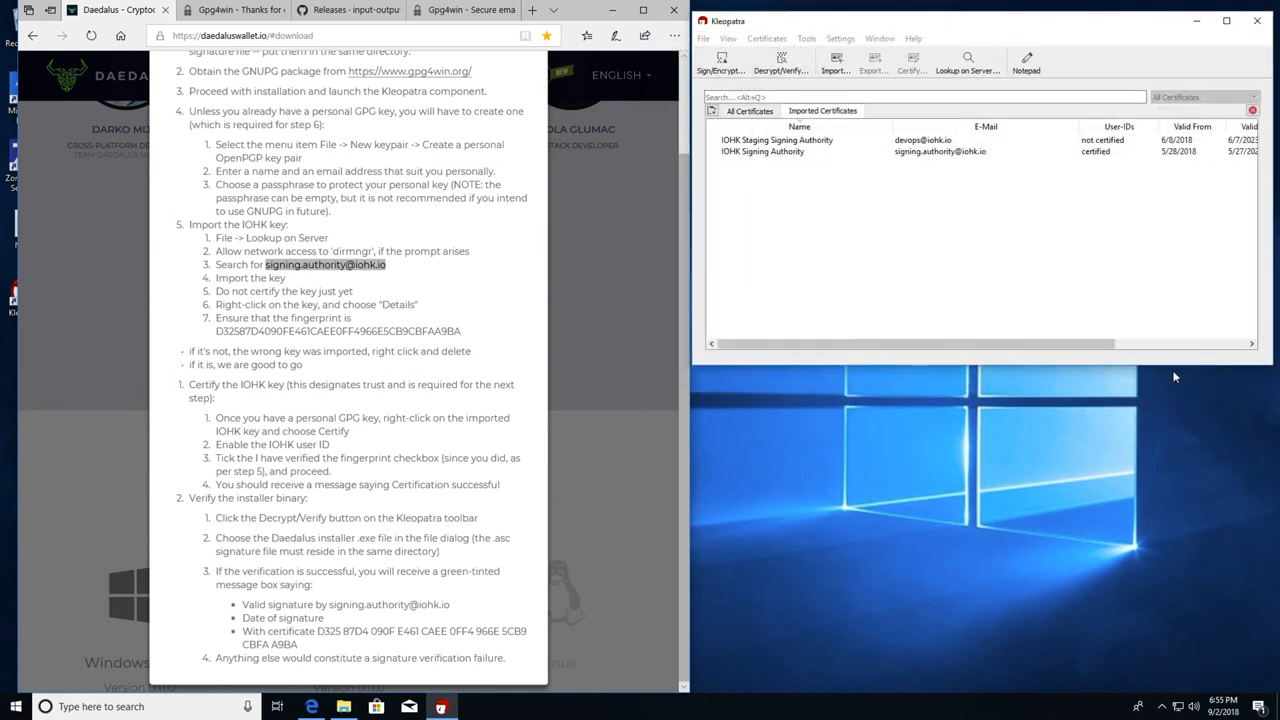
left_click(780, 62)
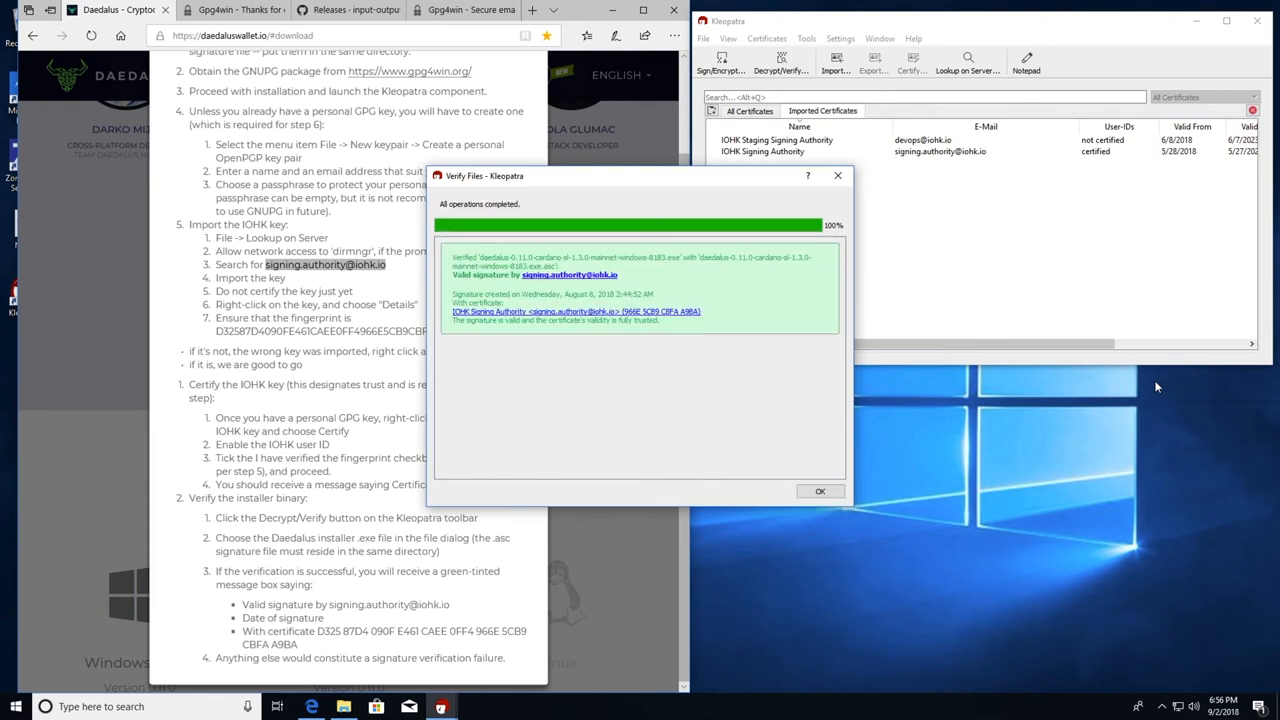
mouse_move(524, 348)
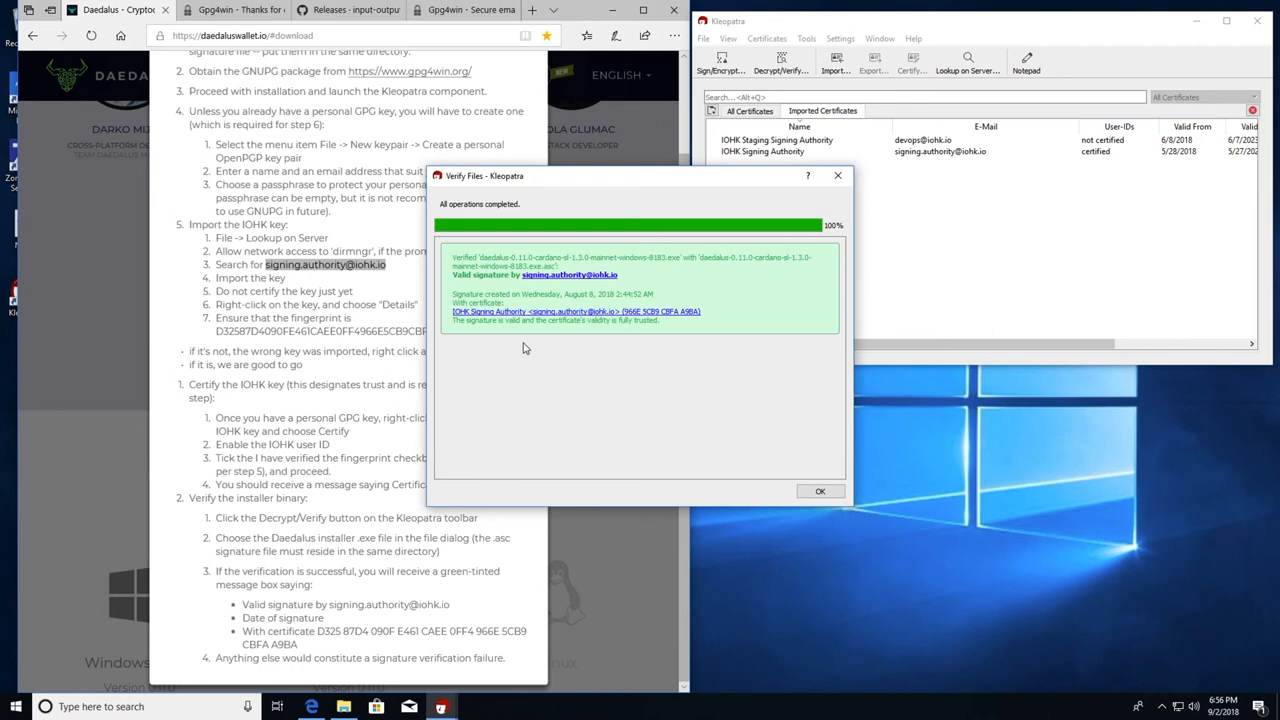
mouse_move(604, 306)
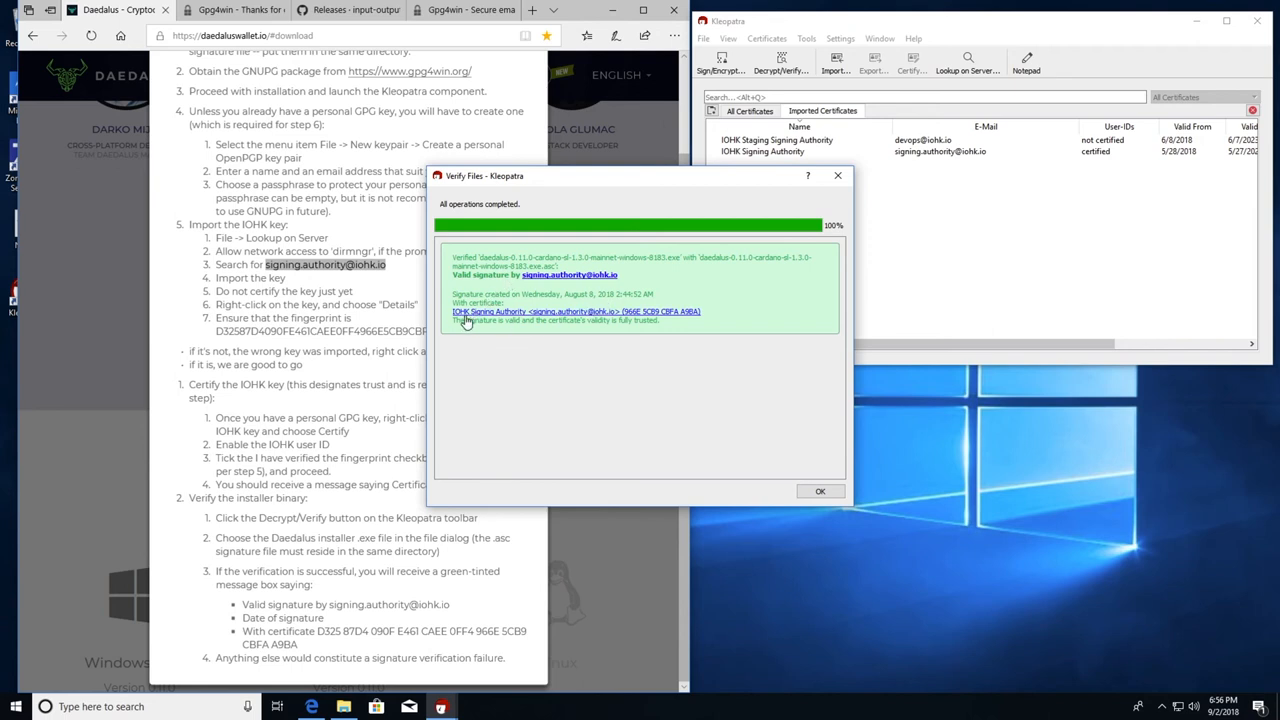
mouse_move(648, 318)
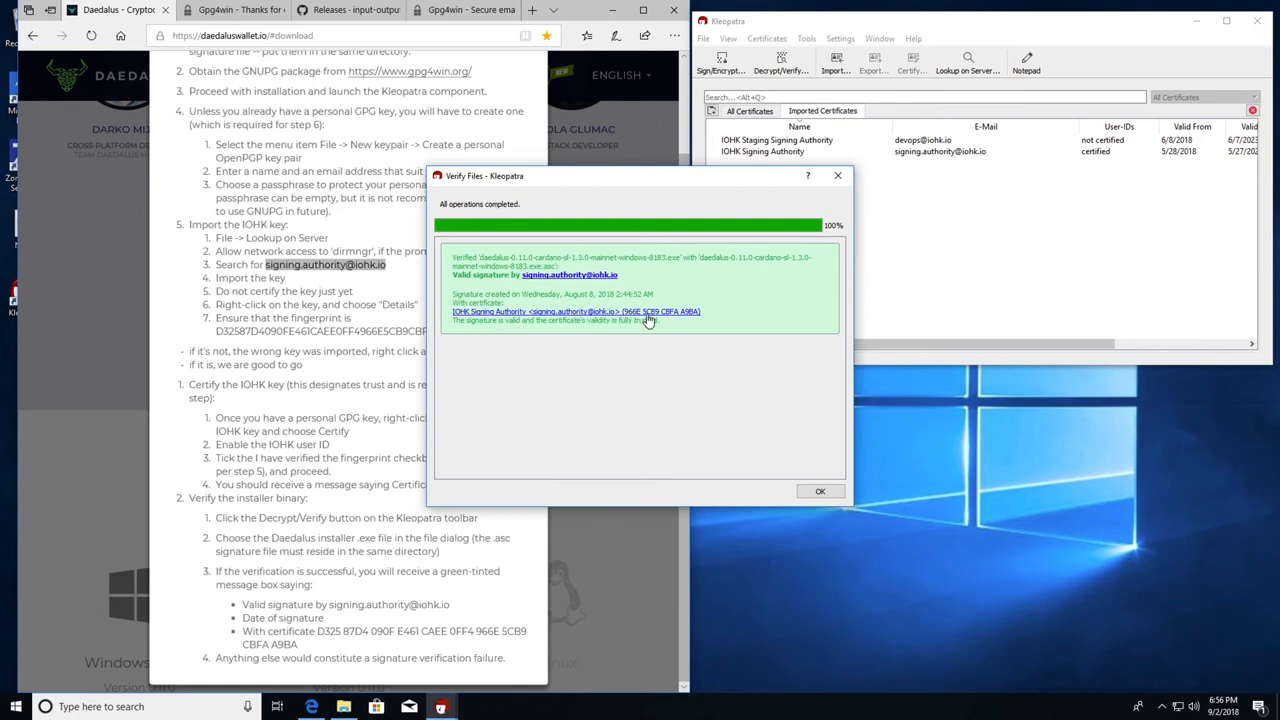
mouse_move(640, 322)
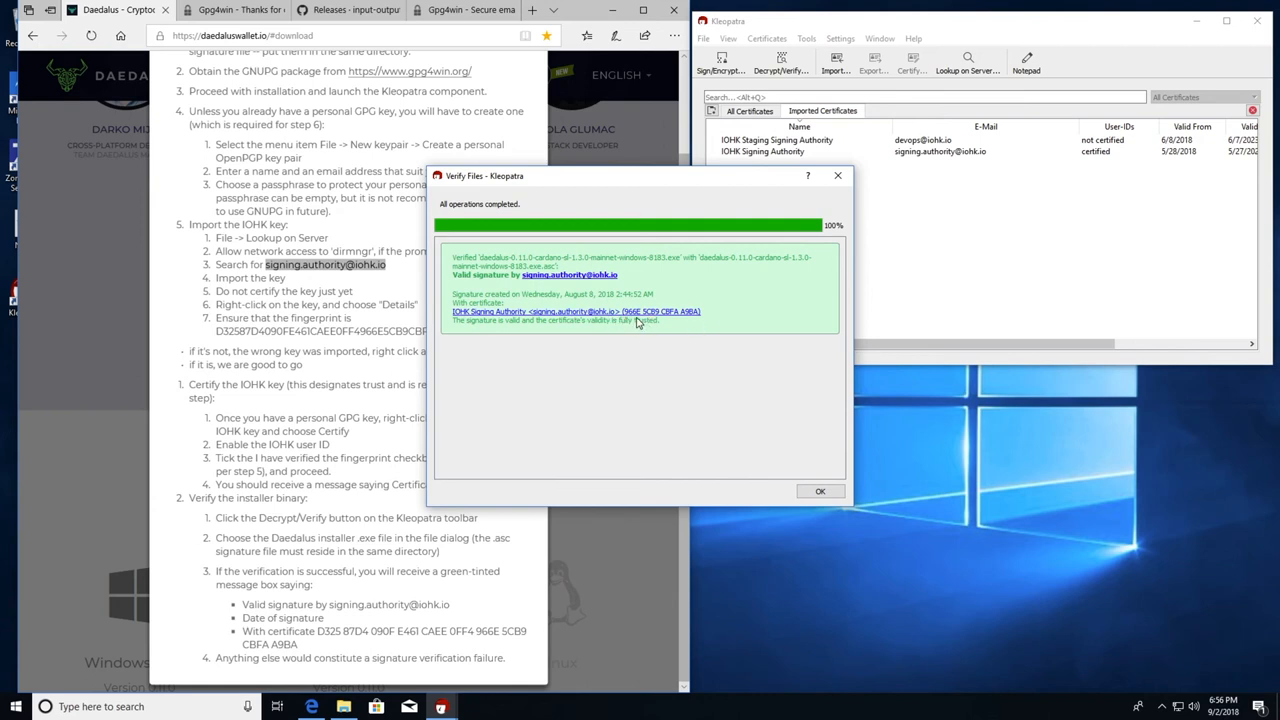
mouse_move(692, 324)
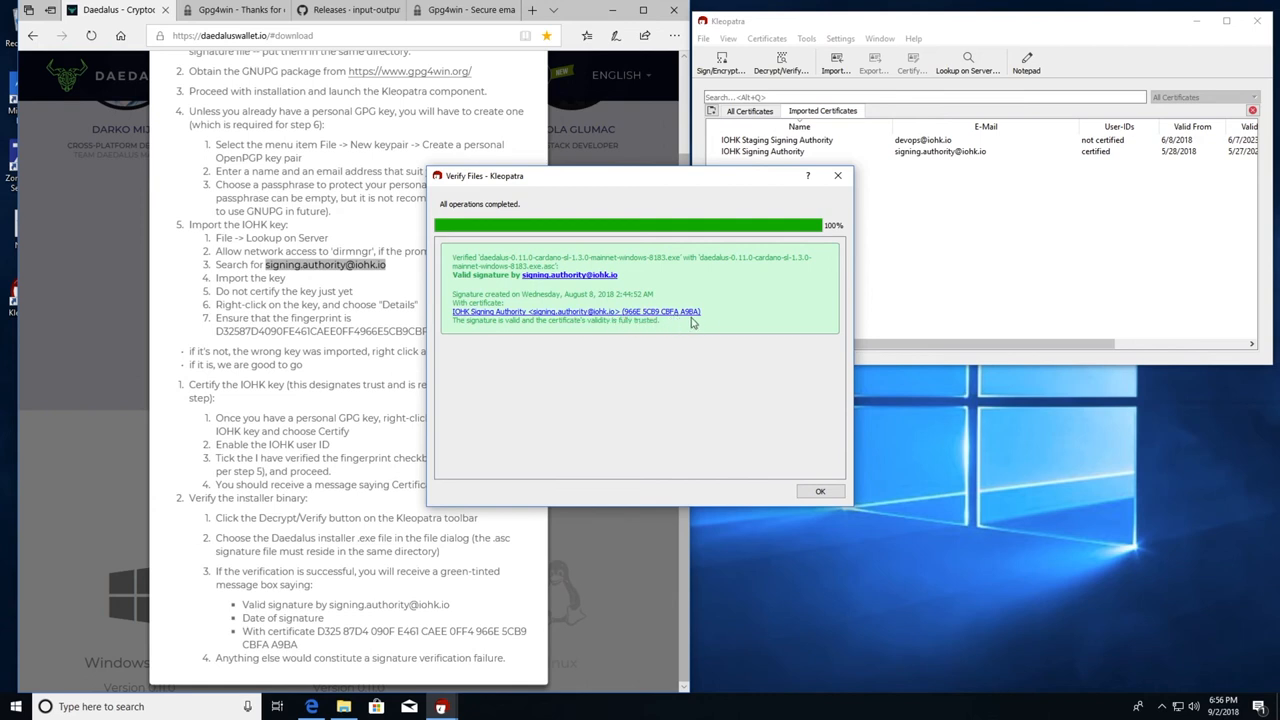
mouse_move(652, 320)
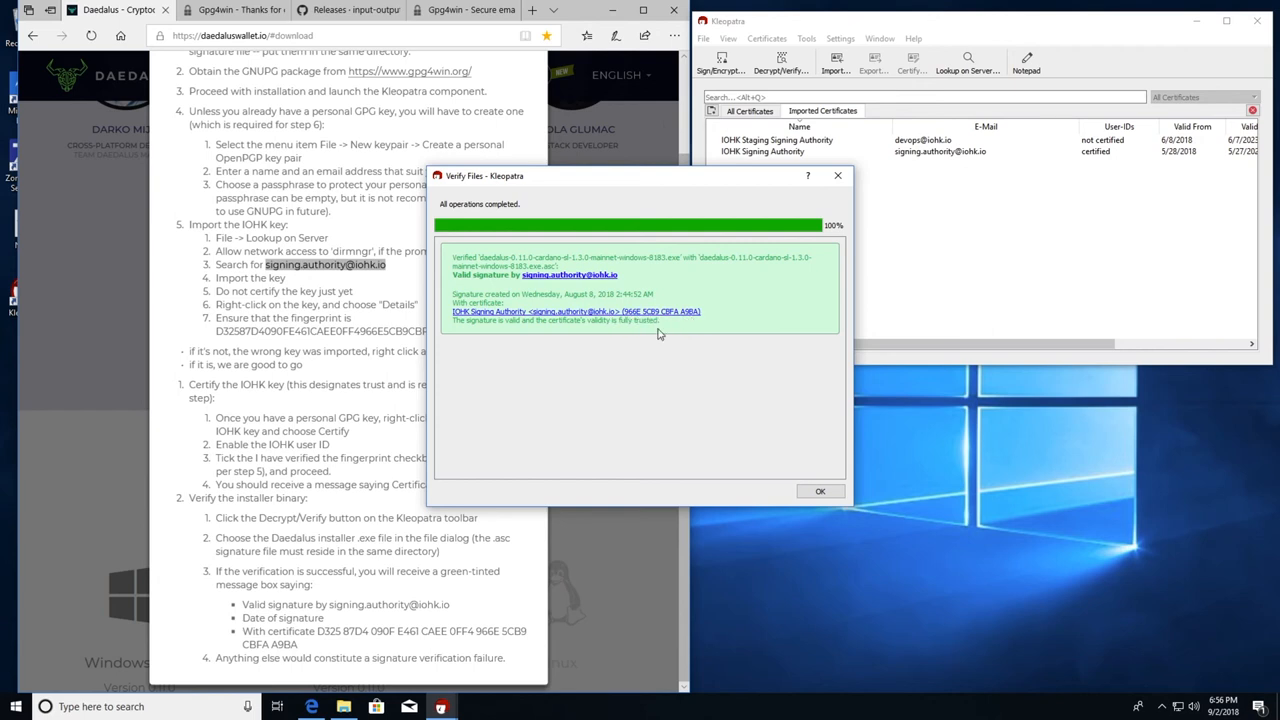
mouse_move(624, 376)
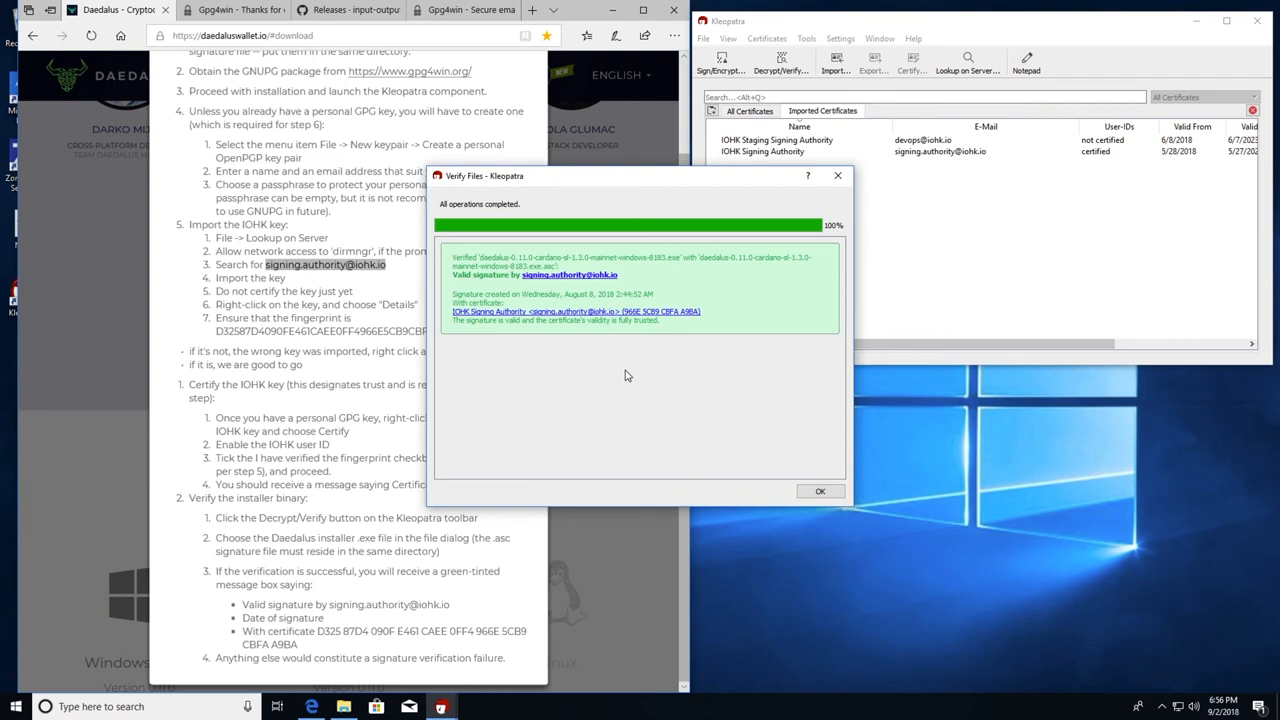
- Dismiss the valid-signature result and close Kleopatra
left_click(820, 492)
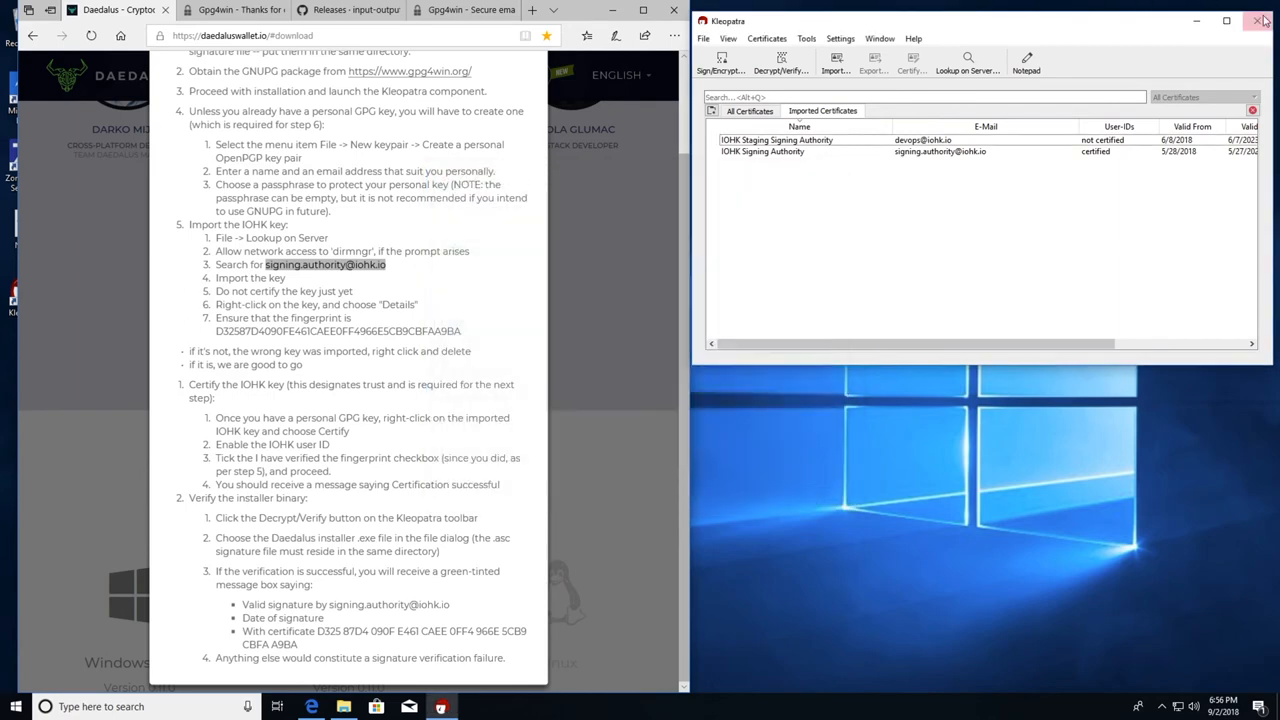
left_click(1262, 20)
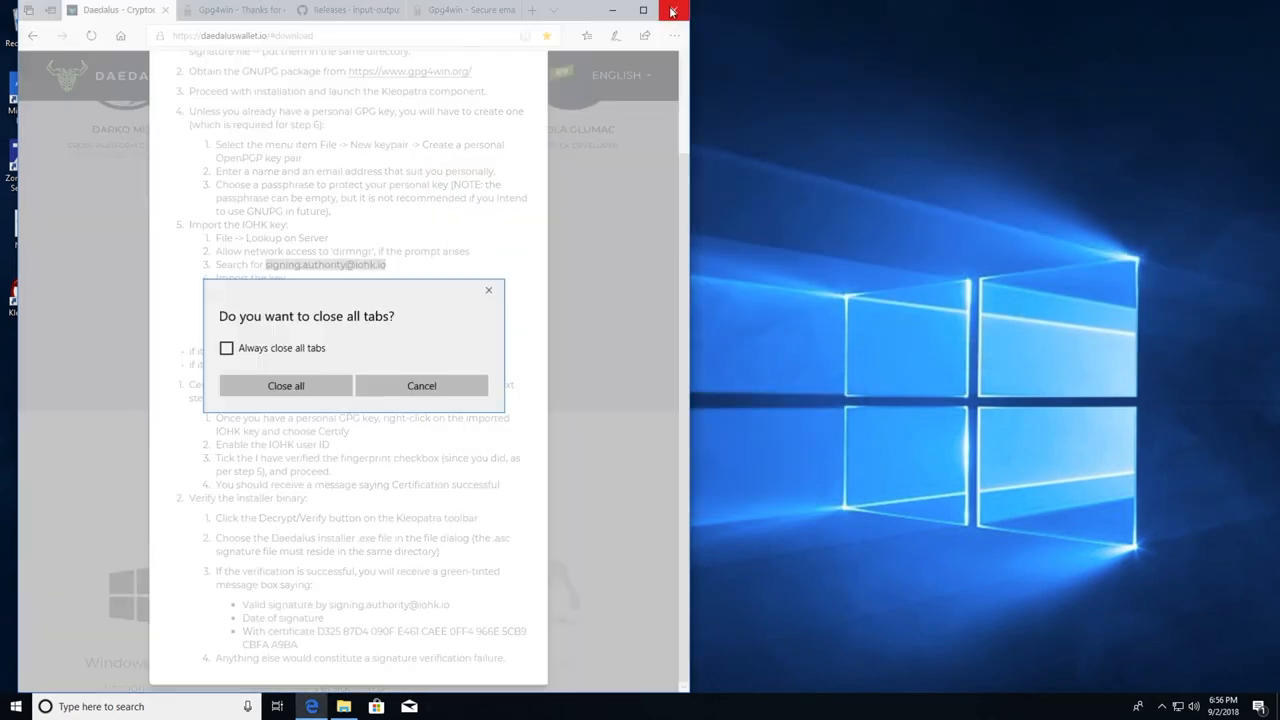
- Close all Edge tabs and select the Daedalus installer in the Downloads folder
left_click(284, 384)
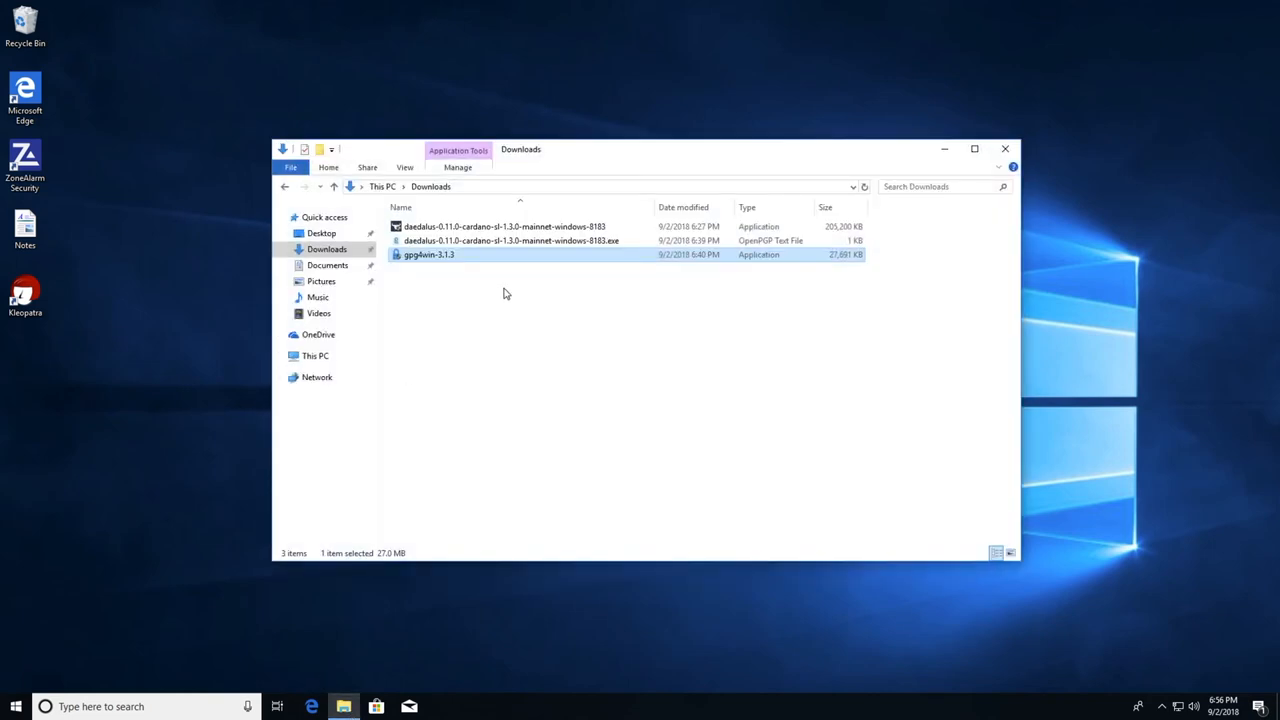
left_click(490, 226)
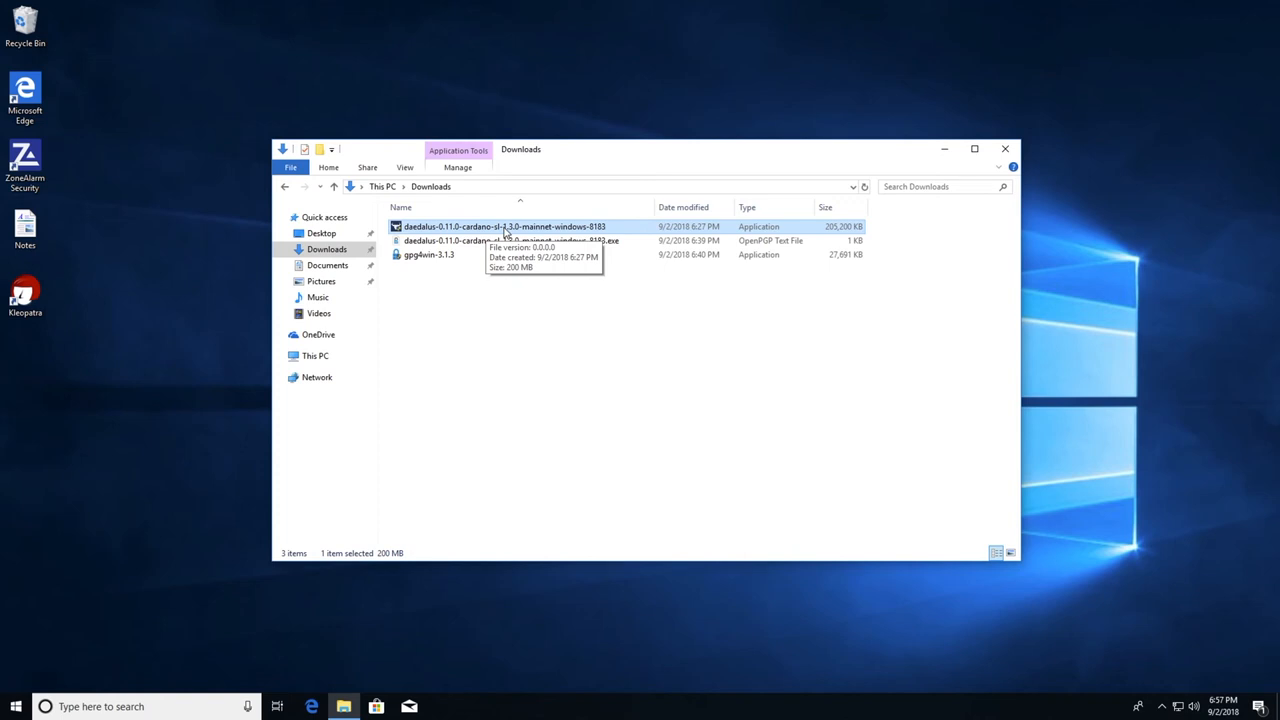
mouse_move(618, 244)
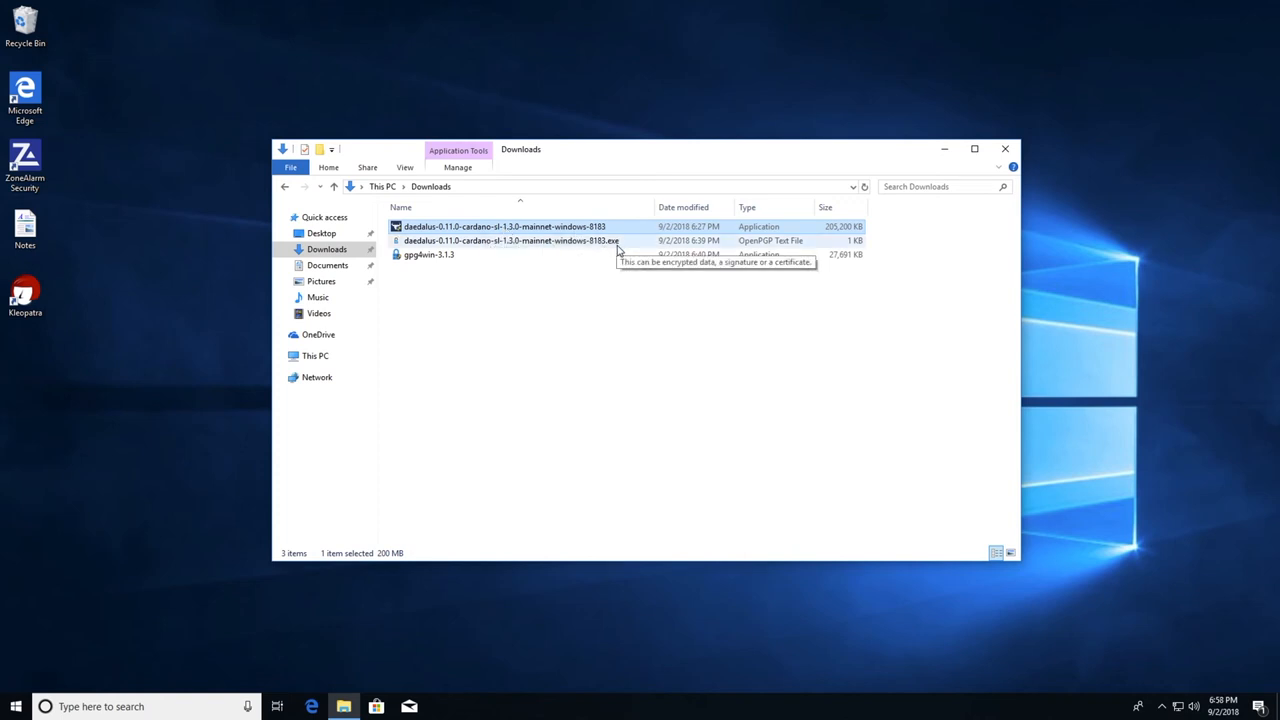
left_click(512, 240)
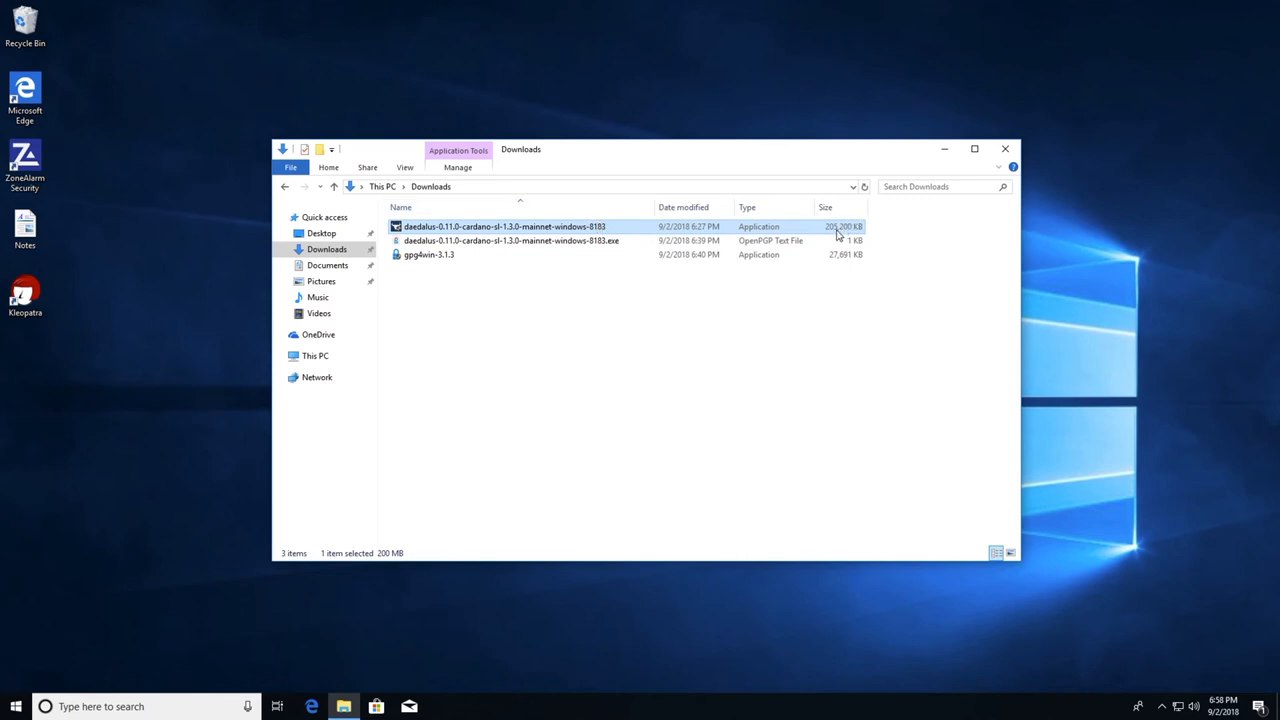
mouse_move(516, 228)
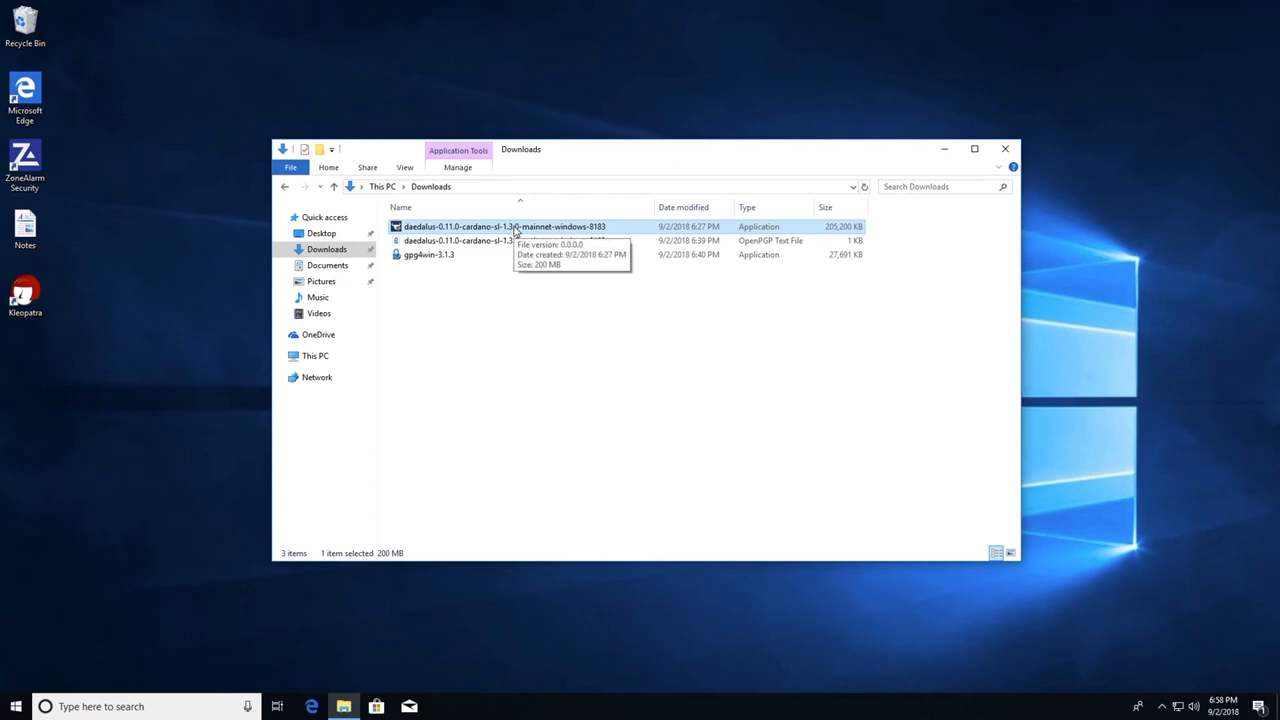
mouse_move(512, 240)
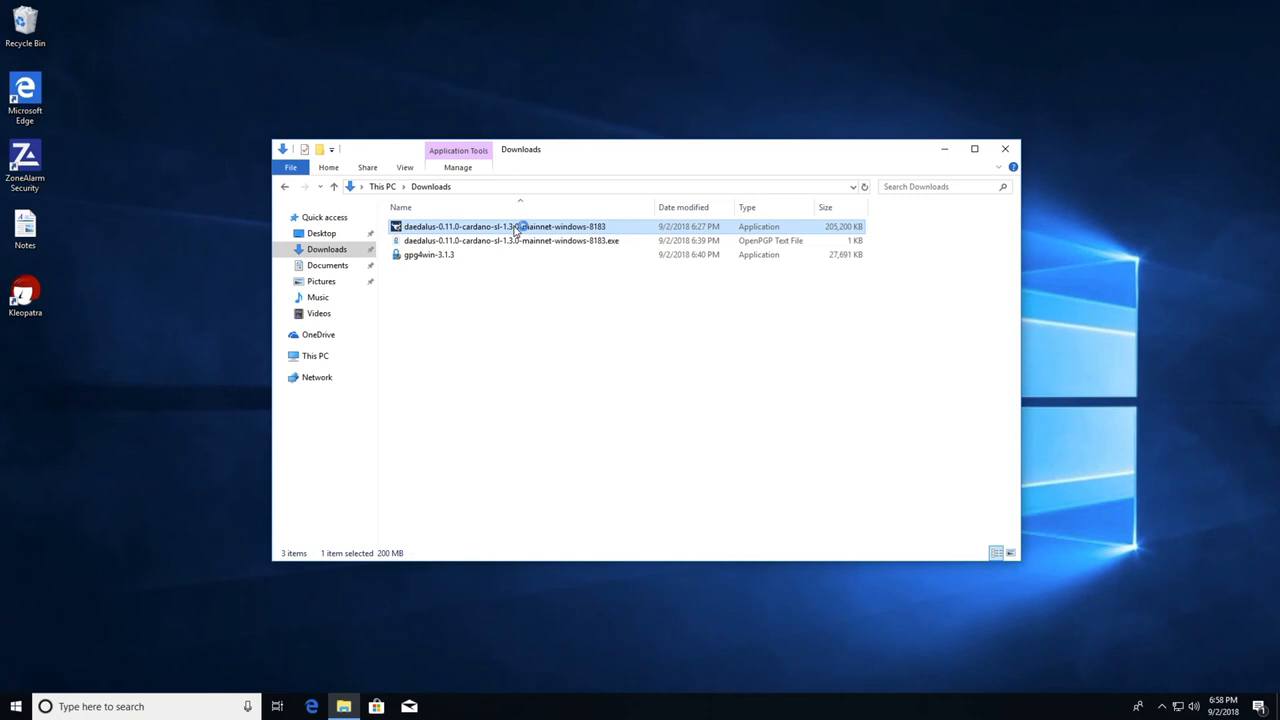
- Run the Daedalus installer to completion, close it and allow cardano-launcher to start
double_click(504, 226)
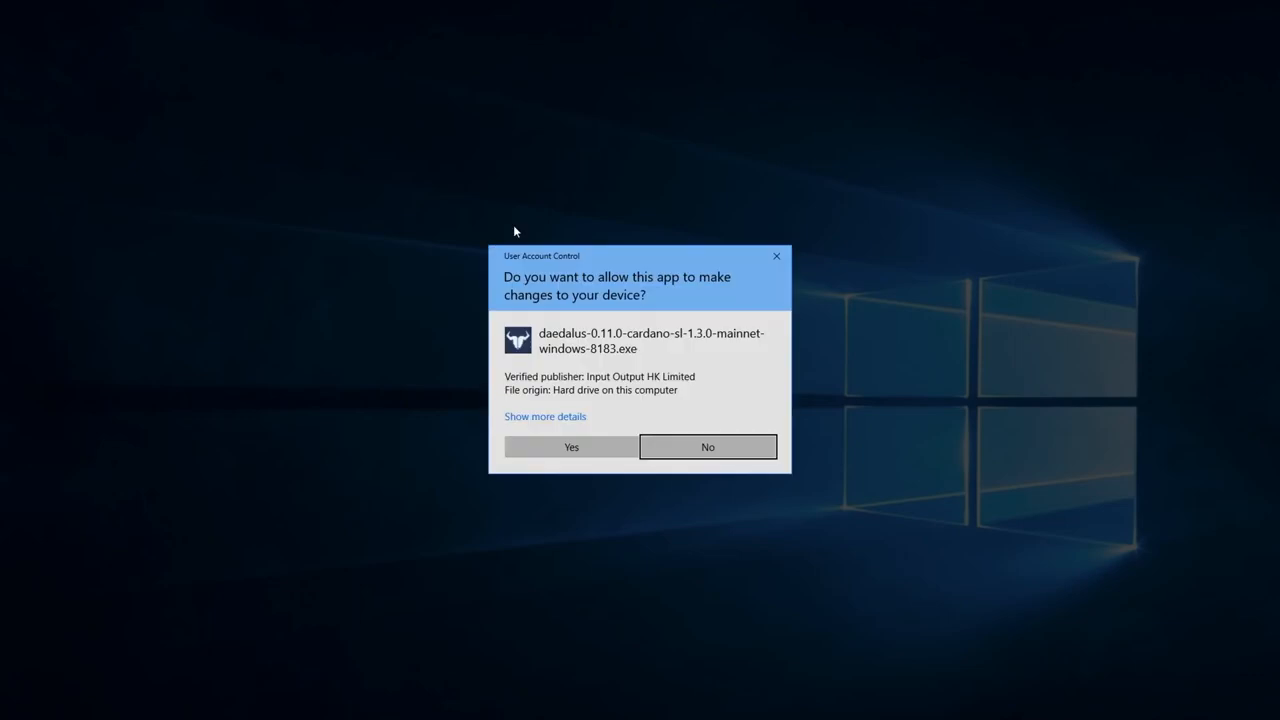
mouse_move(528, 242)
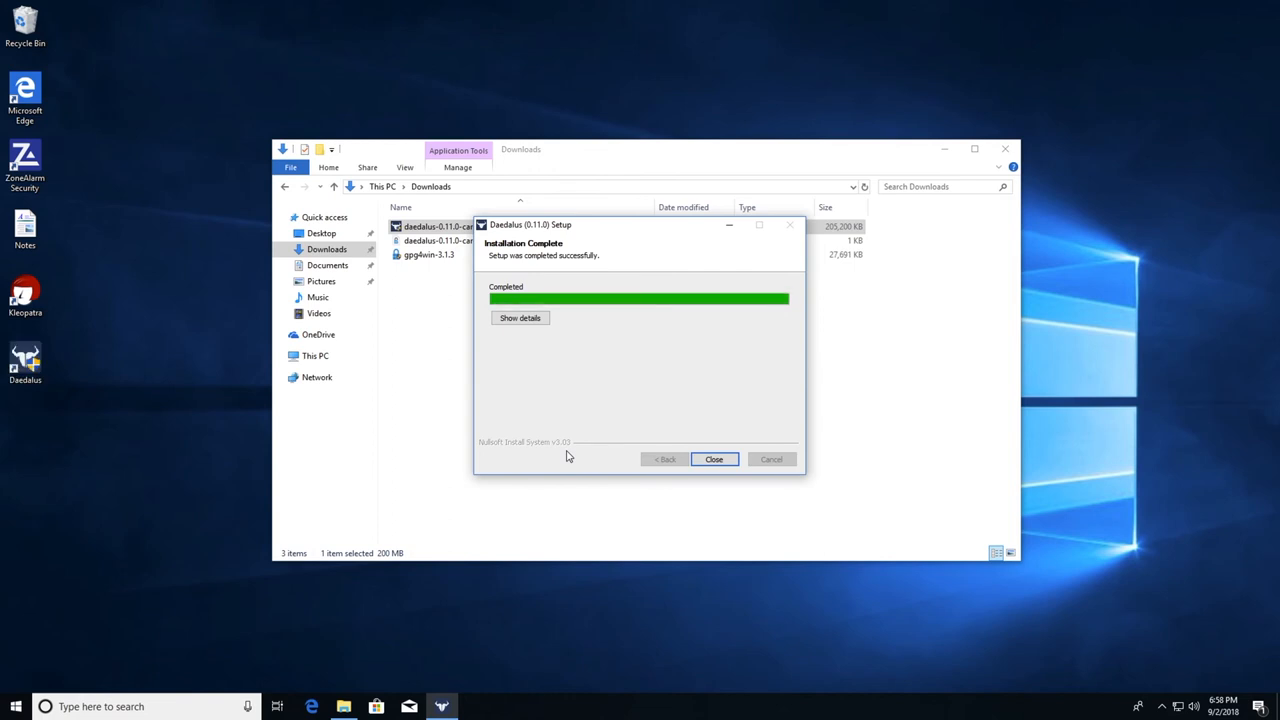
mouse_move(726, 472)
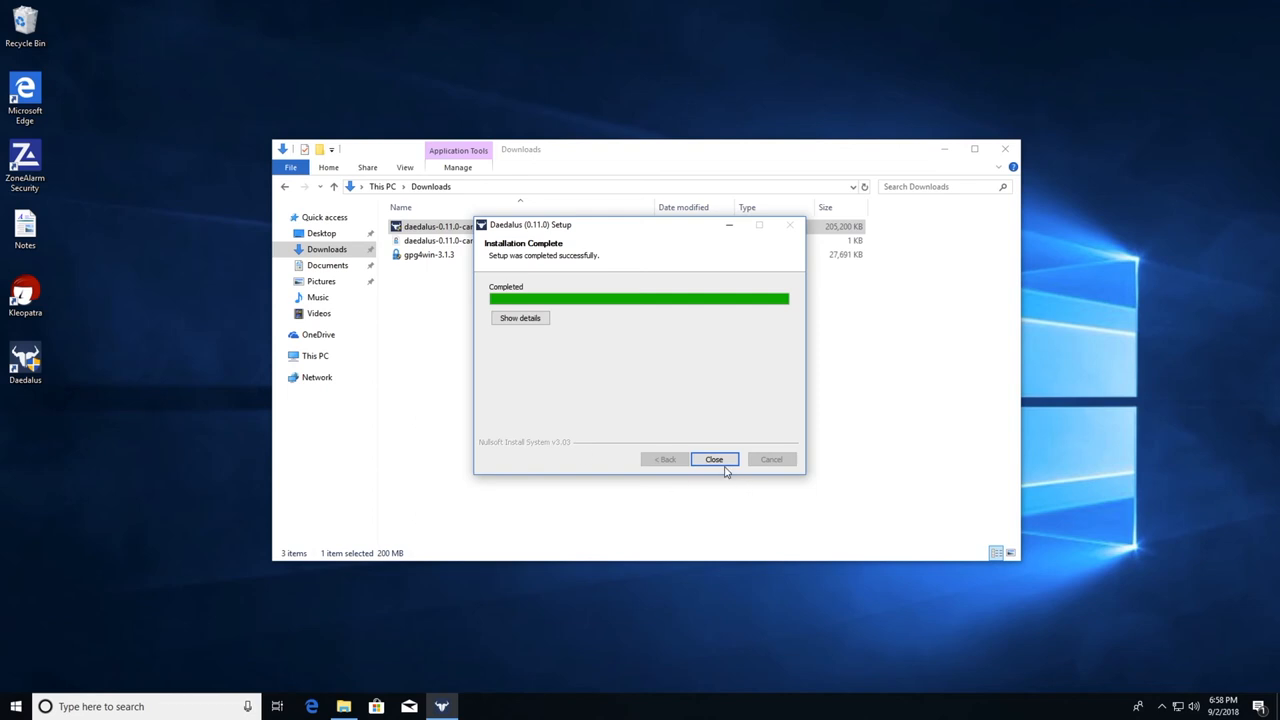
left_click(714, 458)
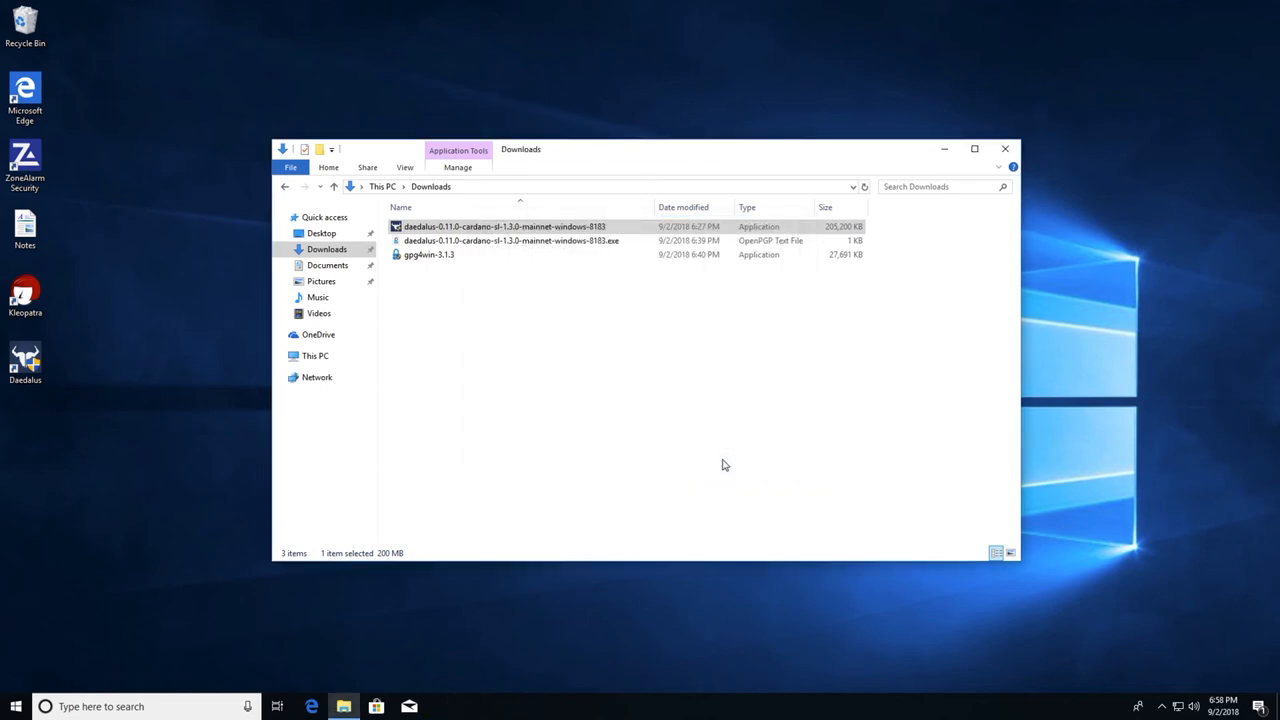
mouse_move(80, 356)
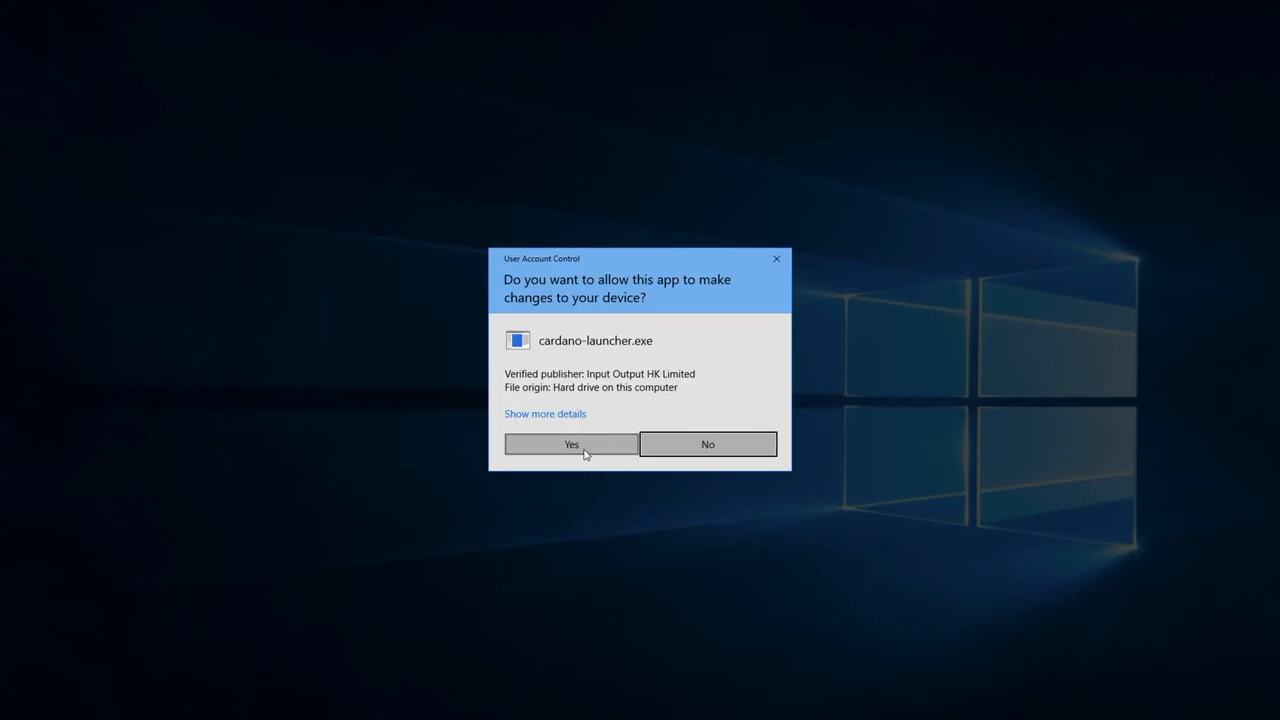
left_click(572, 444)
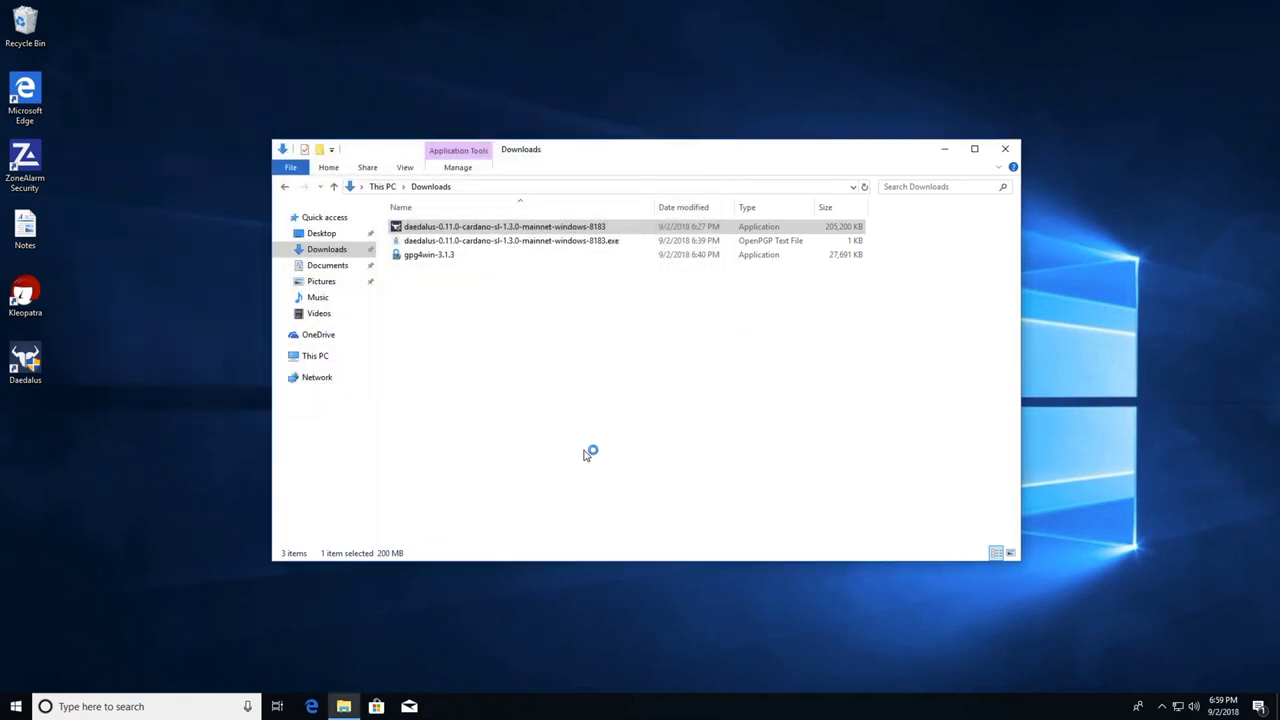
mouse_move(586, 456)
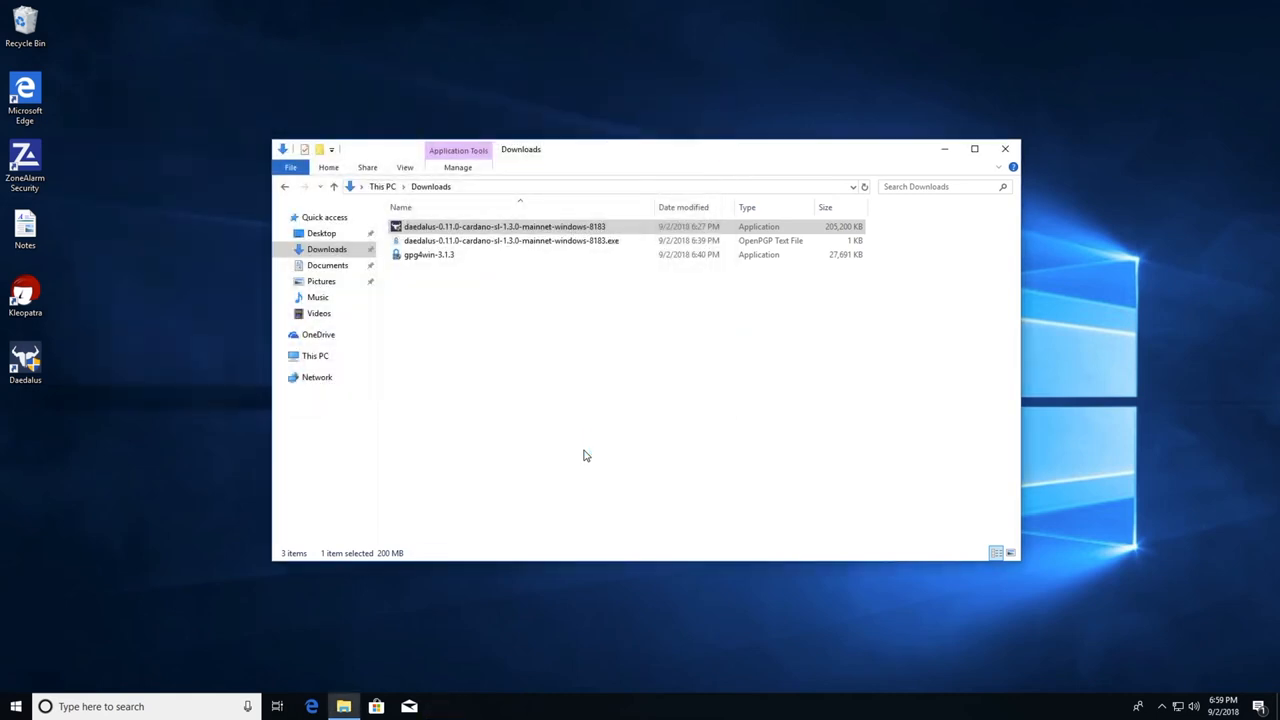
- Launch the newly installed Daedalus wallet from the desktop shortcut and let it sync
double_click(504, 226)
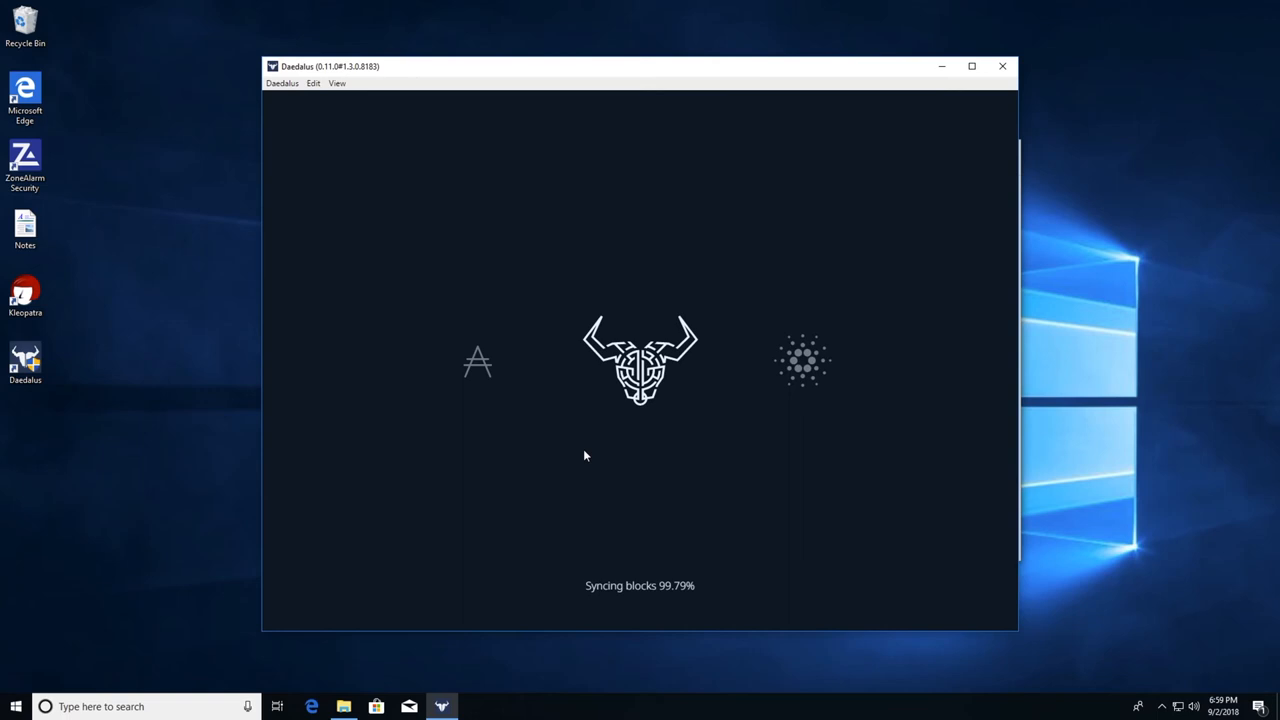
mouse_move(632, 552)
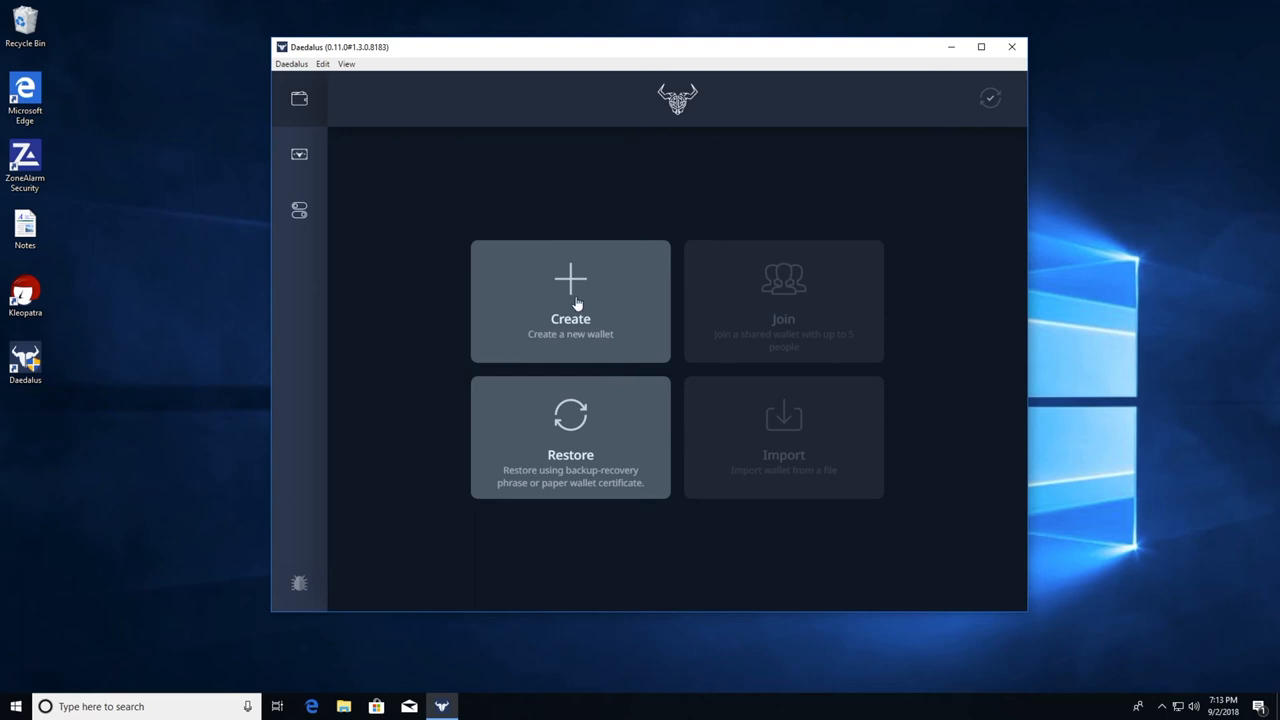
- Create a personal wallet named 'Patrick Starfish' with a spending password entered and repeated
left_click(570, 302)
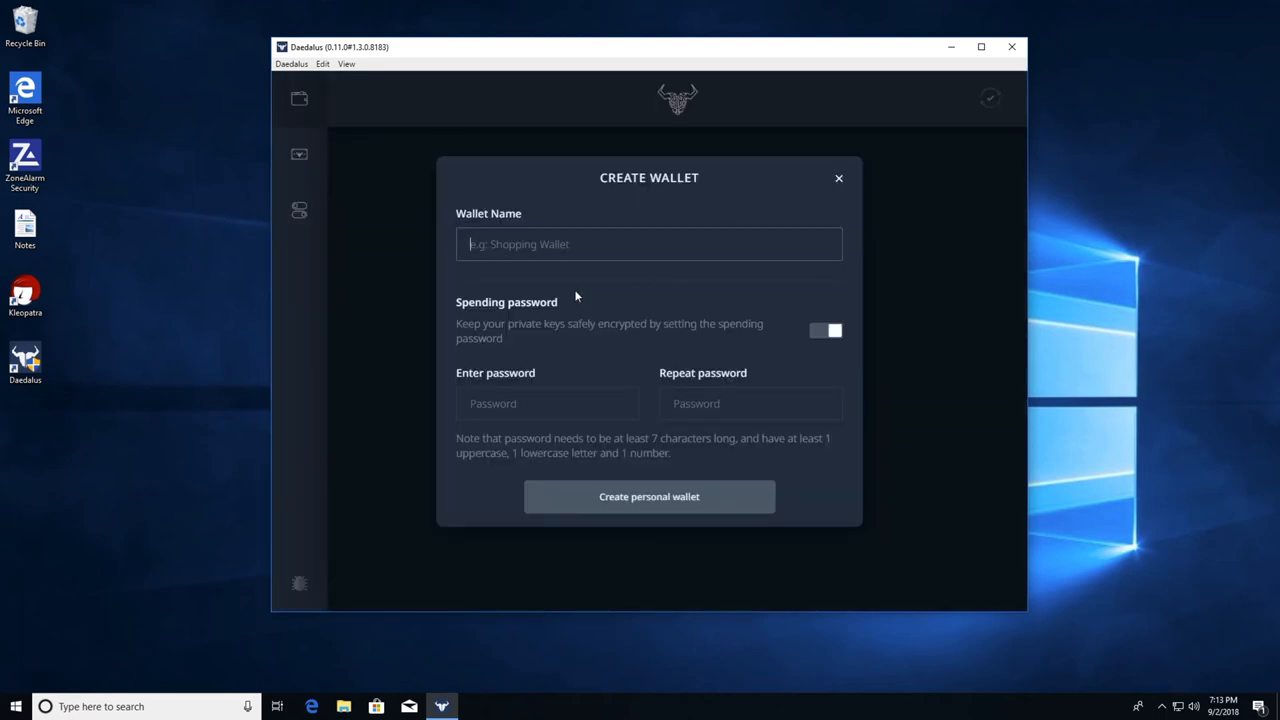
type("Patrick Starfish")
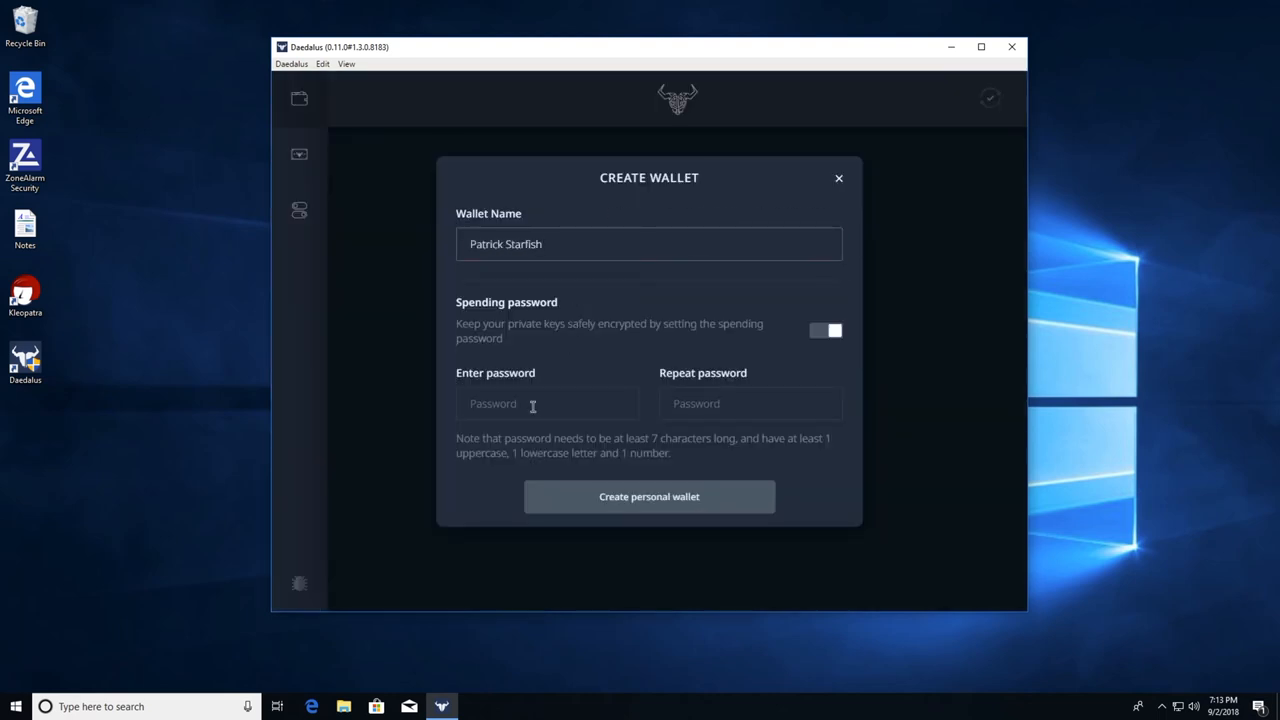
left_click(548, 404)
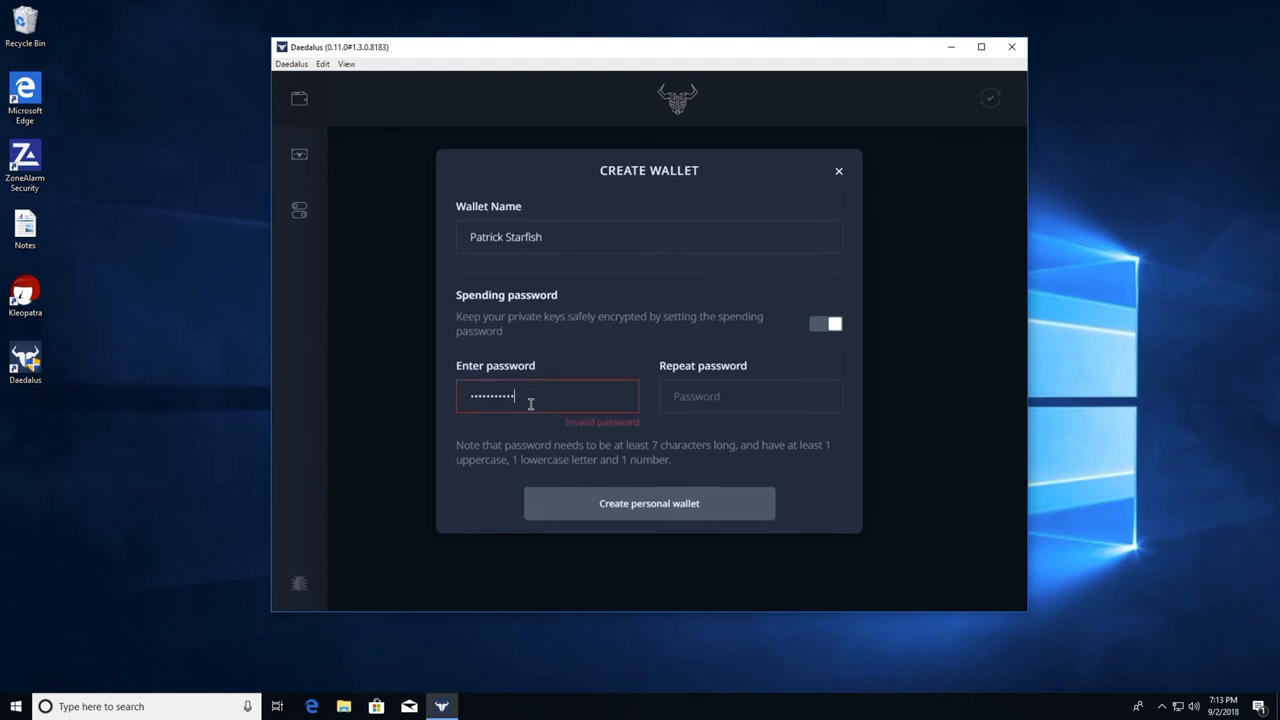
type("••••")
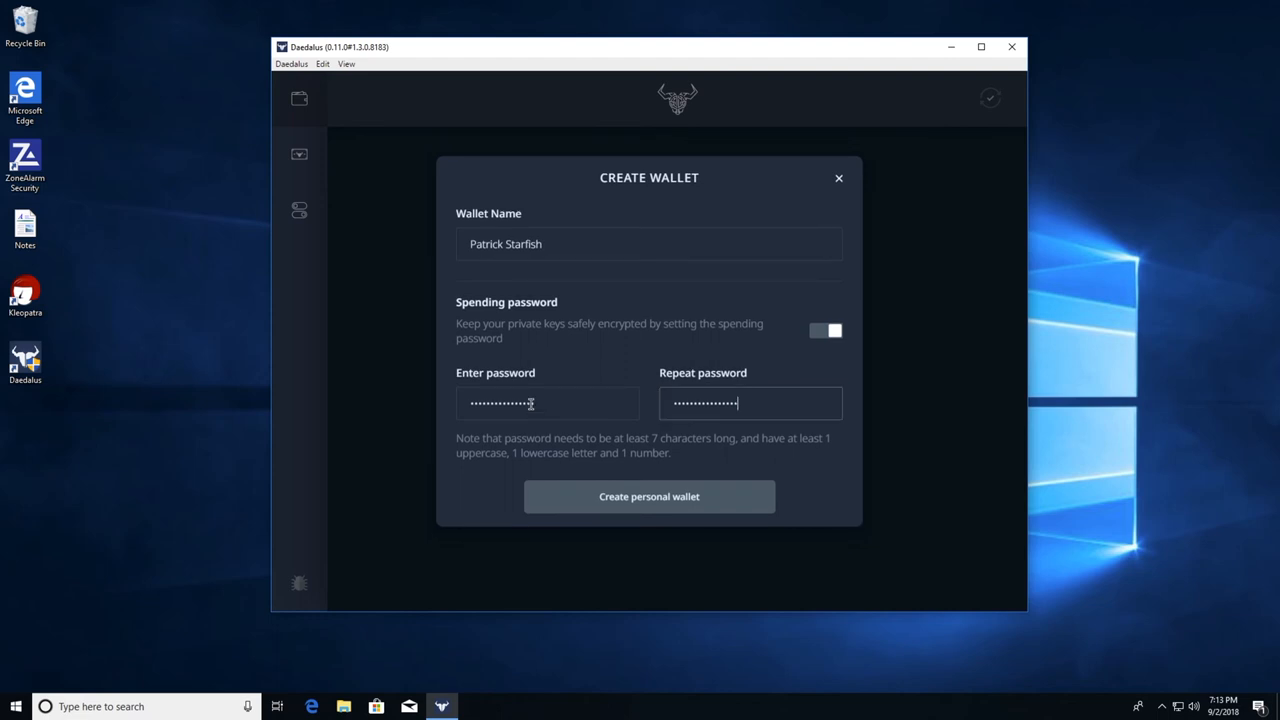
left_click(648, 496)
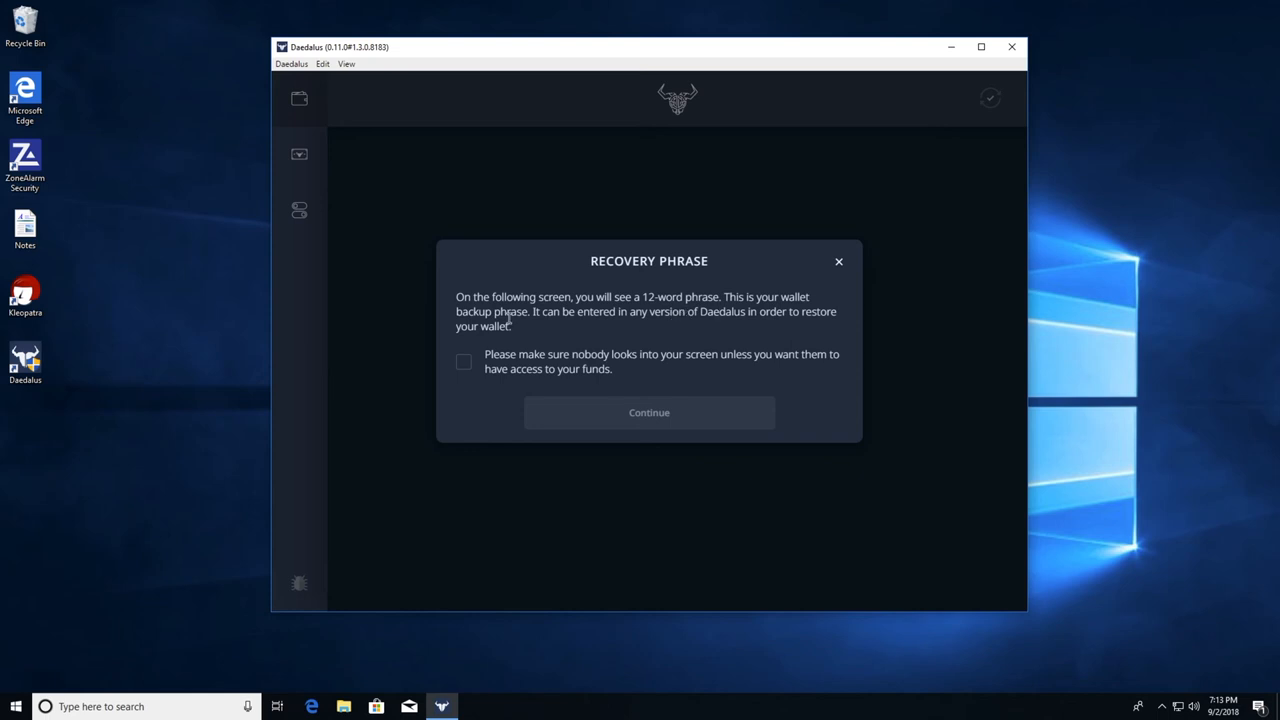
mouse_move(576, 328)
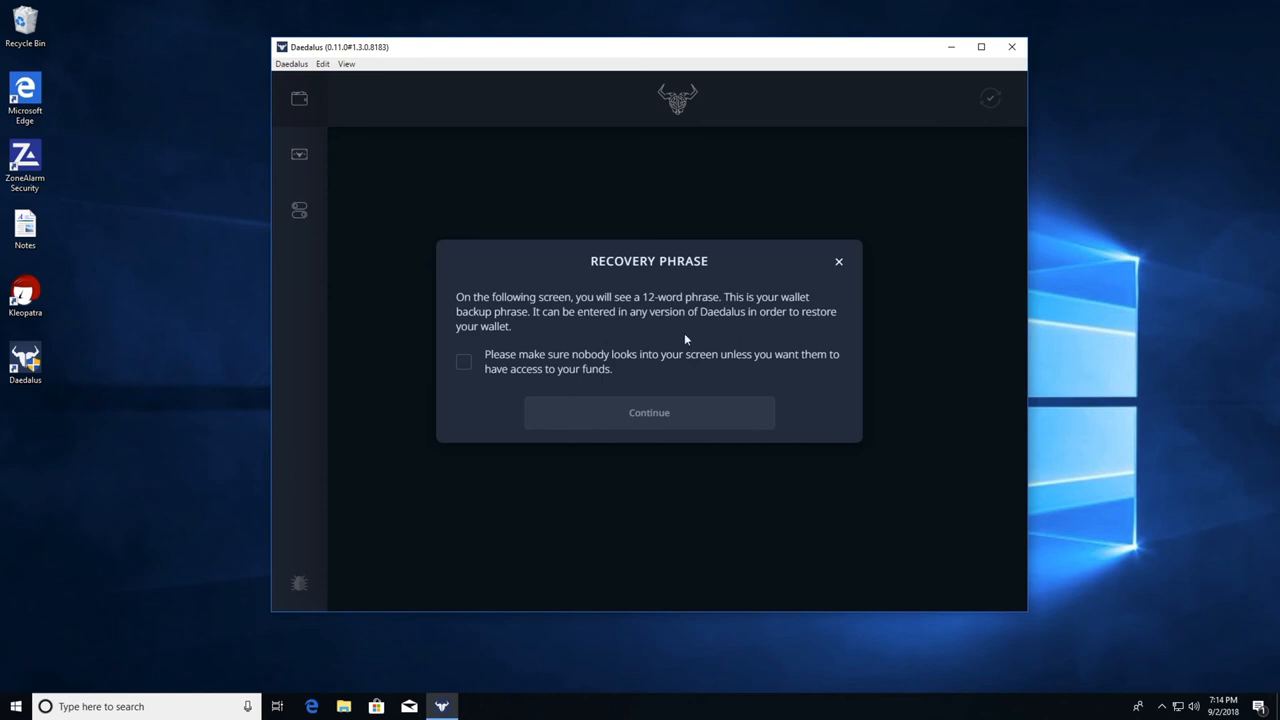
mouse_move(622, 374)
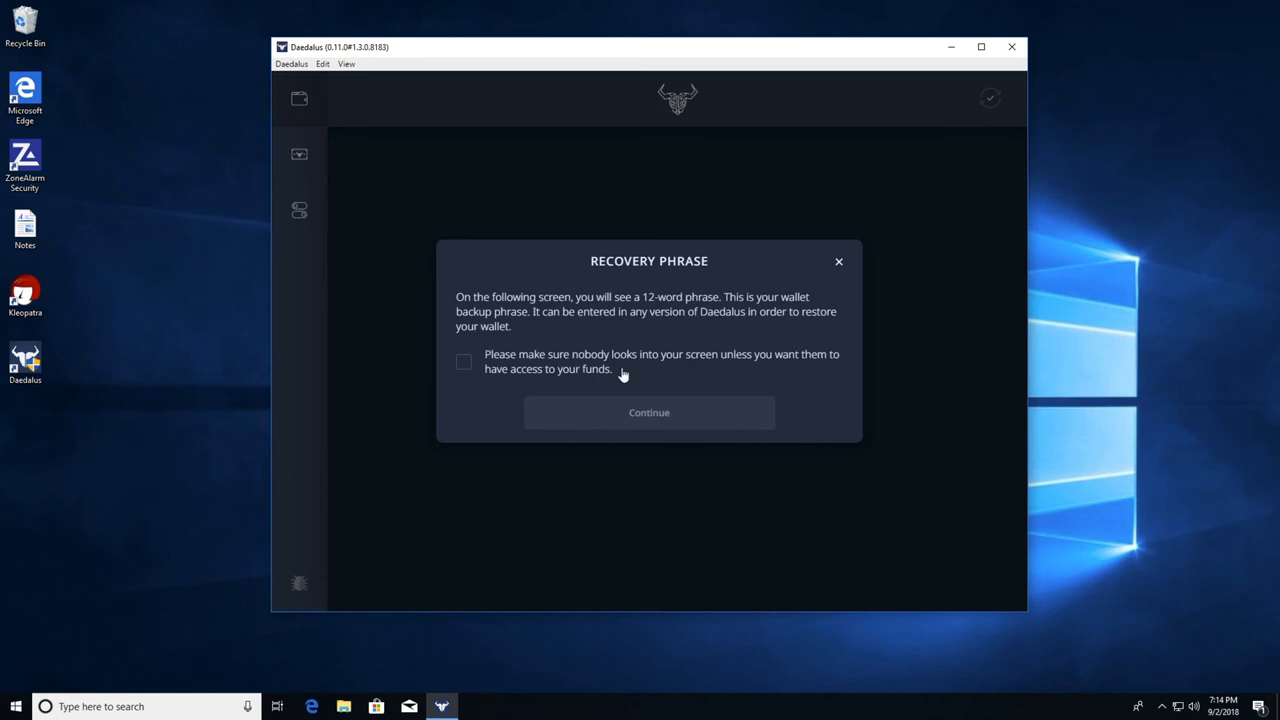
mouse_move(676, 368)
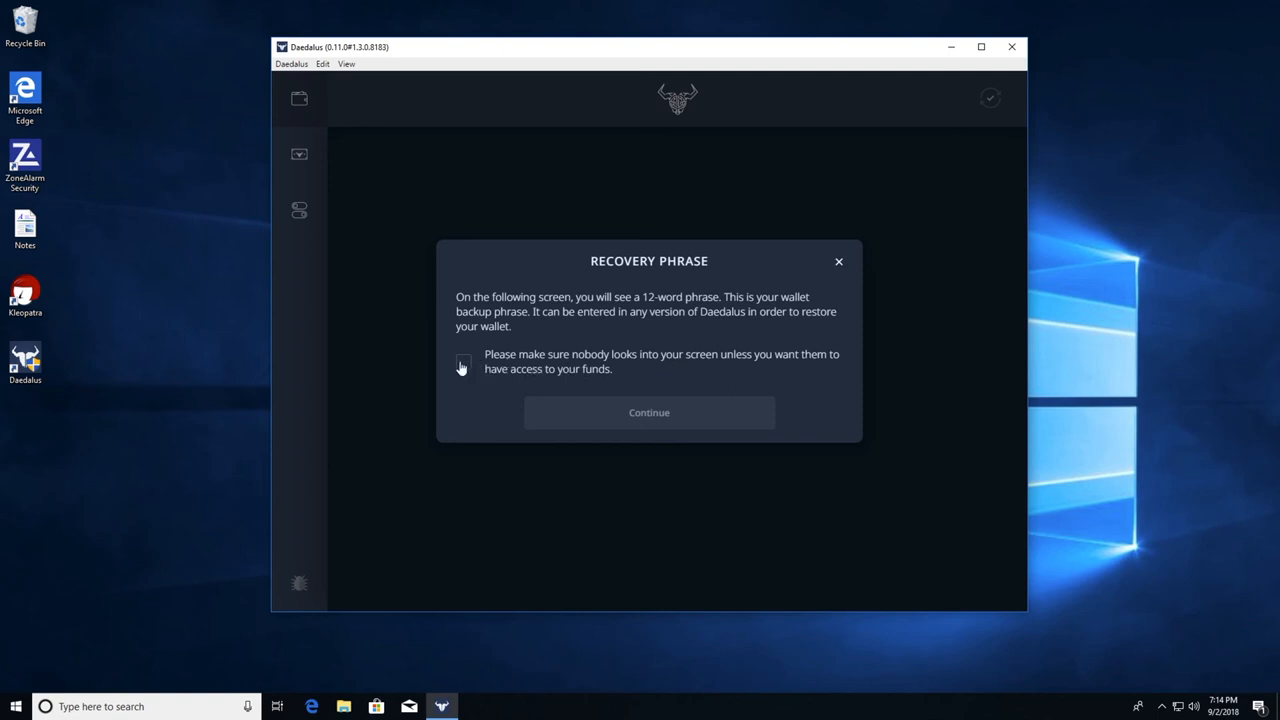
- Acknowledge that nobody can see the screen and reveal the 12-word recovery phrase
left_click(648, 412)
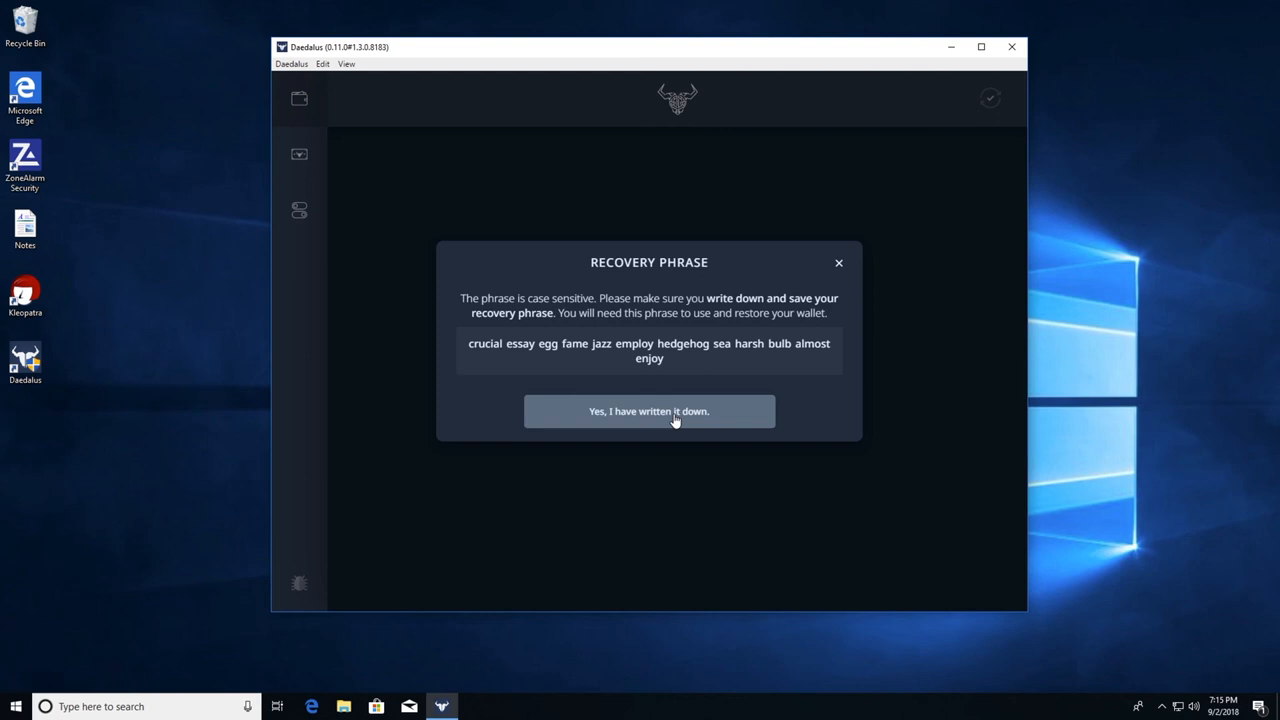
- Confirm the phrase is written down and rebuild its first eleven words in order
left_click(648, 412)
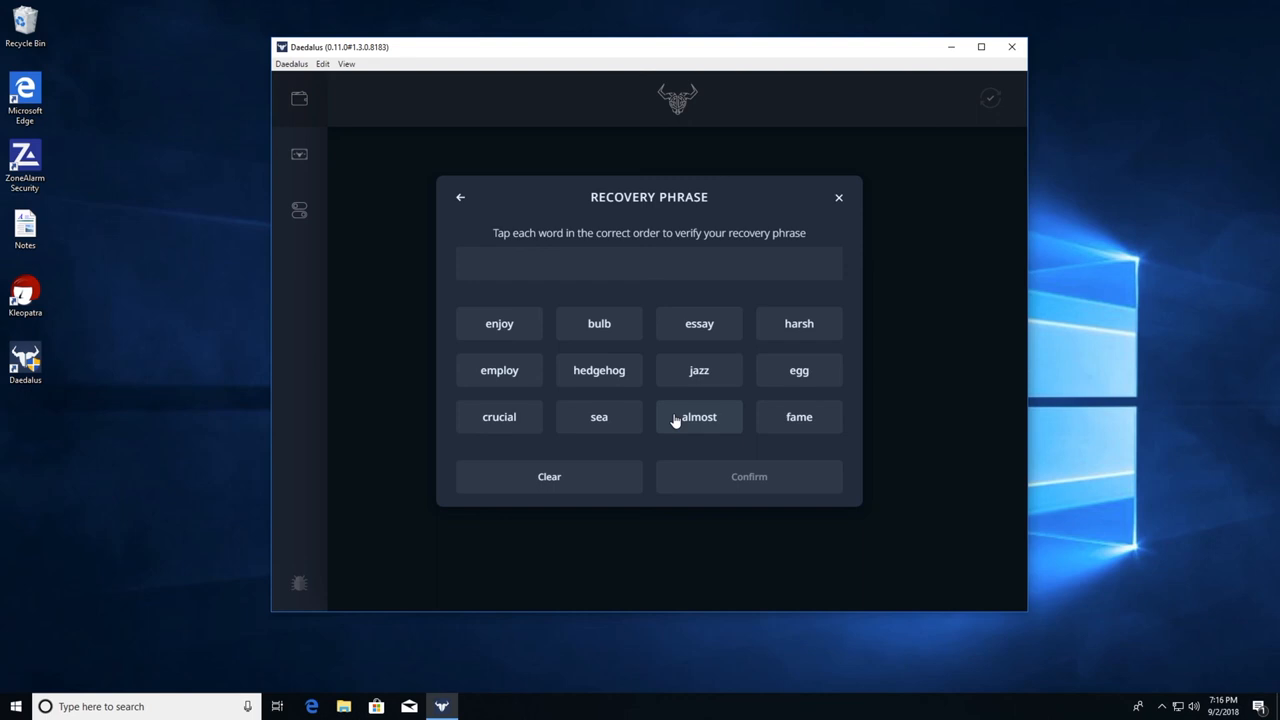
left_click(498, 416)
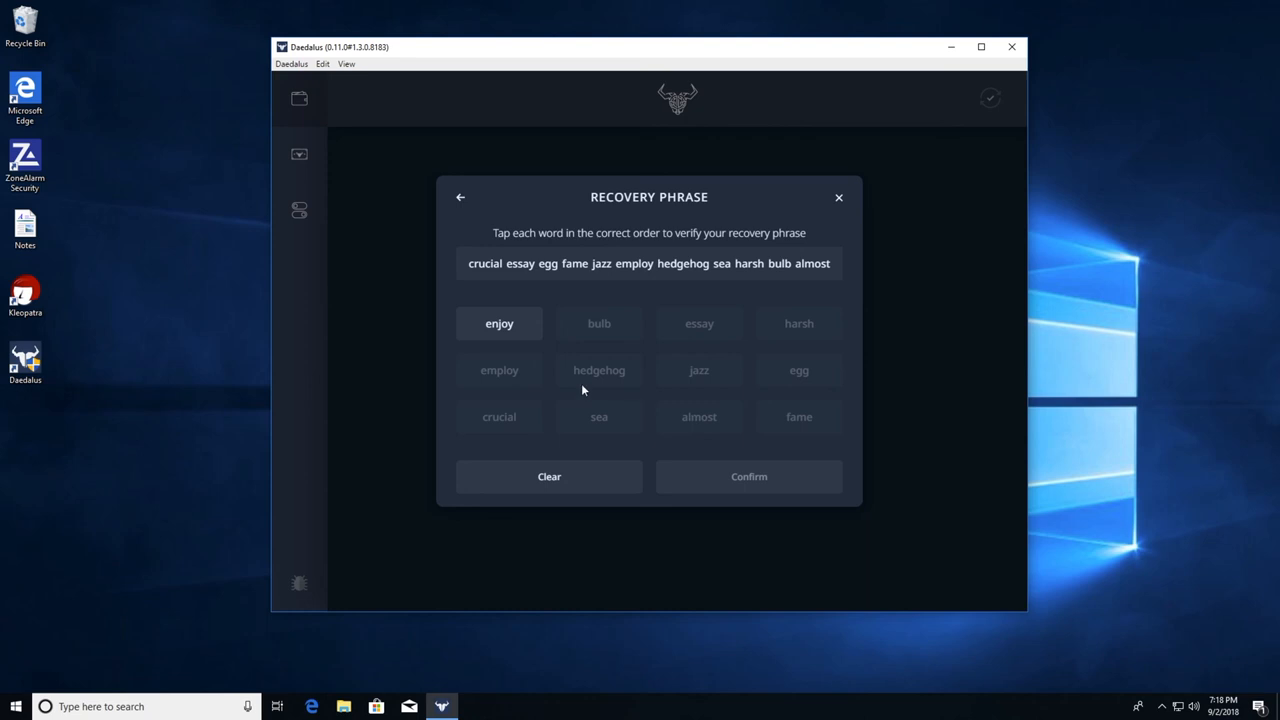
- Add the final word 'enjoy', accept both security acknowledgements, and confirm to reach the empty wallet summary
left_click(500, 324)
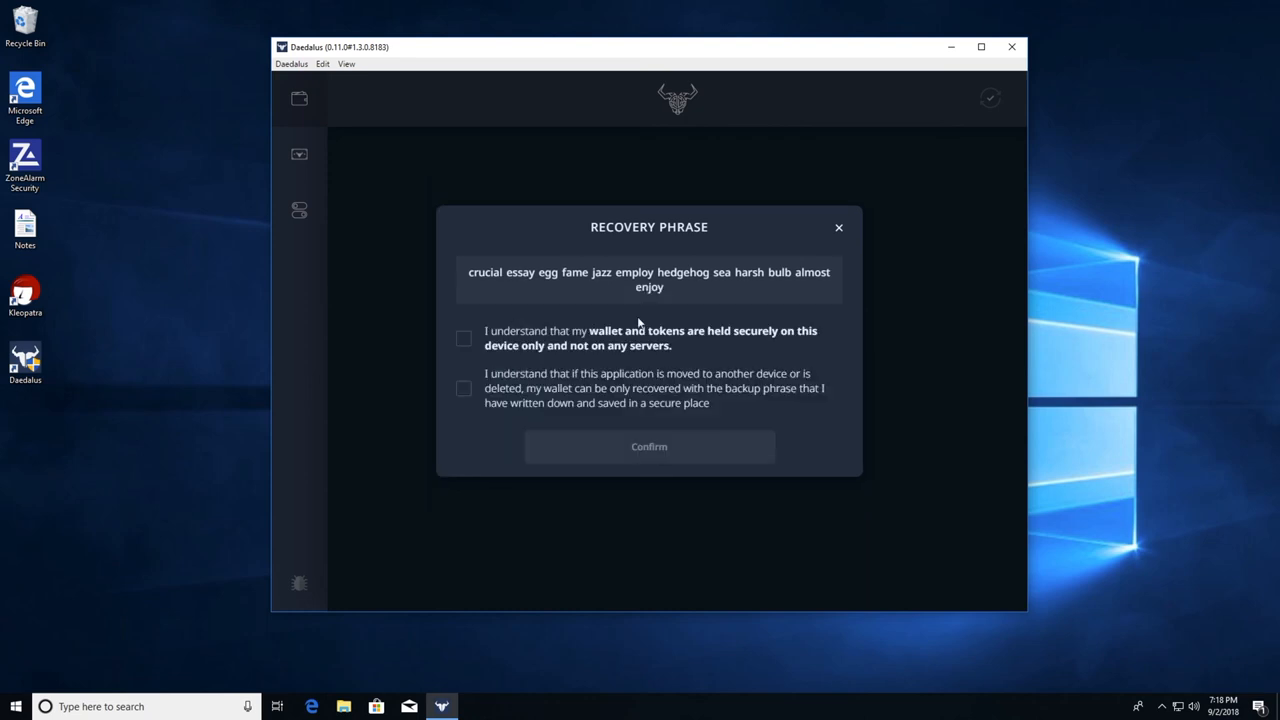
mouse_move(610, 240)
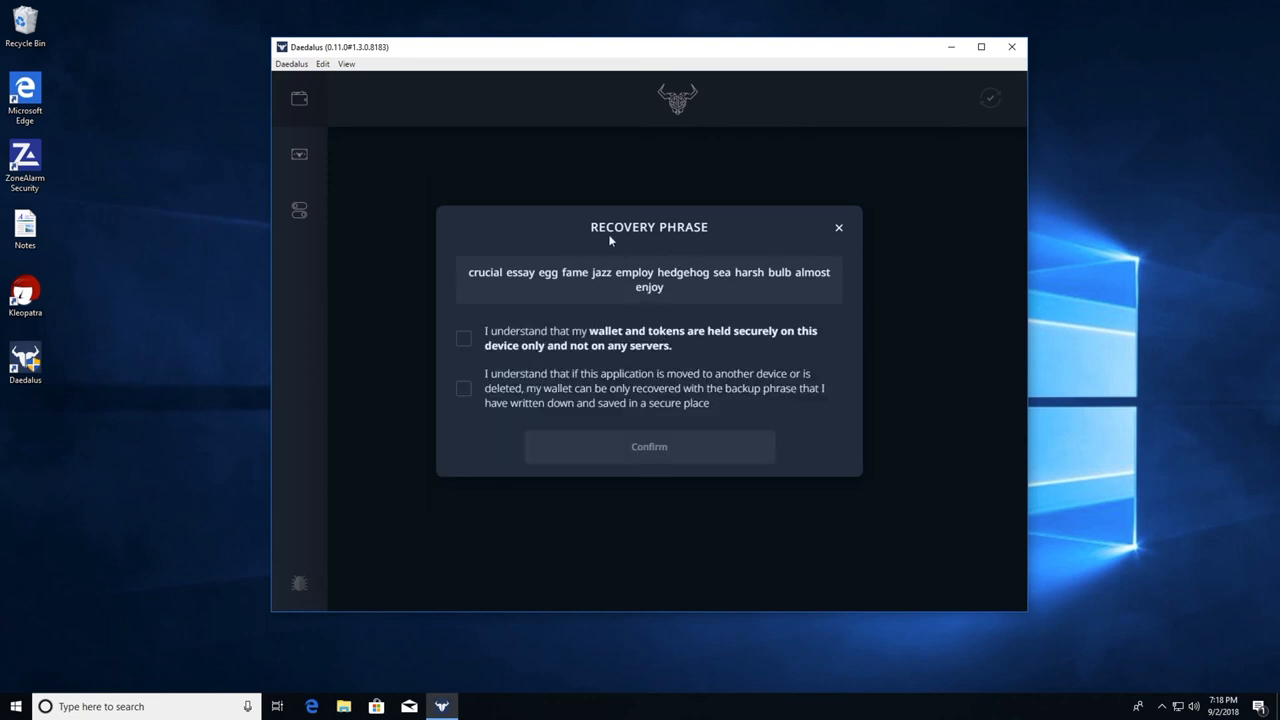
mouse_move(710, 308)
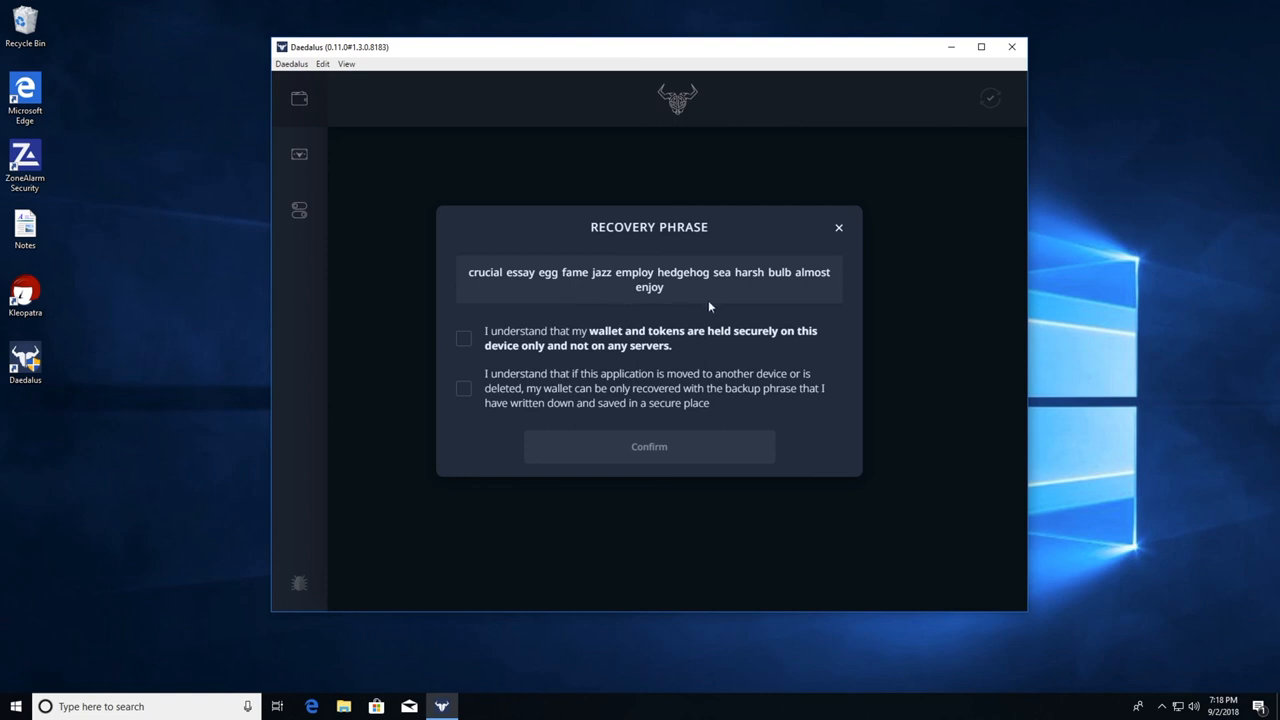
mouse_move(666, 306)
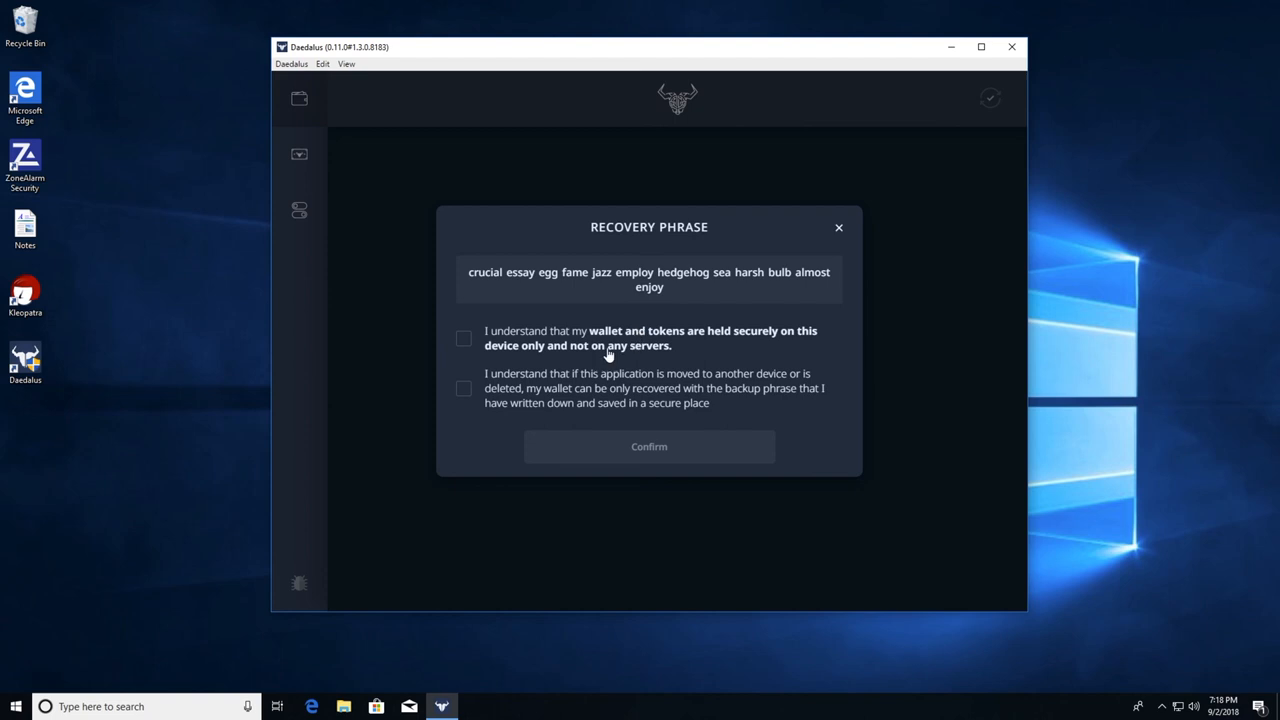
mouse_move(688, 248)
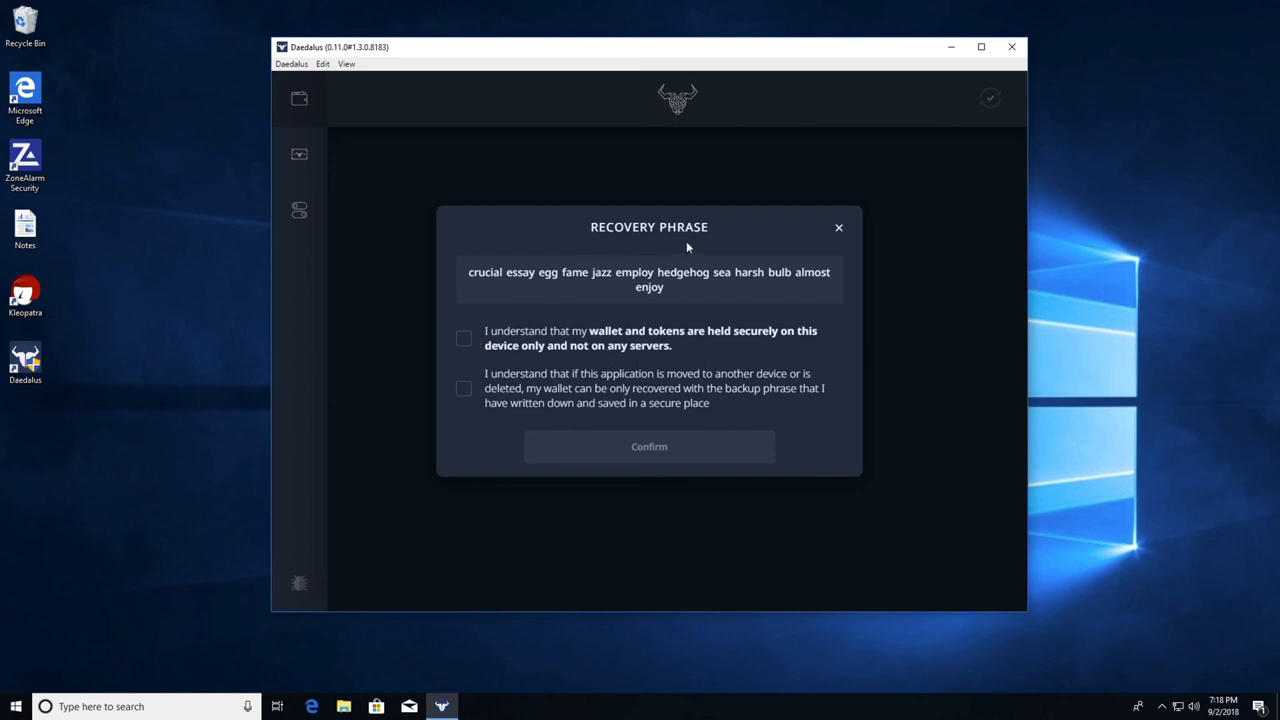
mouse_move(582, 290)
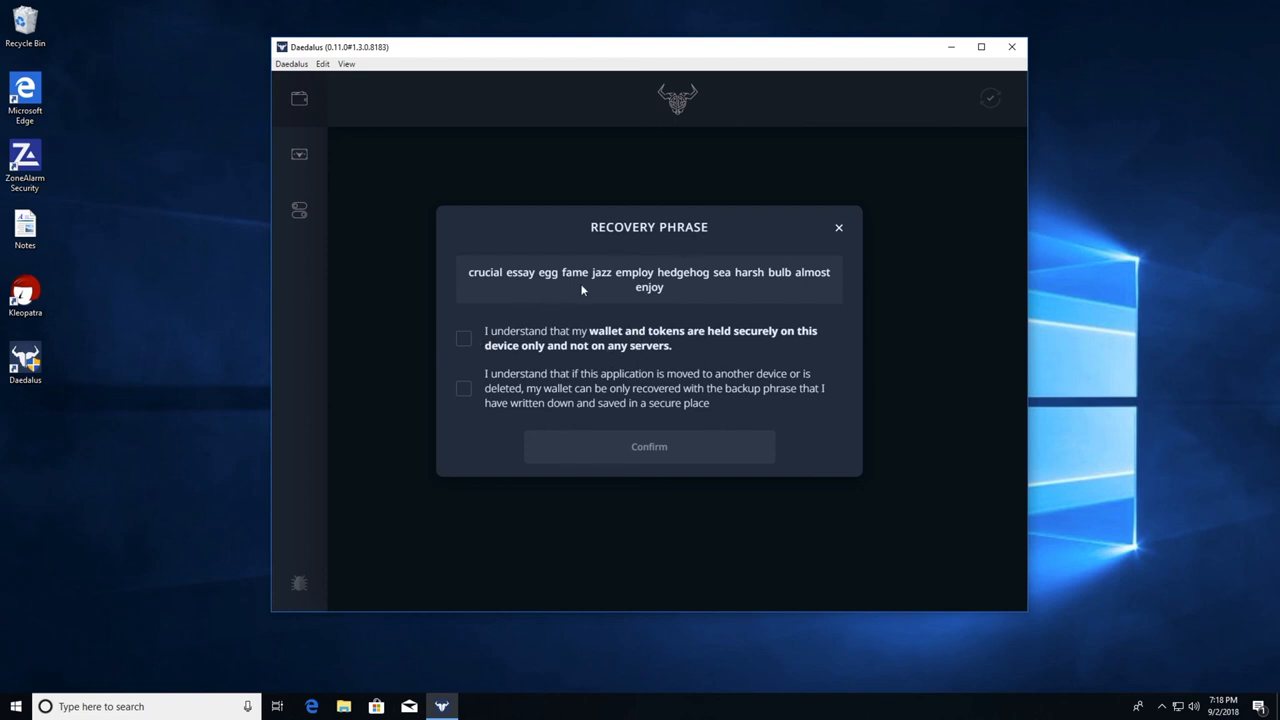
mouse_move(602, 358)
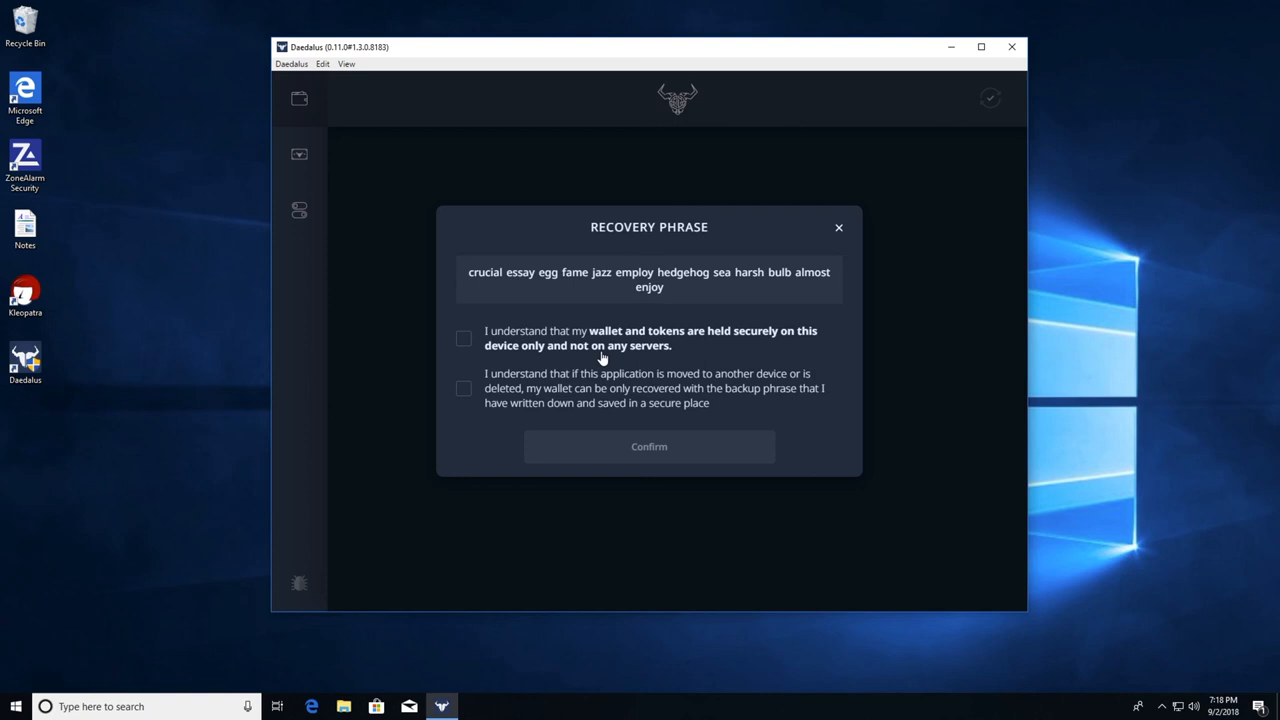
mouse_move(644, 352)
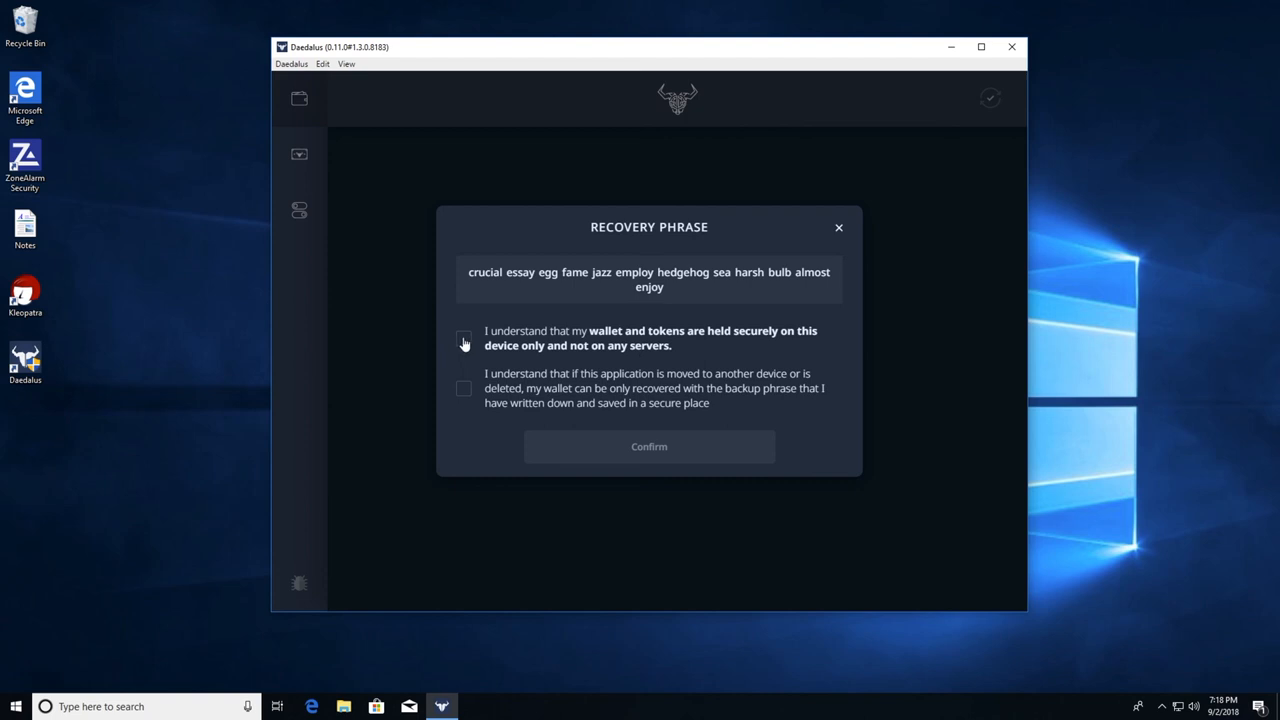
left_click(464, 338)
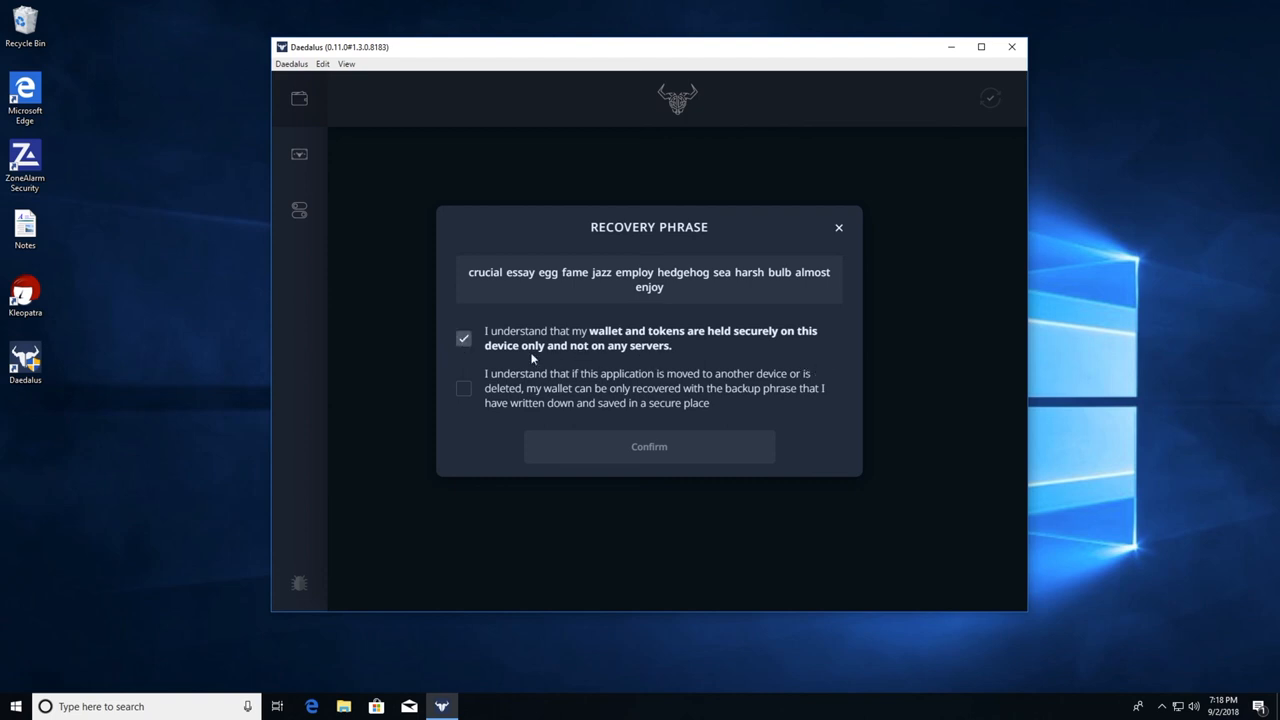
mouse_move(608, 340)
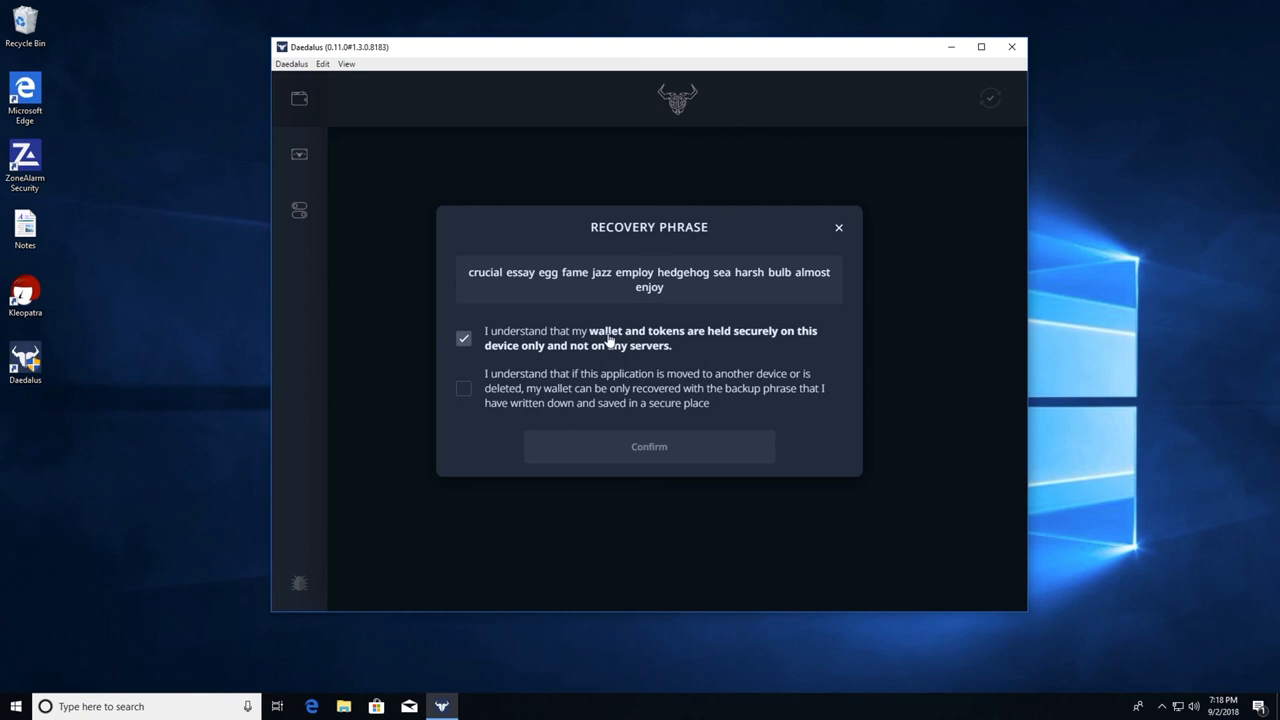
mouse_move(728, 346)
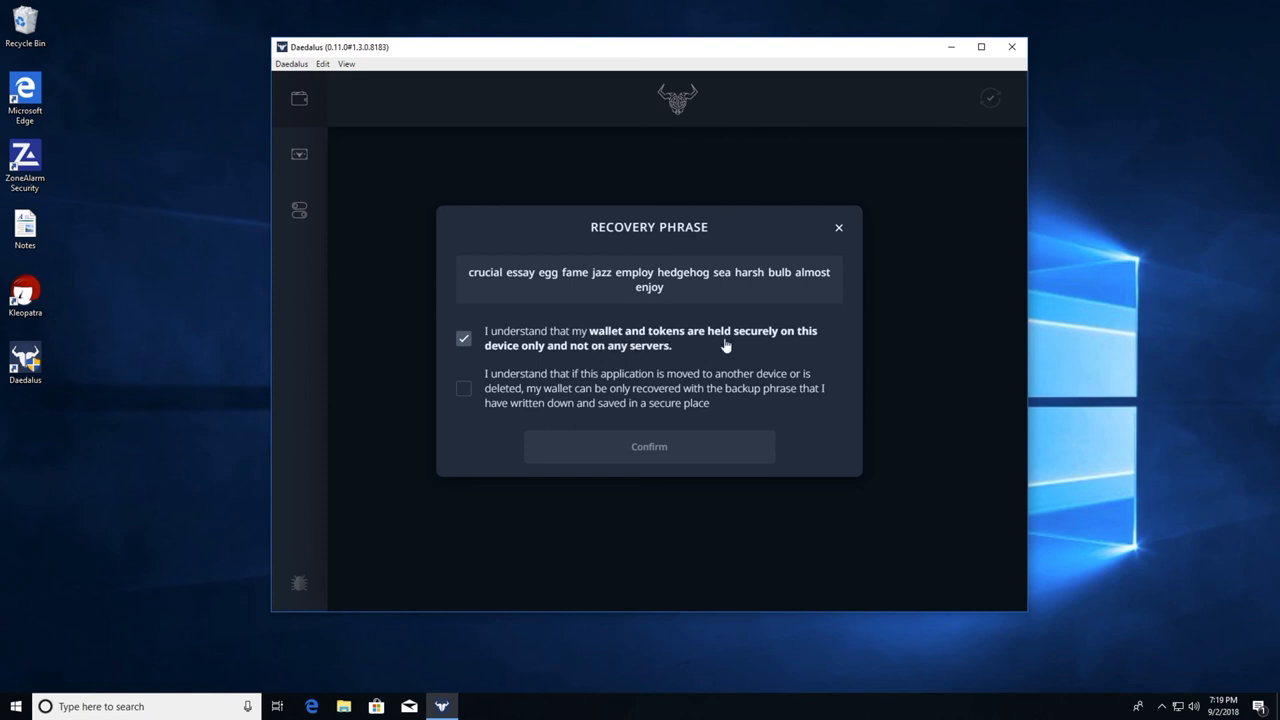
mouse_move(608, 340)
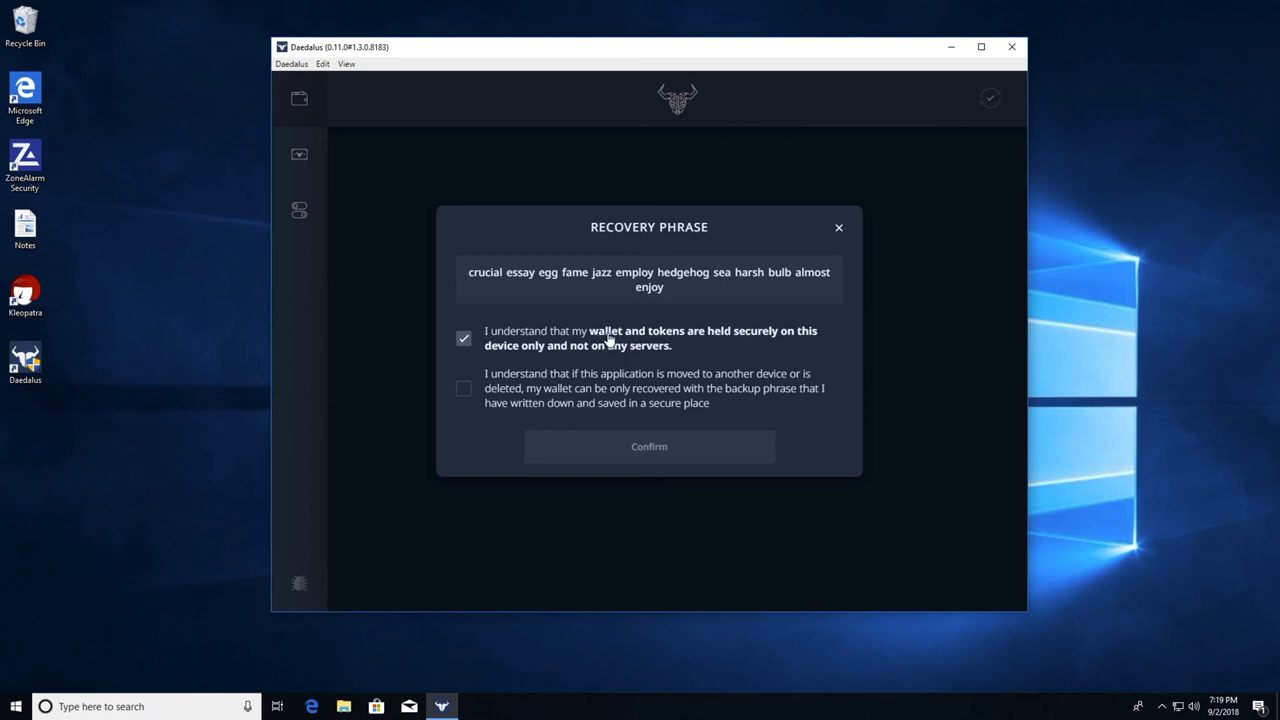
mouse_move(584, 356)
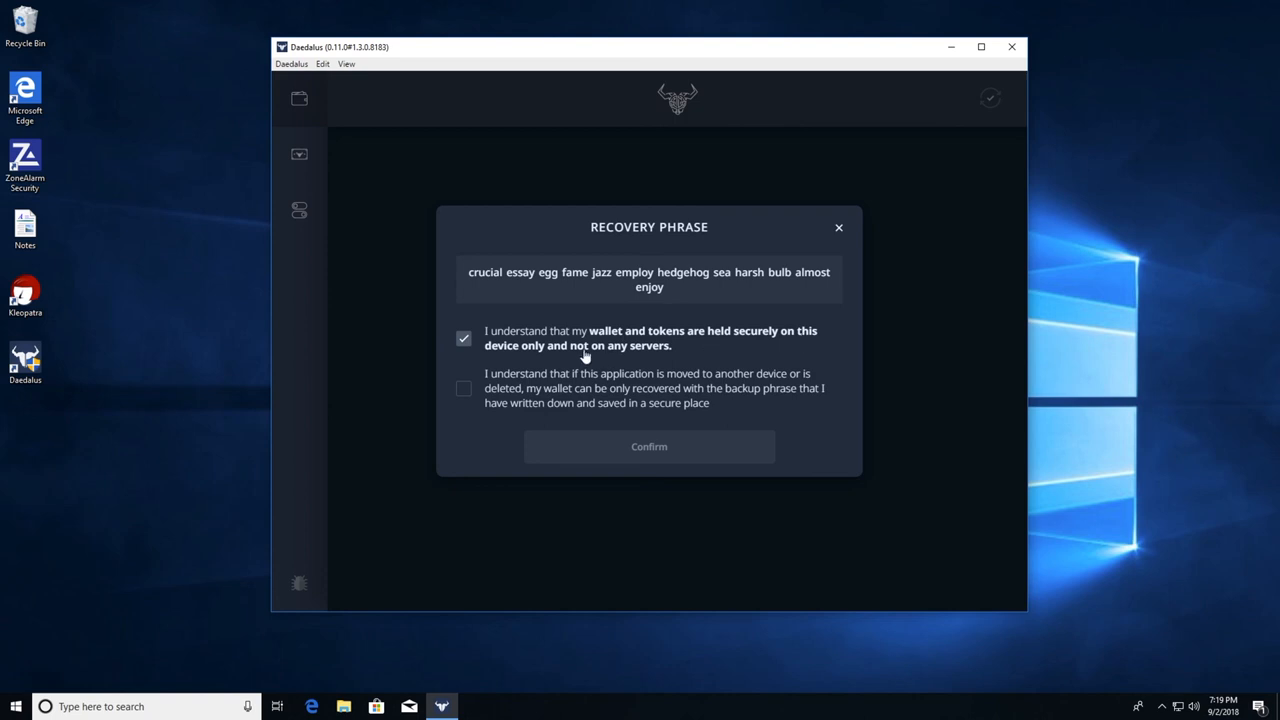
mouse_move(648, 390)
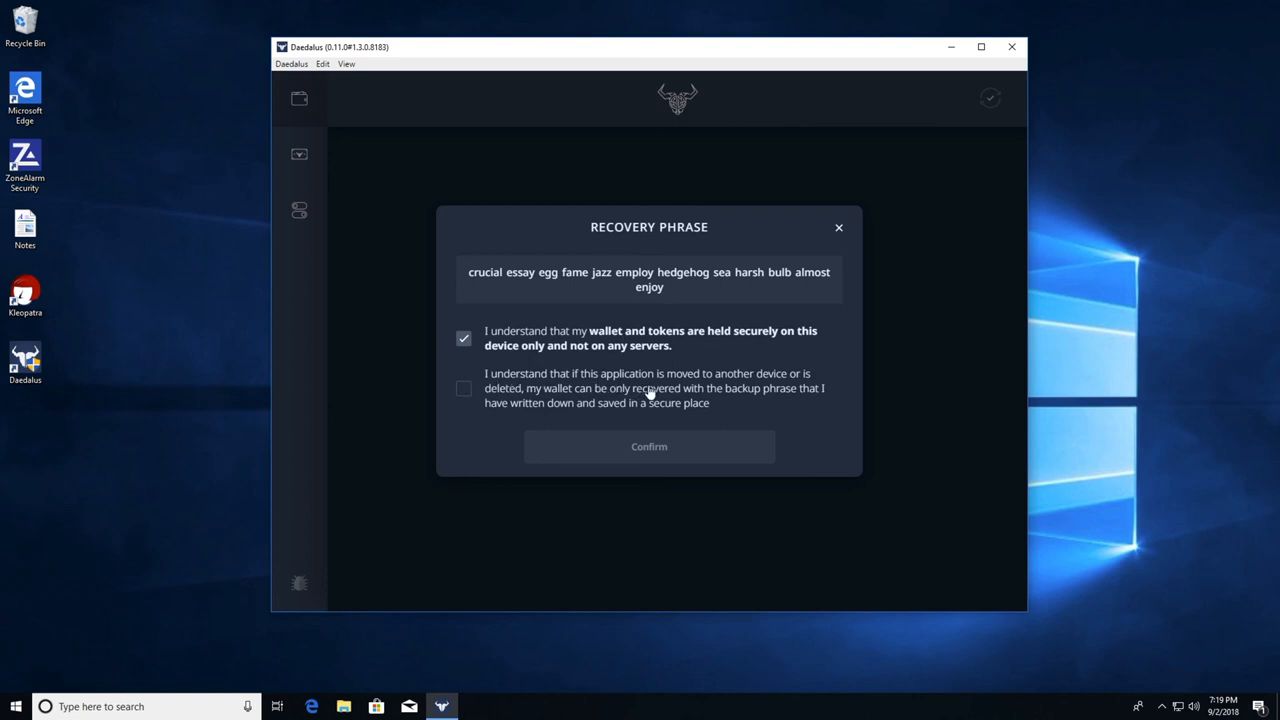
mouse_move(548, 398)
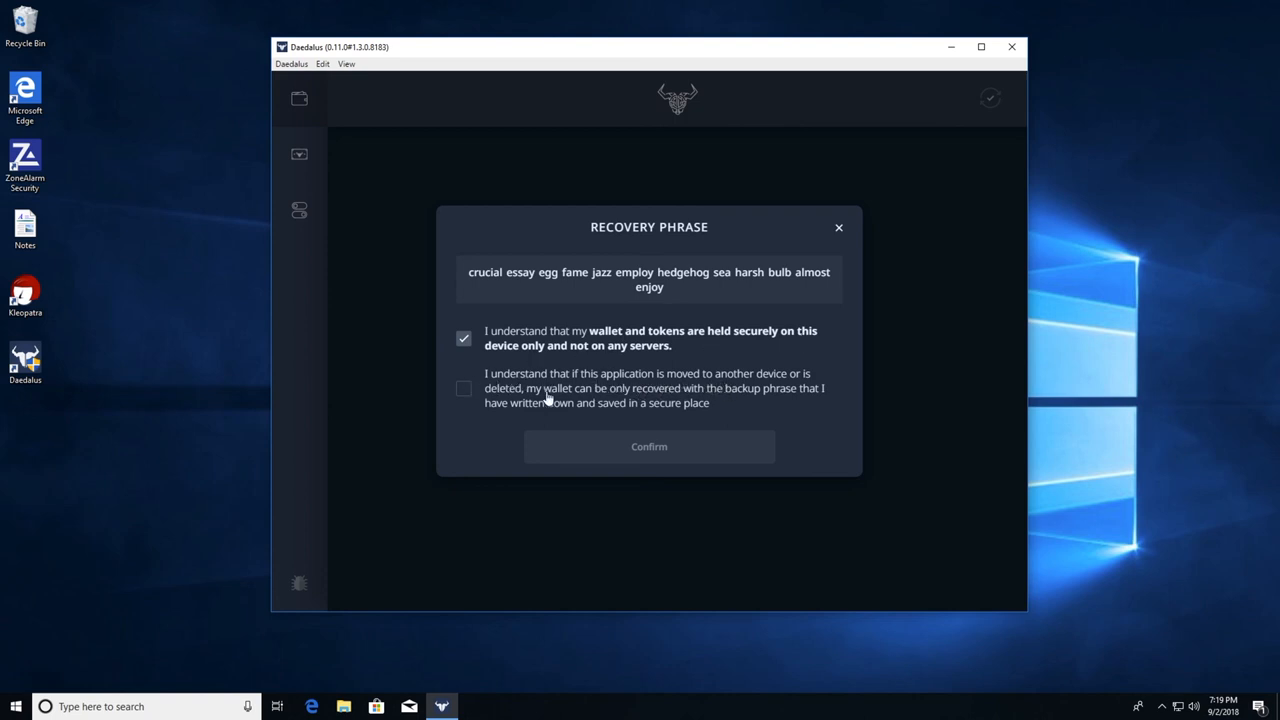
mouse_move(716, 400)
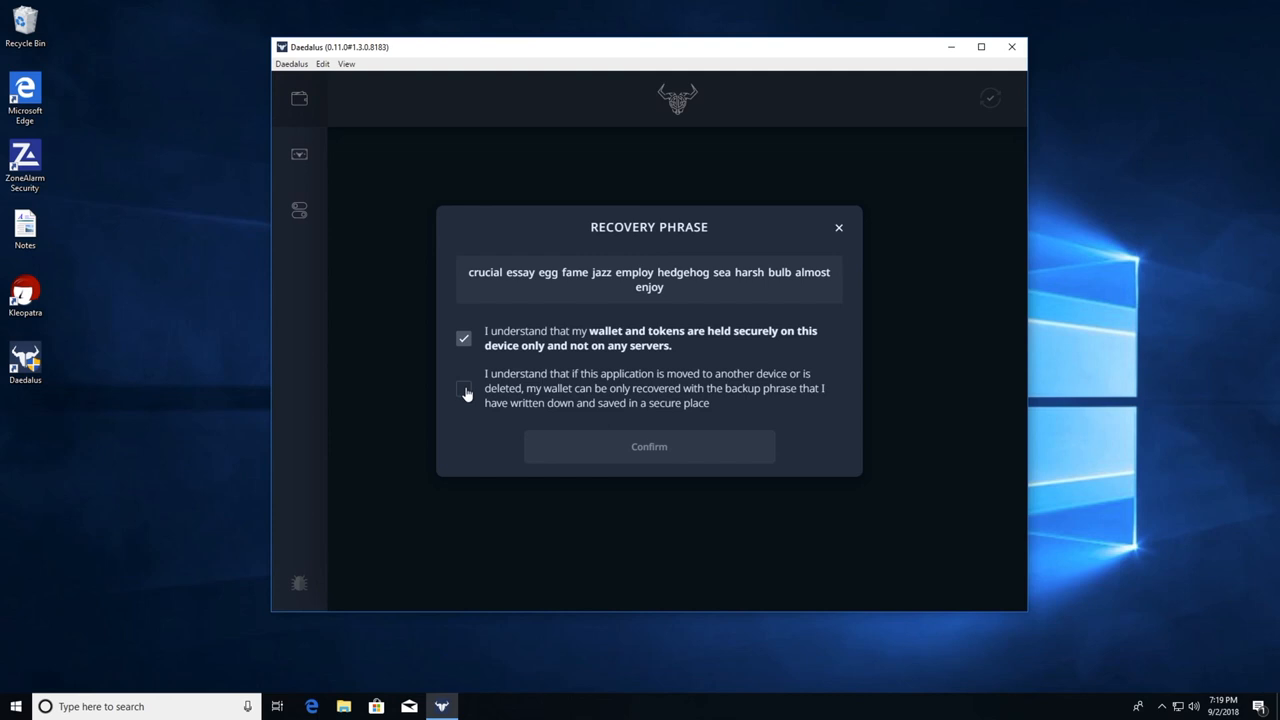
left_click(464, 388)
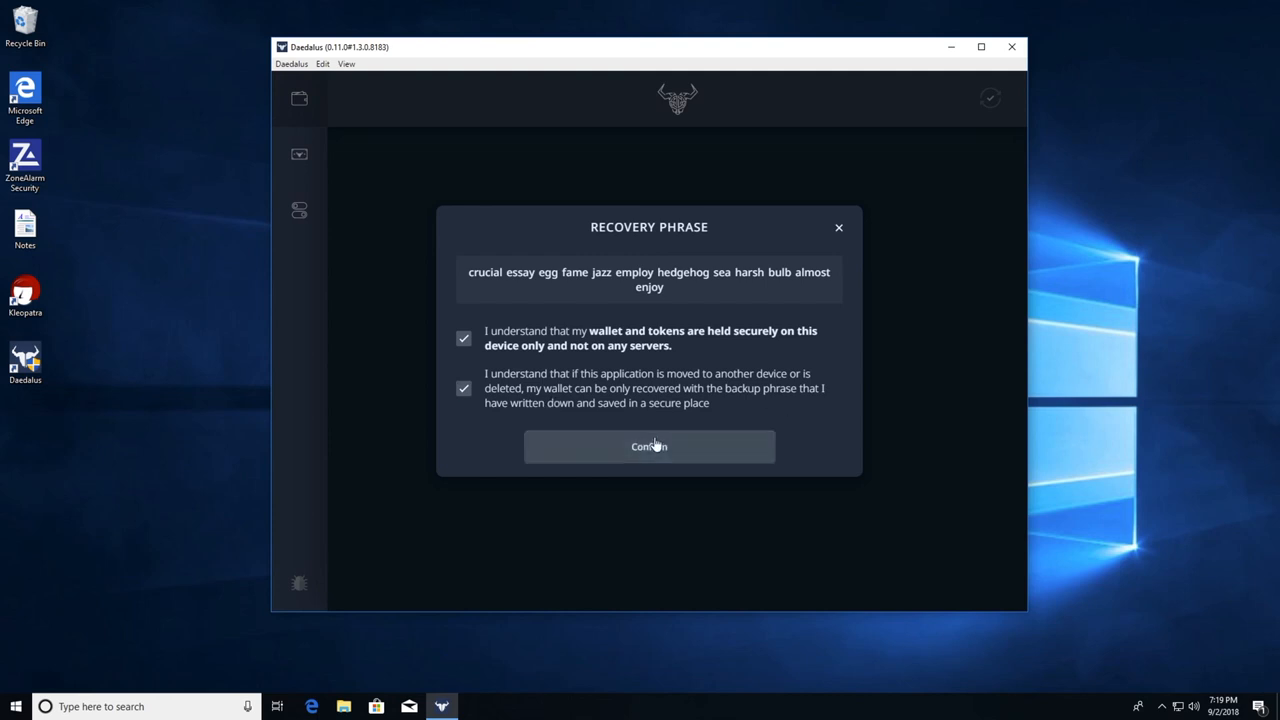
left_click(648, 446)
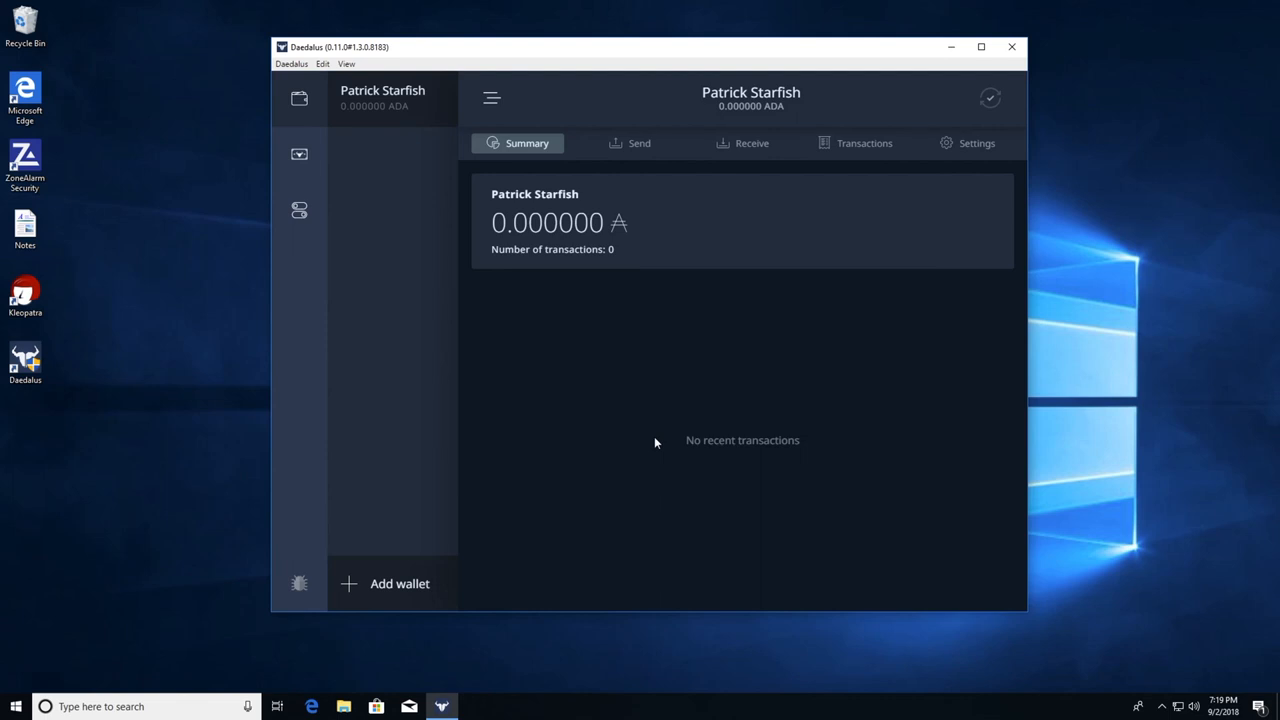